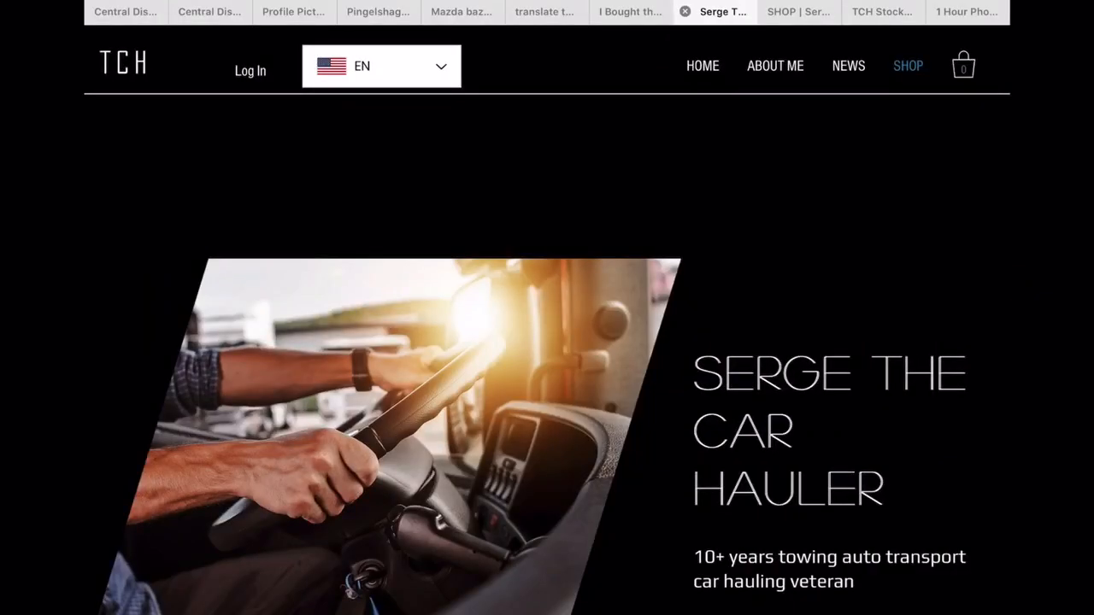
# Switch to the Central Dispatch tab and bring up Resources > Search Transporter Services
pyautogui.scroll(-3)
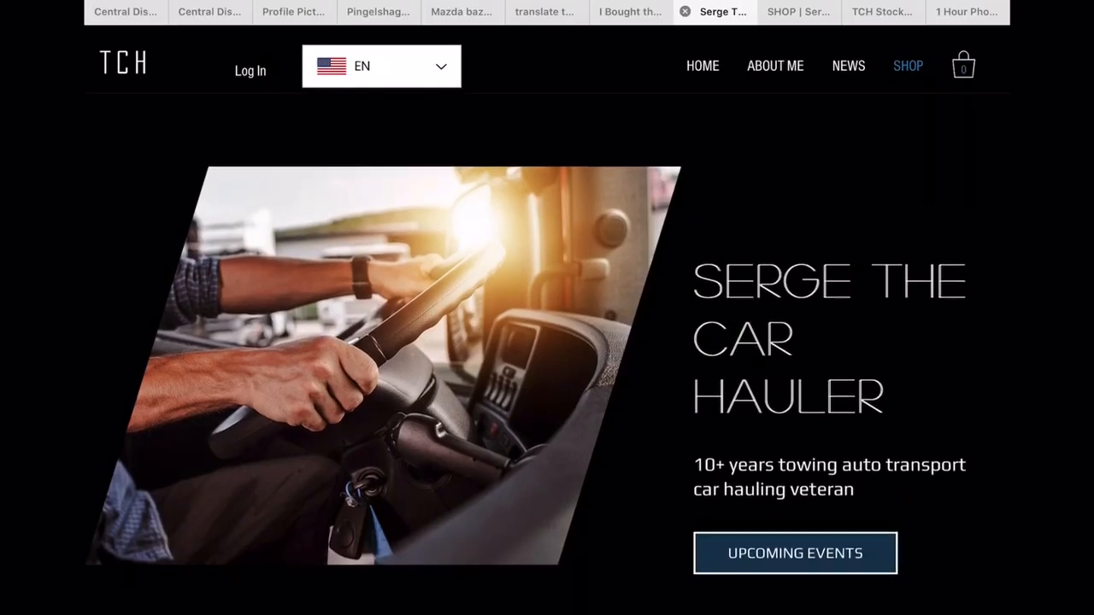
pyautogui.scroll(-3)
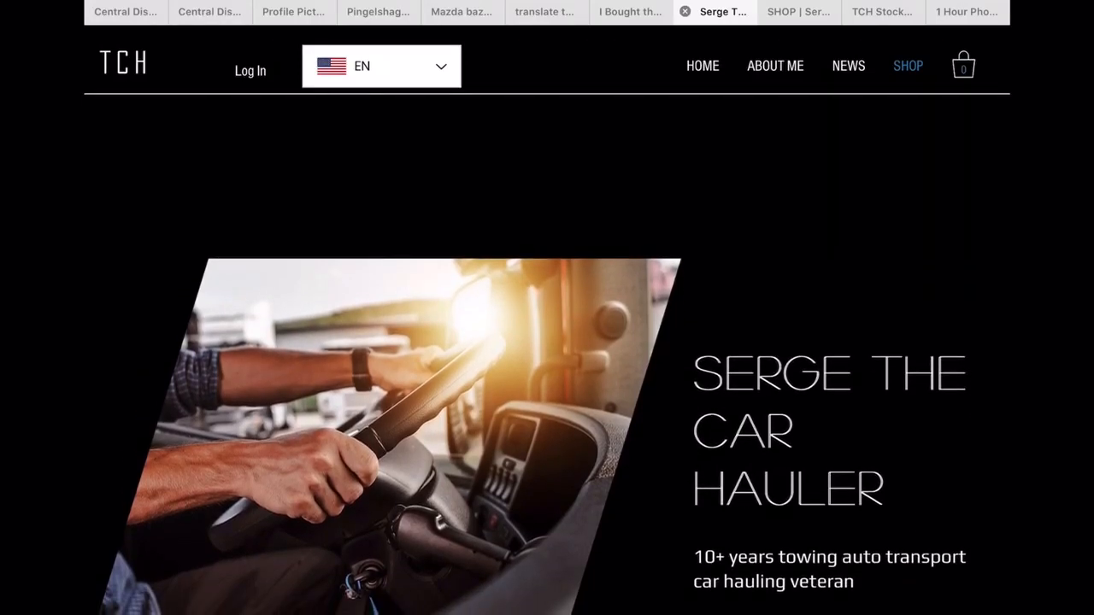
pyautogui.click(128, 12)
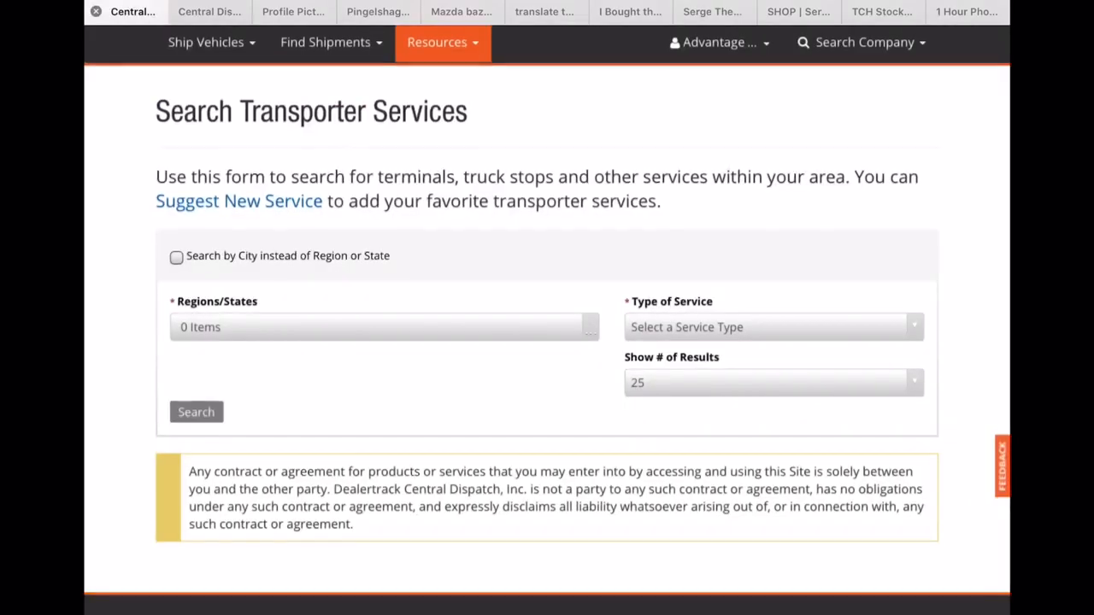
pyautogui.scroll(-3)
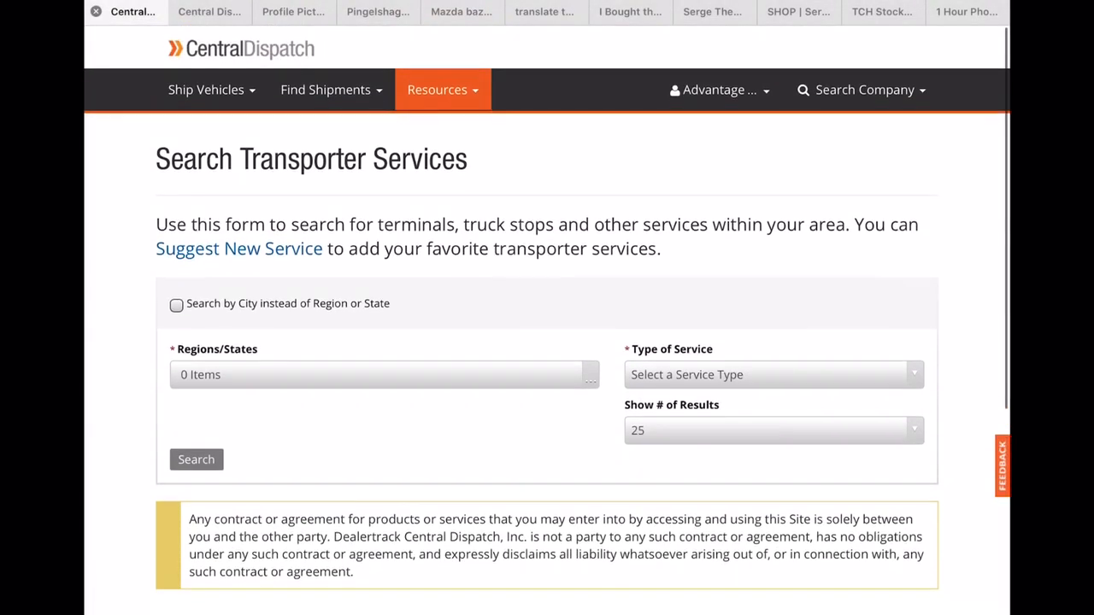
pyautogui.click(205, 88)
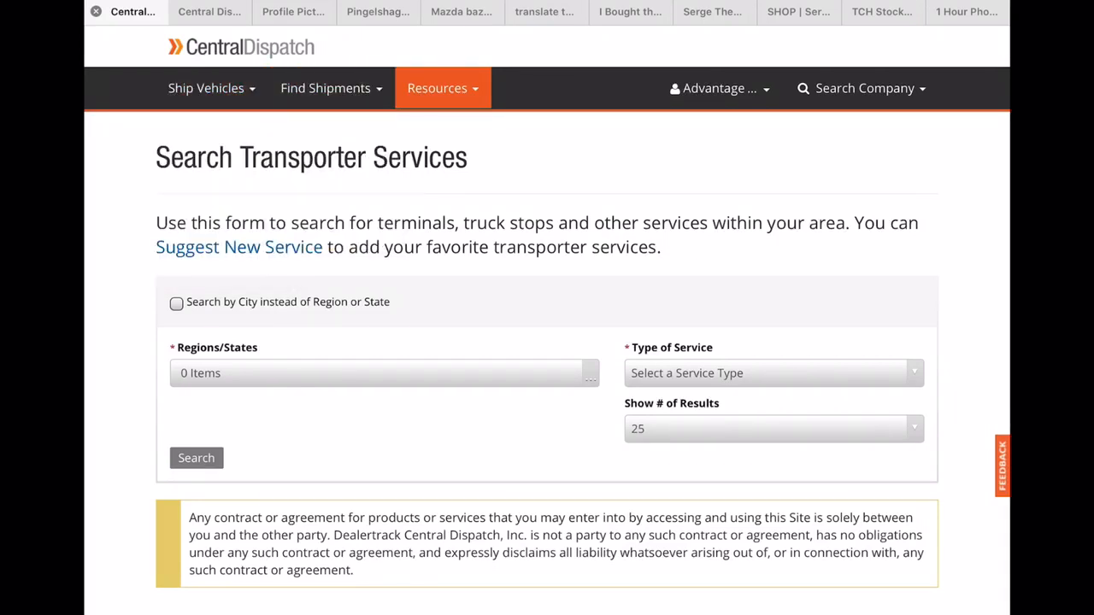
# Start a vehicle search by city with origin Chicago Heights, Illinois and radius 100
pyautogui.click(325, 89)
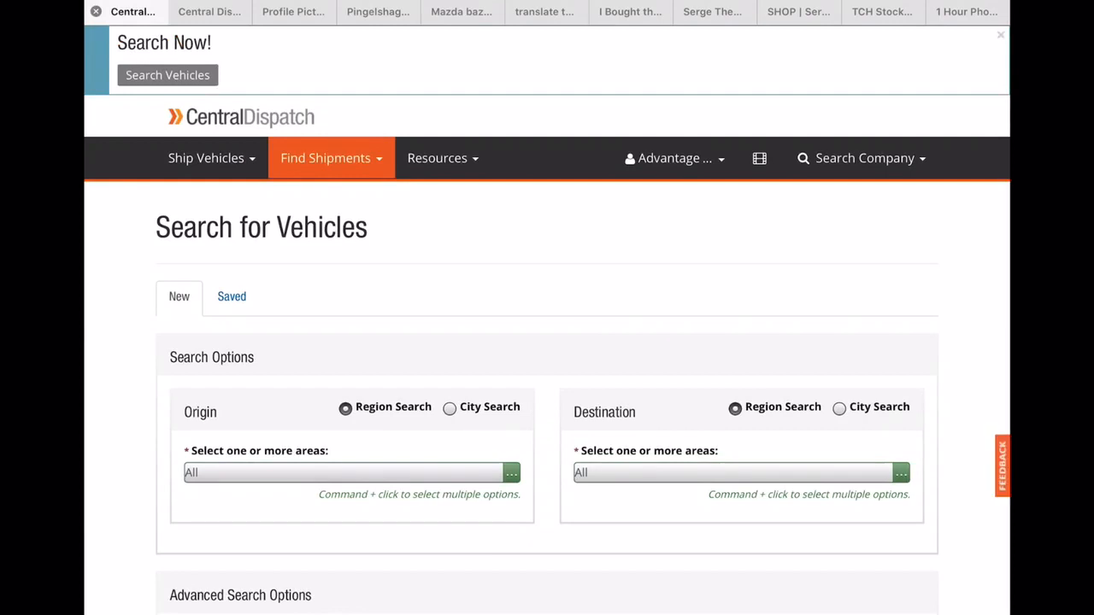
pyautogui.scroll(-3)
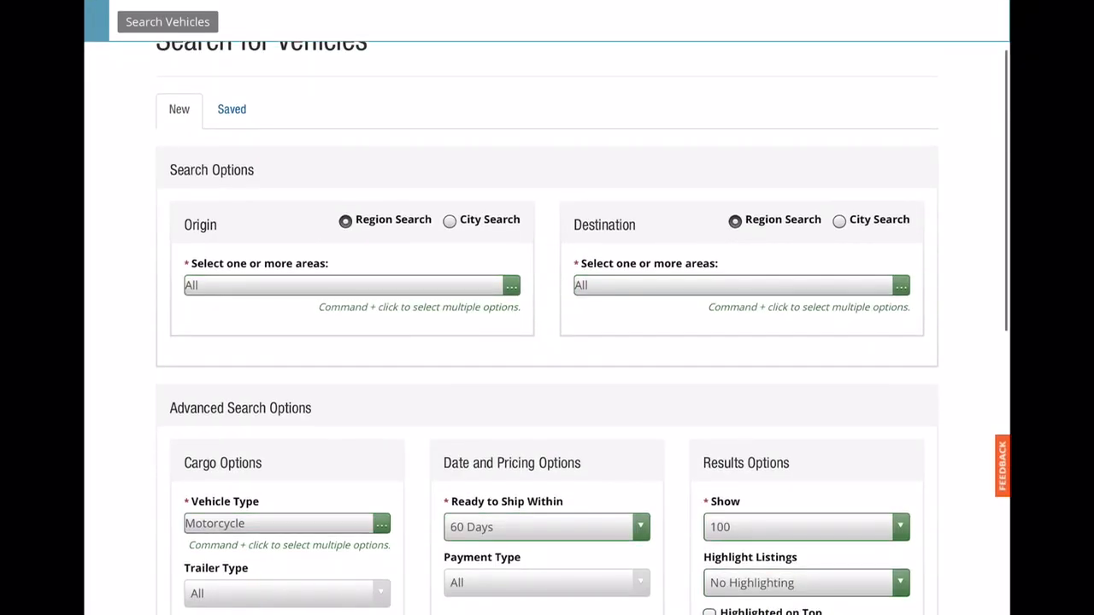
pyautogui.click(444, 221)
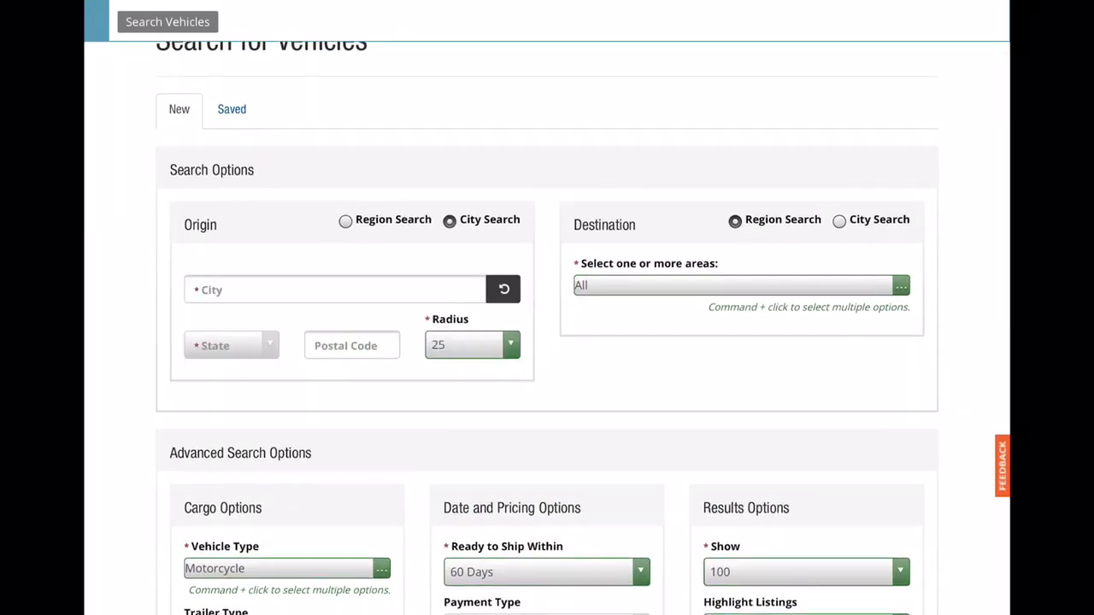
pyautogui.click(335, 290)
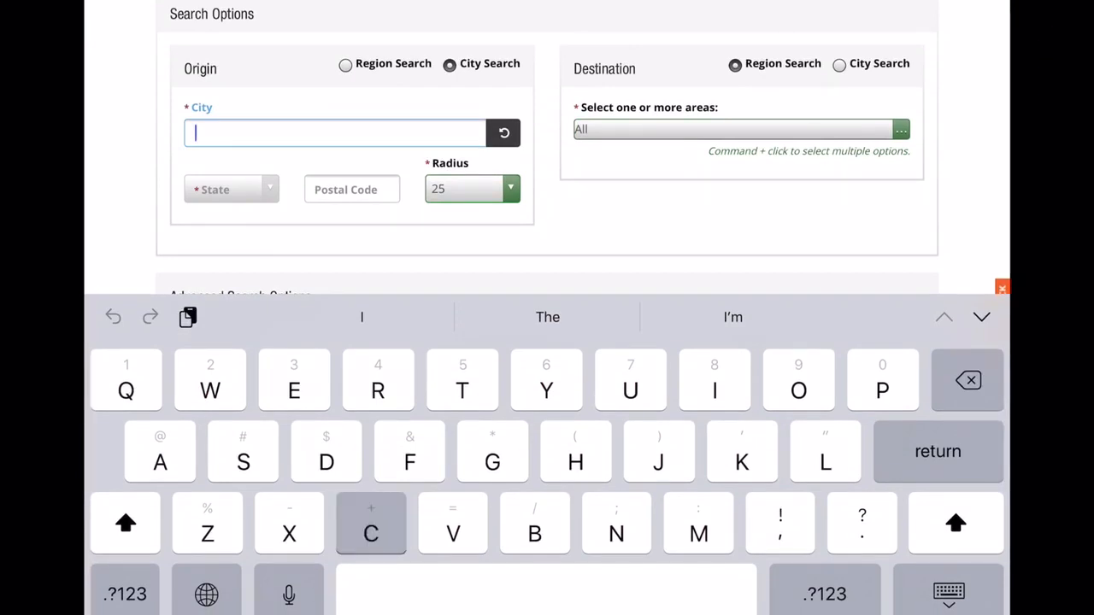
pyautogui.write('Chicago Heights')
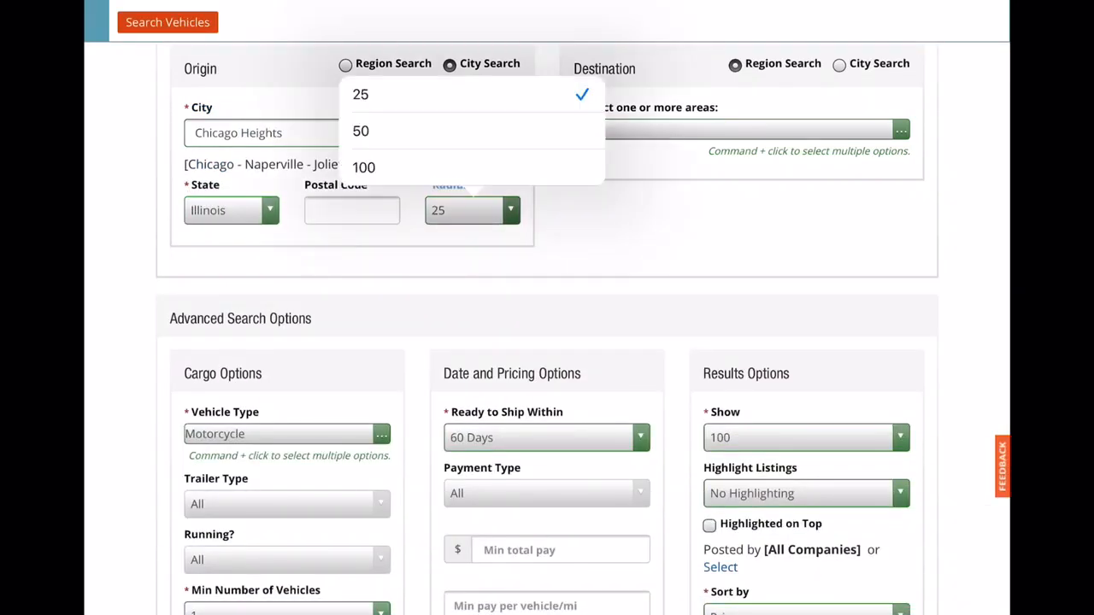
pyautogui.click(362, 167)
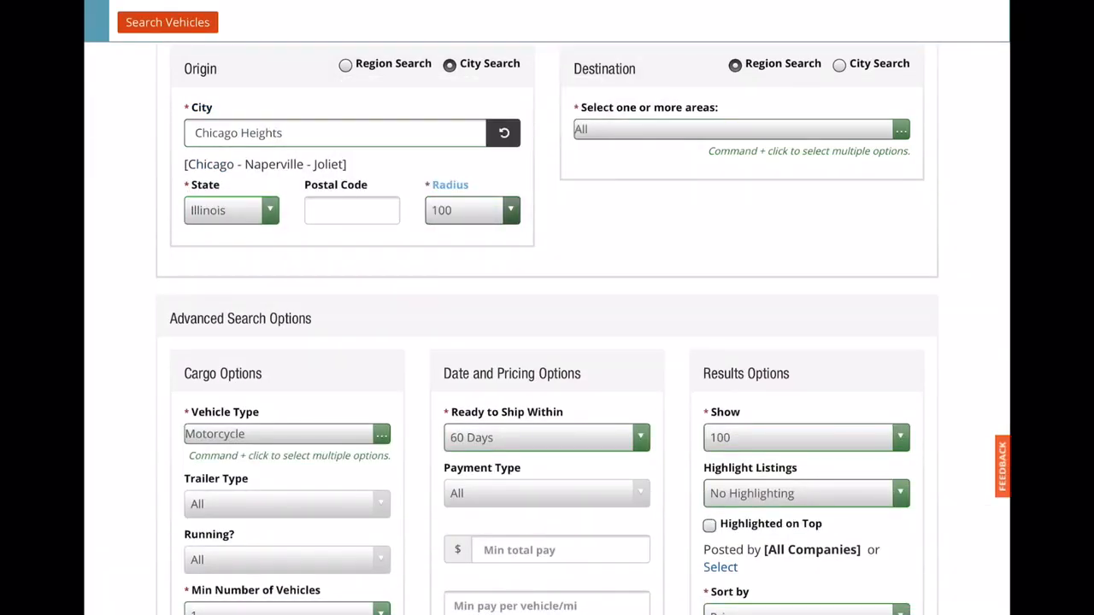
# Set the vehicle type to All Vehicle Types
pyautogui.click(737, 130)
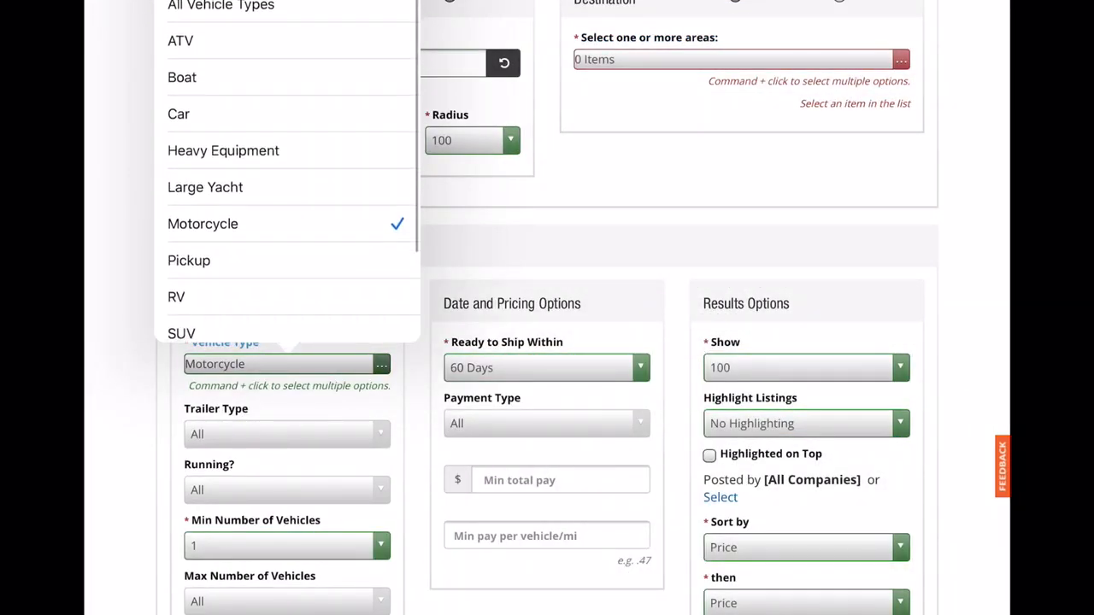
pyautogui.click(221, 7)
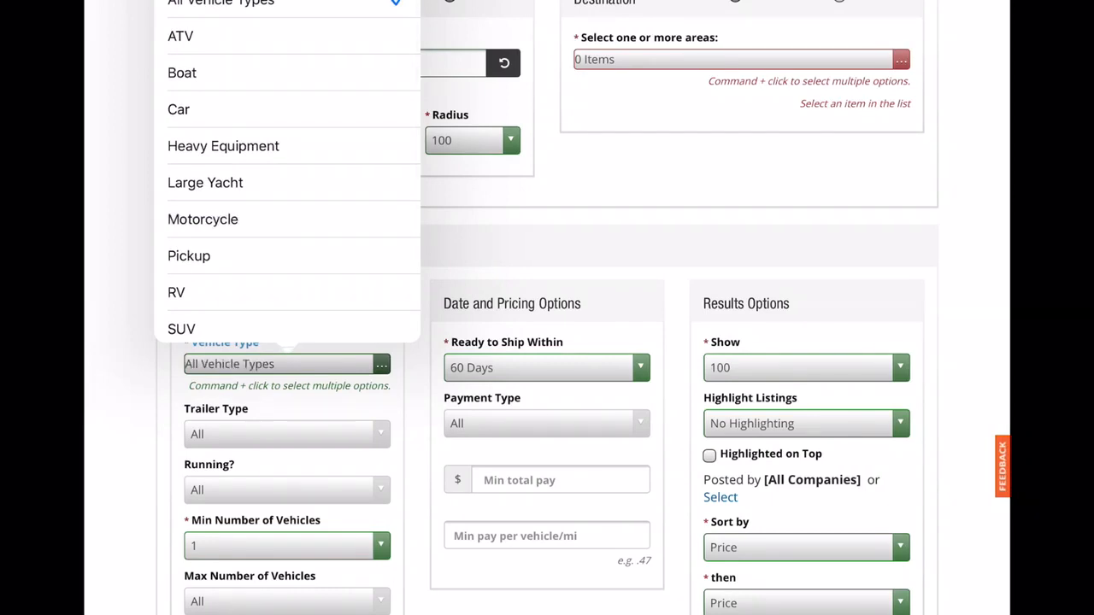
pyautogui.scroll(-3)
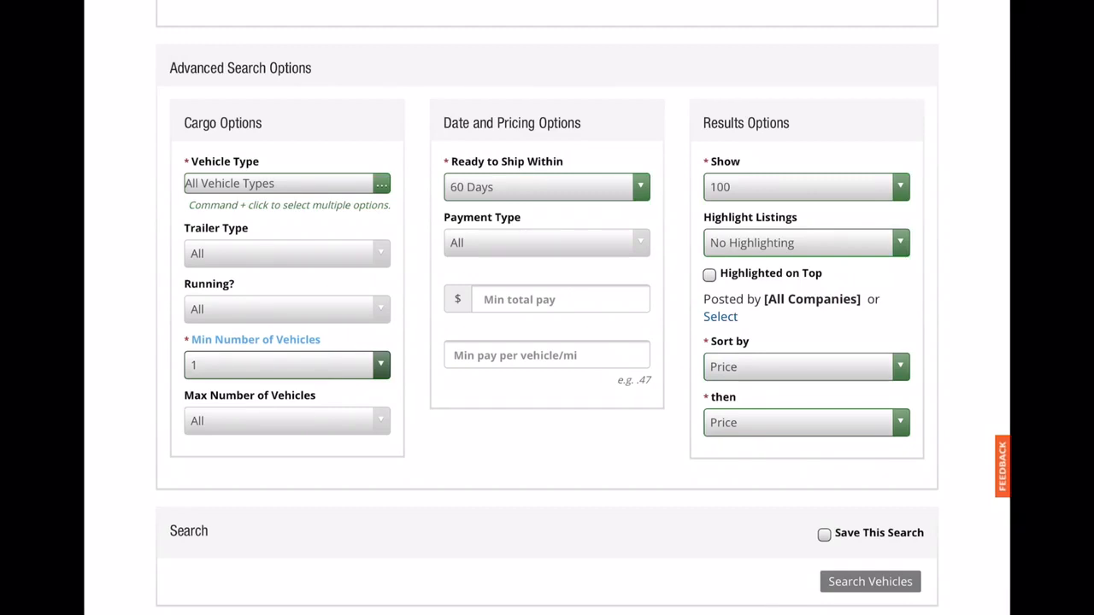
# Leave payment type at All after trying COD/COP, and show 500 results
pyautogui.click(547, 243)
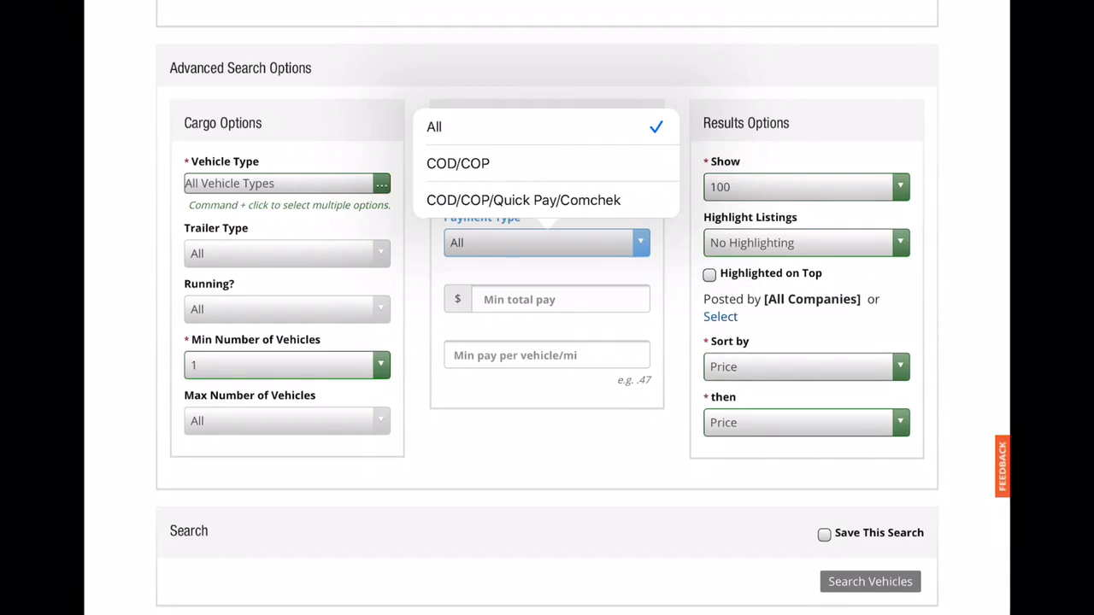
pyautogui.click(458, 164)
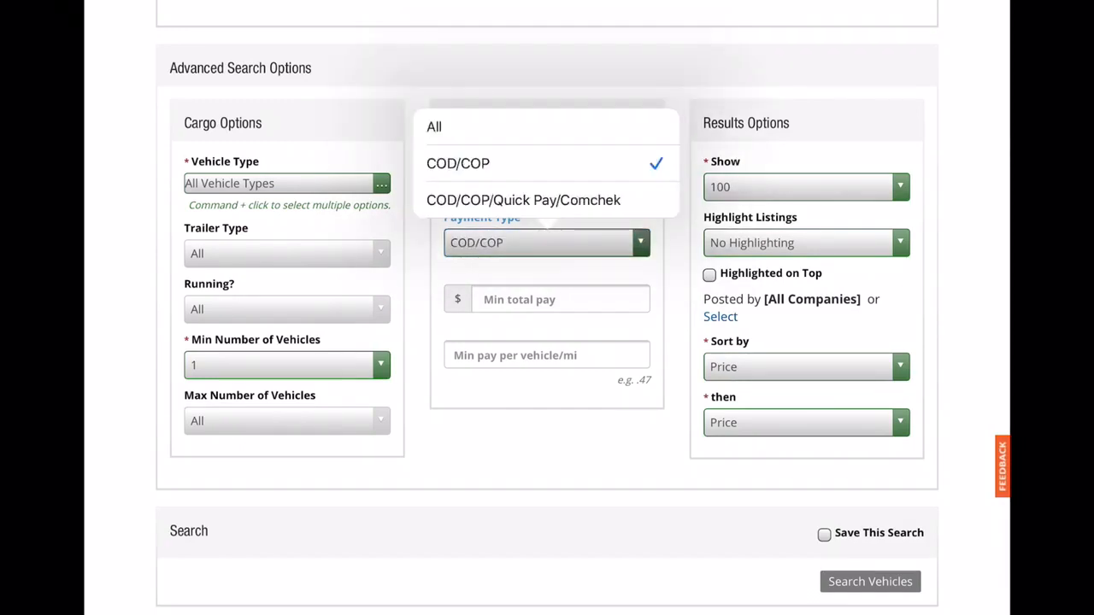
pyautogui.click(434, 127)
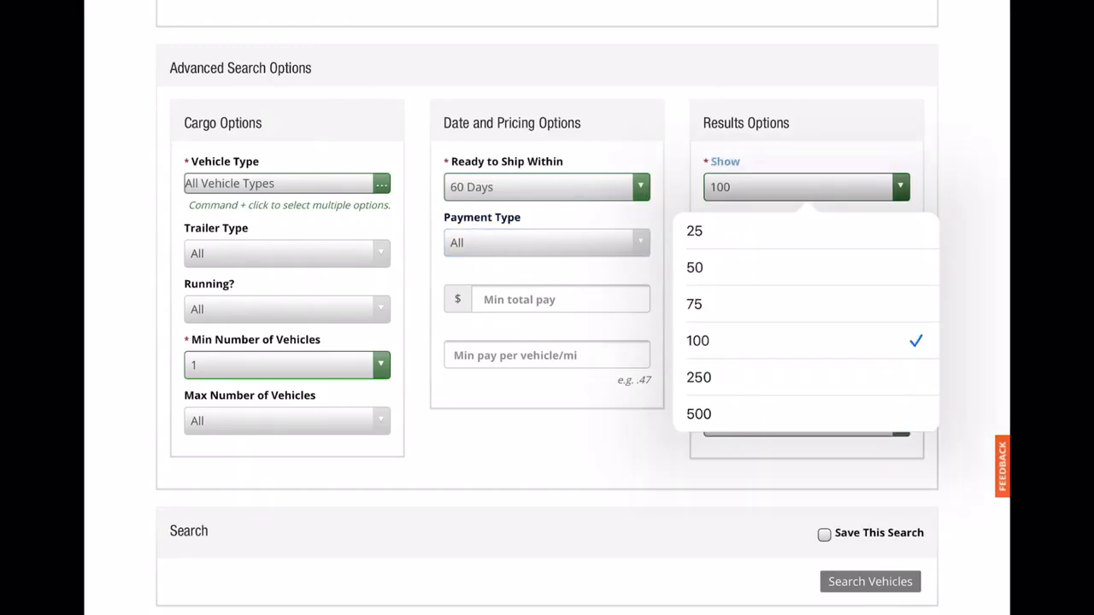
pyautogui.click(699, 414)
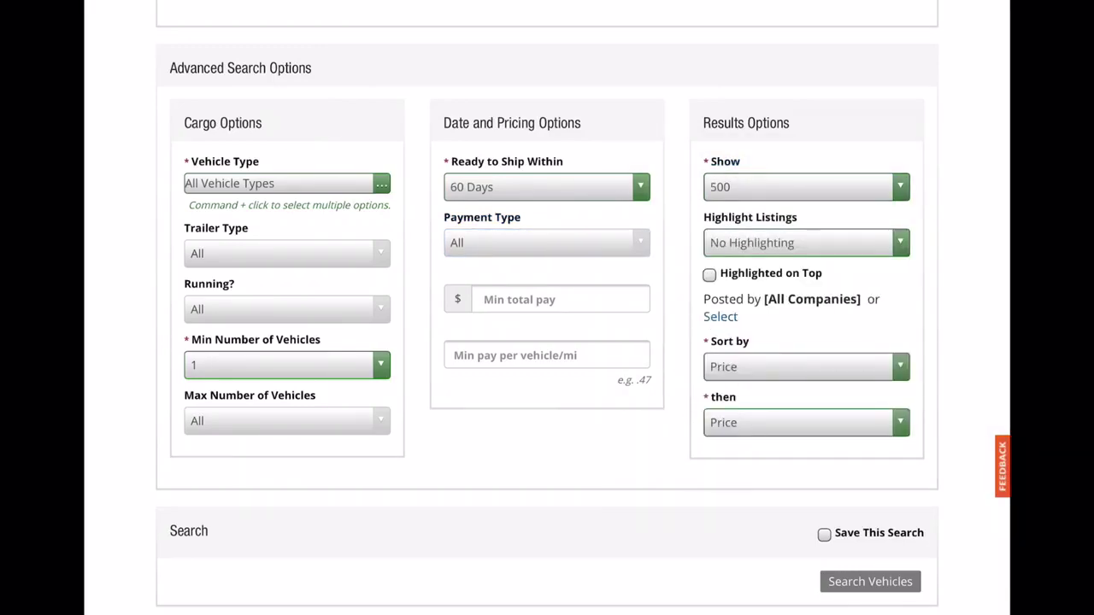
# Highlight listings 2 hours or newer and sort ties by price per mile
pyautogui.click(807, 243)
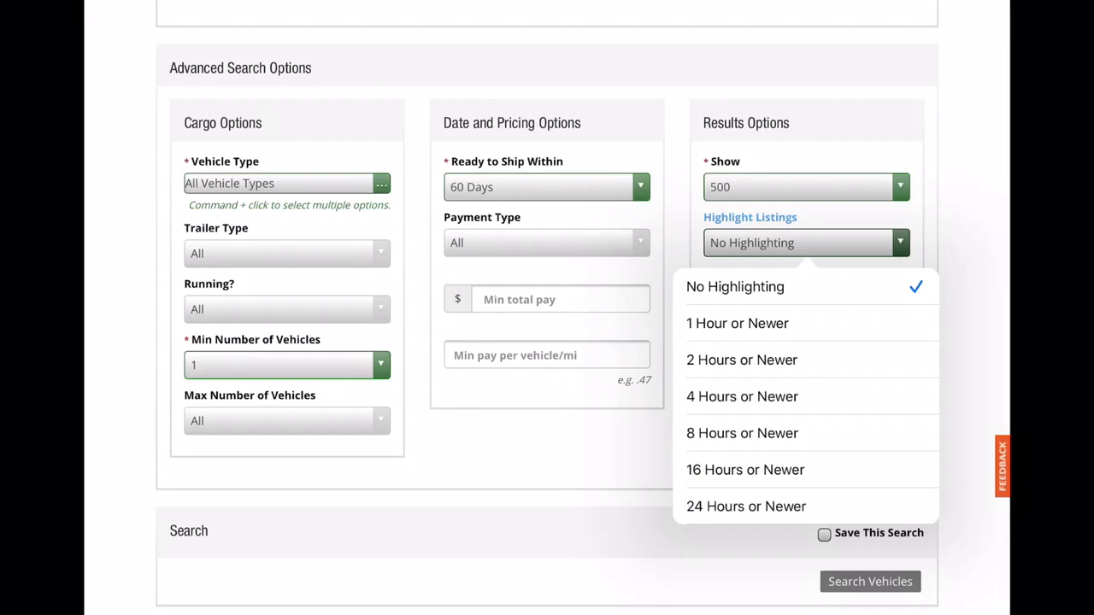
pyautogui.click(742, 359)
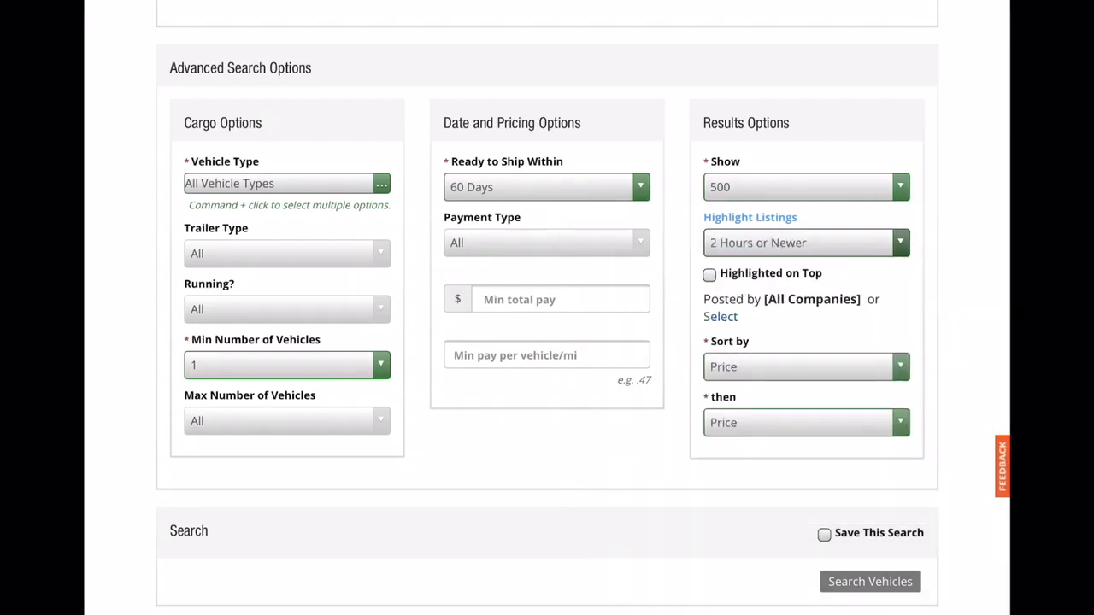
pyautogui.click(807, 366)
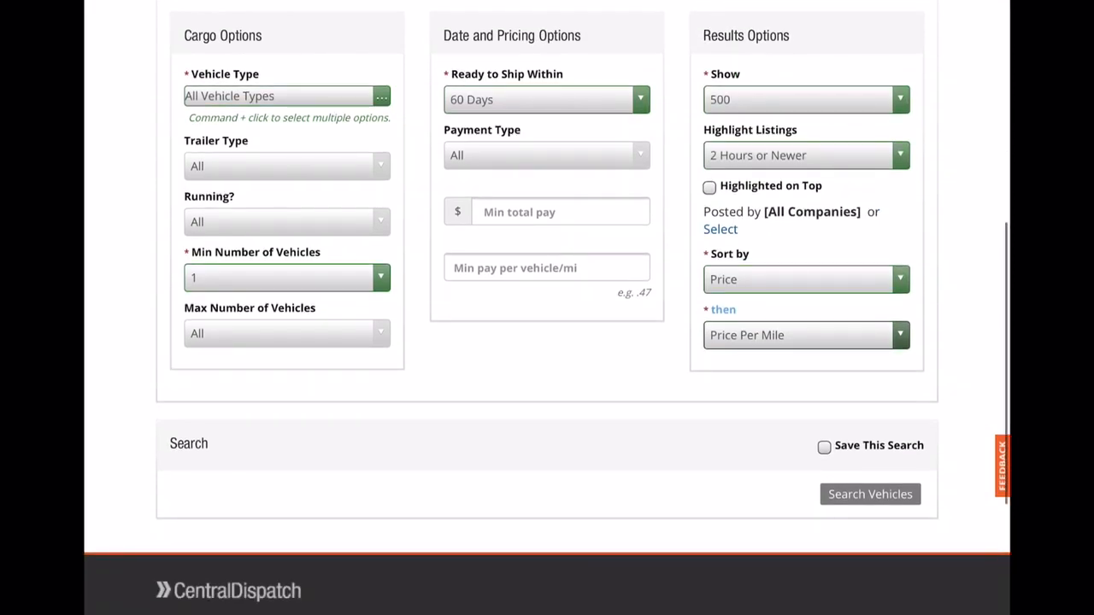
pyautogui.scroll(3)
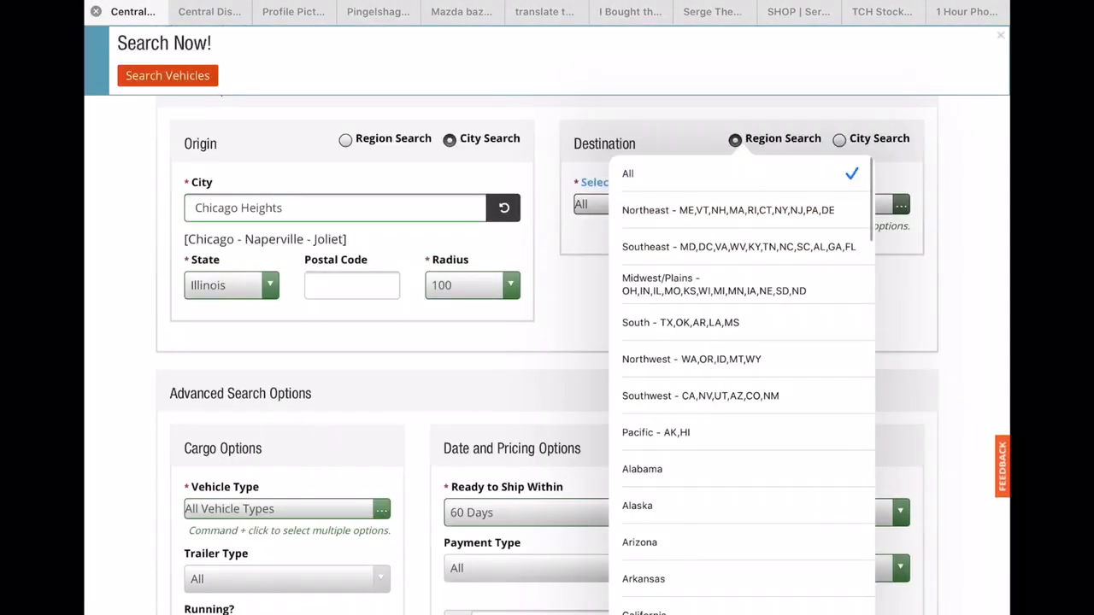
pyautogui.scroll(-3)
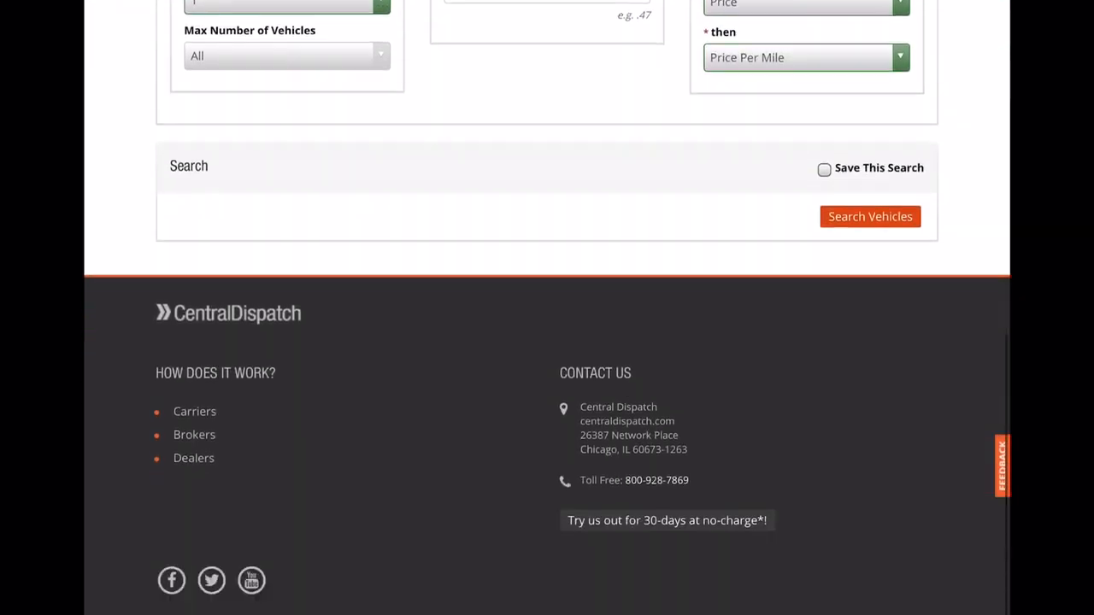
# Submit the vehicle search and wait on the loading Search Results page
pyautogui.click(870, 215)
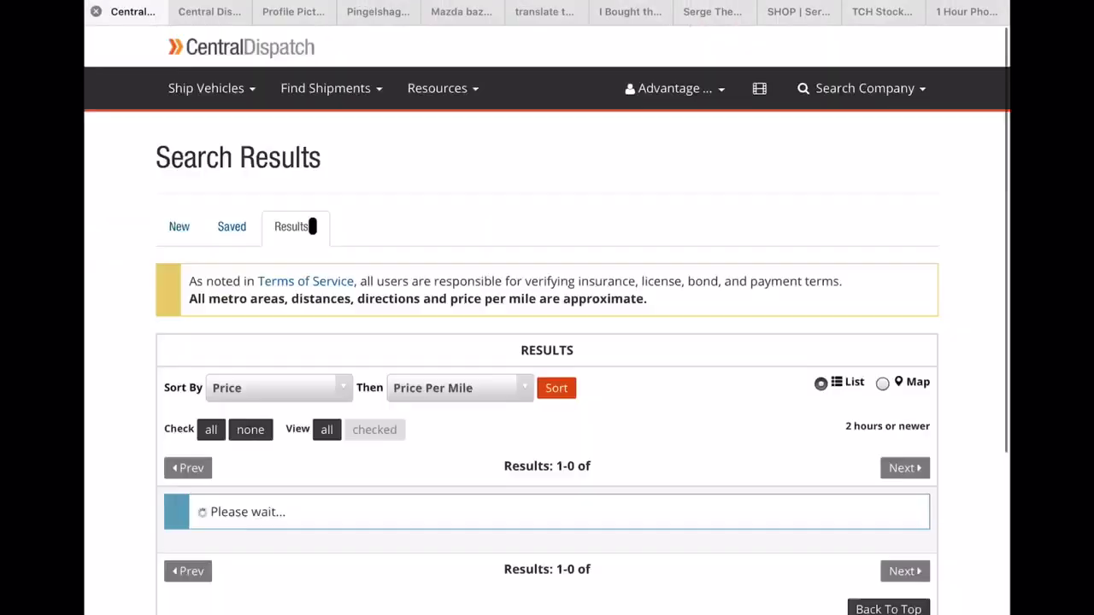
pyautogui.scroll(-3)
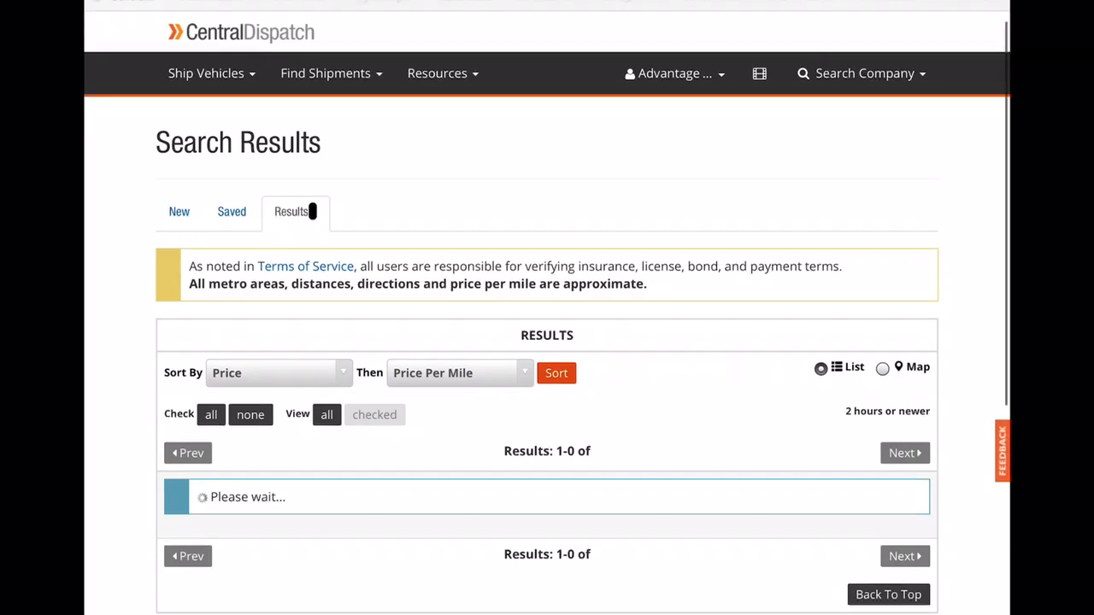
pyautogui.scroll(-3)
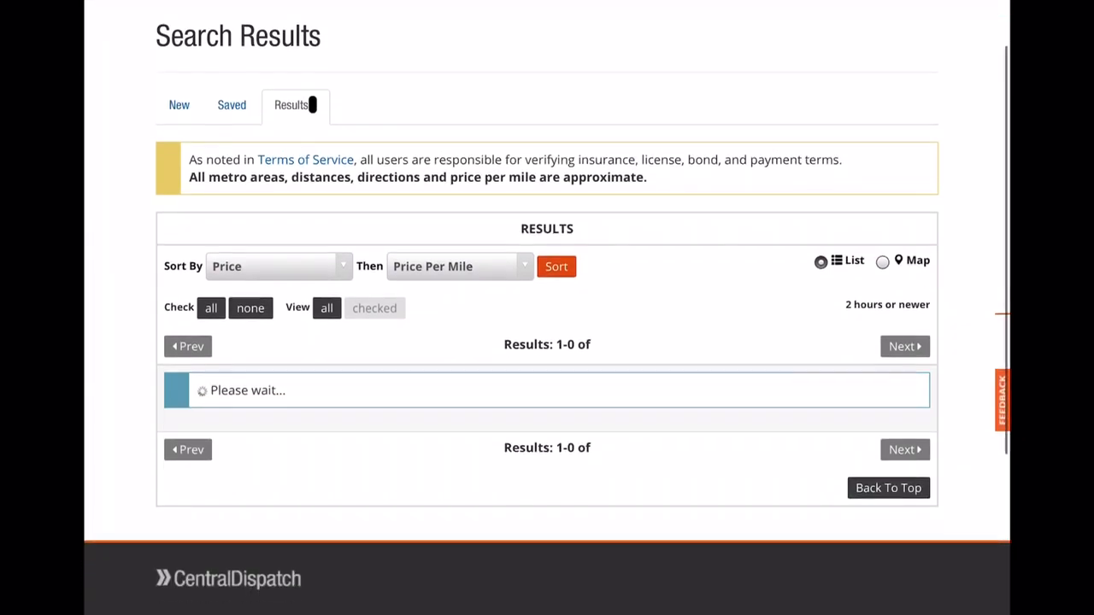
pyautogui.scroll(-3)
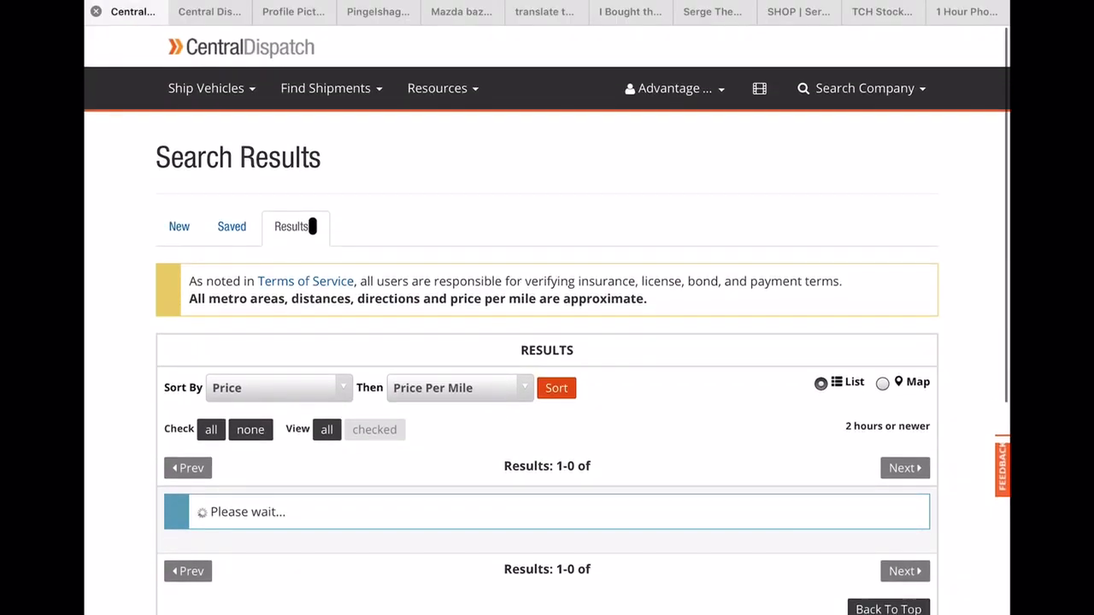
# Switch to the Bazoš.cz tab showing 692 'prodam mazdu' car ads
pyautogui.click(462, 12)
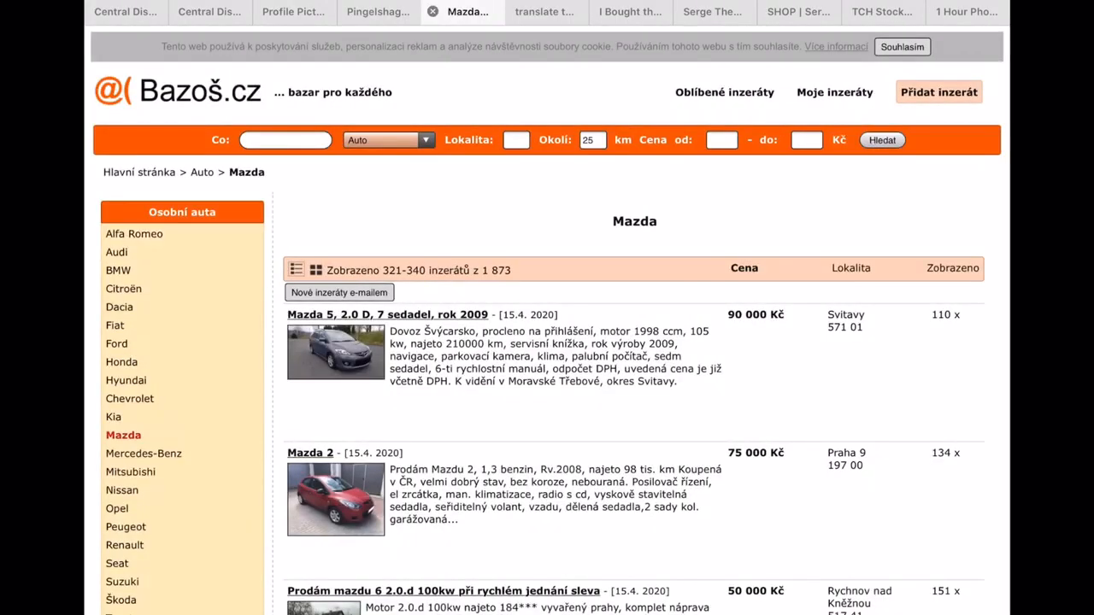
pyautogui.scroll(-3)
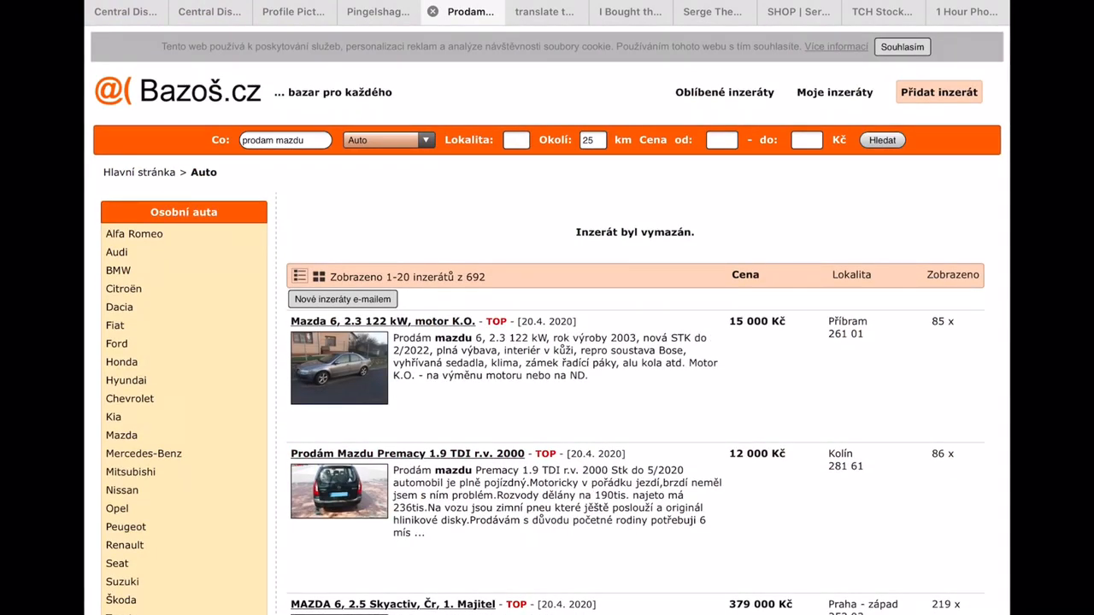
pyautogui.scroll(3)
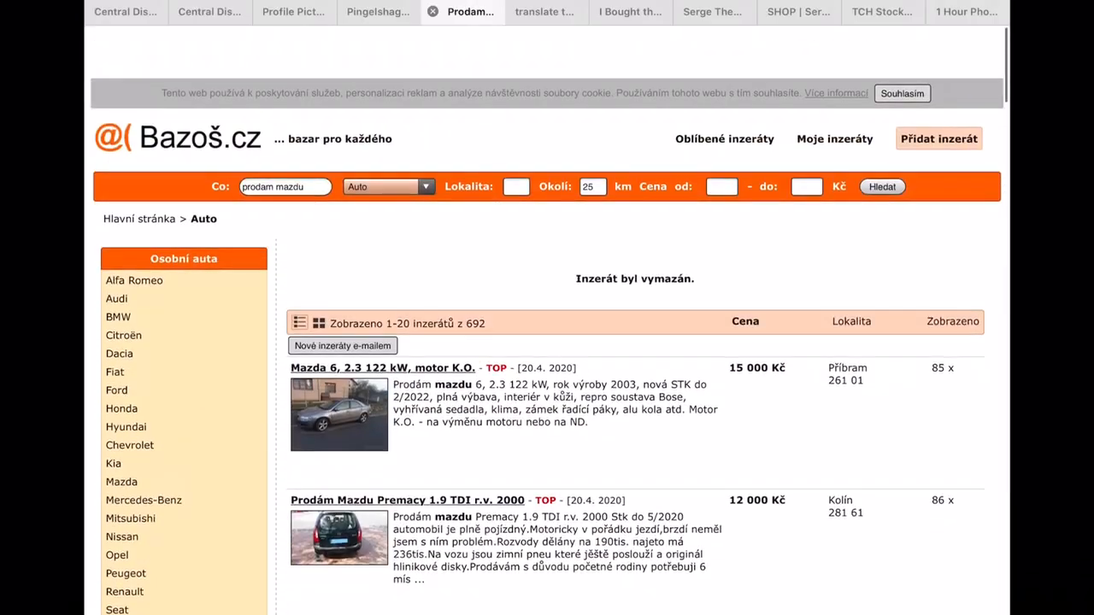
# Return to Central Dispatch results and expand the South Bend to Marysville $3200 load's vehicle list
pyautogui.click(124, 11)
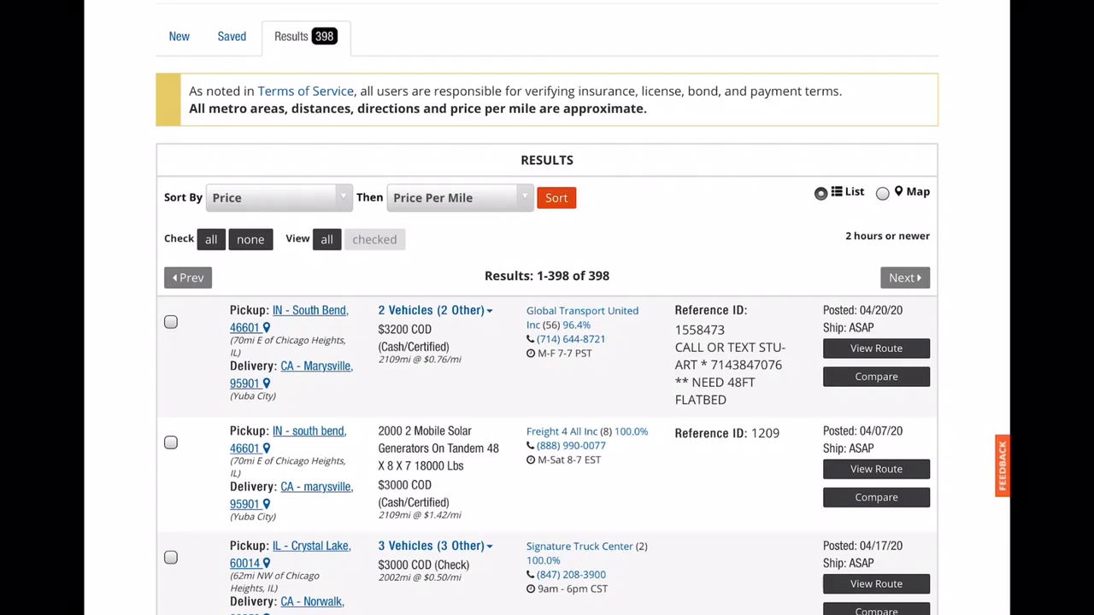
pyautogui.scroll(-3)
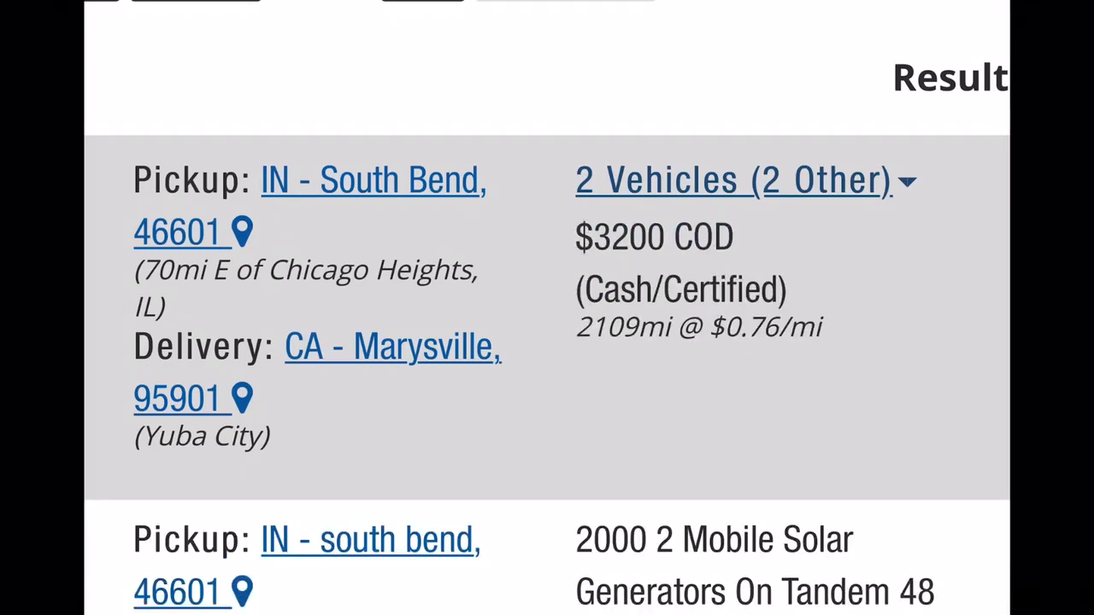
pyautogui.click(735, 179)
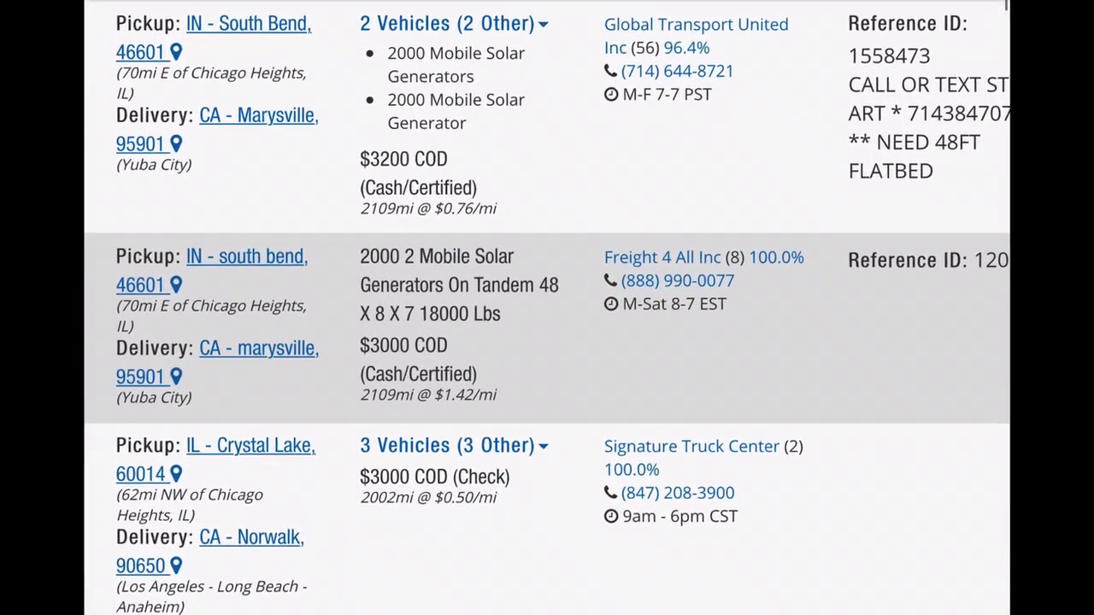
pyautogui.scroll(-3)
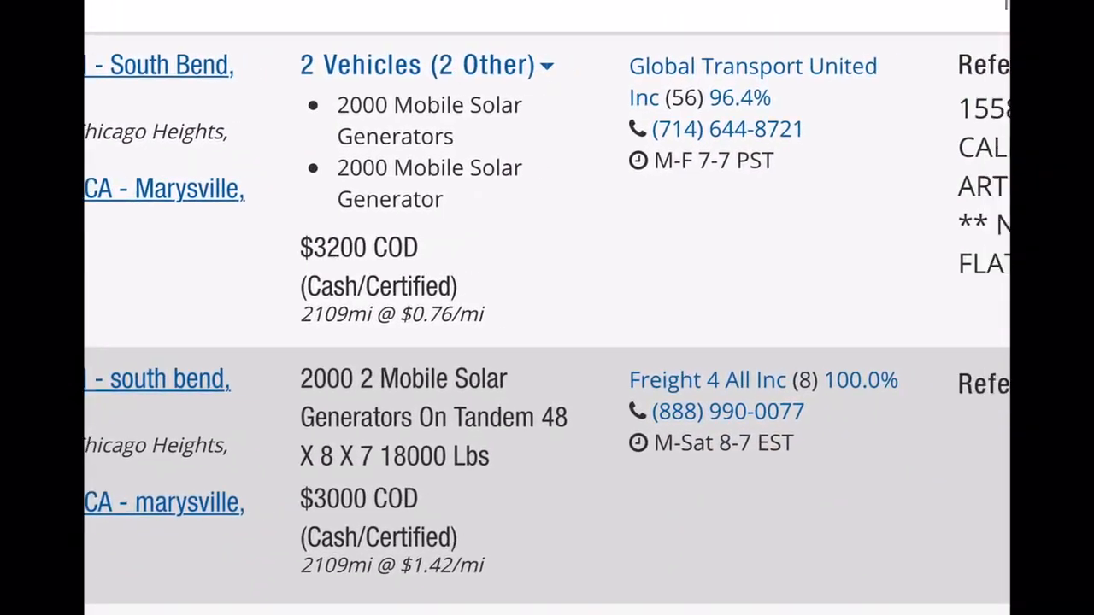
pyautogui.hscroll(3)
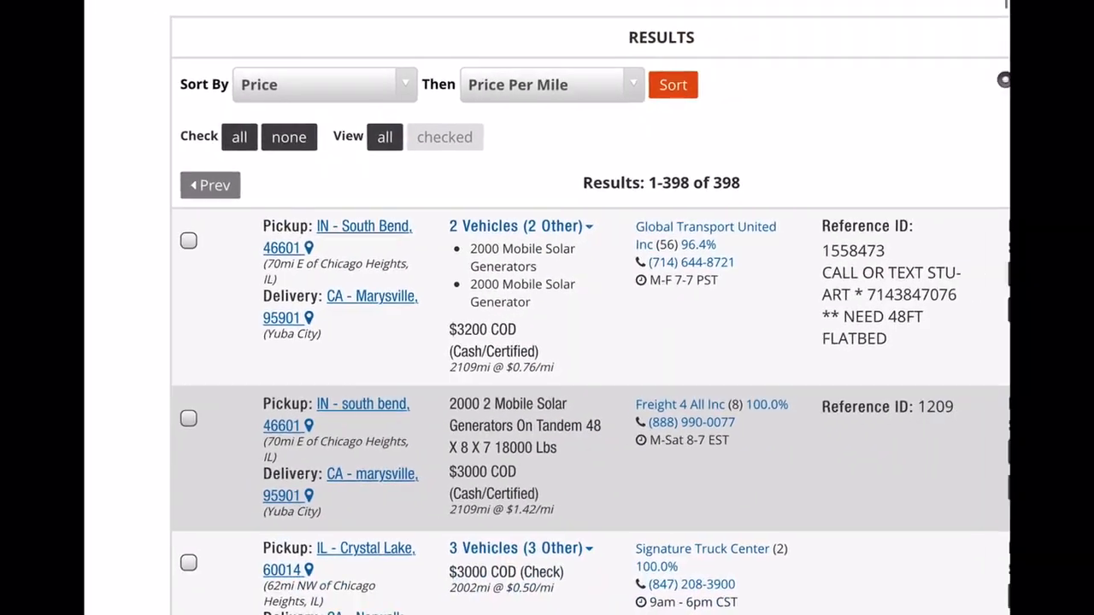
pyautogui.scroll(-3)
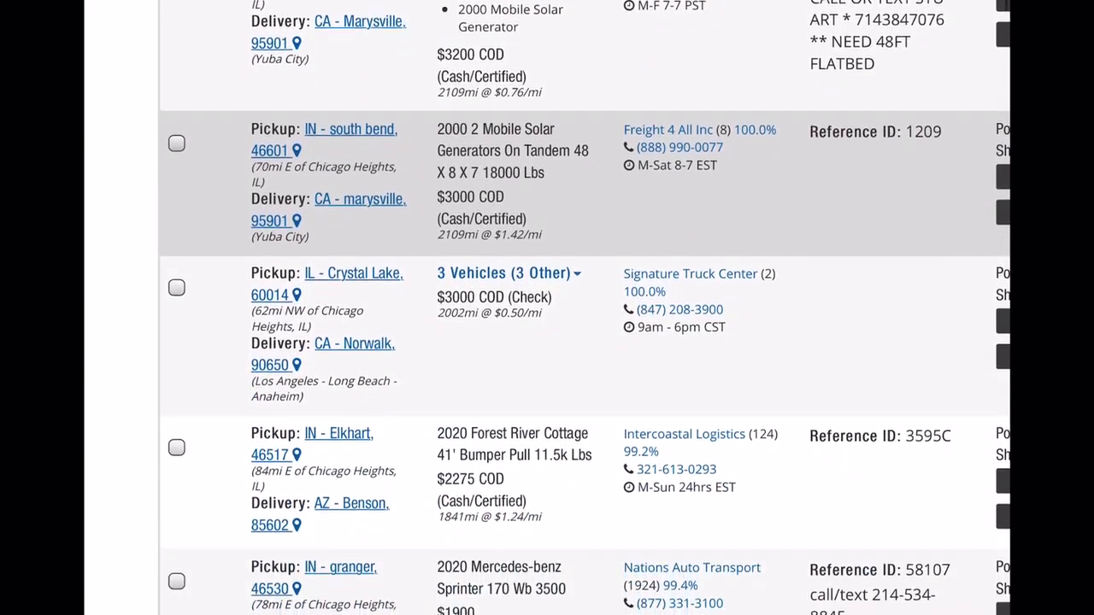
pyautogui.scroll(-3)
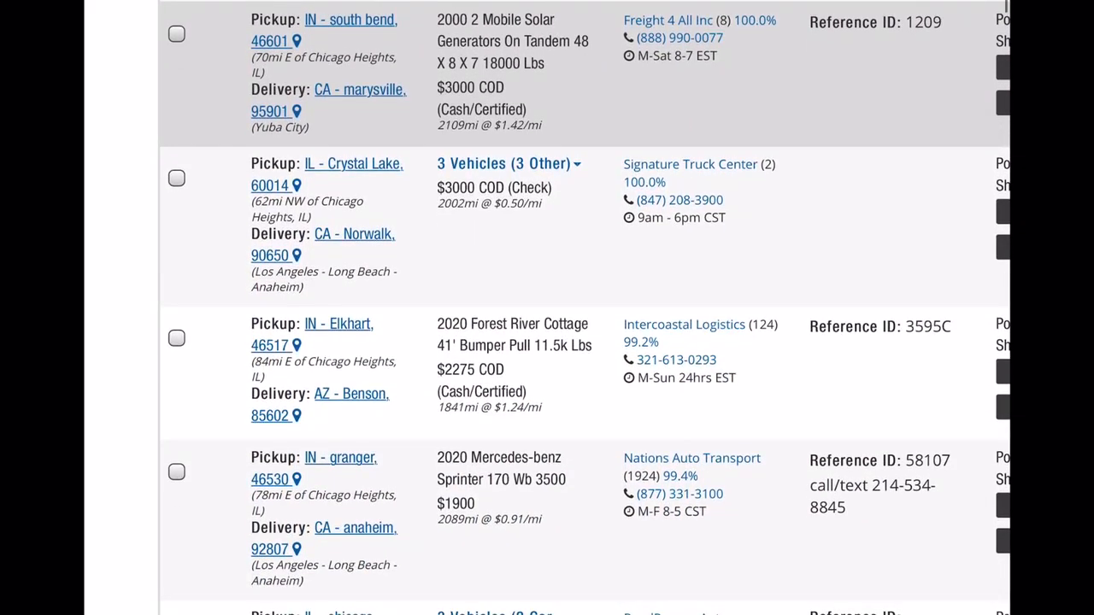
pyautogui.scroll(-3)
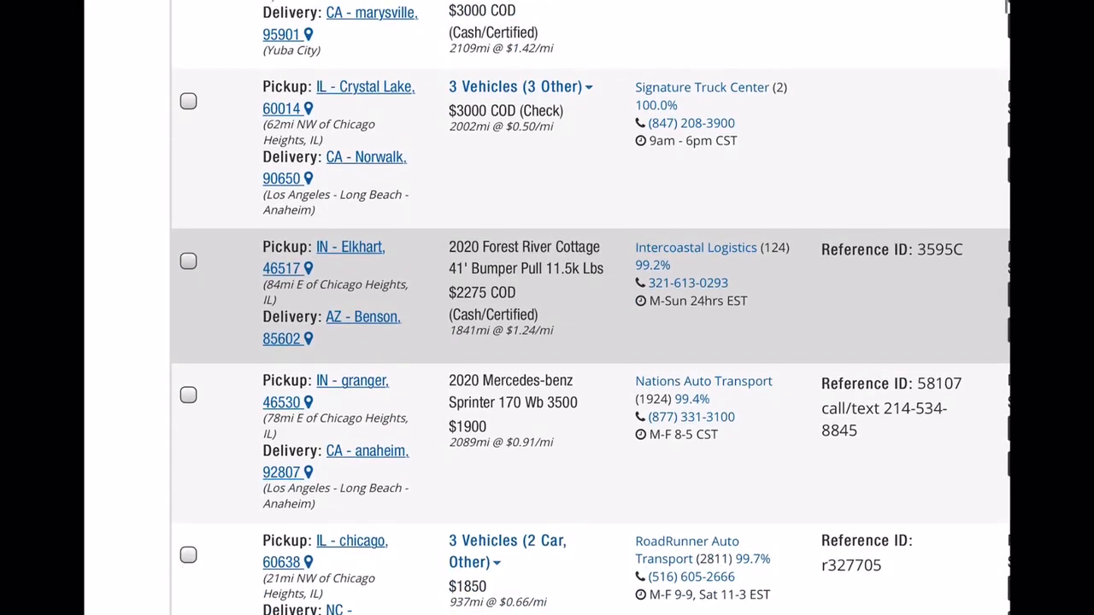
pyautogui.scroll(-3)
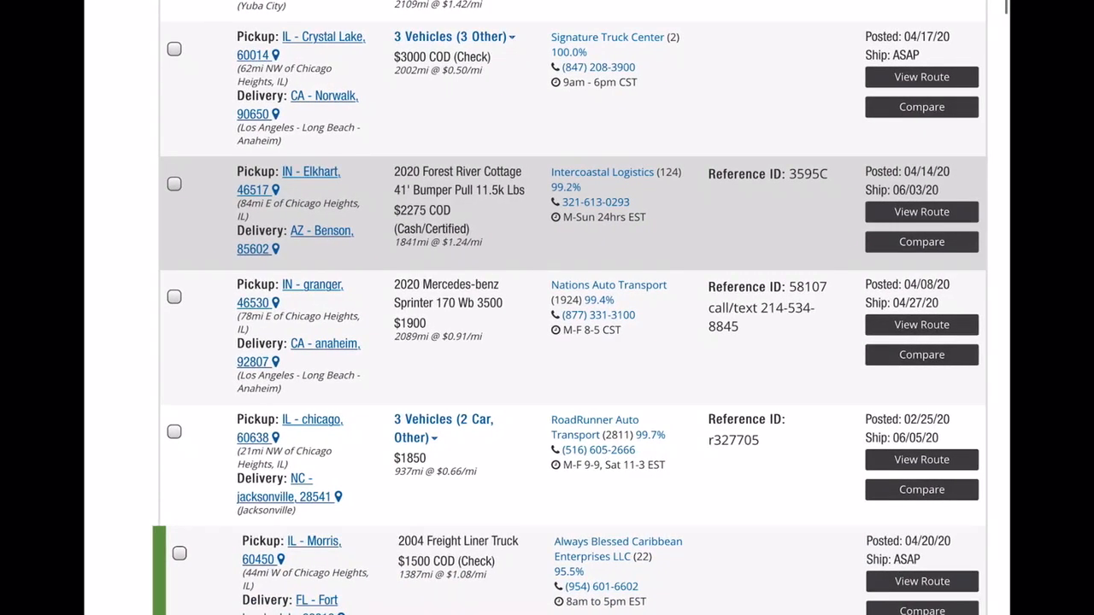
pyautogui.scroll(-3)
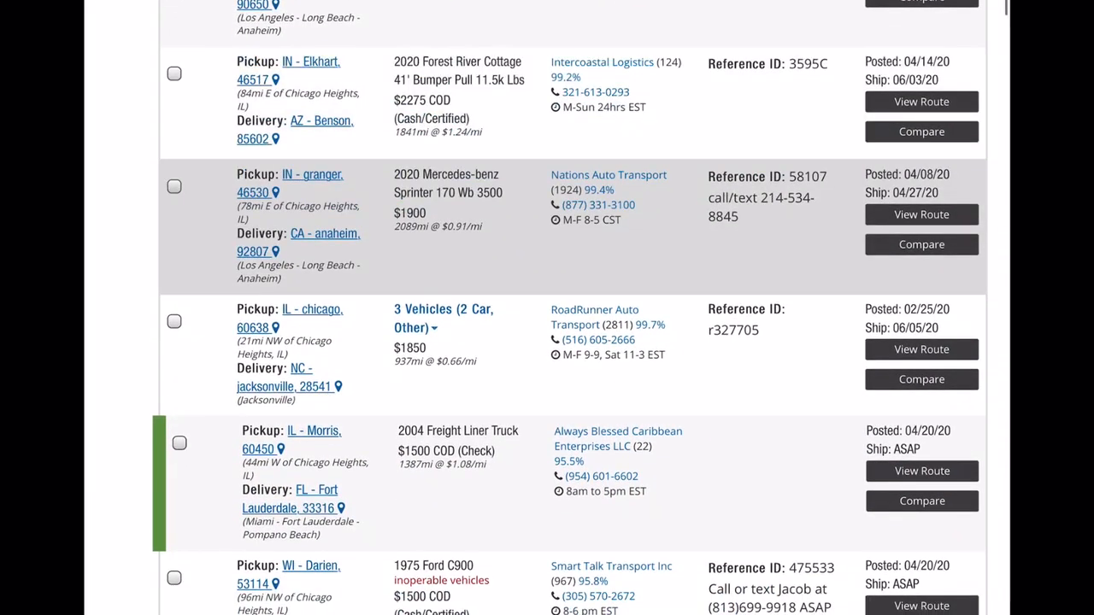
pyautogui.scroll(-3)
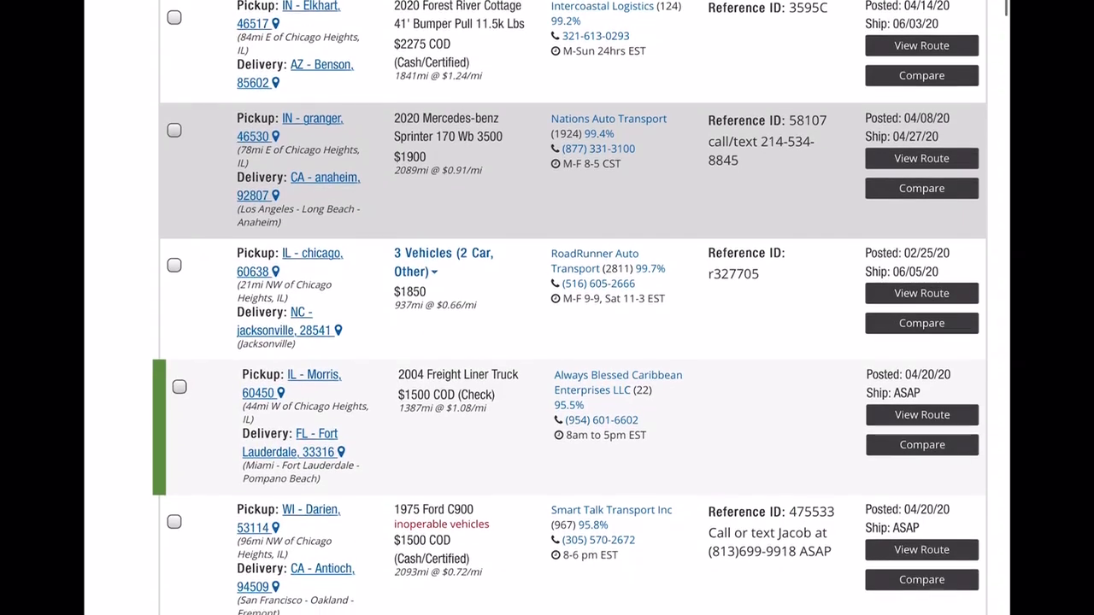
pyautogui.scroll(-3)
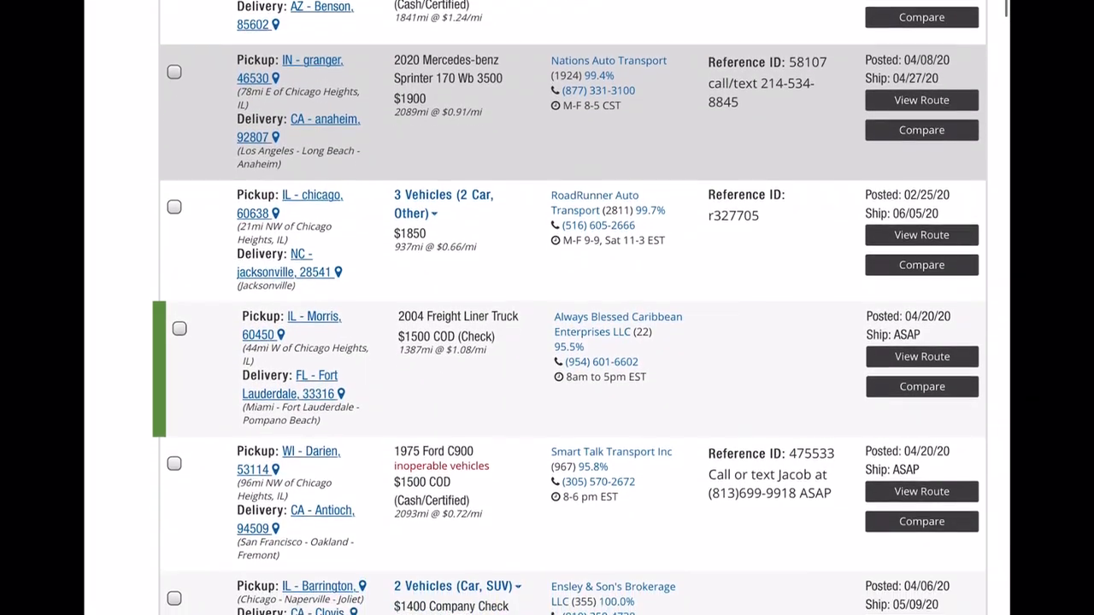
pyautogui.scroll(-3)
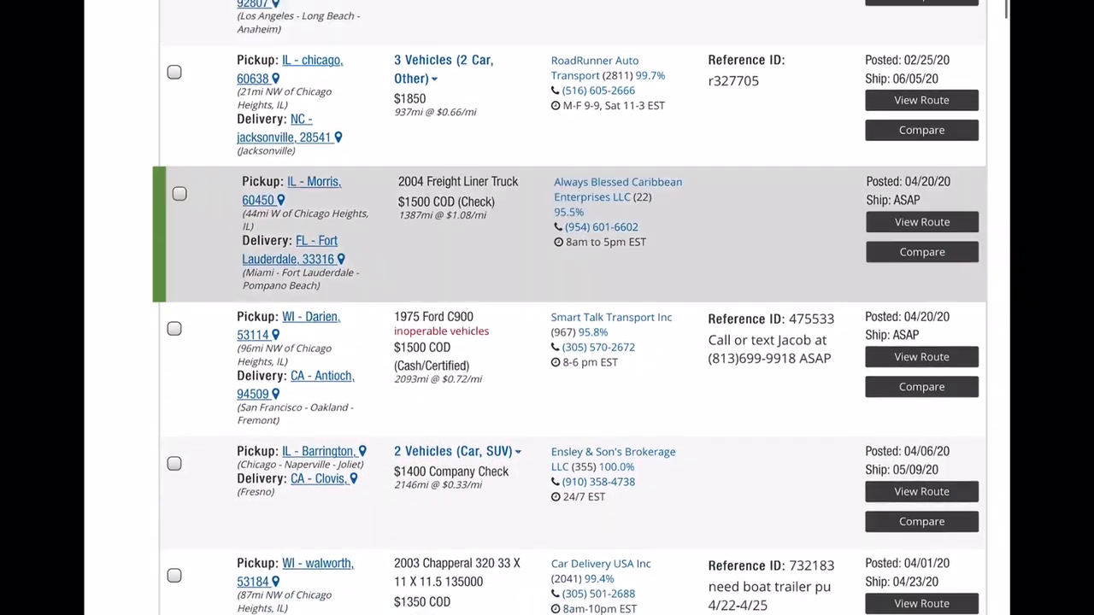
pyautogui.scroll(-3)
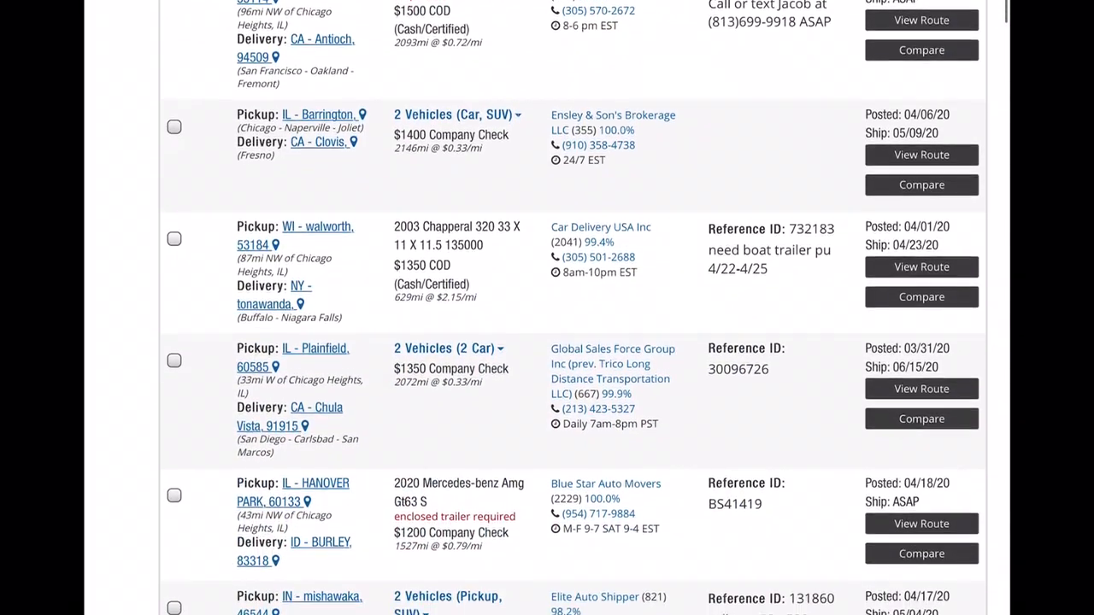
pyautogui.scroll(-3)
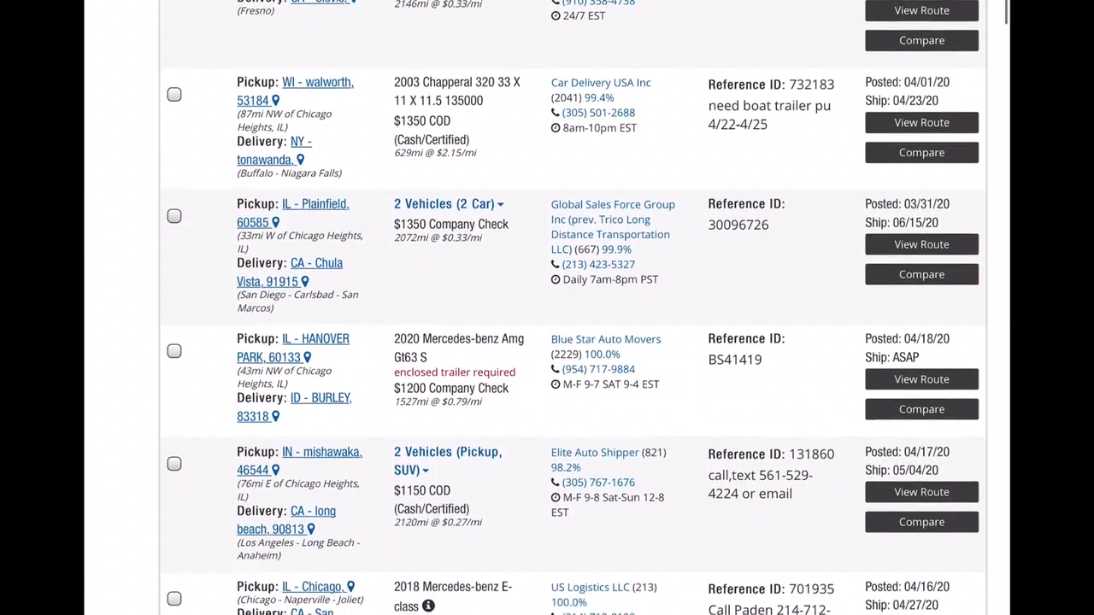
pyautogui.scroll(-3)
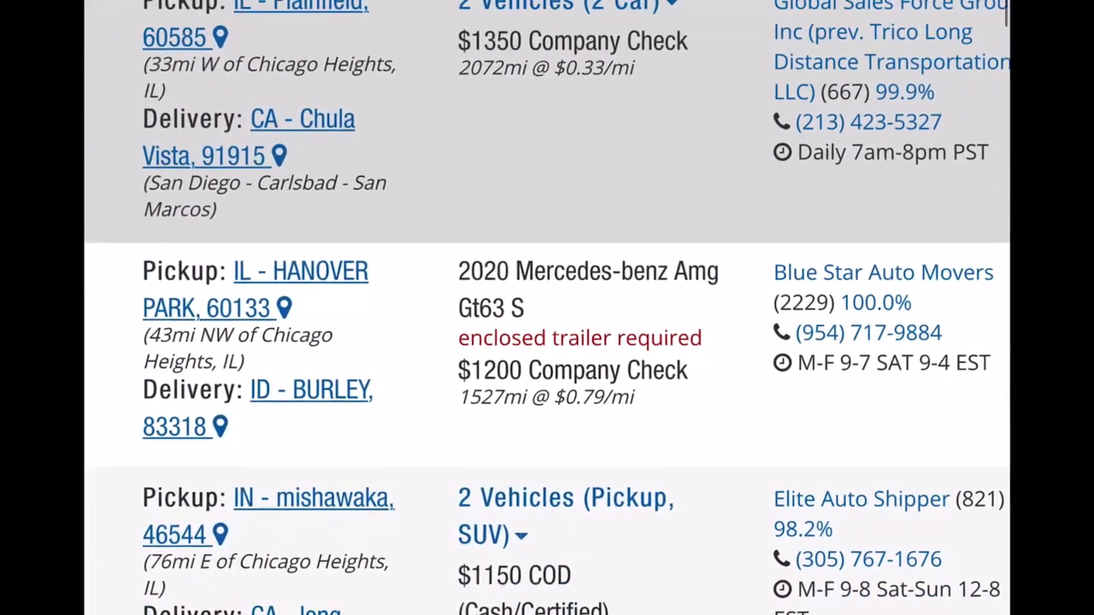
pyautogui.scroll(-3)
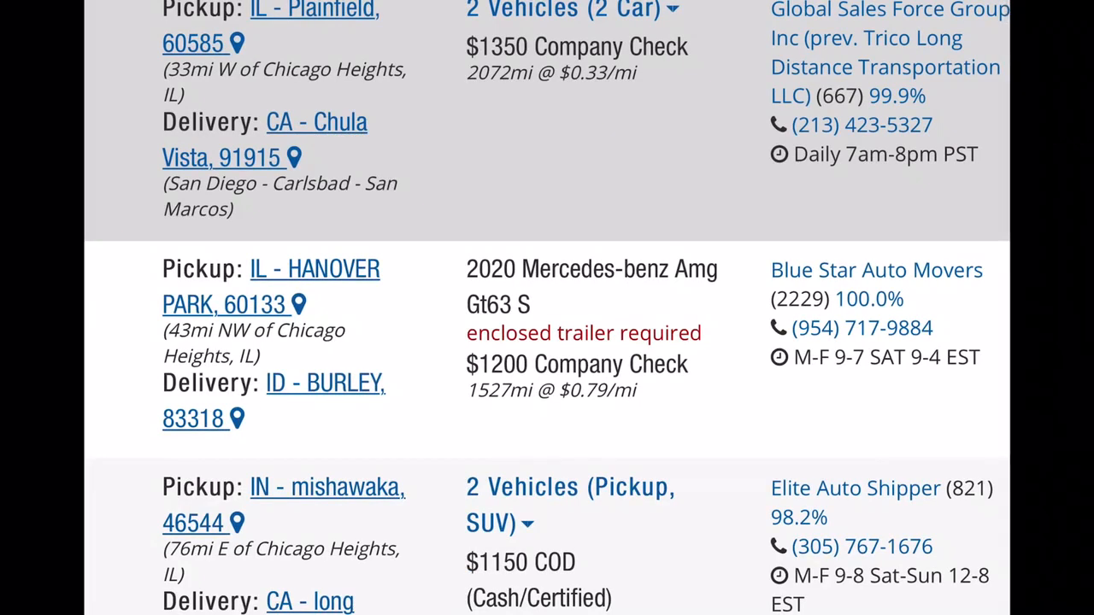
pyautogui.hscroll(3)
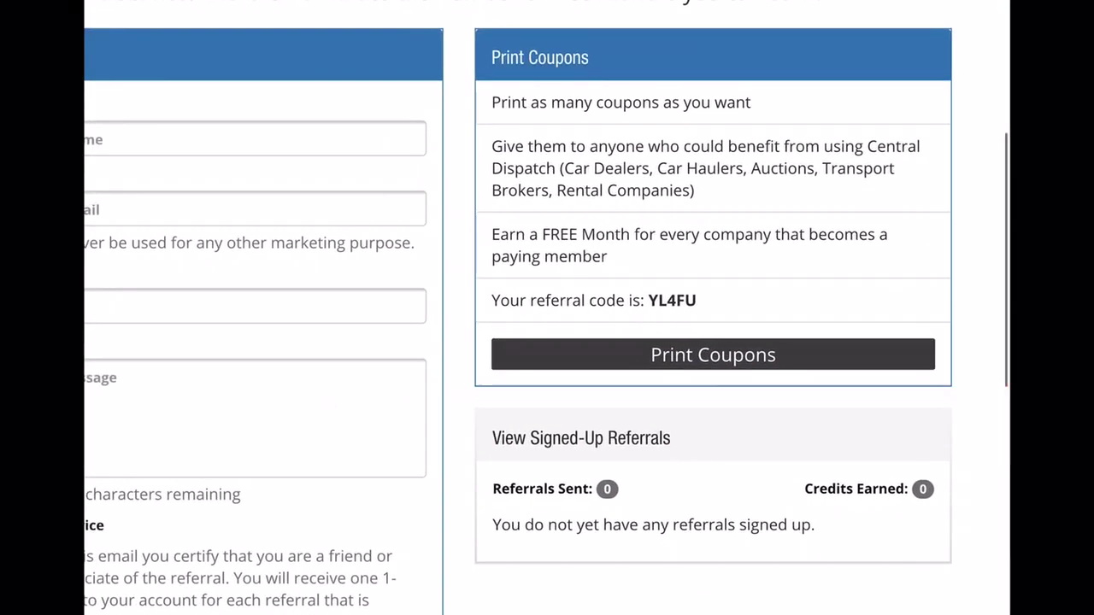
# Scroll the Central Dispatch results listing 398 loads
pyautogui.scroll(3)
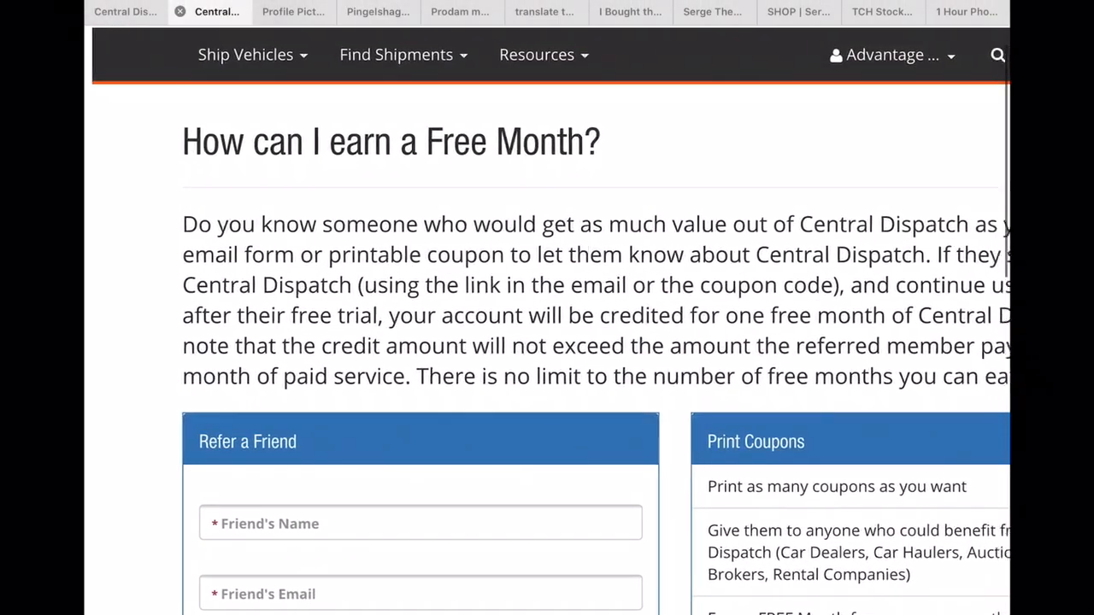
pyautogui.scroll(-3)
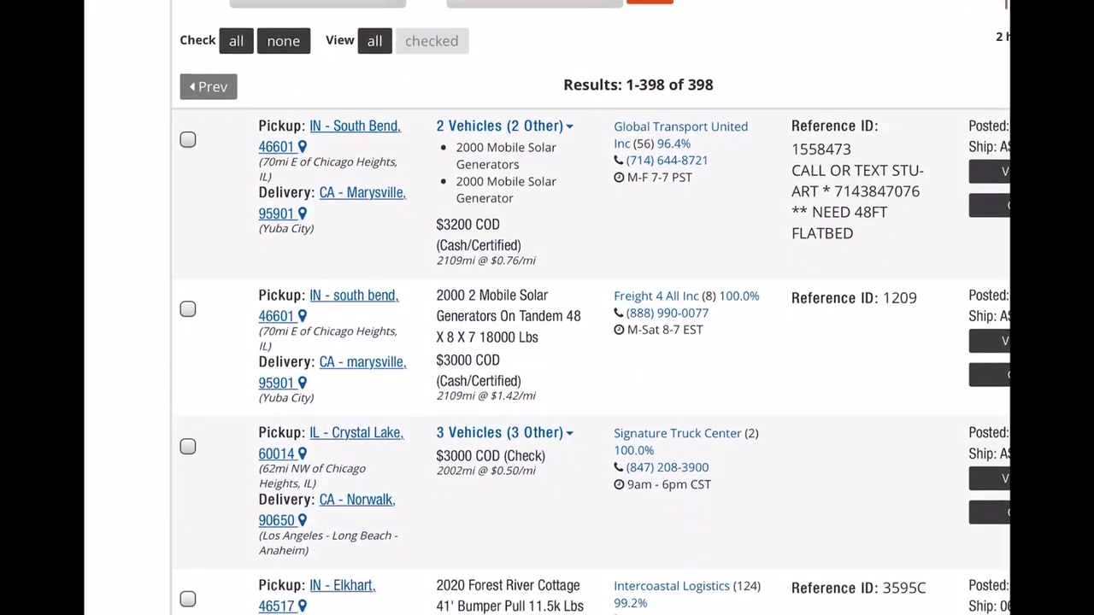
pyautogui.scroll(-3)
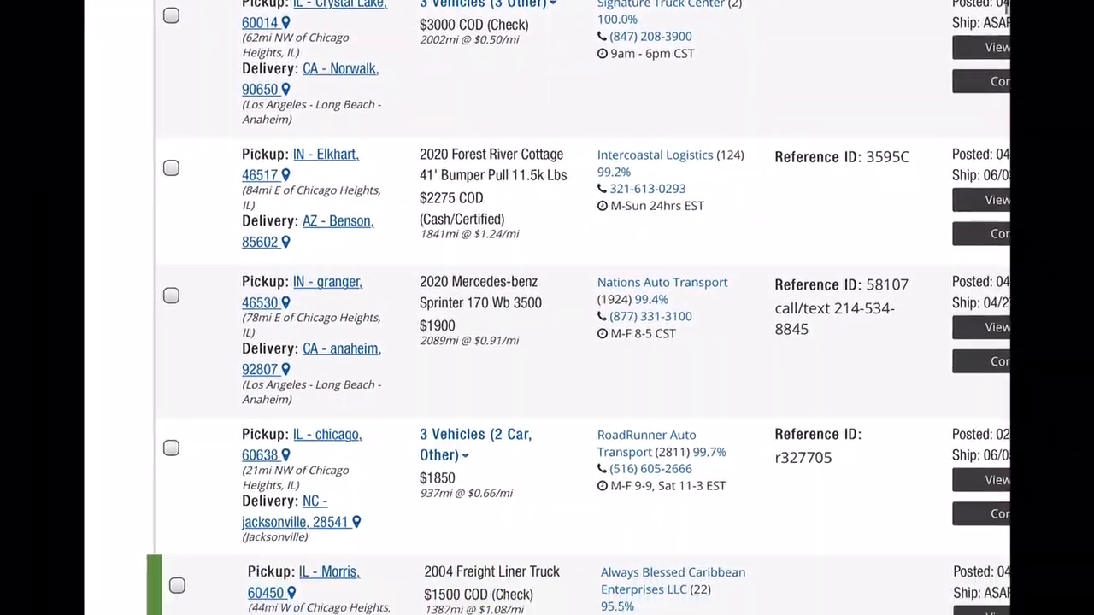
pyautogui.scroll(-3)
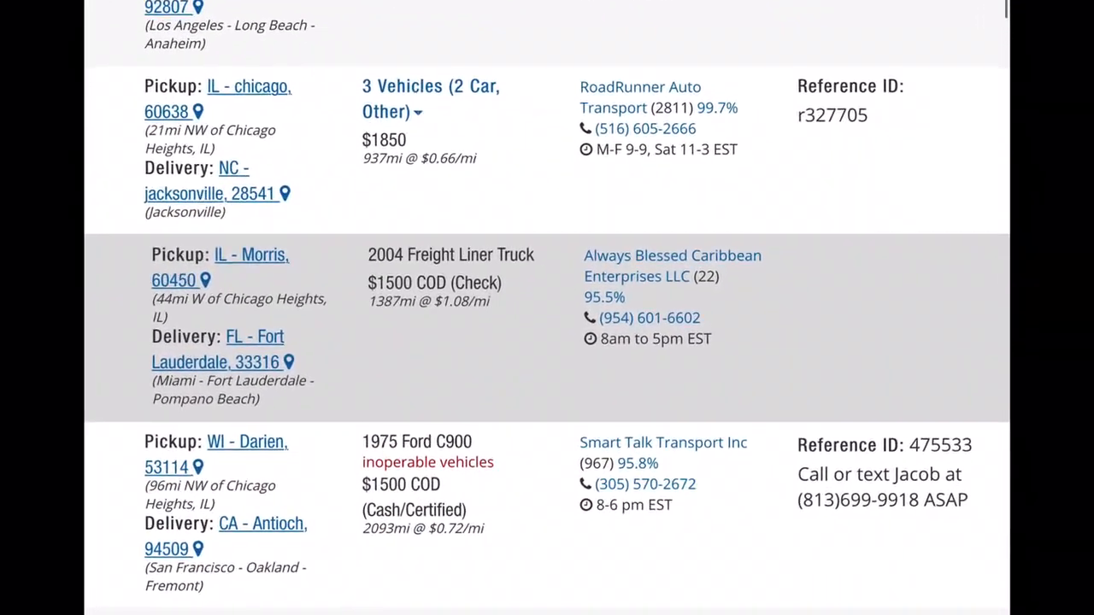
pyautogui.scroll(-3)
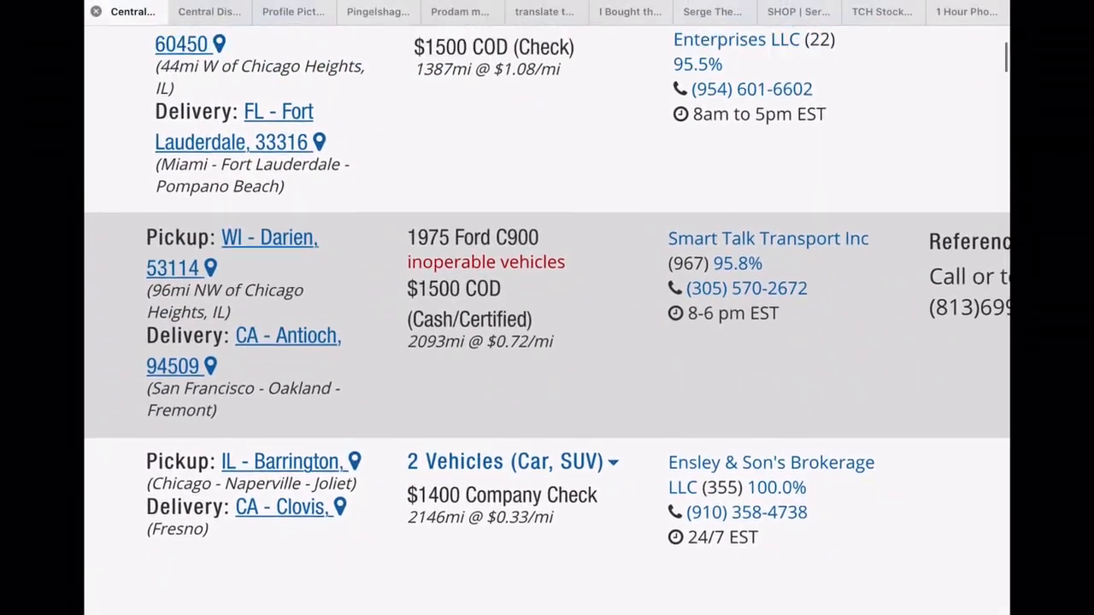
pyautogui.scroll(-3)
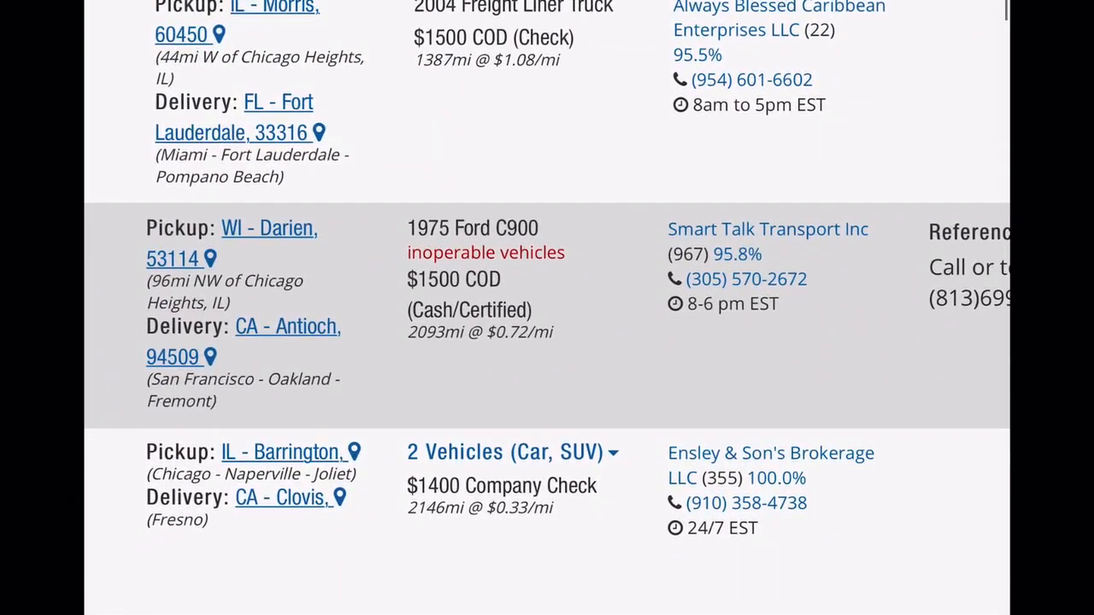
pyautogui.scroll(-3)
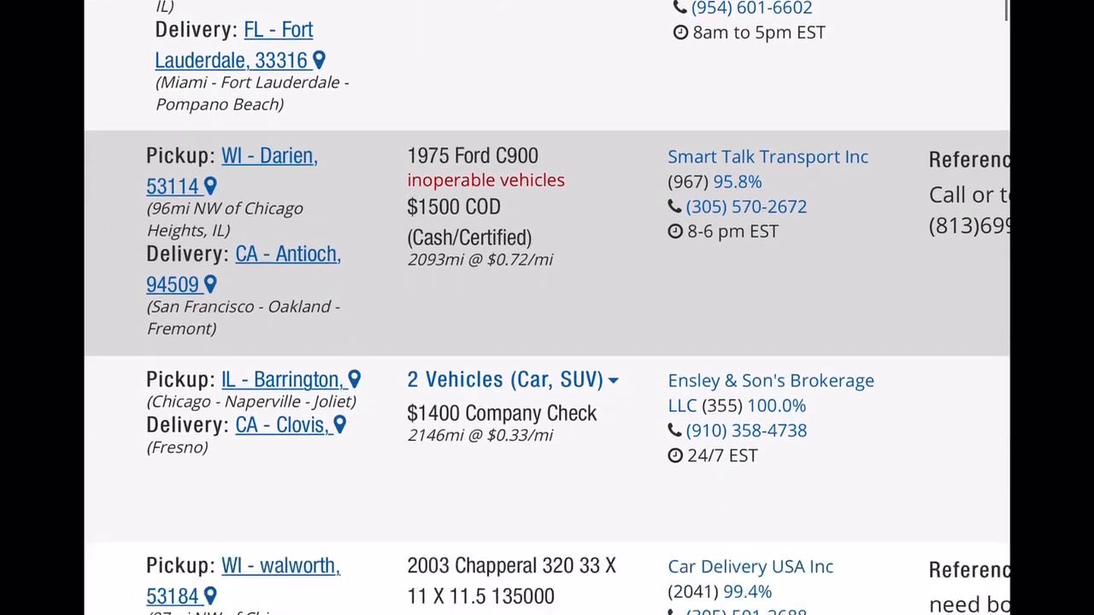
pyautogui.scroll(-3)
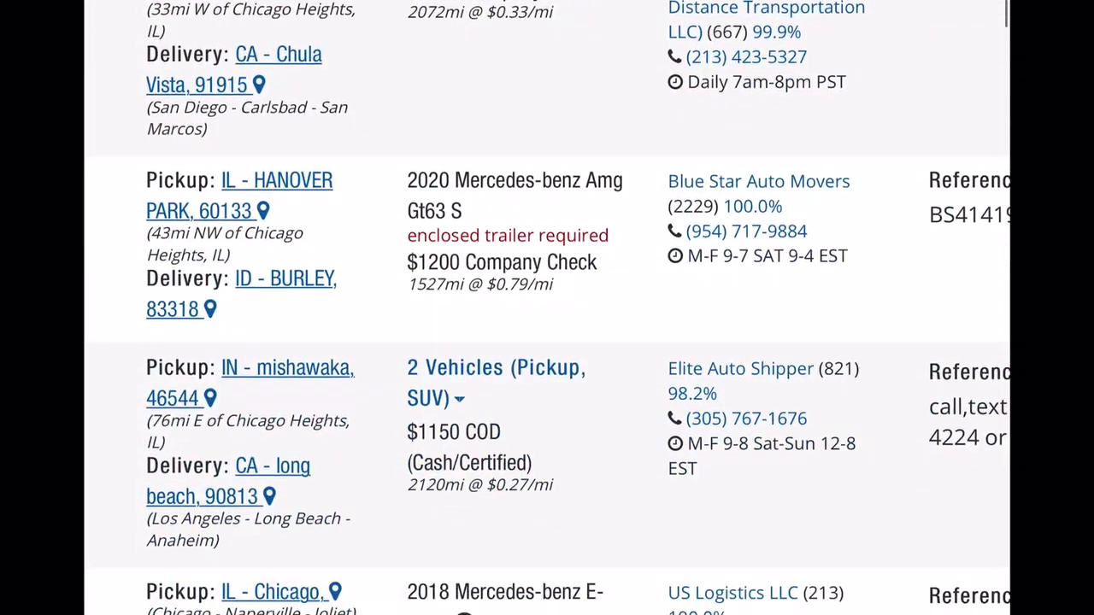
pyautogui.scroll(-3)
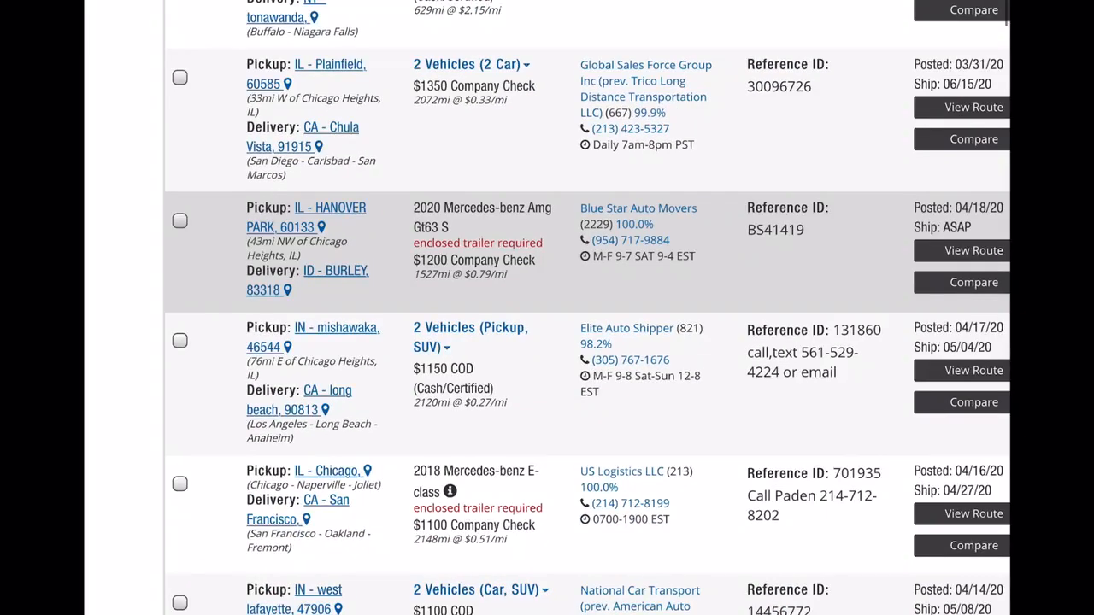
pyautogui.scroll(-3)
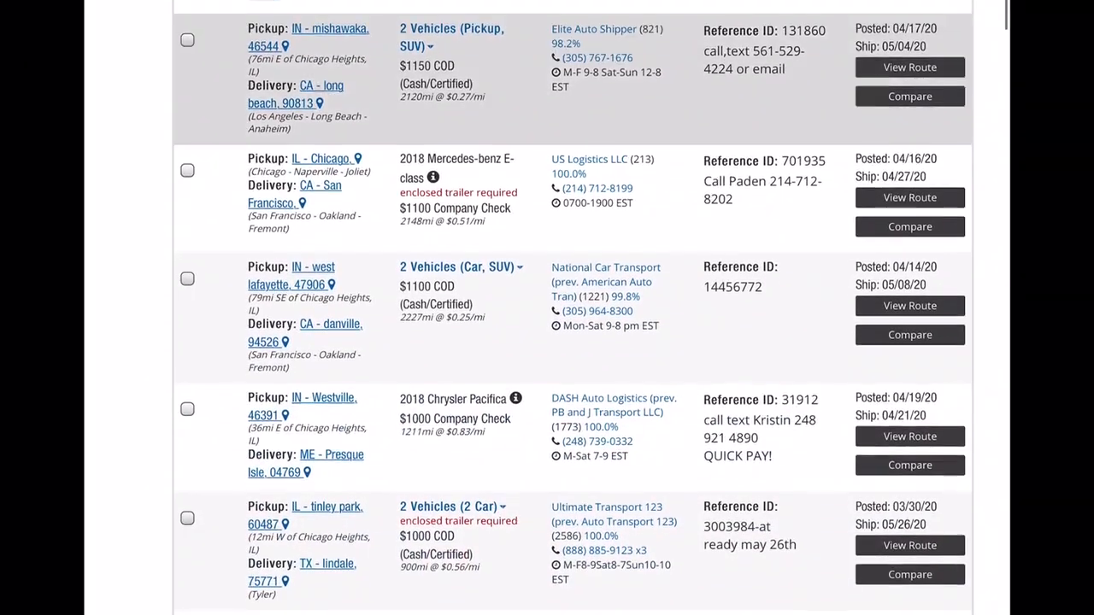
pyautogui.scroll(-3)
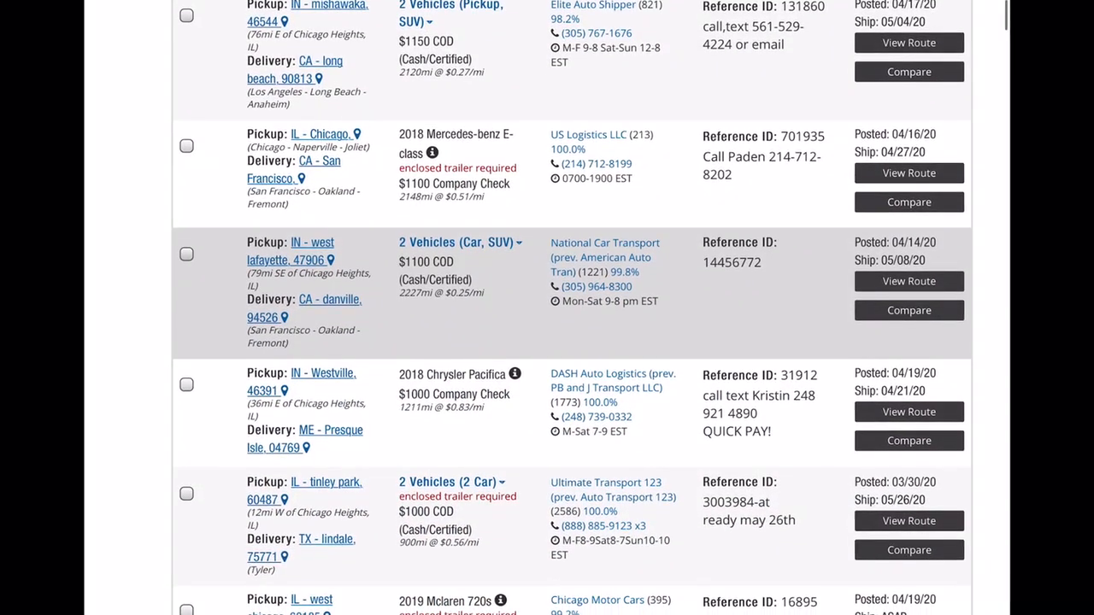
pyautogui.scroll(-3)
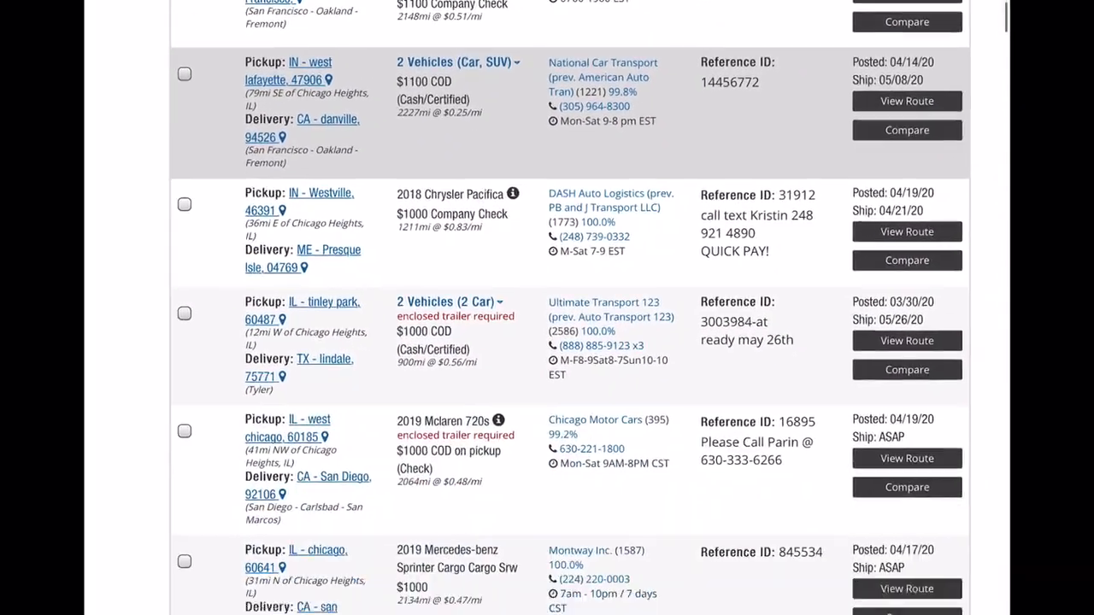
pyautogui.scroll(-3)
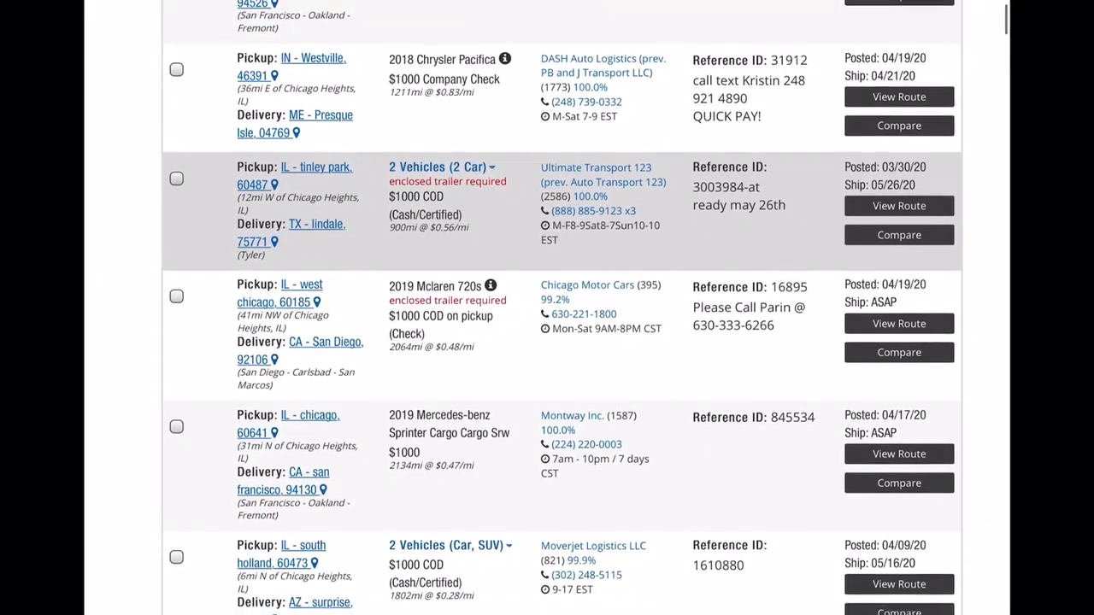
pyautogui.scroll(-3)
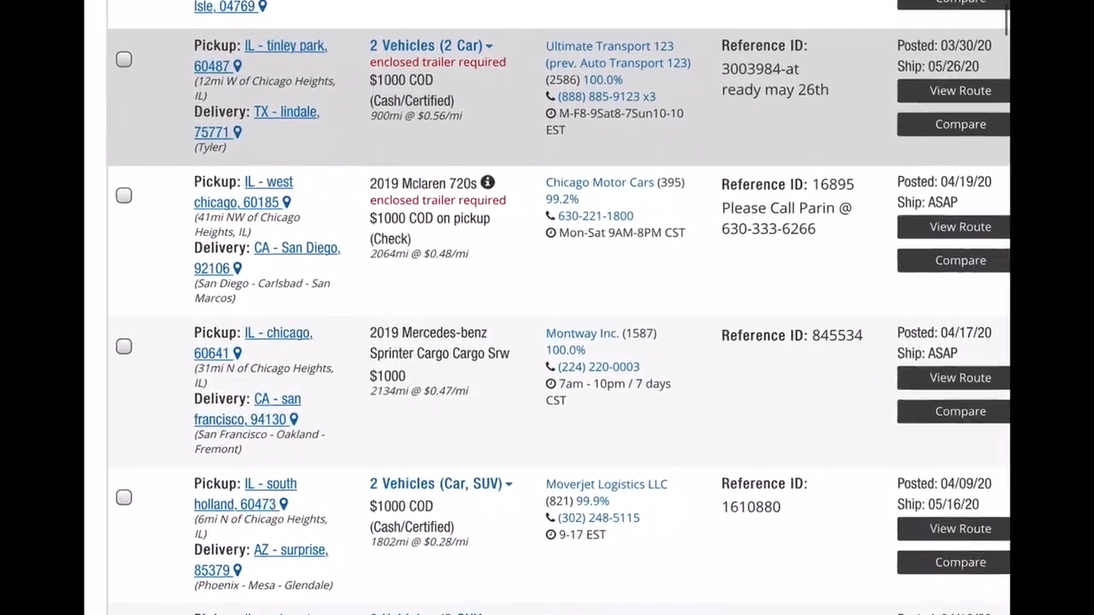
pyautogui.scroll(-3)
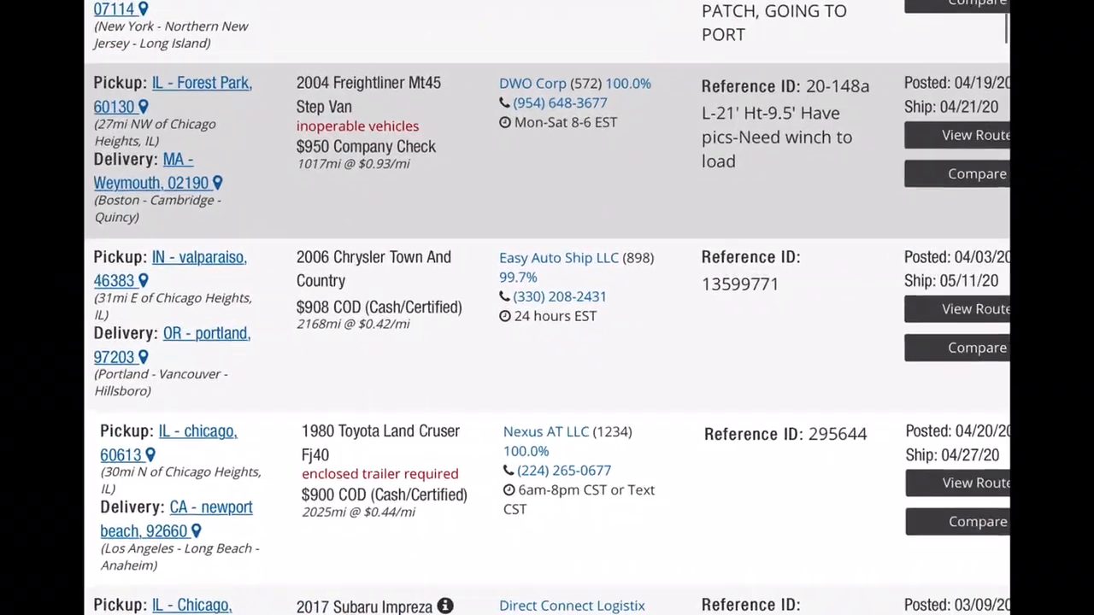
pyautogui.scroll(-3)
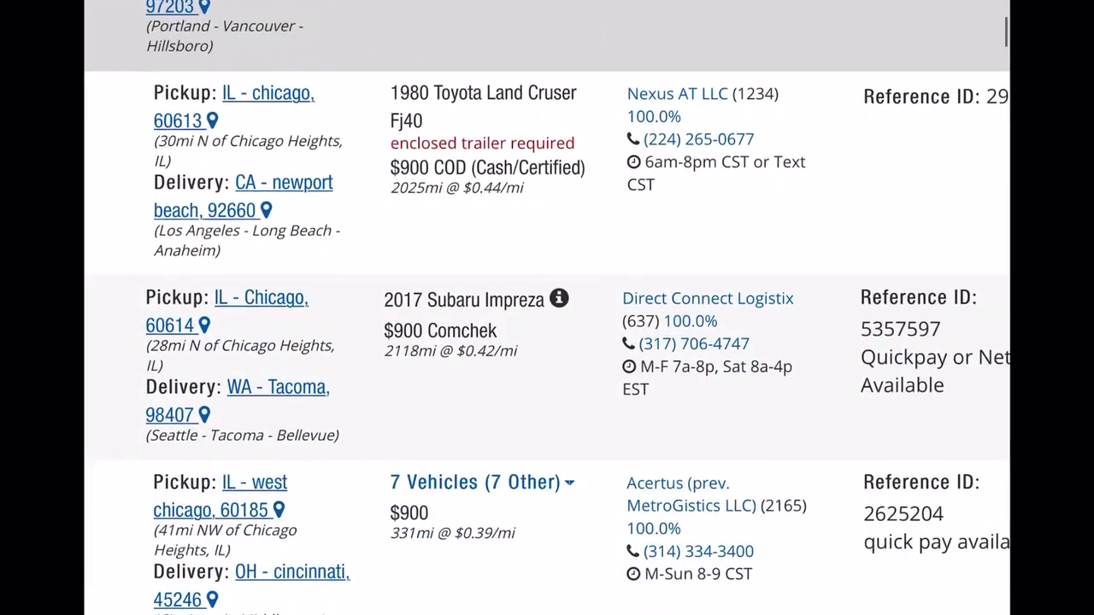
pyautogui.scroll(-3)
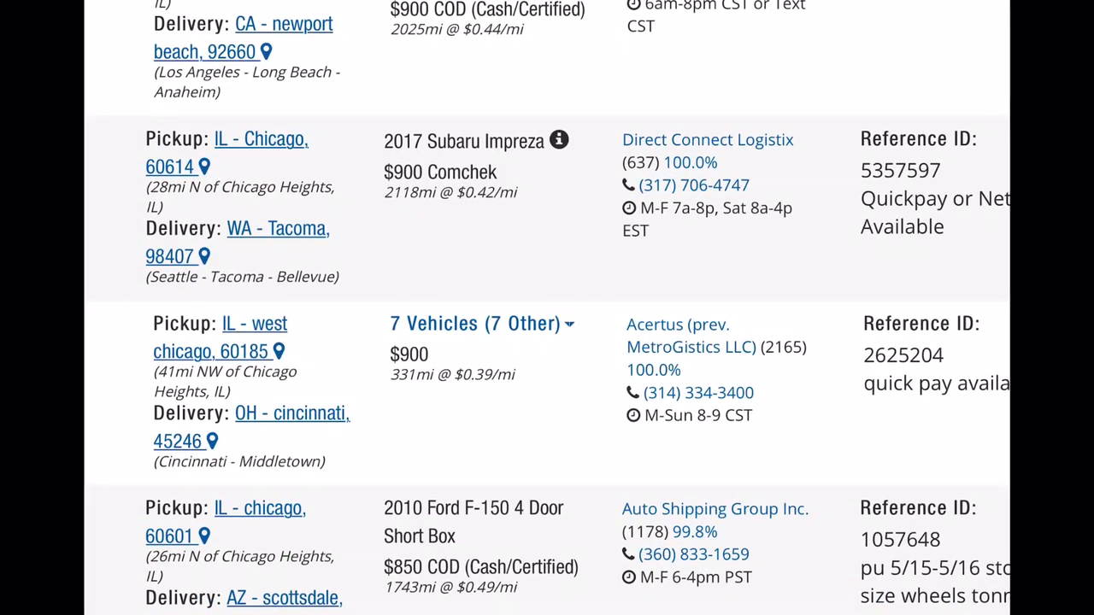
pyautogui.scroll(-3)
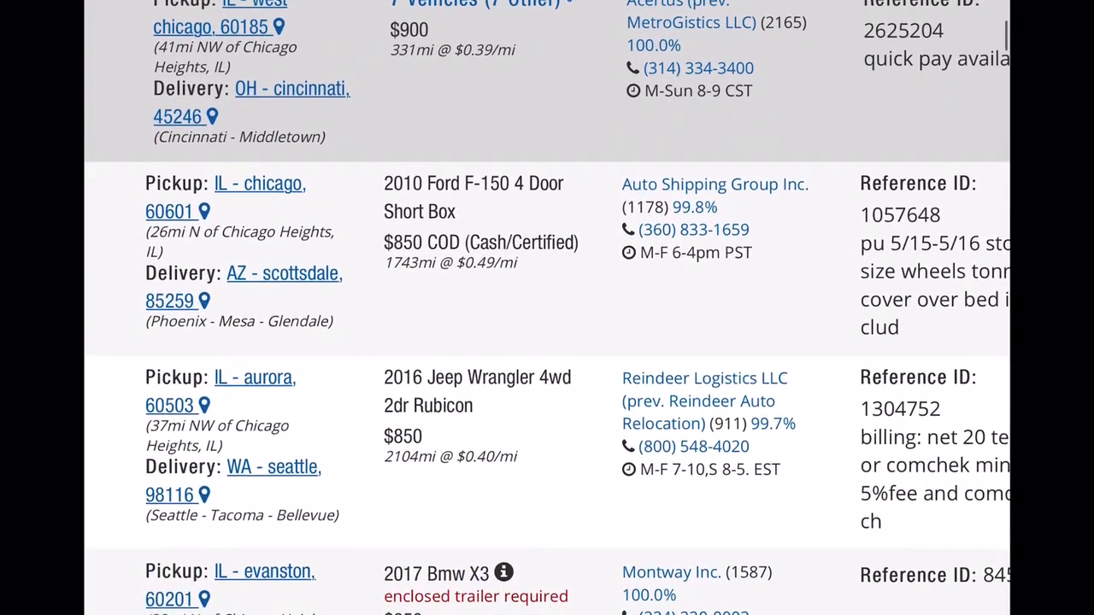
pyautogui.scroll(-3)
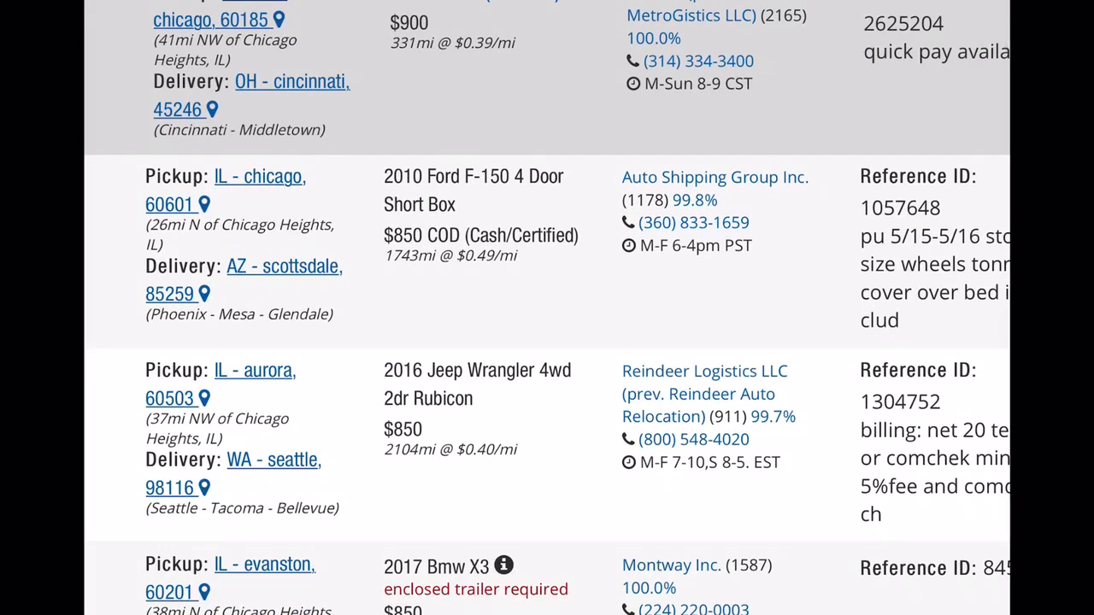
pyautogui.scroll(-3)
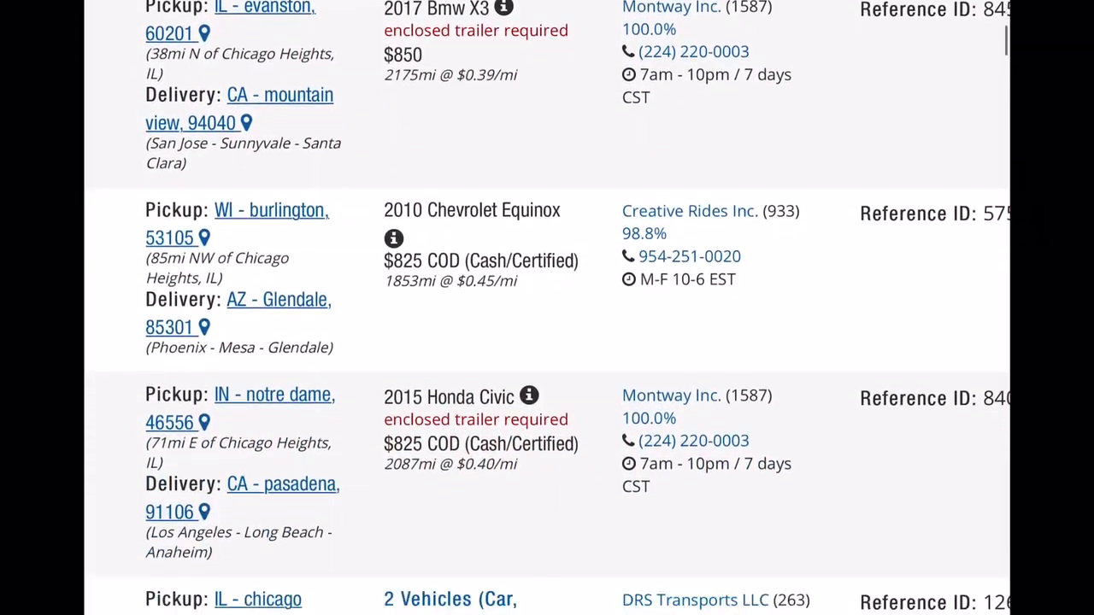
pyautogui.scroll(-3)
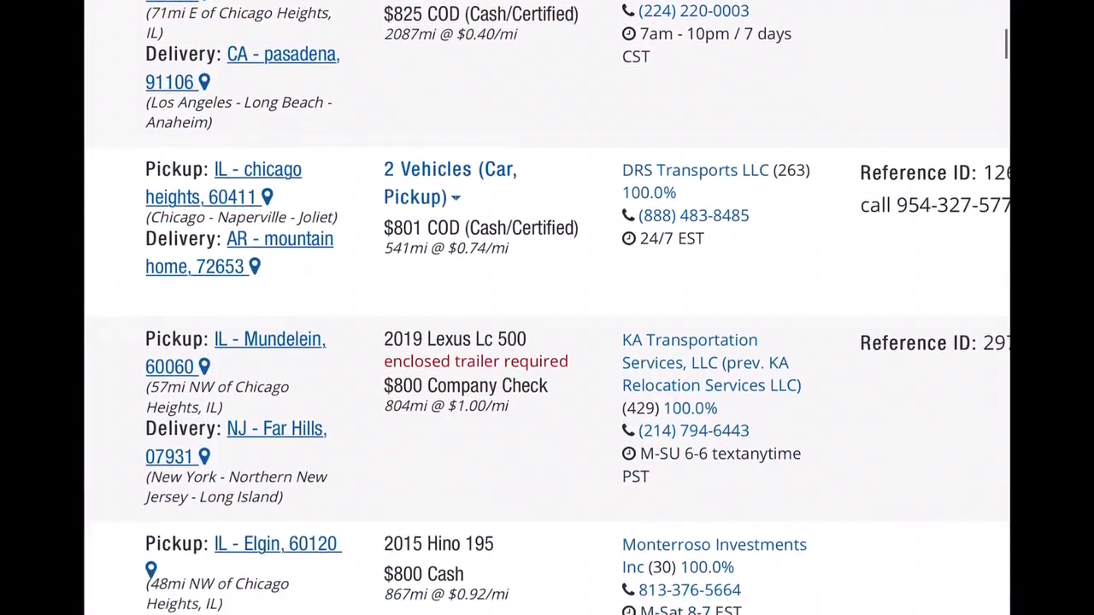
pyautogui.scroll(-3)
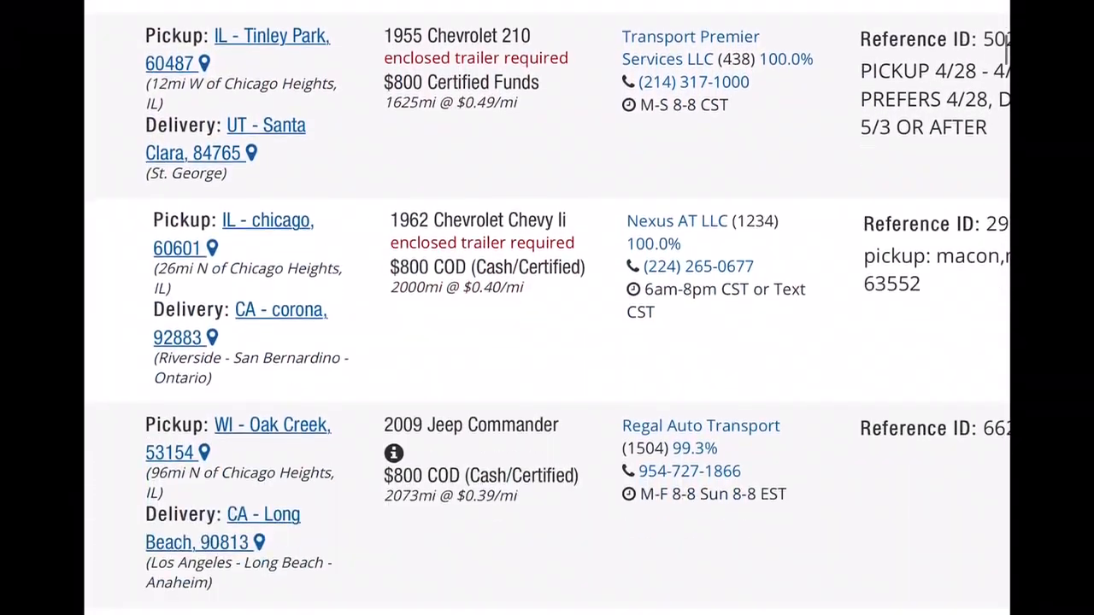
pyautogui.scroll(-3)
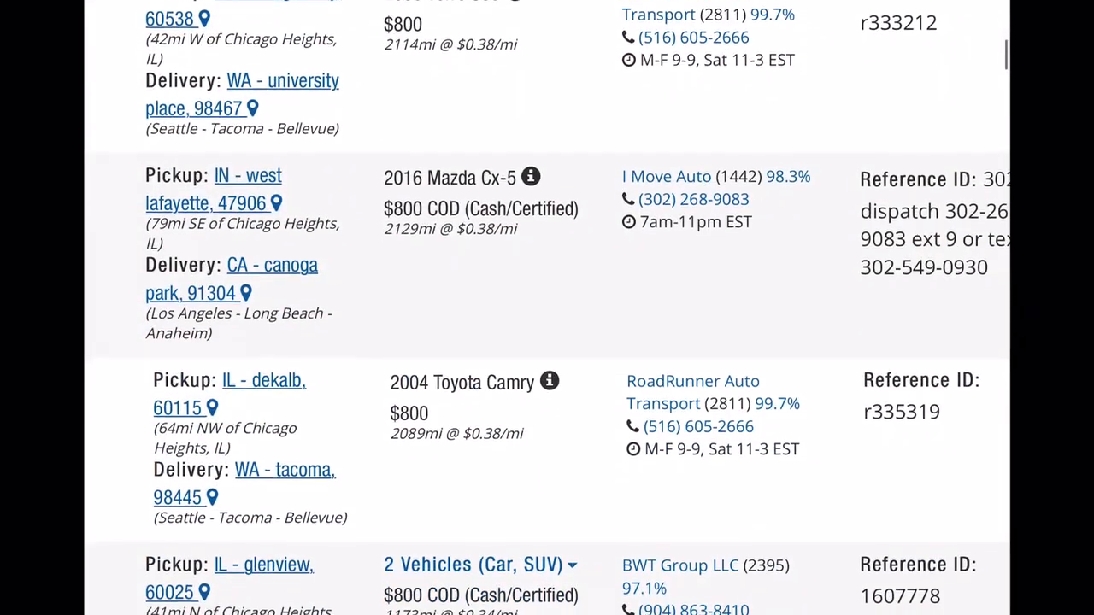
pyautogui.scroll(-3)
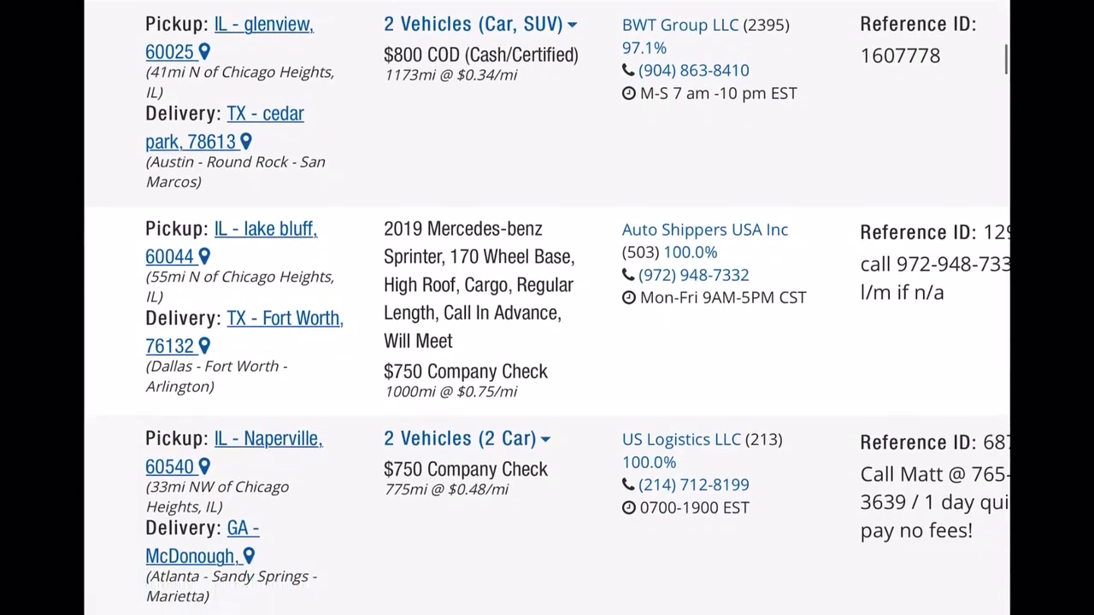
pyautogui.scroll(-3)
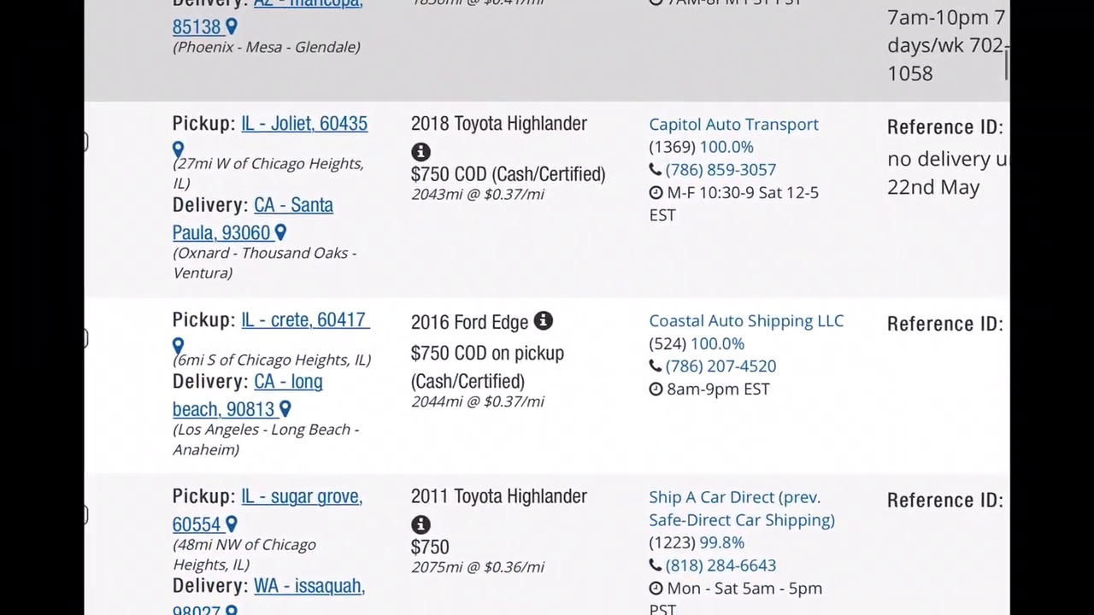
pyautogui.scroll(-3)
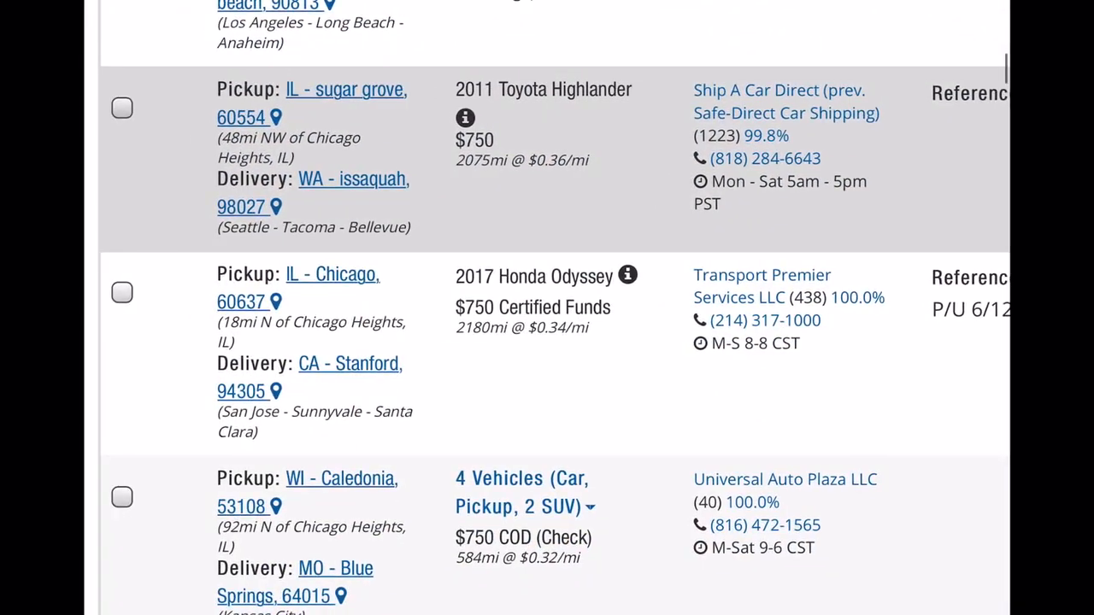
pyautogui.scroll(-3)
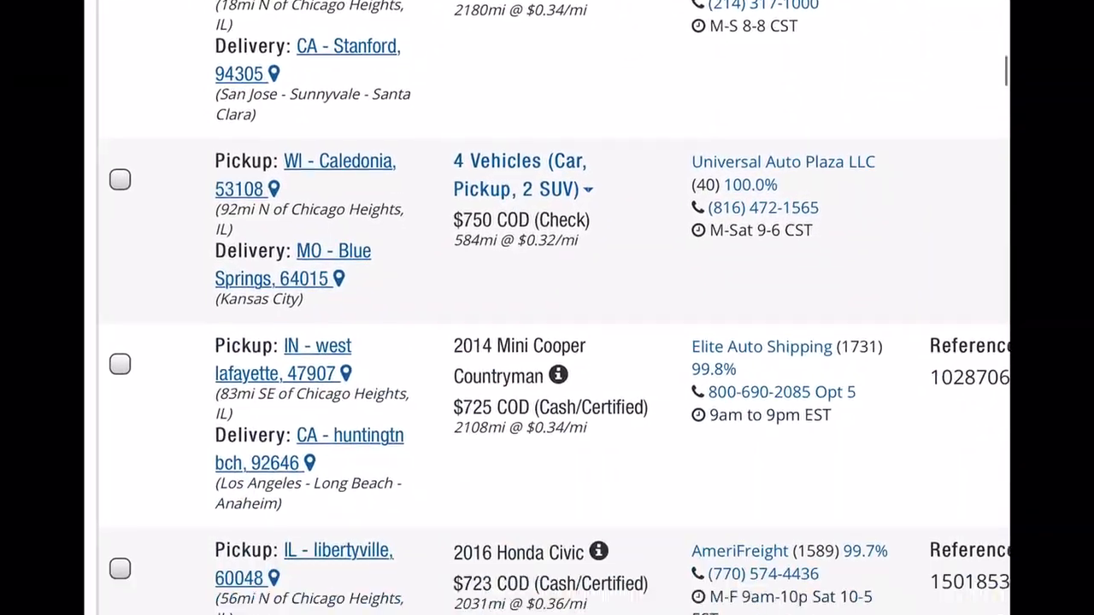
pyautogui.scroll(-3)
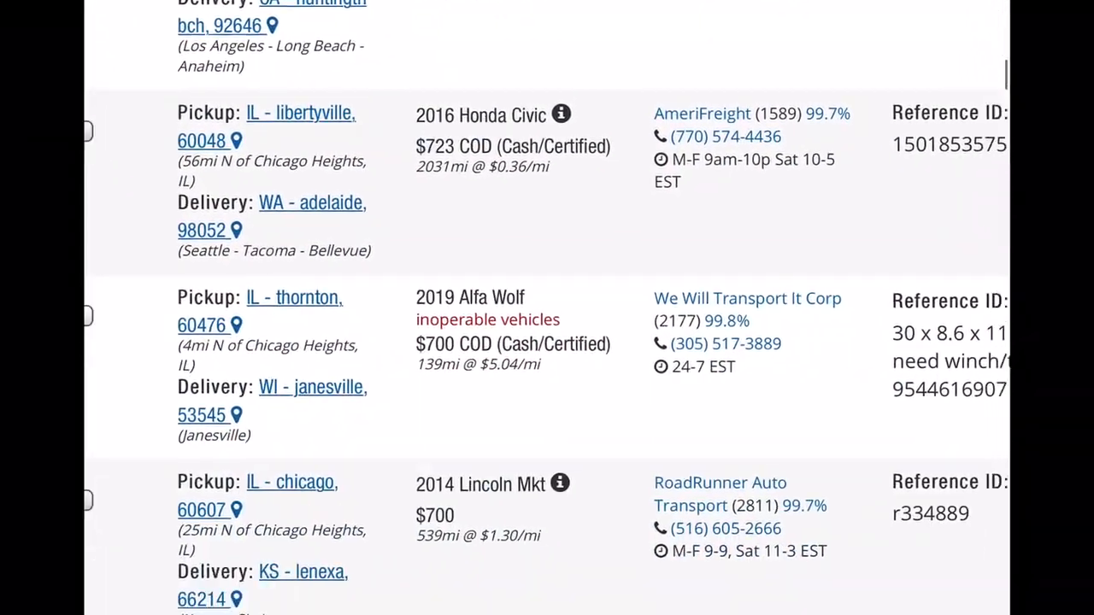
pyautogui.scroll(-3)
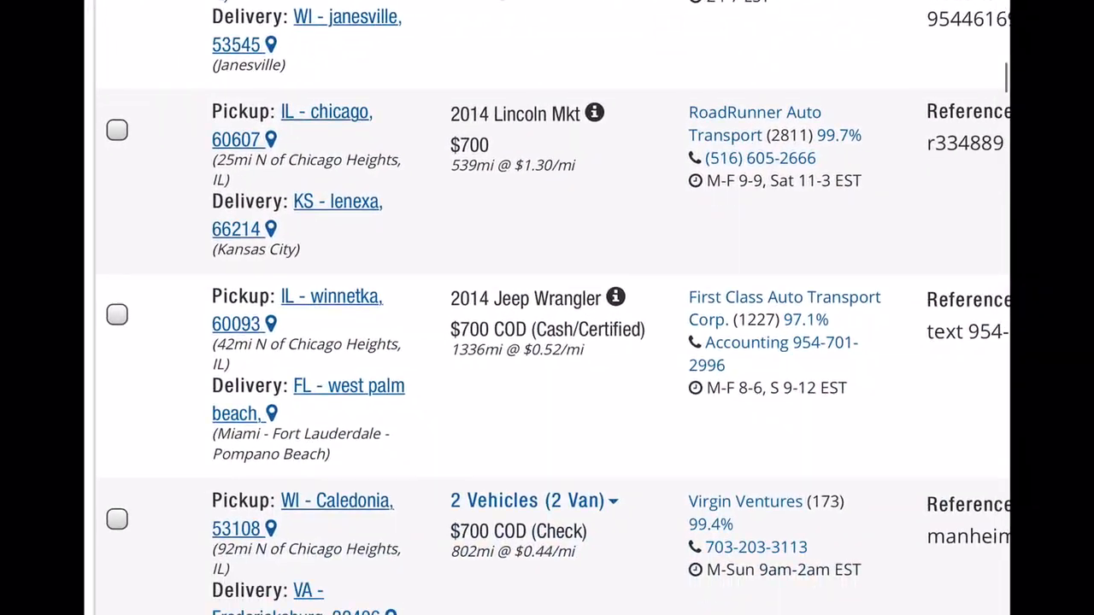
pyautogui.scroll(-3)
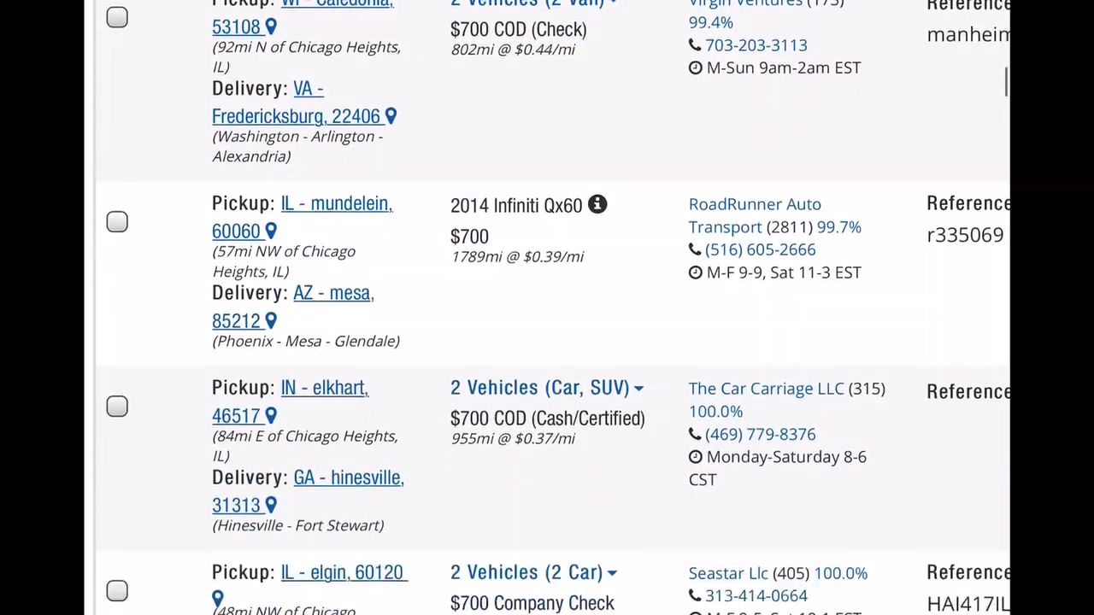
pyautogui.scroll(3)
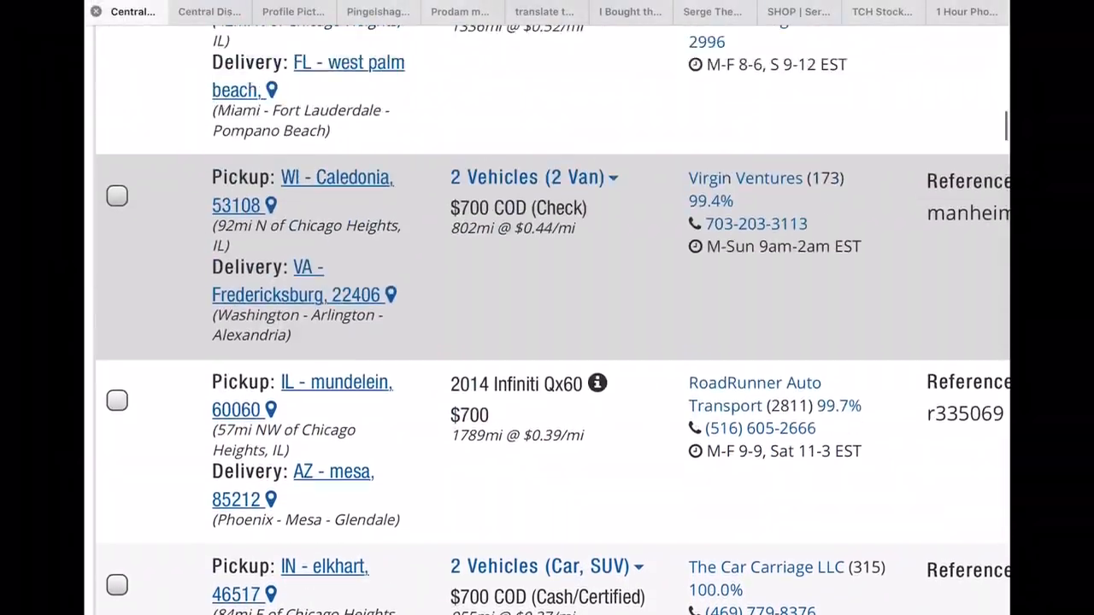
pyautogui.click(292, 11)
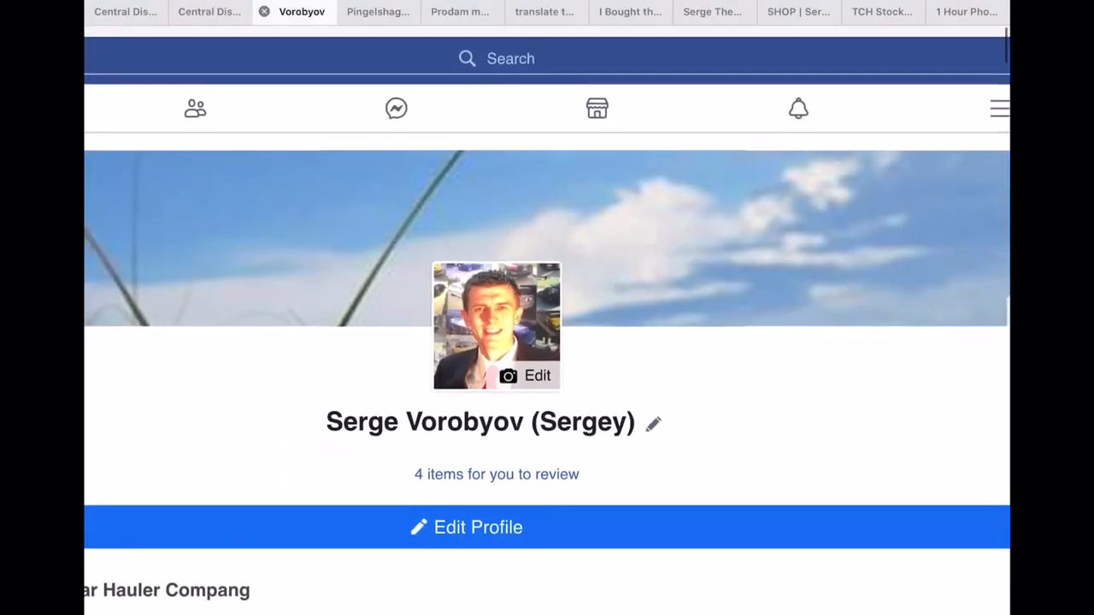
pyautogui.click(212, 12)
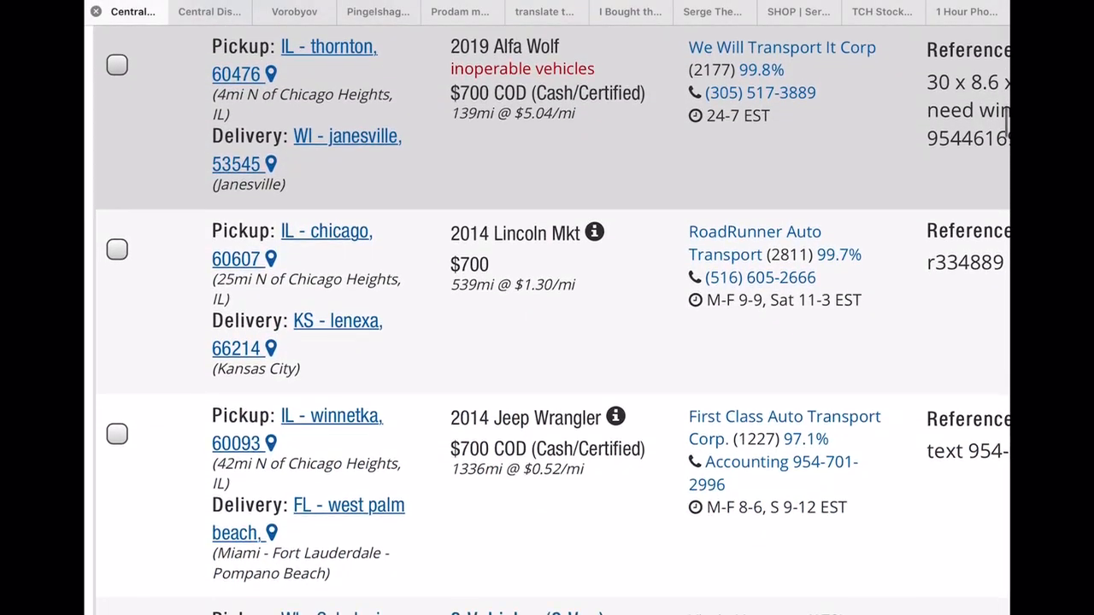
# Scroll through the 398 search results reviewing the listed loads
pyautogui.scroll(-3)
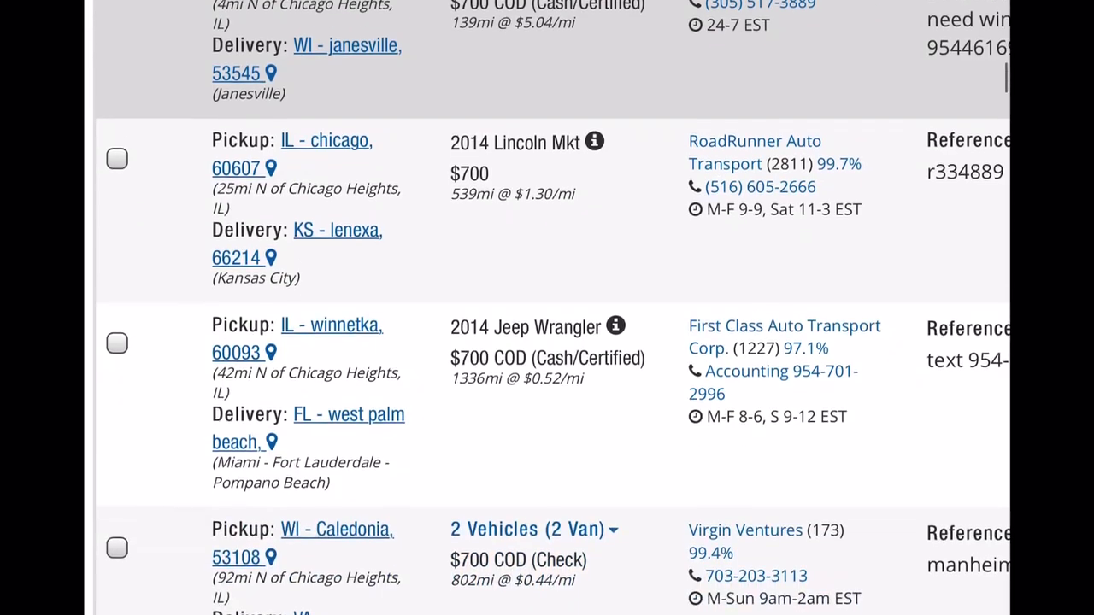
pyautogui.scroll(-3)
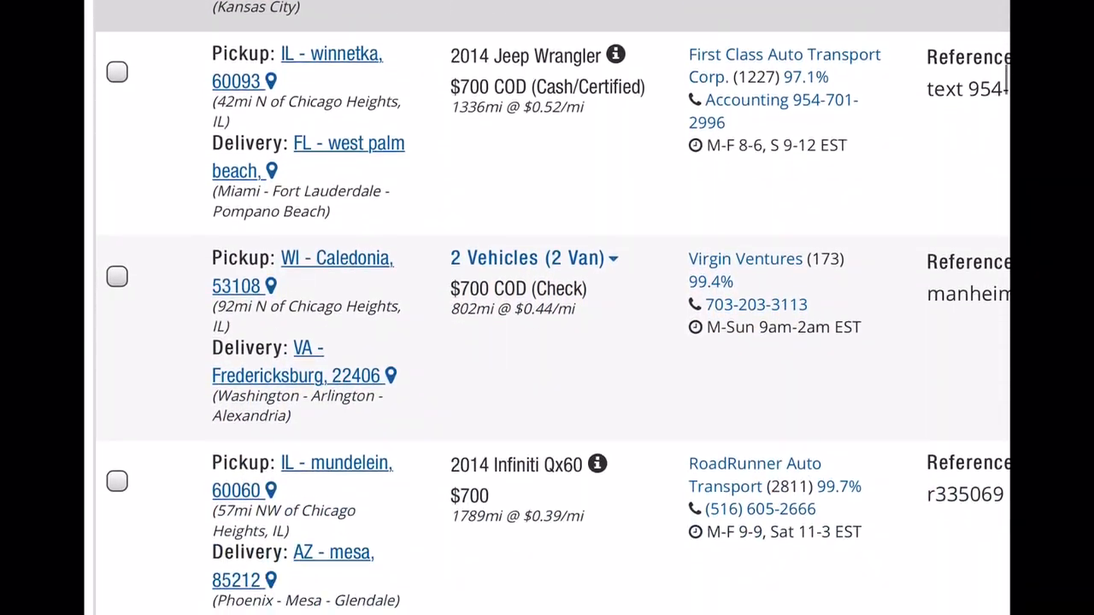
pyautogui.scroll(-3)
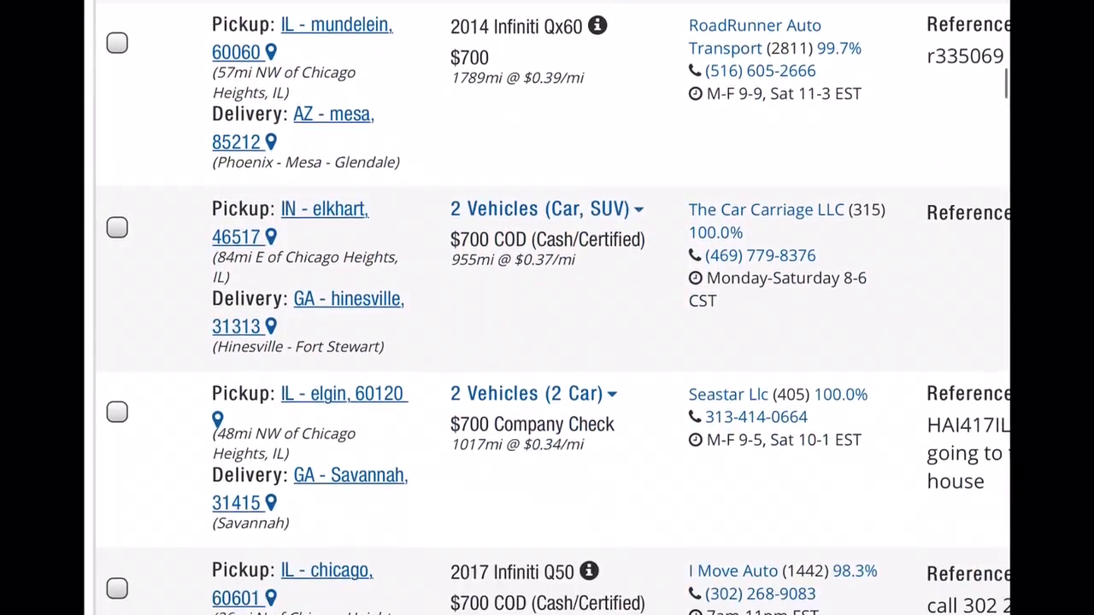
pyautogui.scroll(-3)
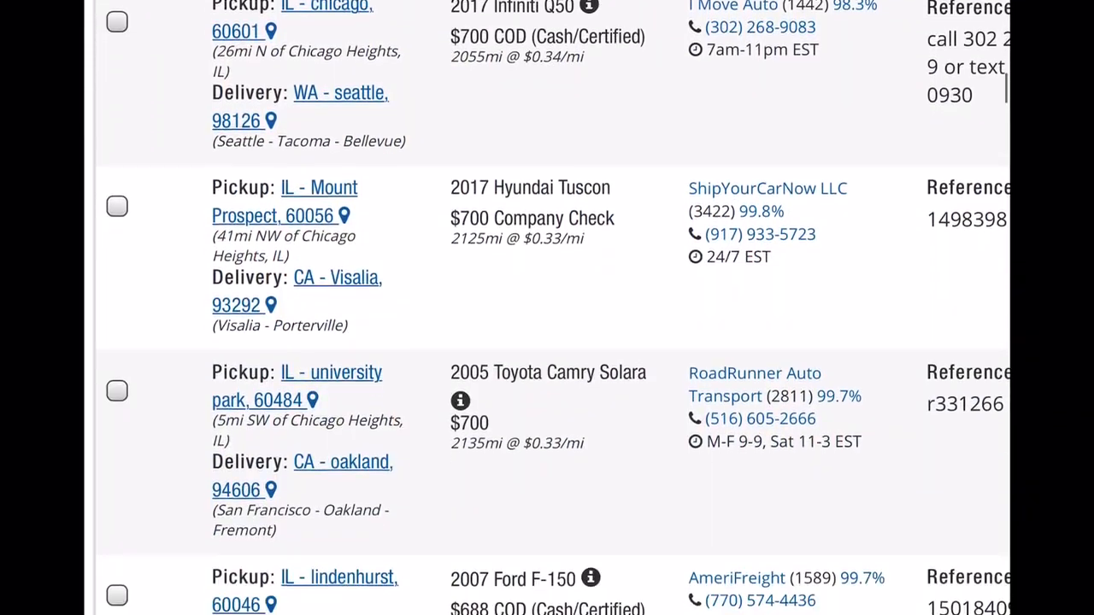
pyautogui.scroll(-3)
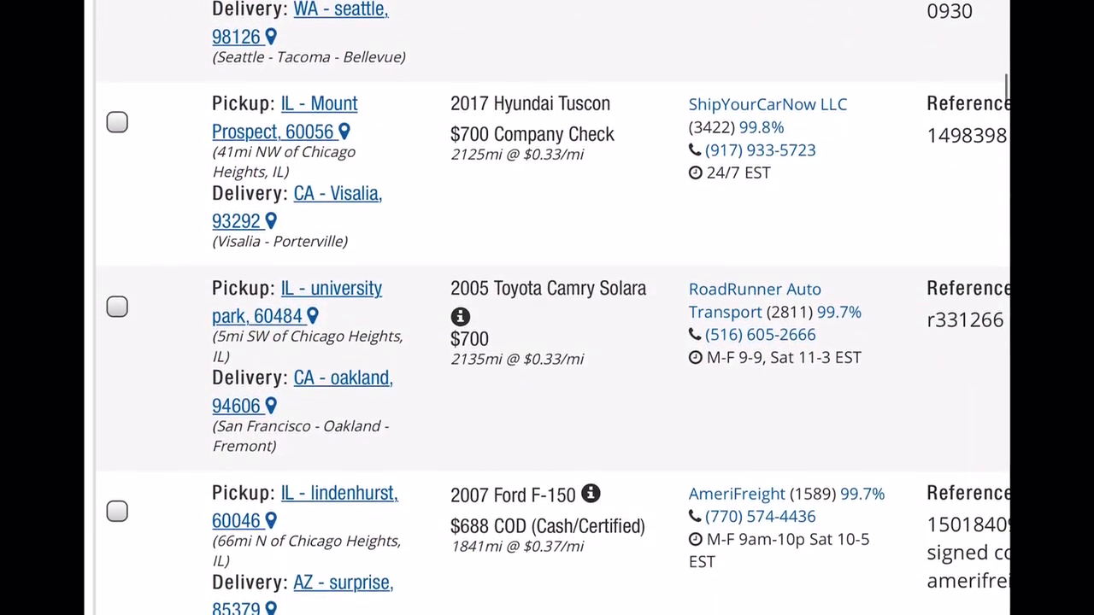
pyautogui.scroll(-3)
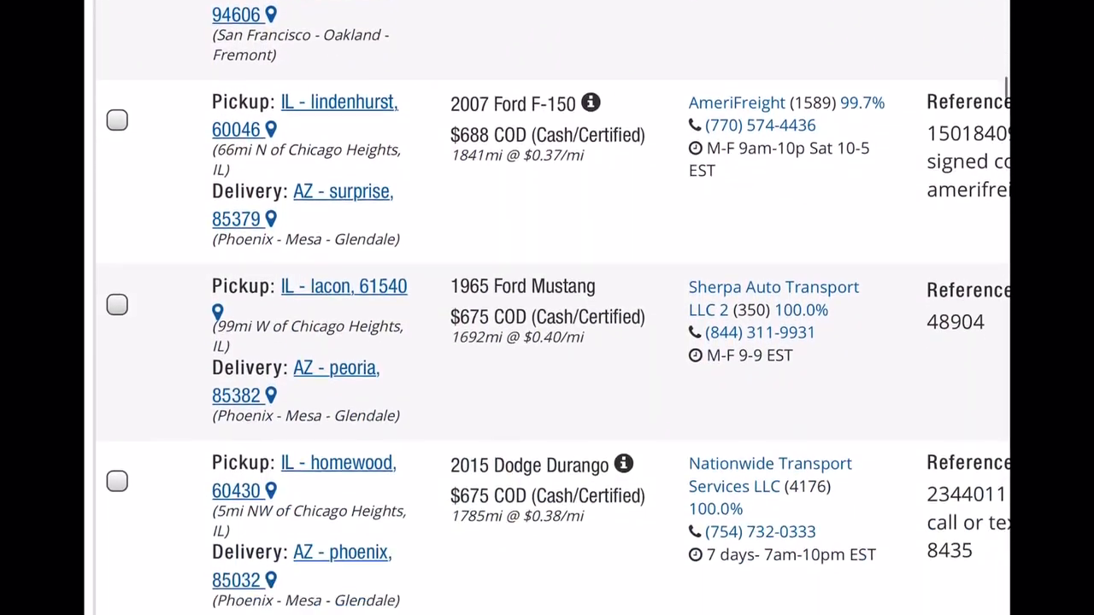
pyautogui.scroll(-3)
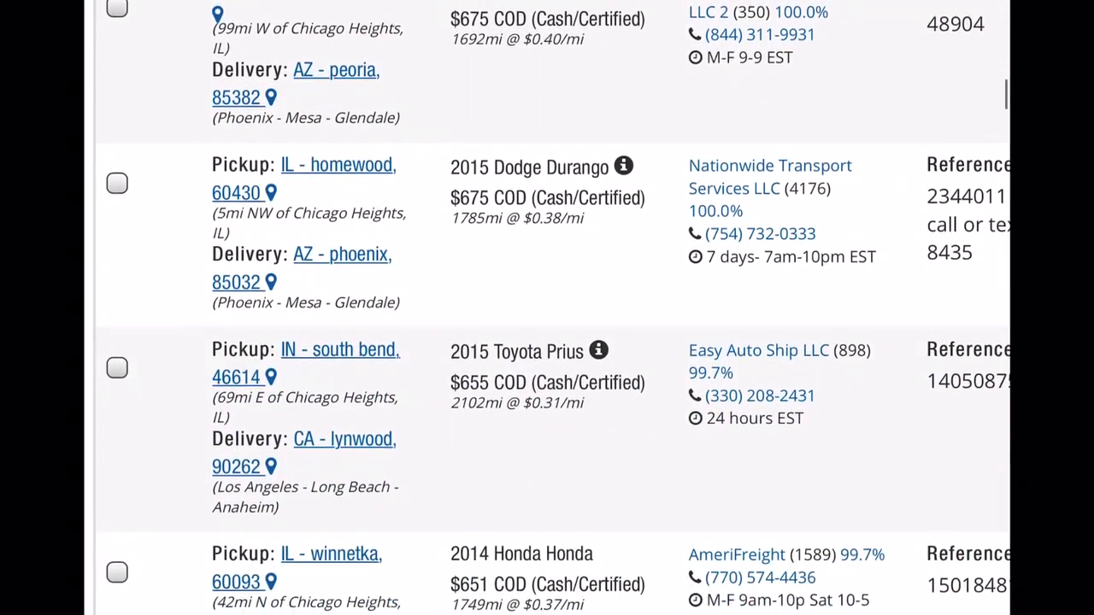
pyautogui.scroll(-3)
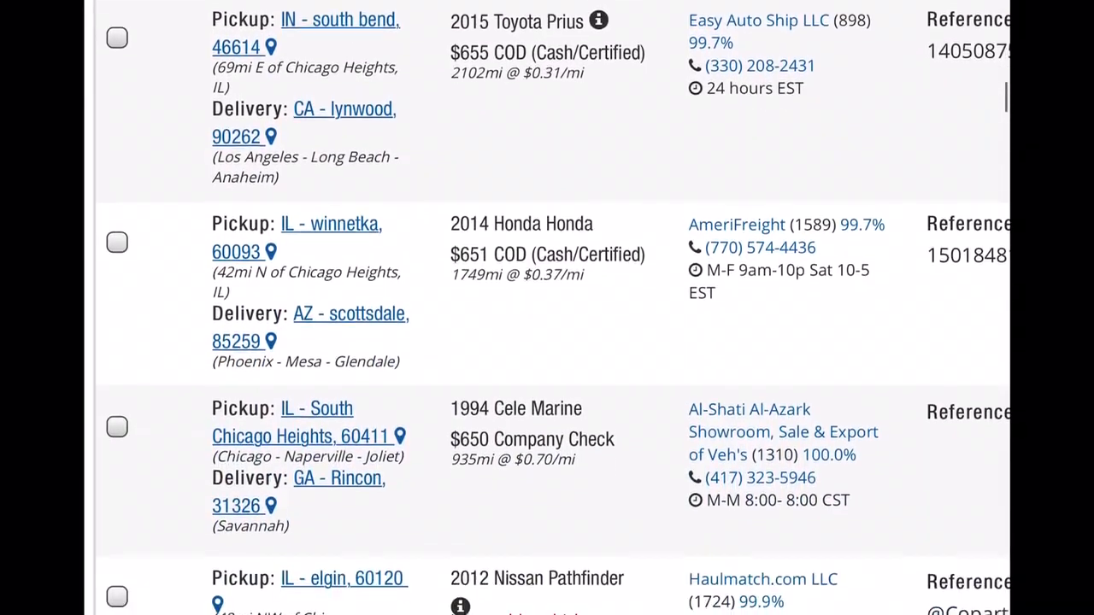
pyautogui.scroll(-3)
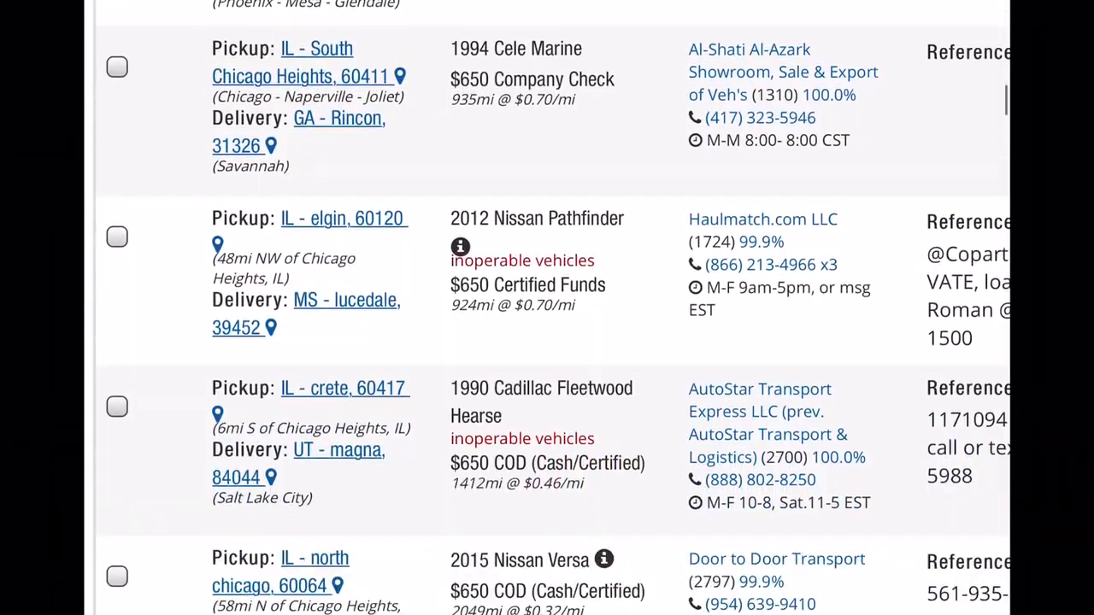
pyautogui.scroll(3)
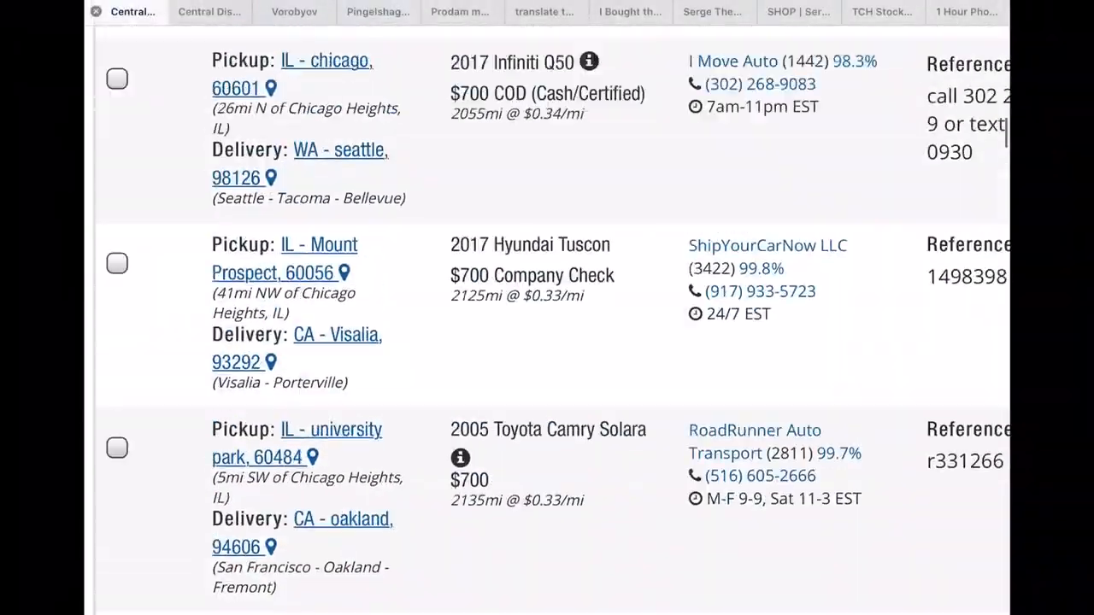
pyautogui.scroll(-3)
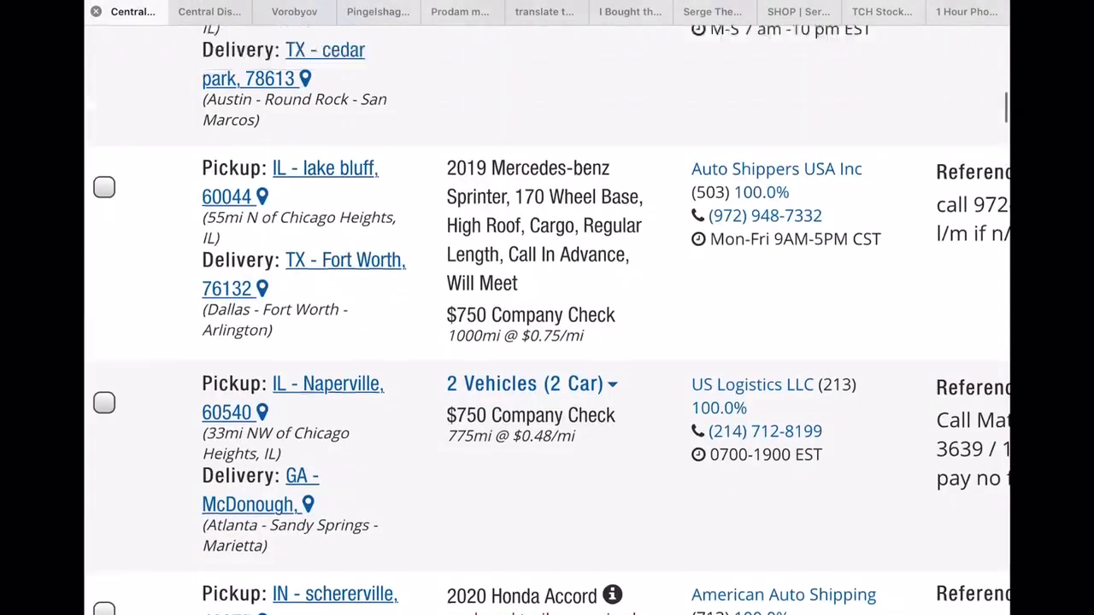
pyautogui.scroll(-3)
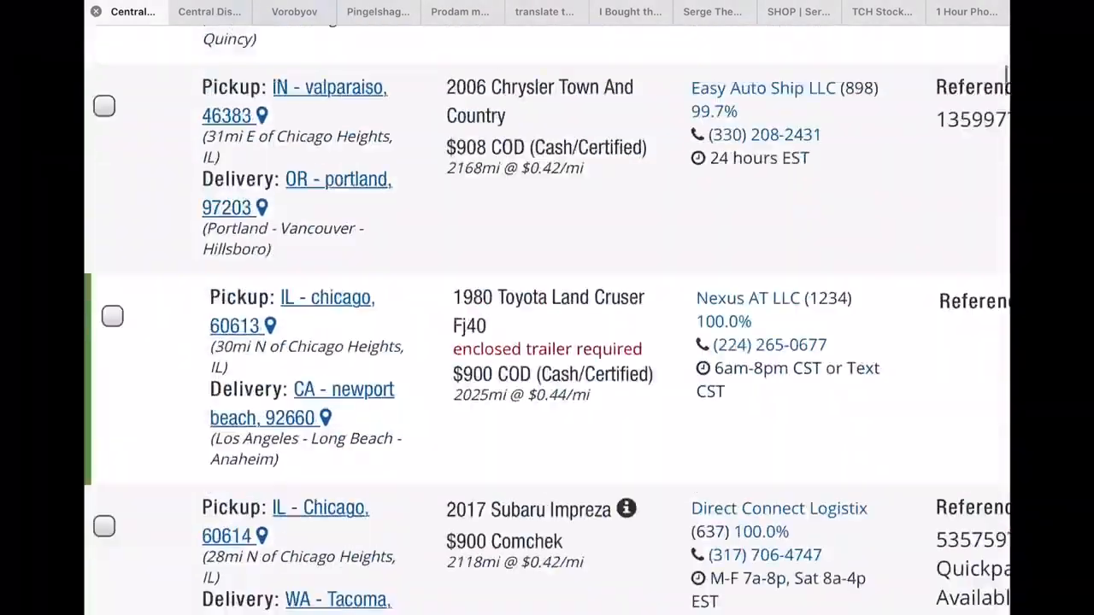
pyautogui.scroll(3)
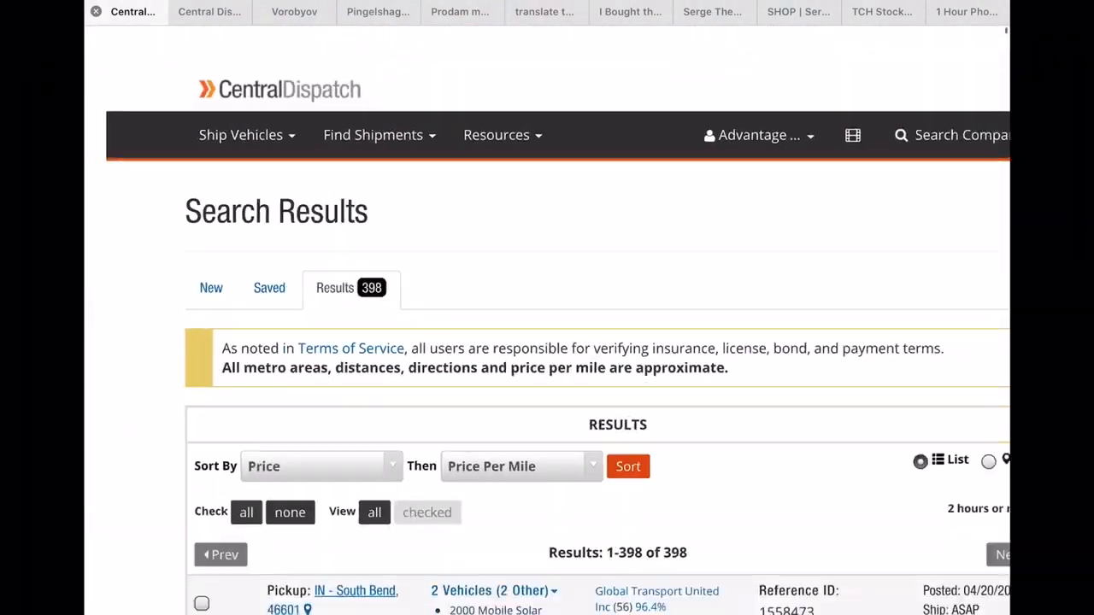
pyautogui.scroll(-3)
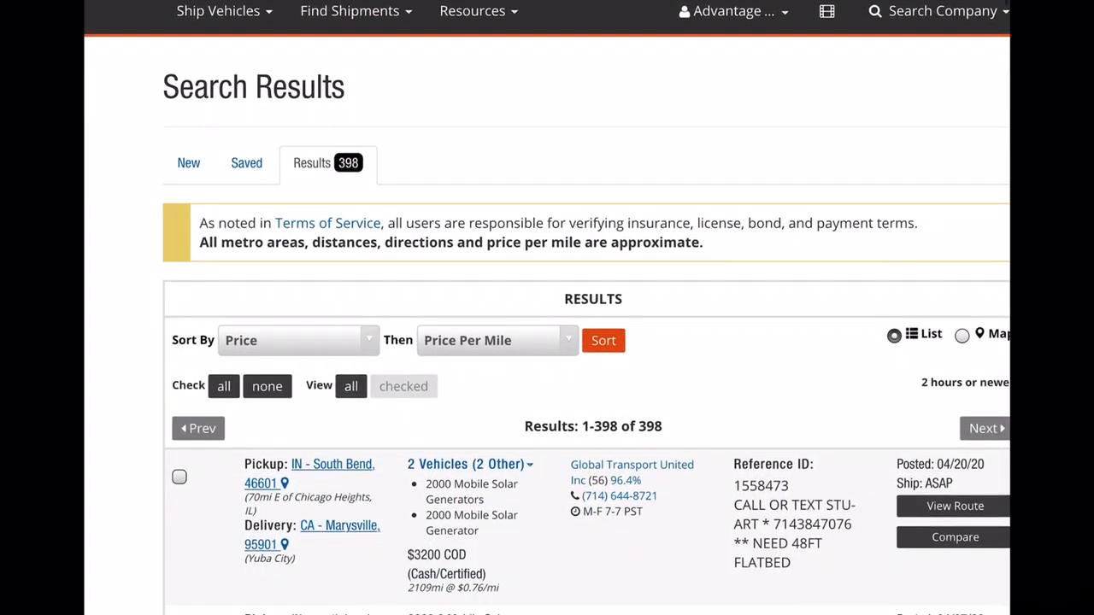
pyautogui.scroll(-3)
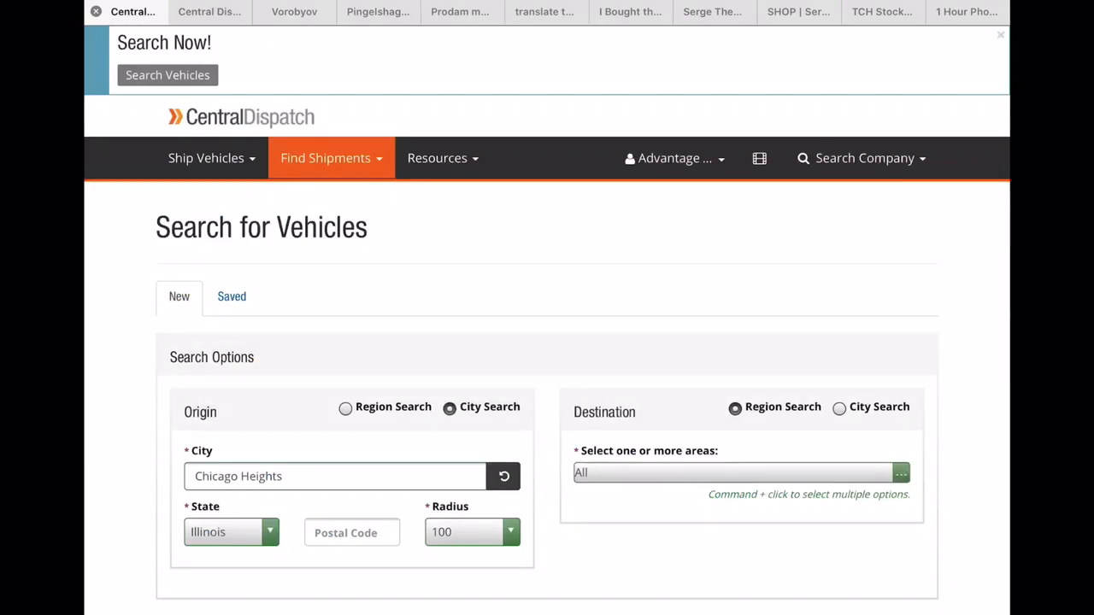
# Set destination to Southwest - CA,NV,UT,AZ,CO,NM, run the search, and open a new tab
pyautogui.click(740, 472)
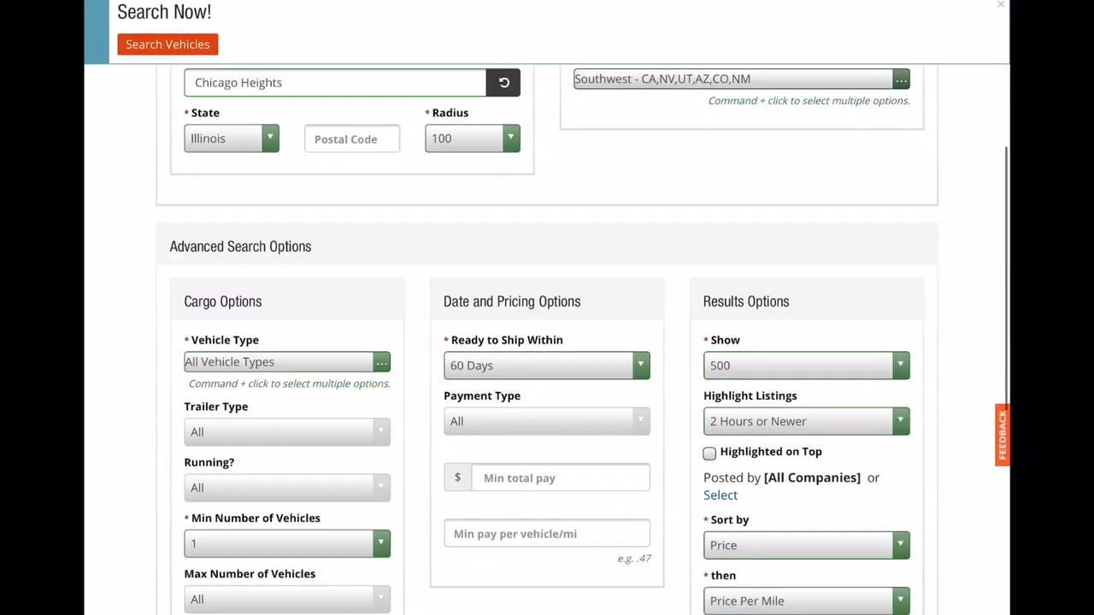
pyautogui.scroll(-3)
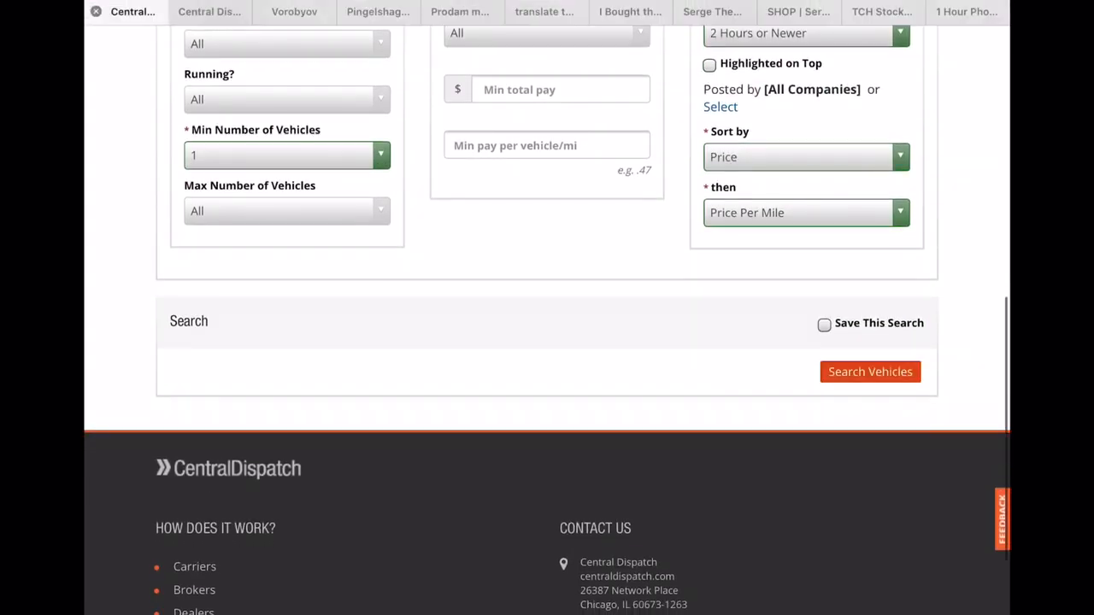
pyautogui.click(871, 372)
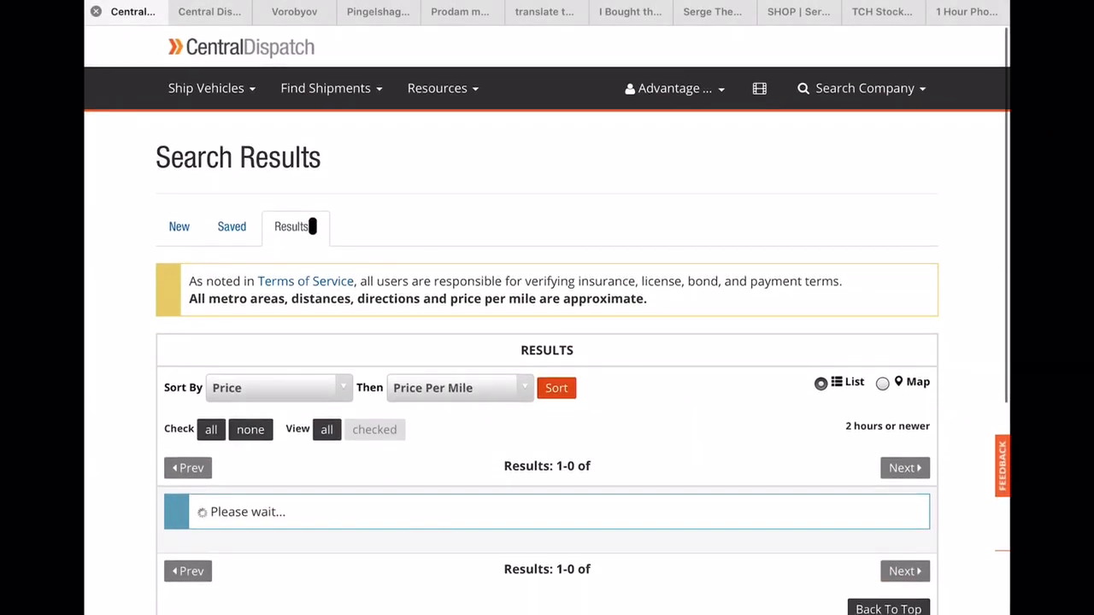
pyautogui.click(462, 12)
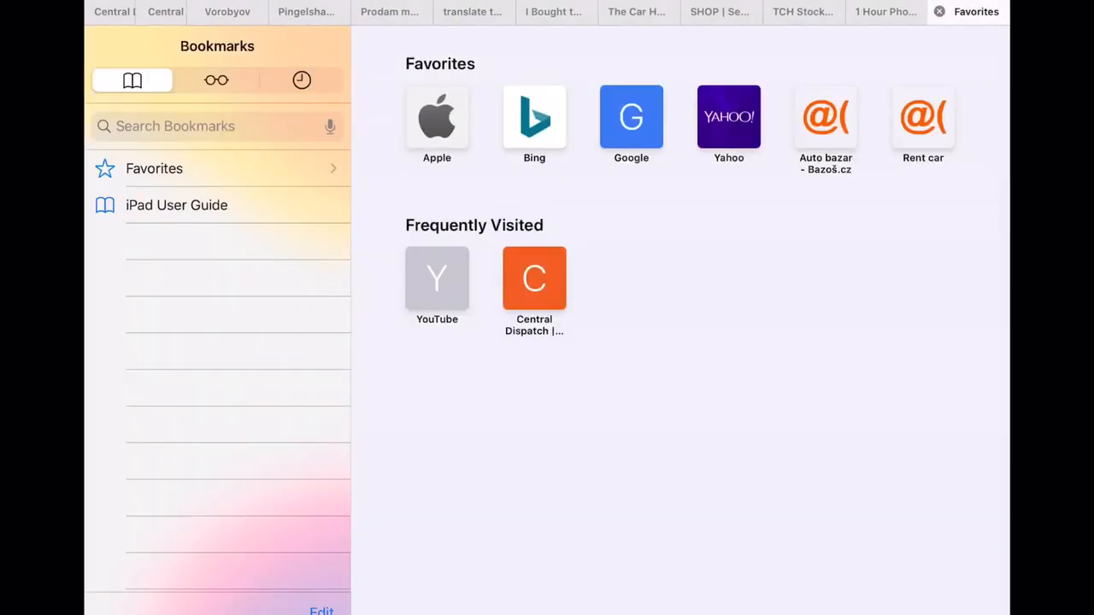
# Search Google for 'map', get directions to One Map Place Inc., then return to Central Dispatch's 74 loads
pyautogui.click(631, 117)
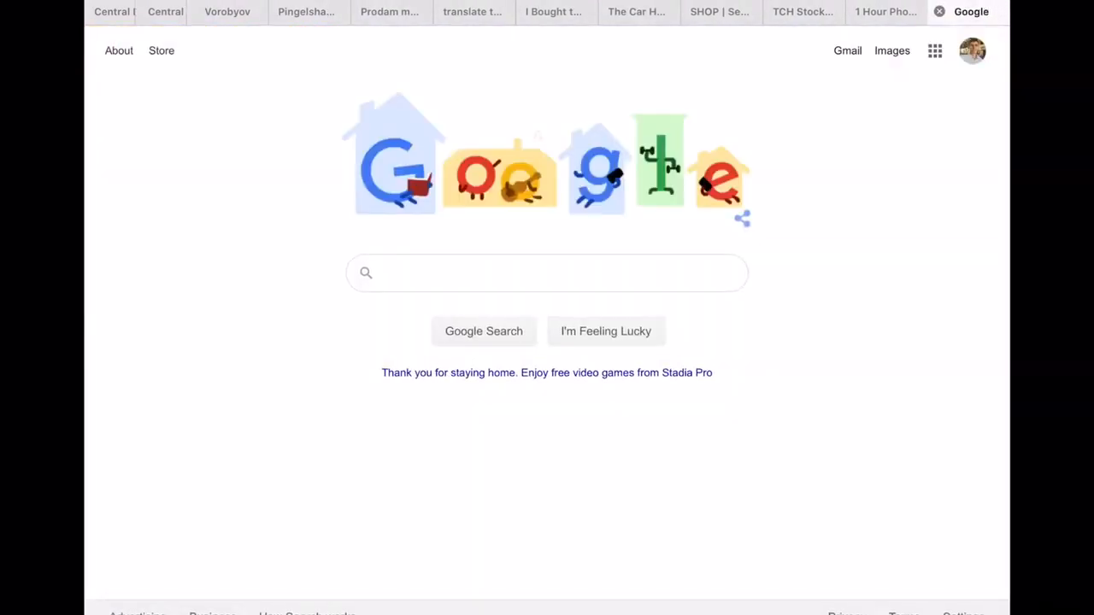
pyautogui.click(547, 273)
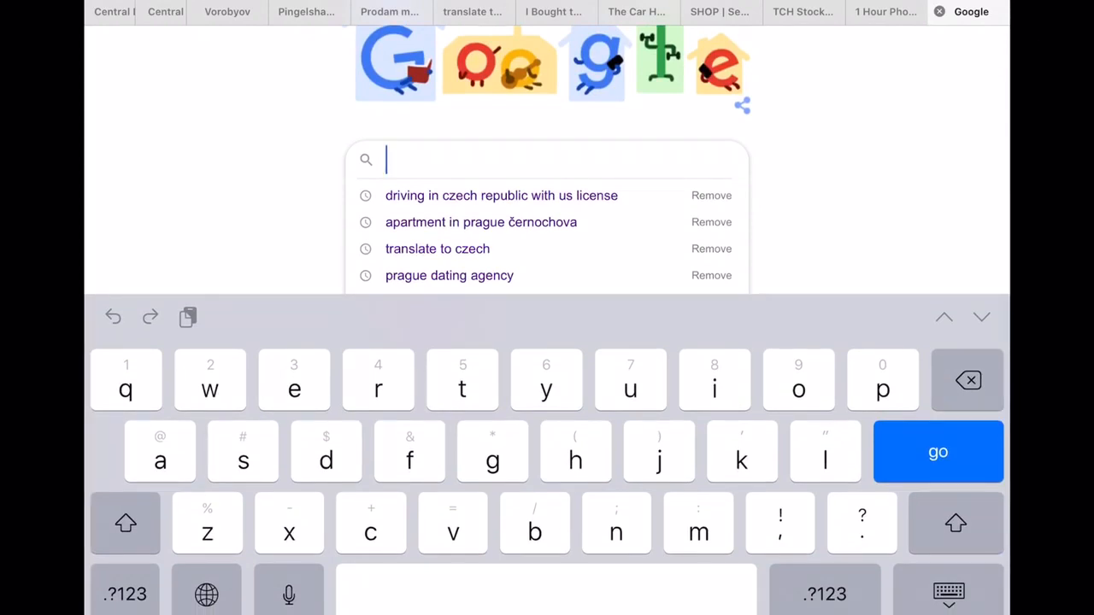
pyautogui.write('map')
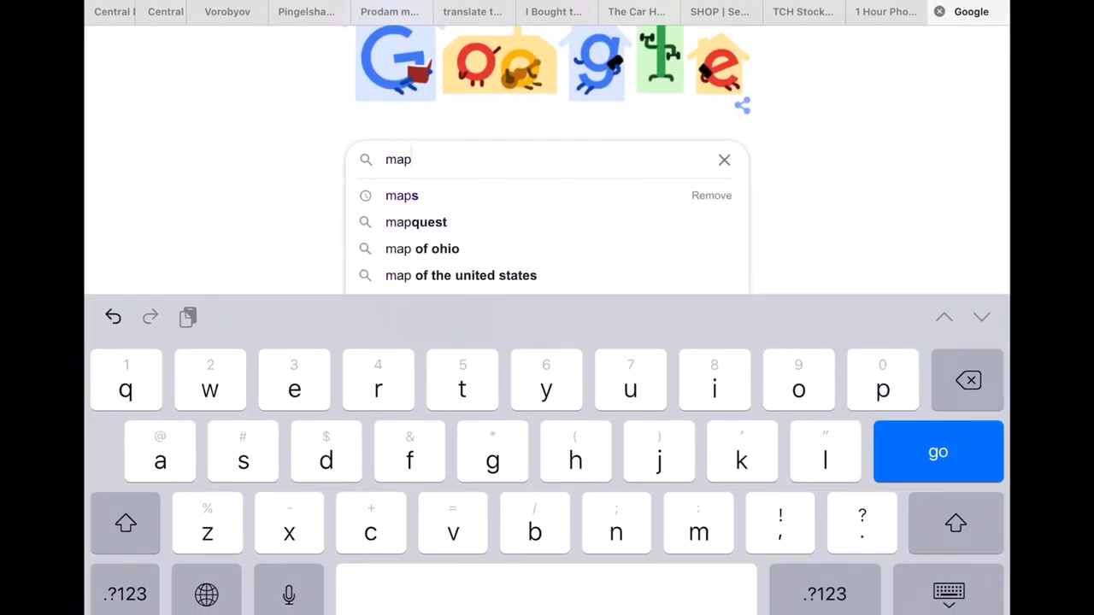
pyautogui.click(400, 194)
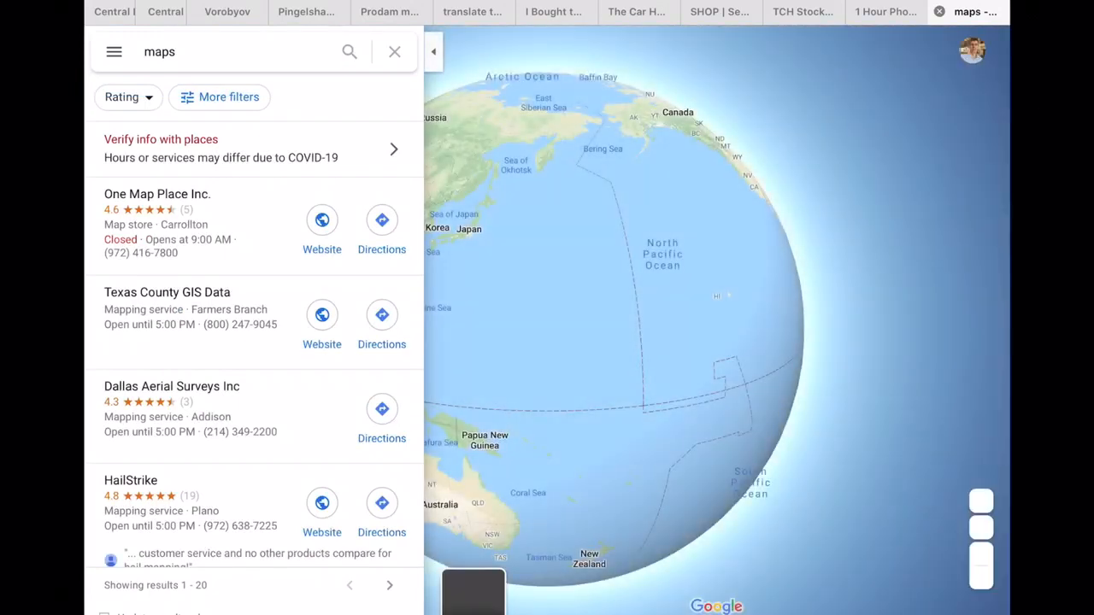
pyautogui.click(381, 218)
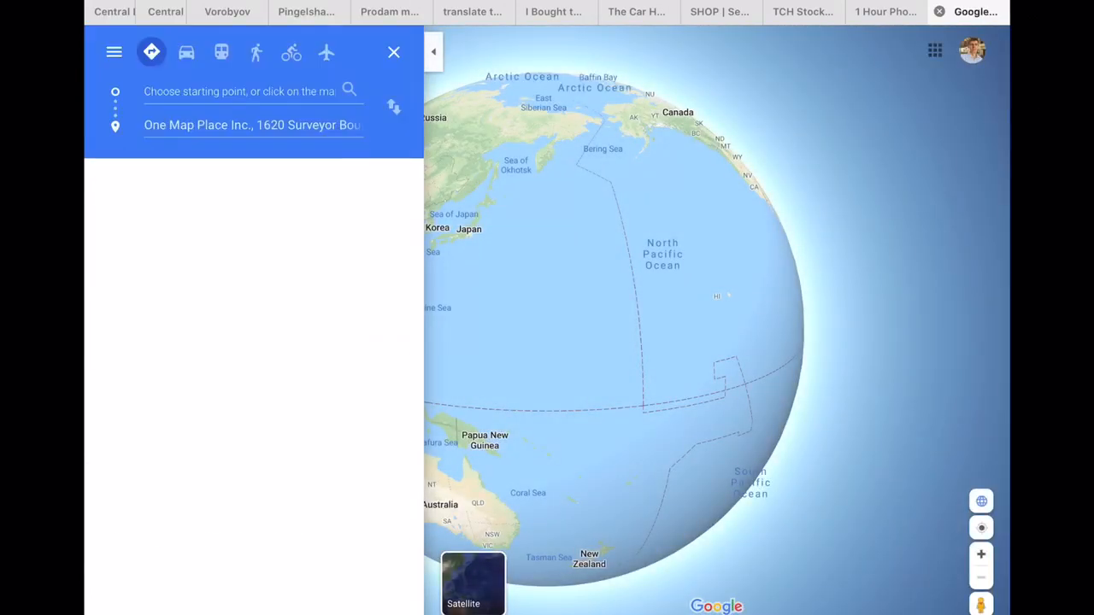
pyautogui.click(240, 92)
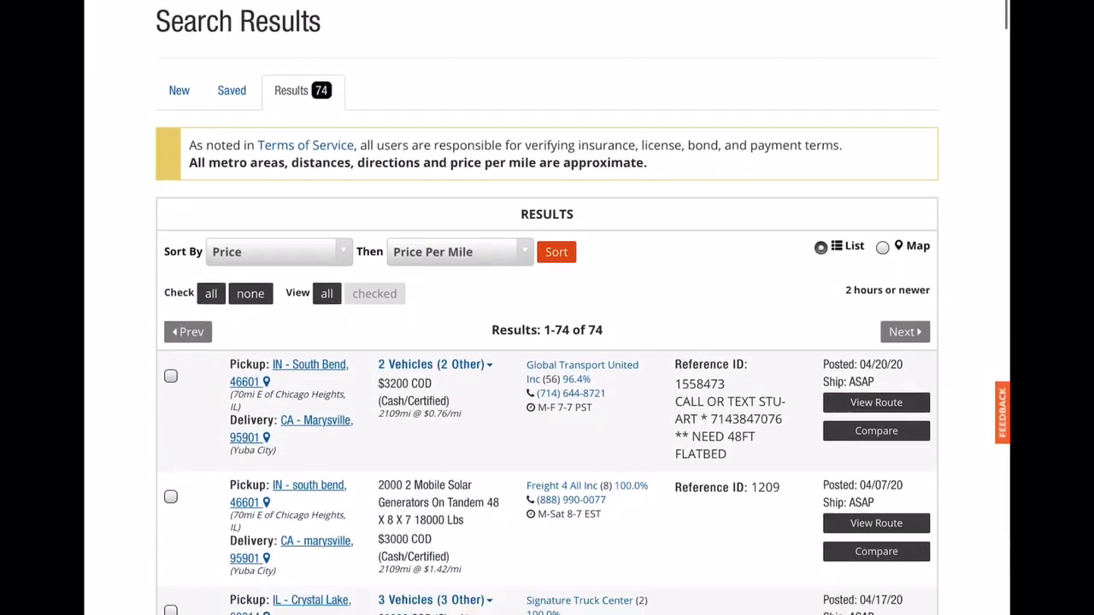
# Tick the $2275 2020 Forest River Cottage load from Elkhart, IN to Benson, AZ
pyautogui.scroll(-3)
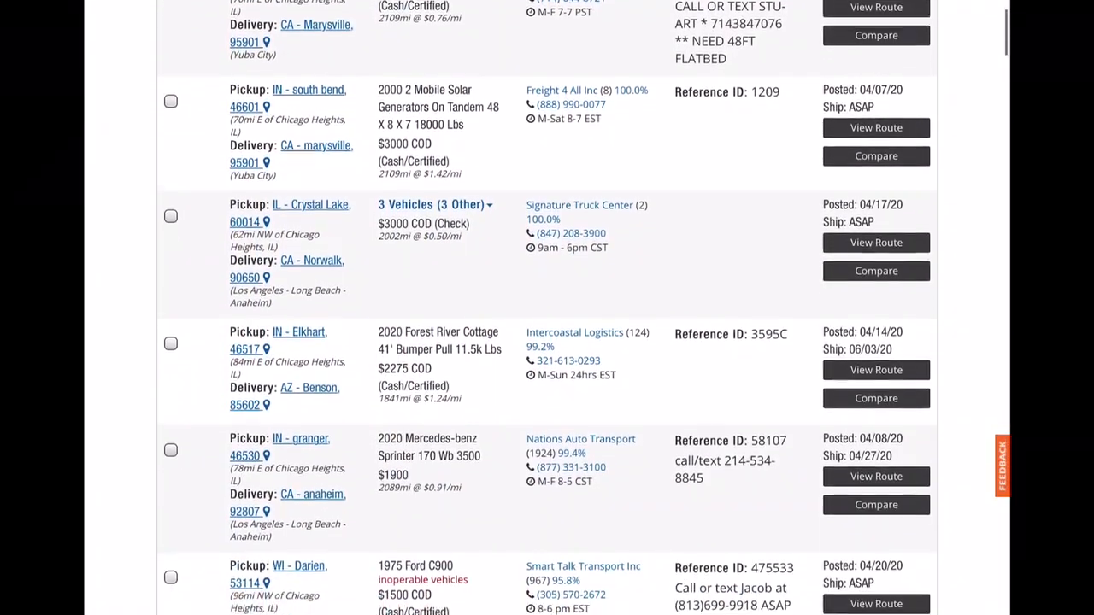
pyautogui.scroll(-3)
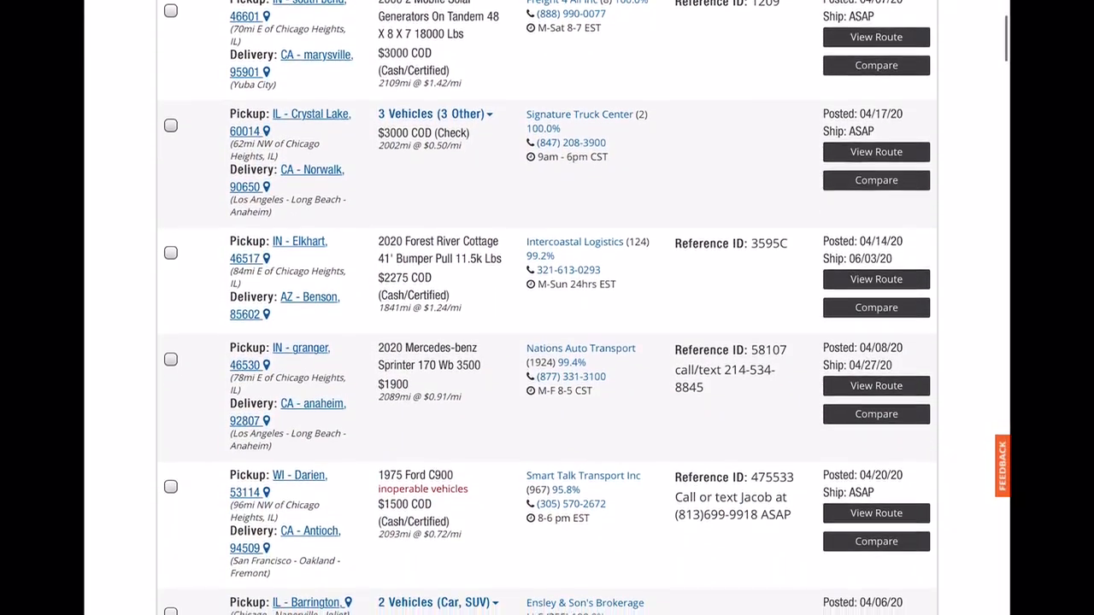
pyautogui.scroll(-3)
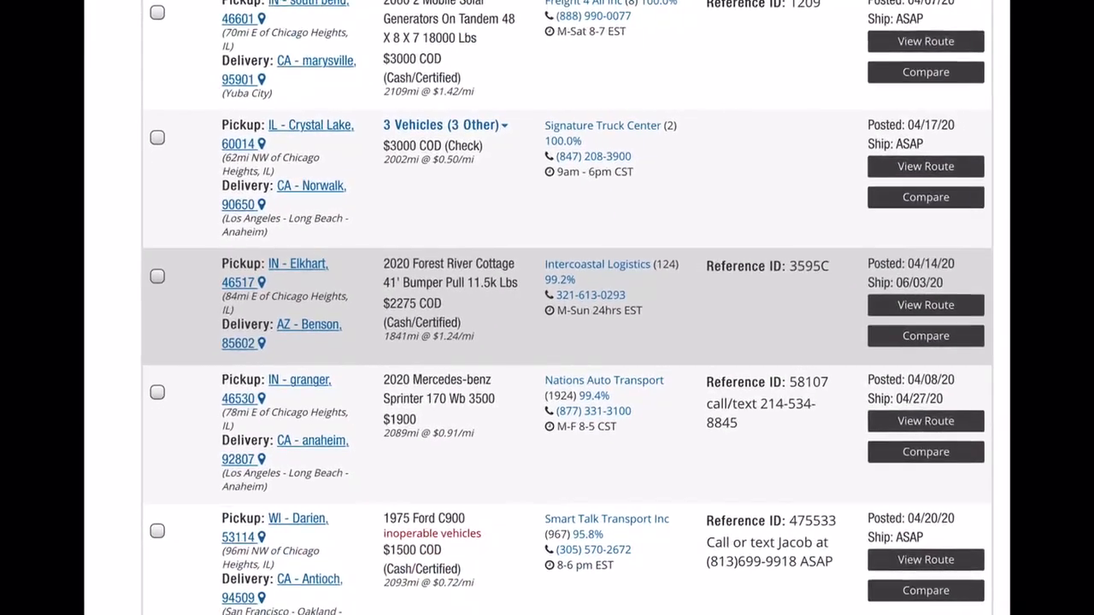
pyautogui.scroll(-3)
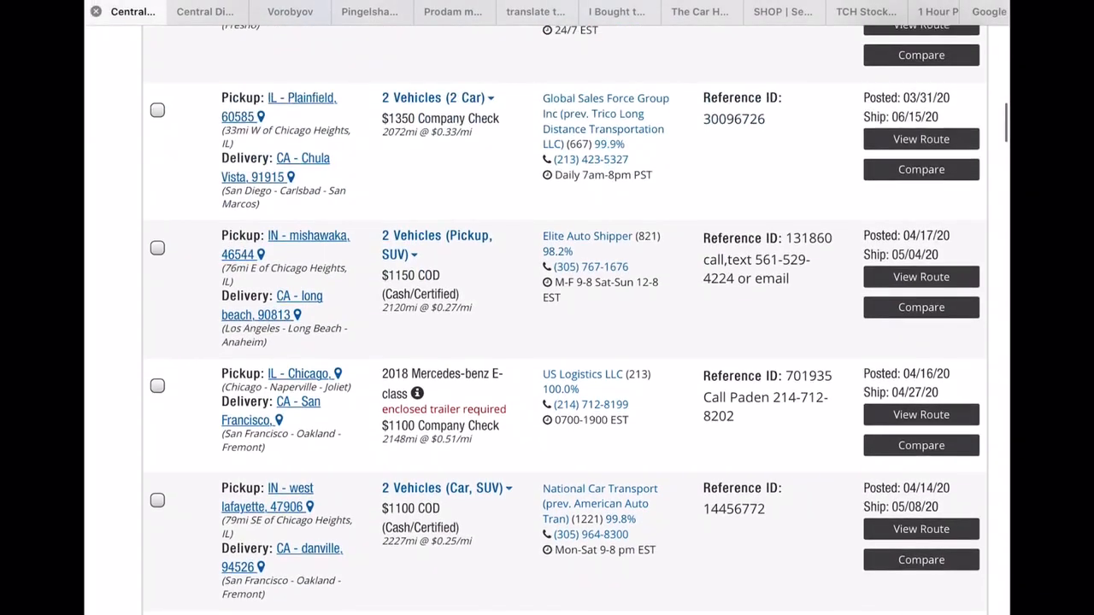
pyautogui.scroll(3)
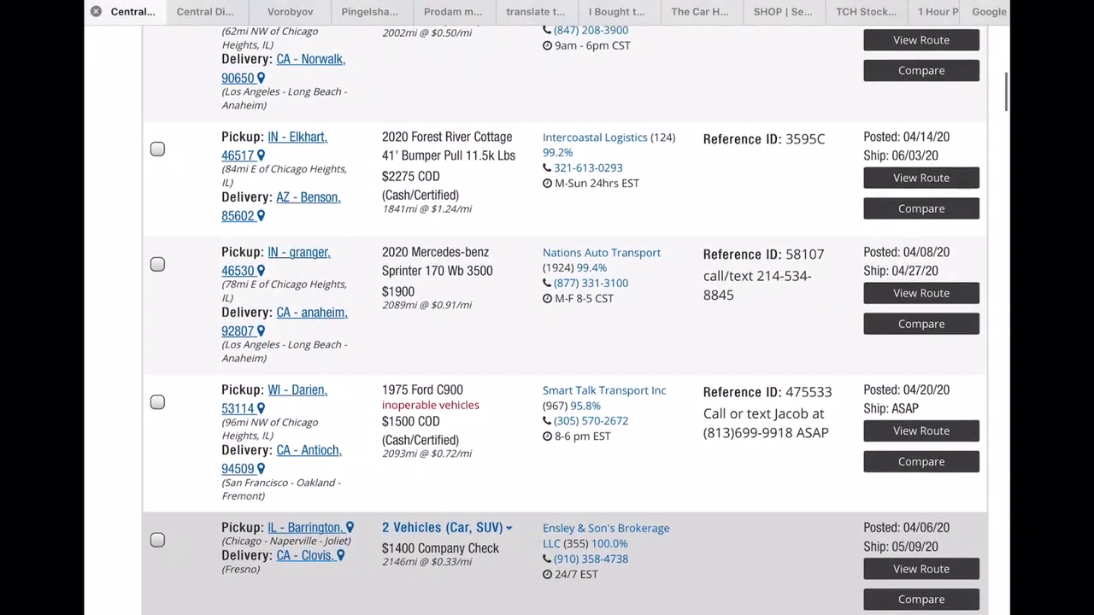
pyautogui.click(158, 149)
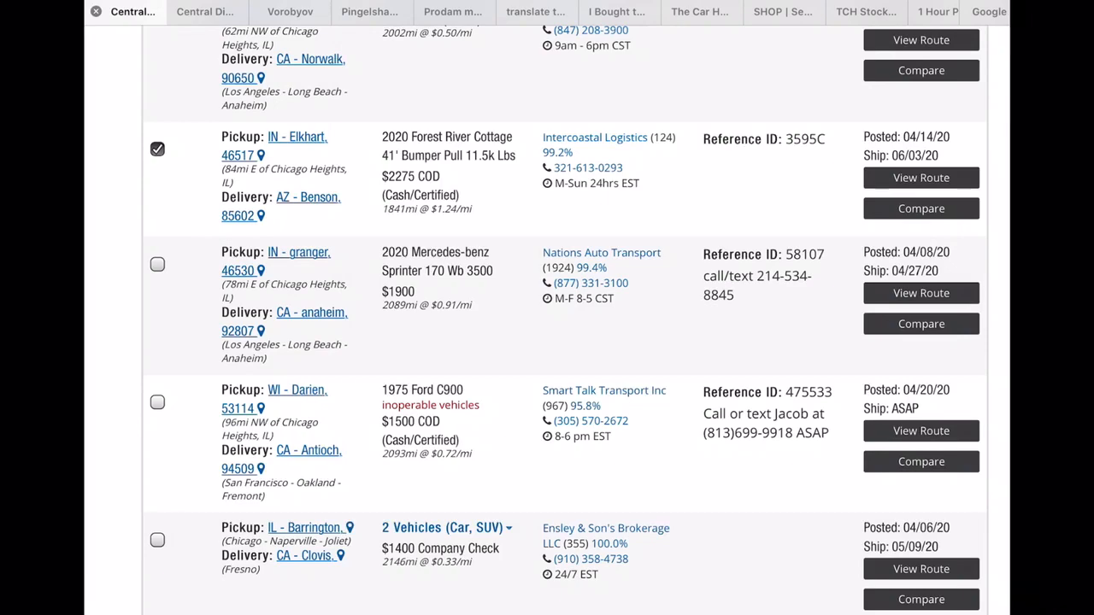
pyautogui.click(978, 10)
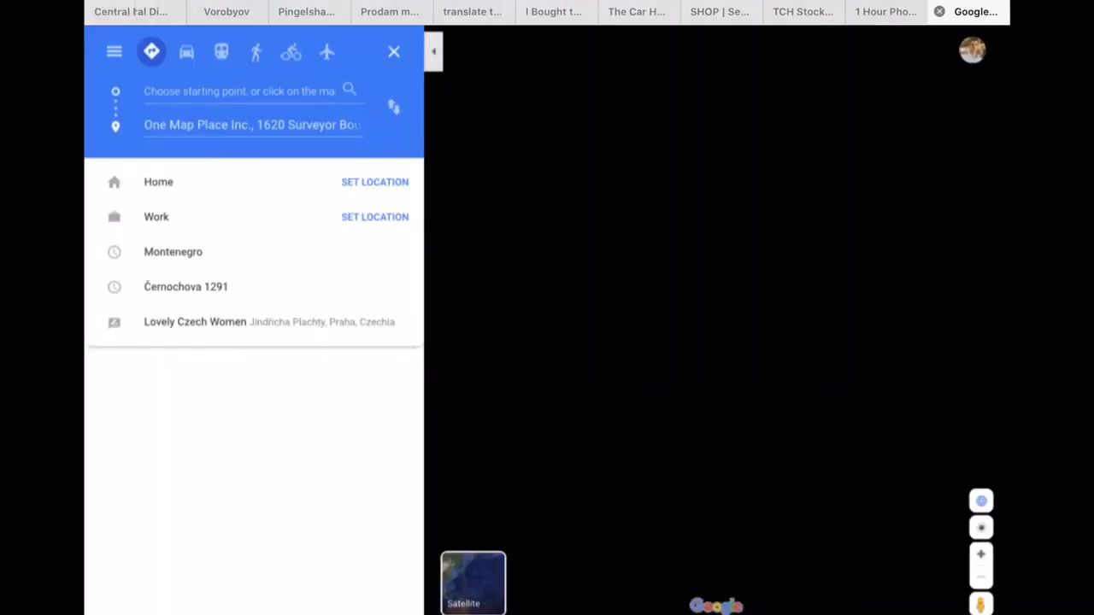
# Route from Elkhart, IN to Benson, AZ 85602, about 1,795 miles and 27 hours via I-44
pyautogui.click(247, 125)
pyautogui.write('85602')
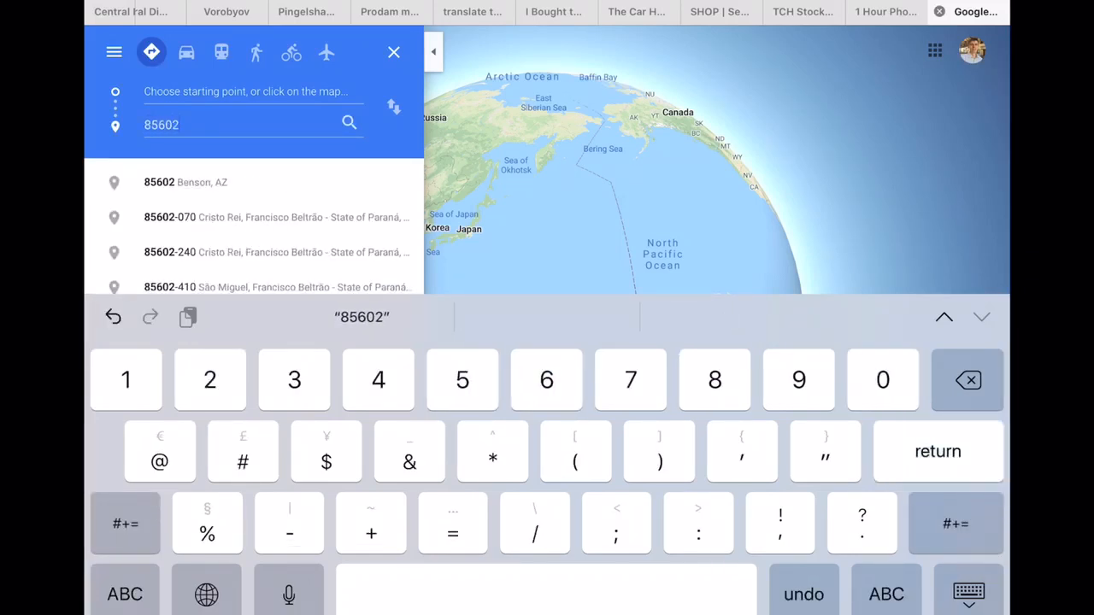
pyautogui.click(184, 181)
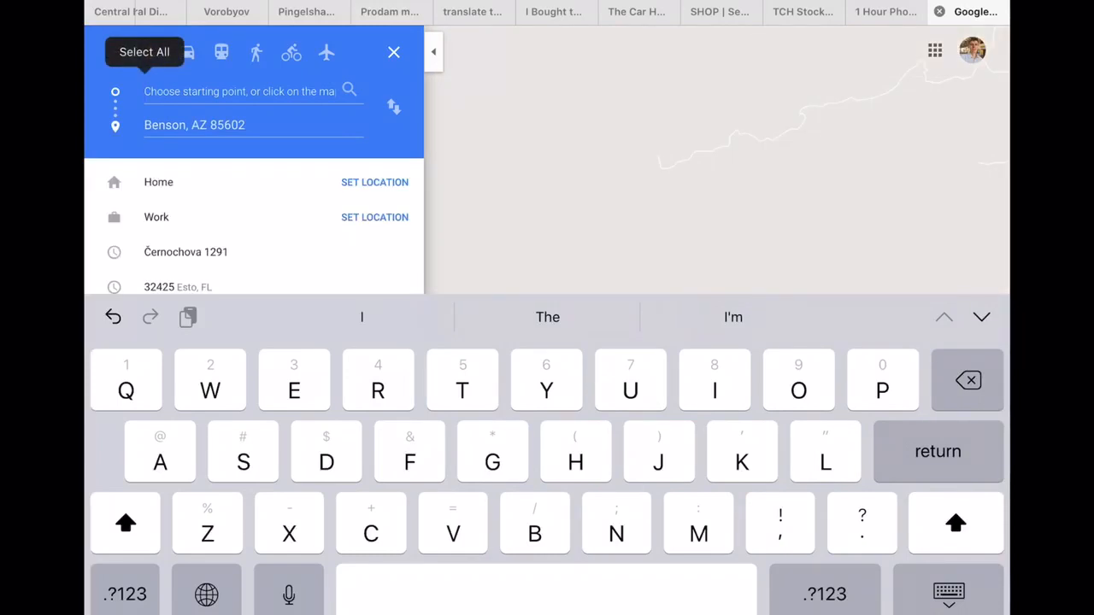
pyautogui.write('Elkha')
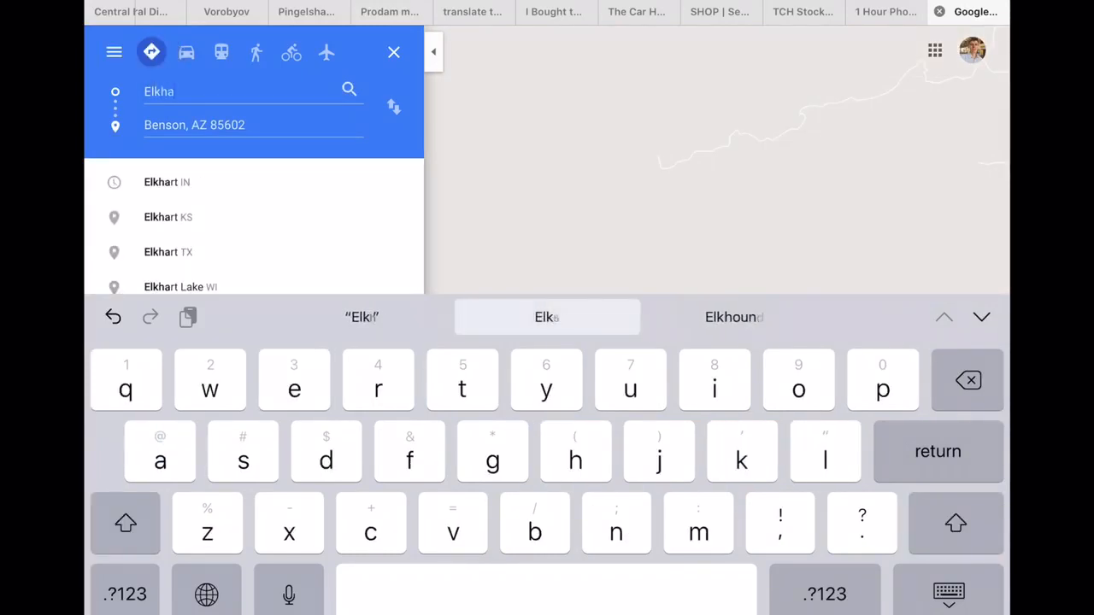
pyautogui.click(168, 181)
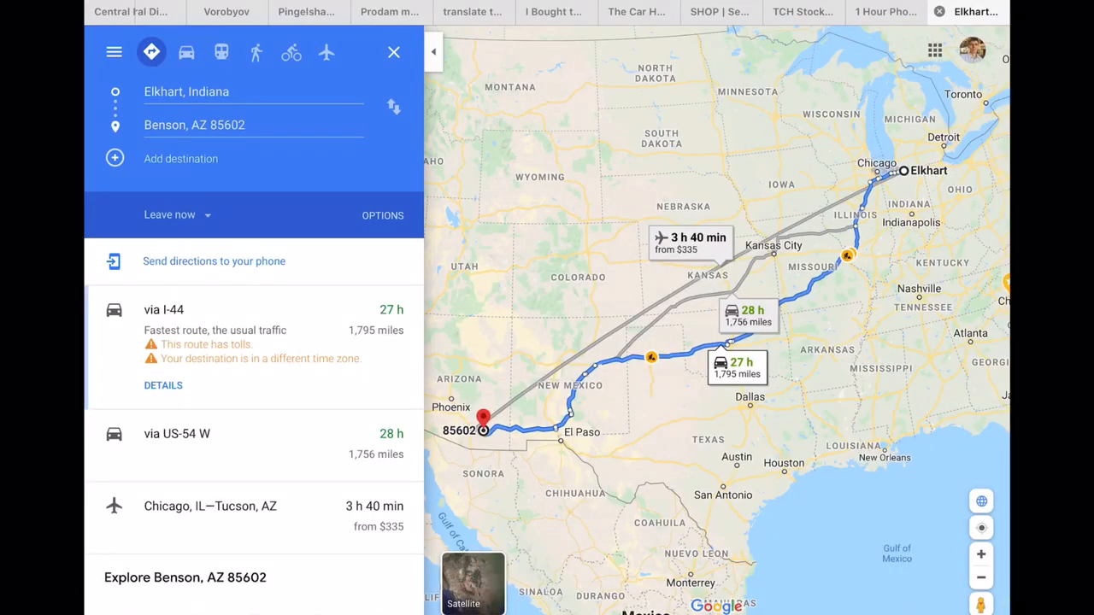
pyautogui.click(205, 12)
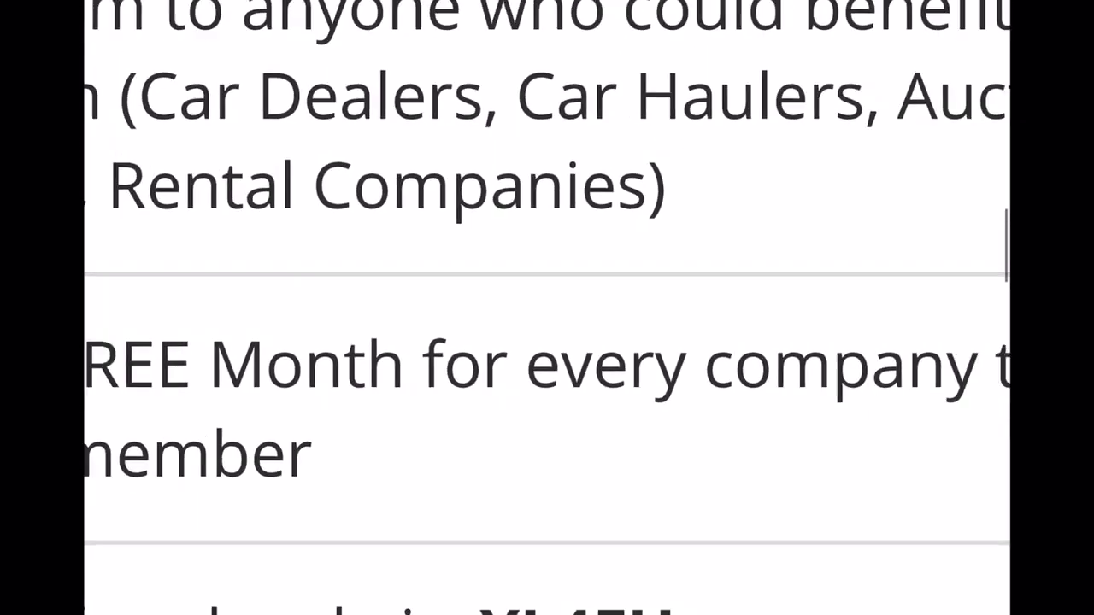
pyautogui.scroll(-3)
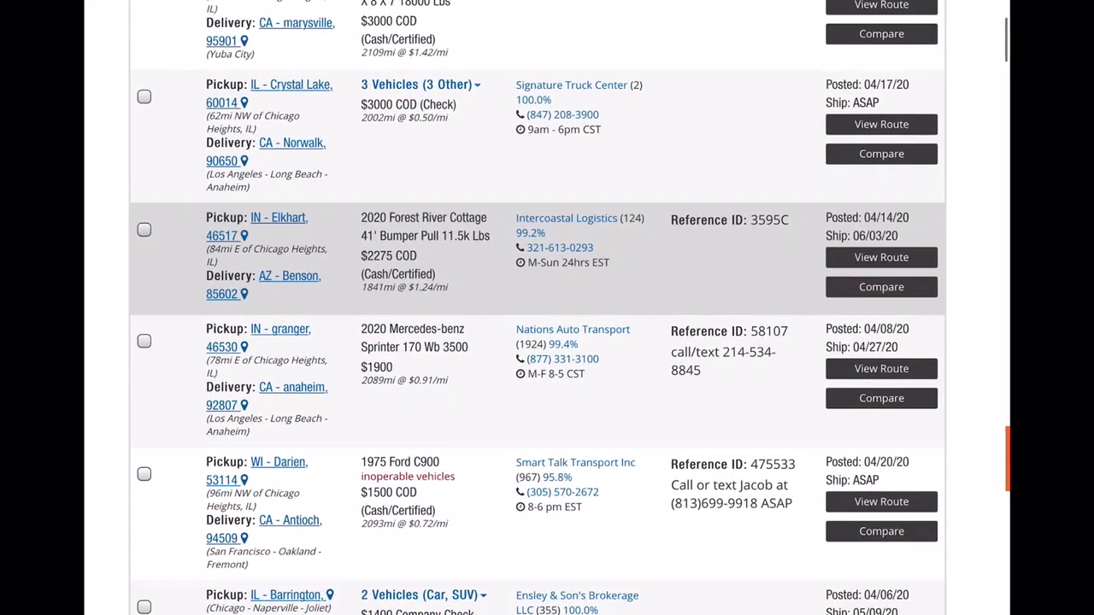
pyautogui.scroll(-3)
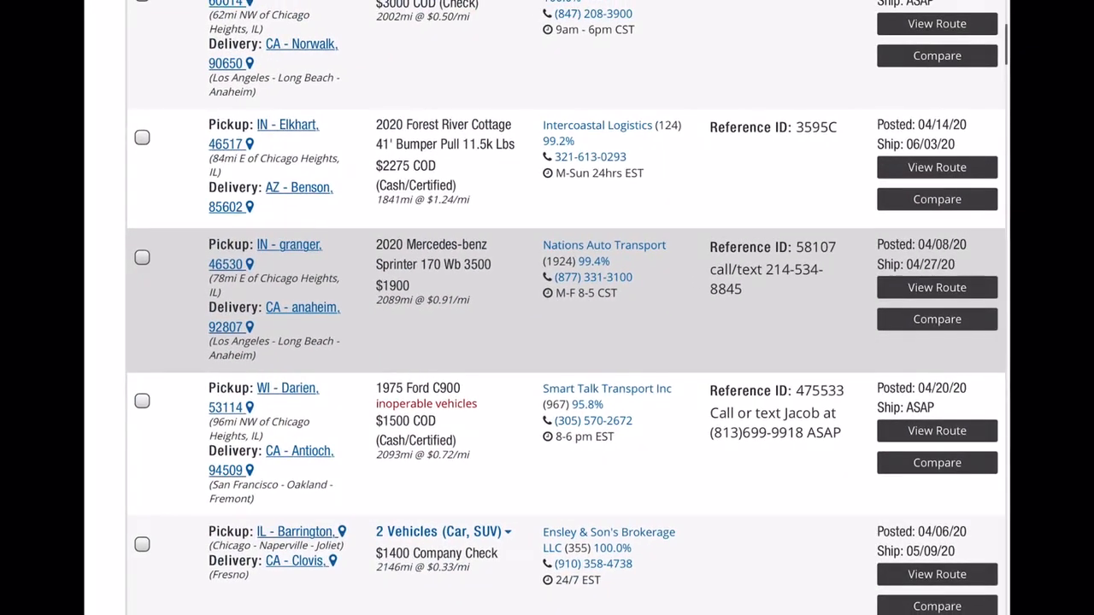
pyautogui.click(142, 256)
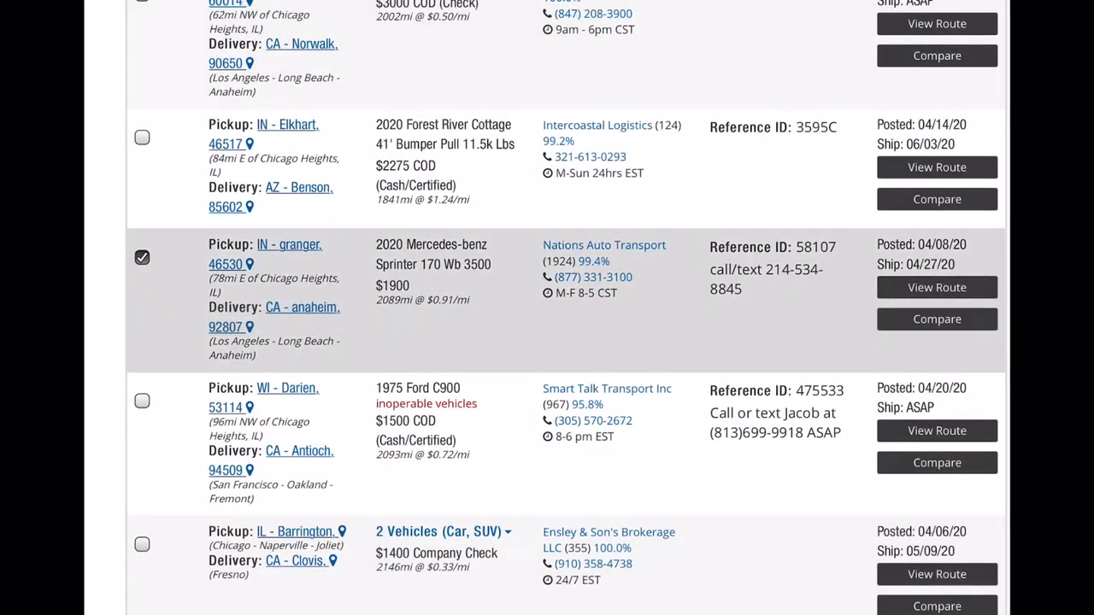
pyautogui.scroll(-3)
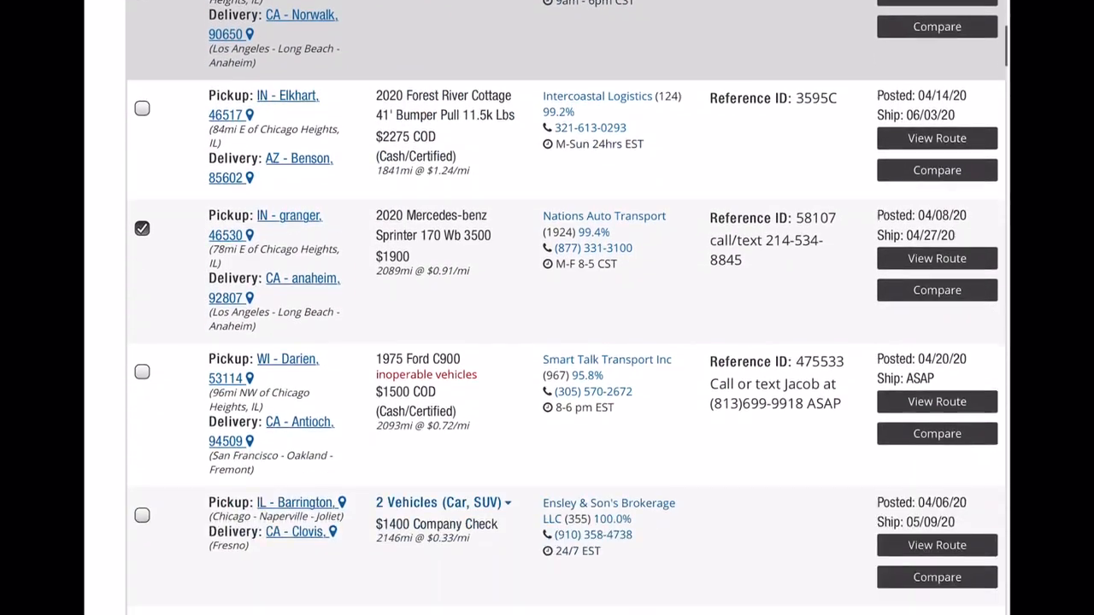
pyautogui.scroll(-3)
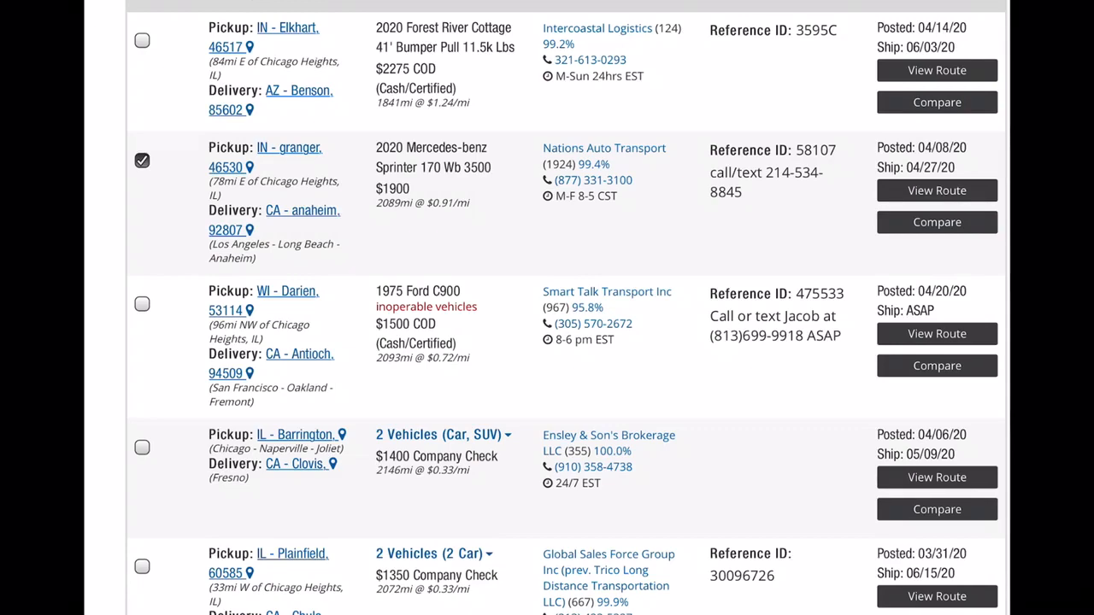
pyautogui.scroll(-3)
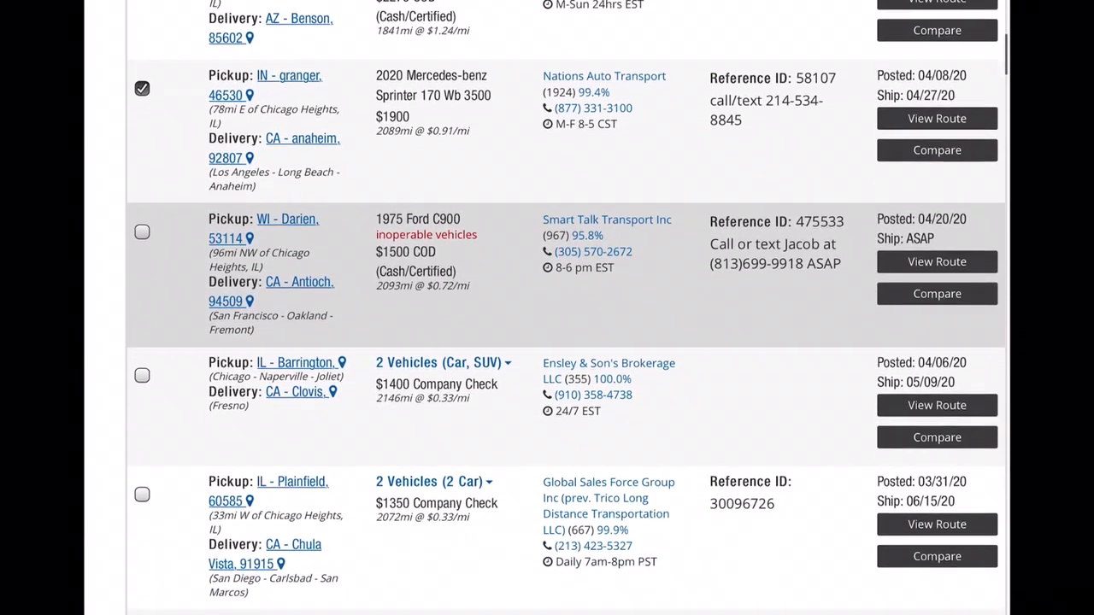
pyautogui.scroll(-3)
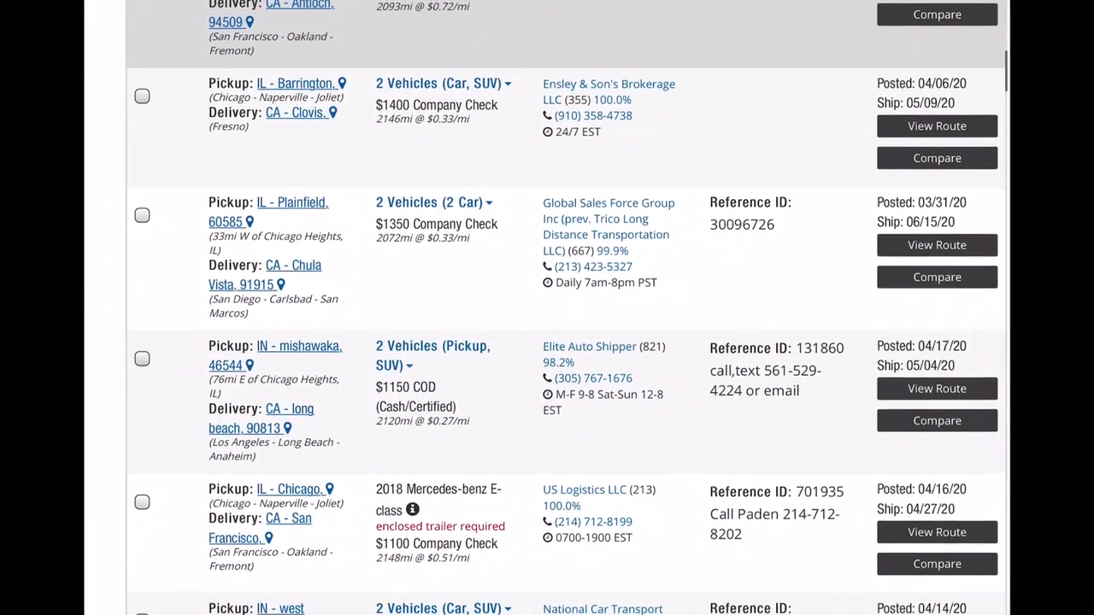
pyautogui.scroll(-3)
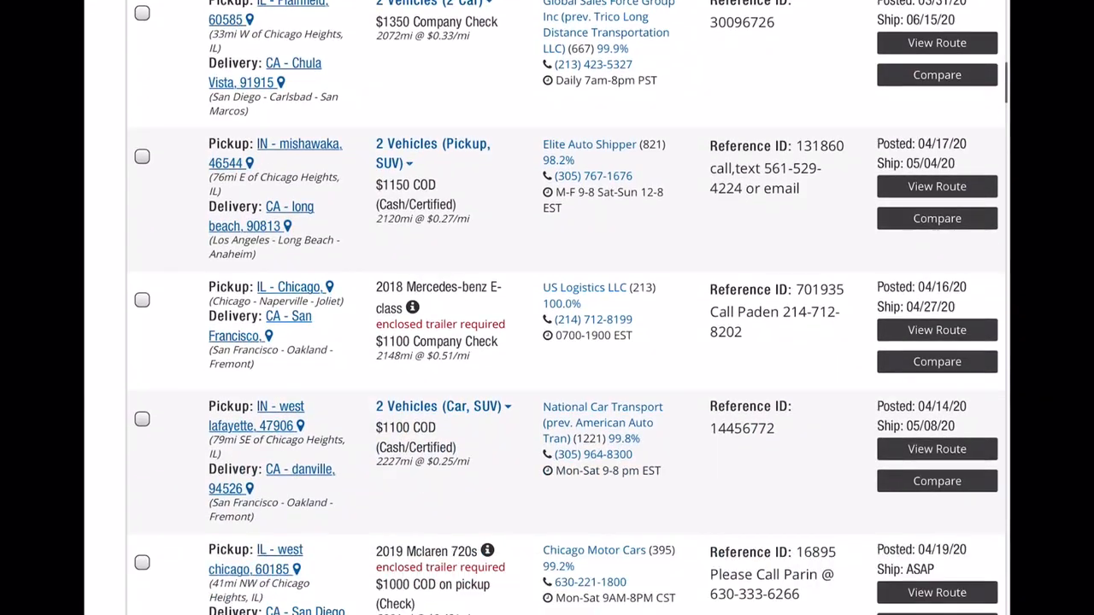
pyautogui.scroll(-3)
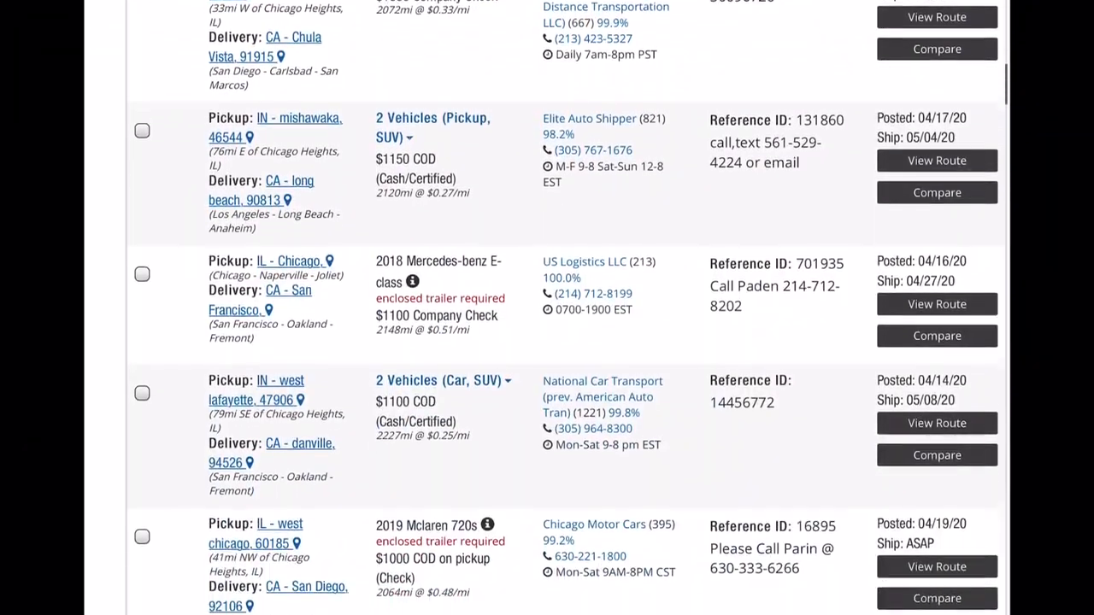
pyautogui.scroll(-3)
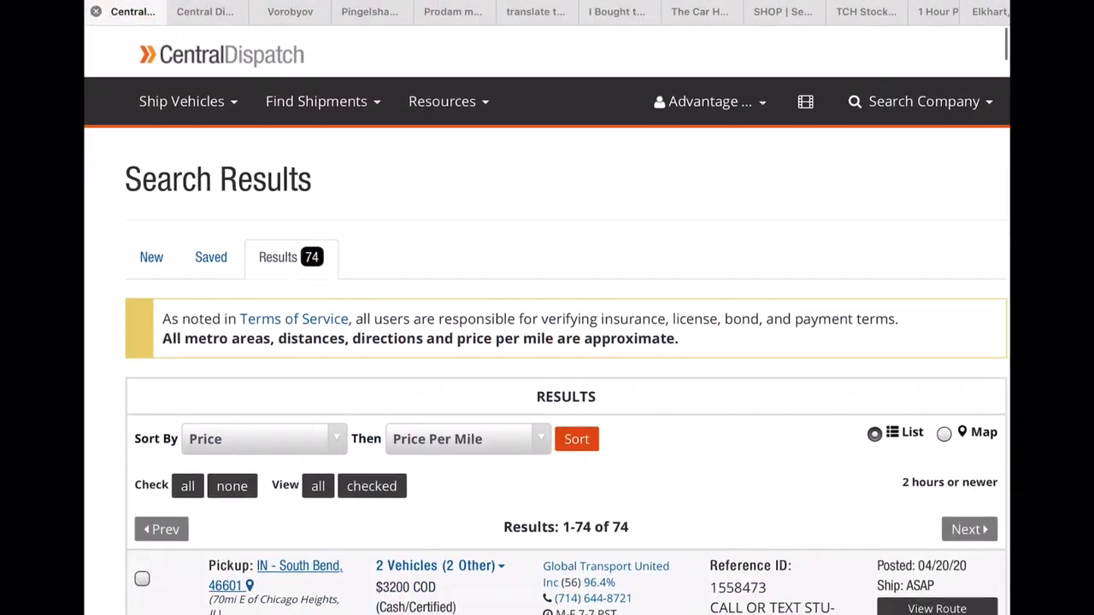
# Search vehicles from Chicago Heights to all destinations, sorted by price per mile then price
pyautogui.click(316, 101)
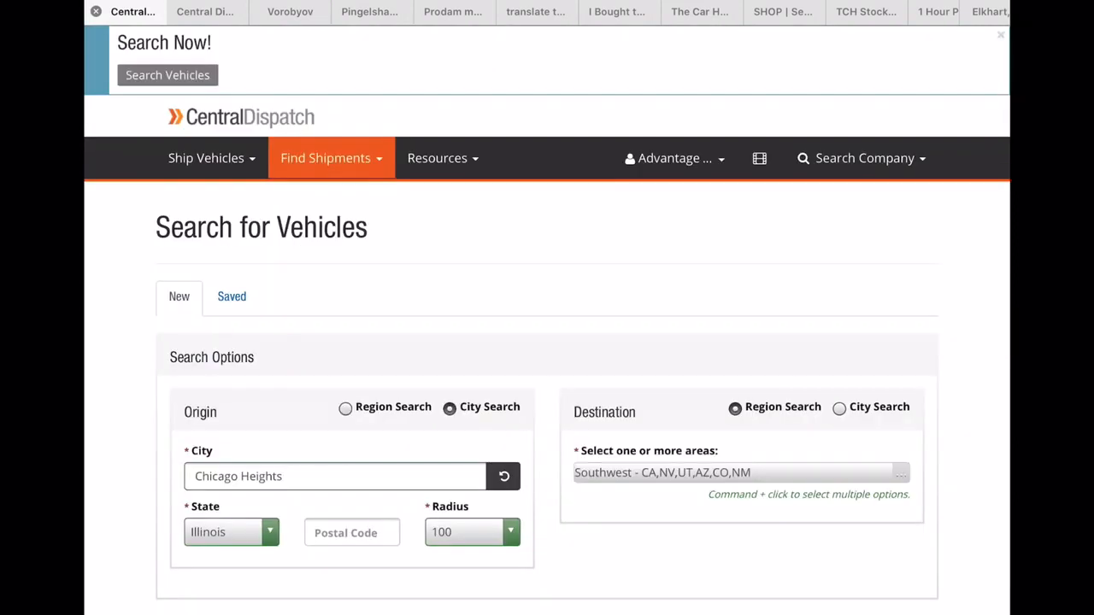
pyautogui.click(739, 472)
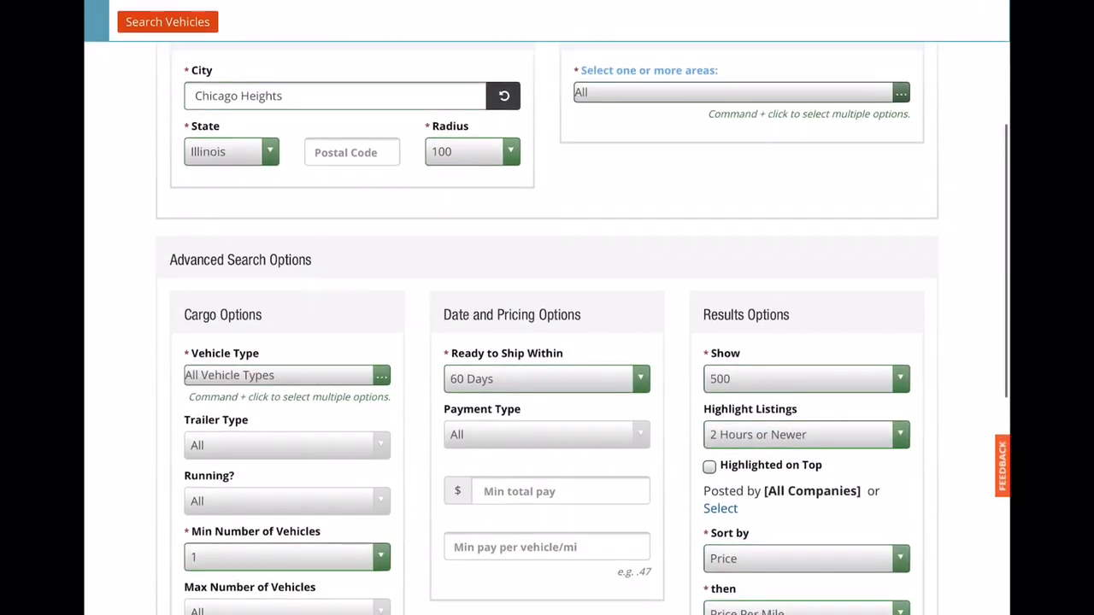
pyautogui.scroll(-3)
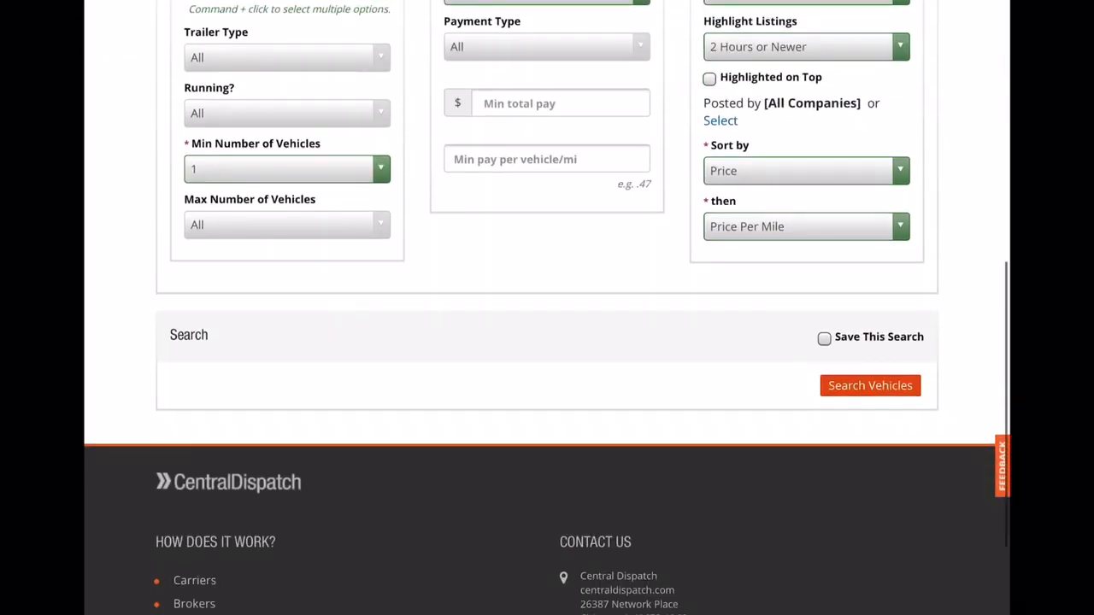
pyautogui.click(805, 171)
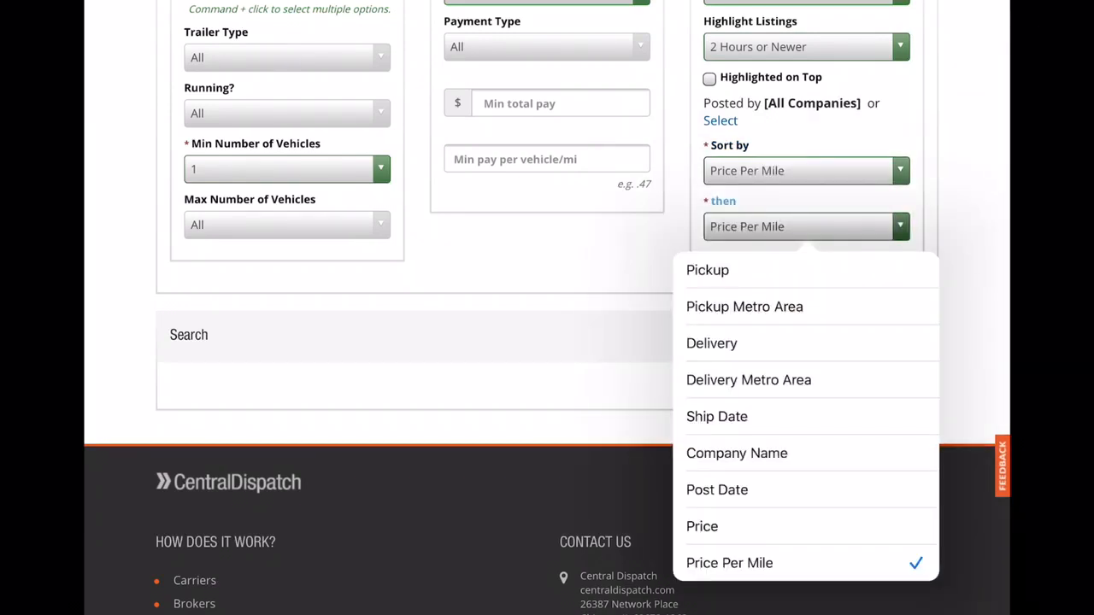
pyautogui.click(701, 526)
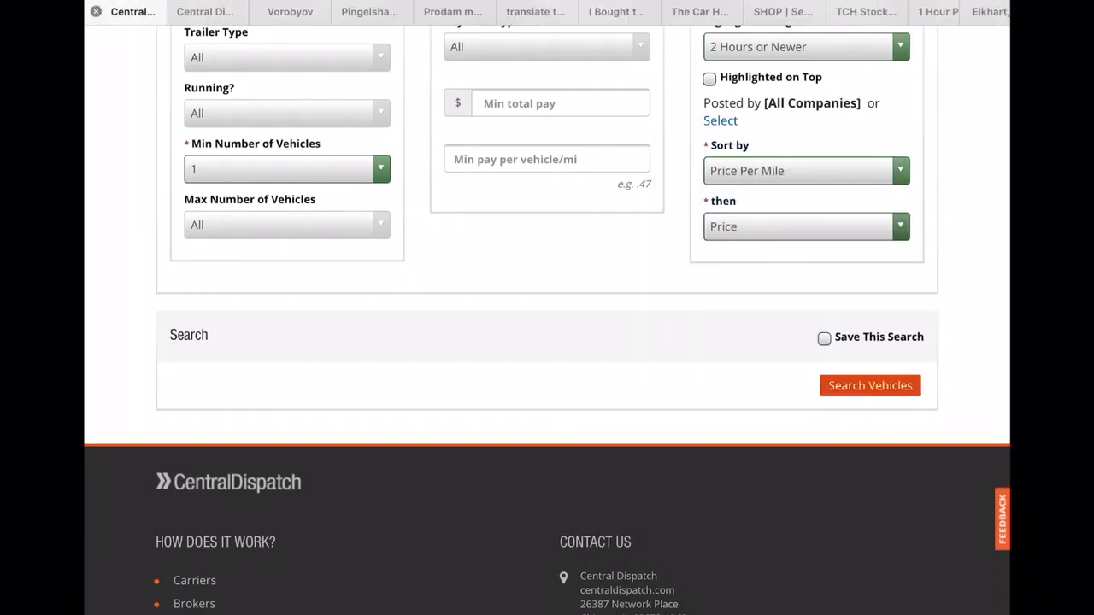
pyautogui.click(870, 386)
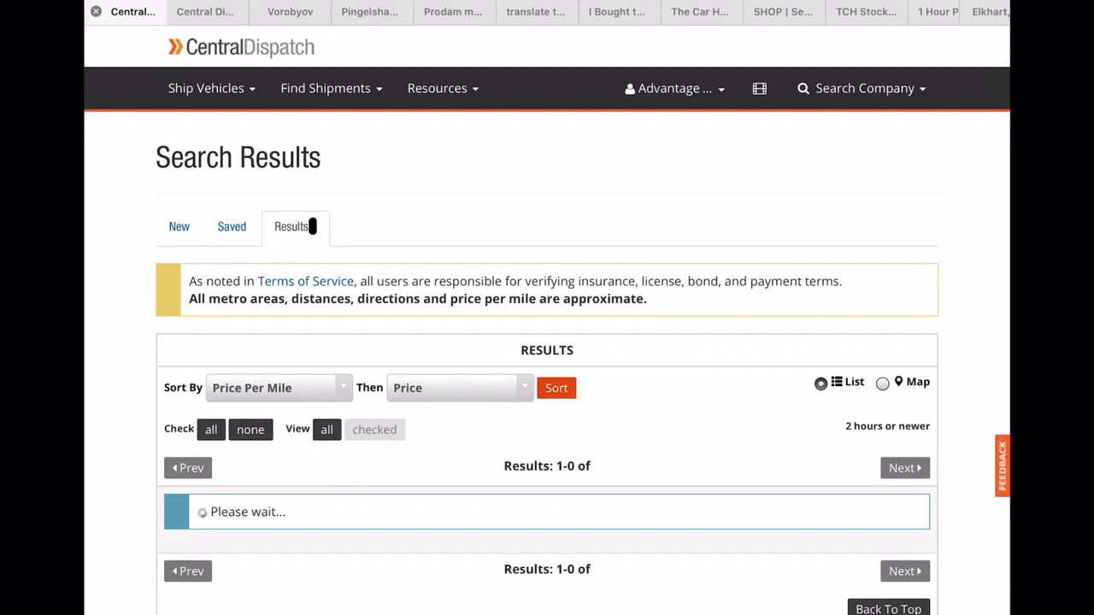
# Scroll the 398 loads topped by the $700 inoperable 2019 Alfa Wolf, then go to Google
pyautogui.scroll(-3)
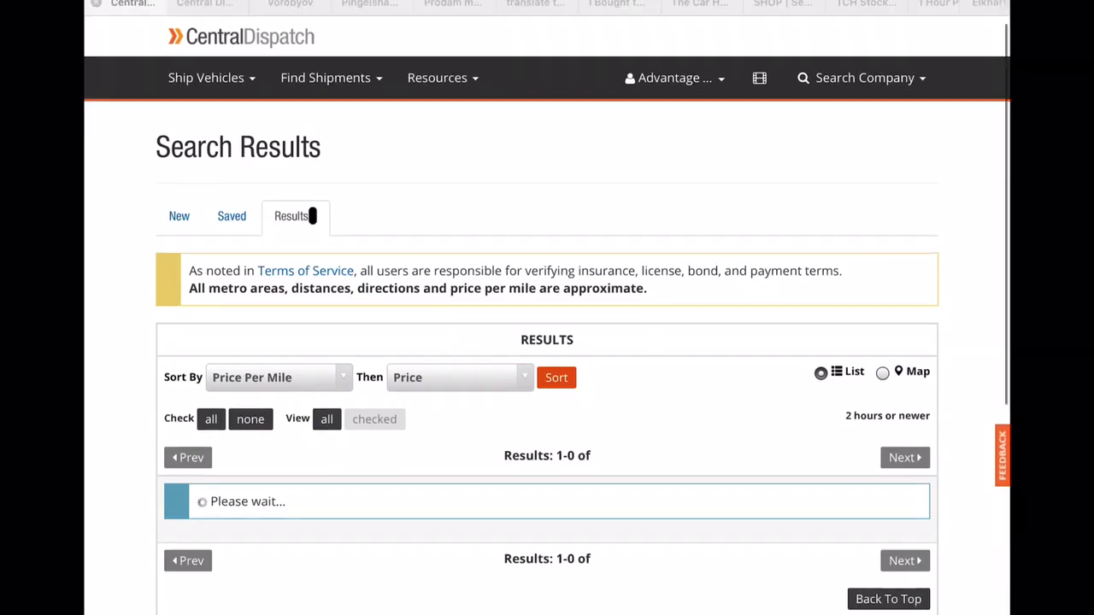
pyautogui.scroll(-3)
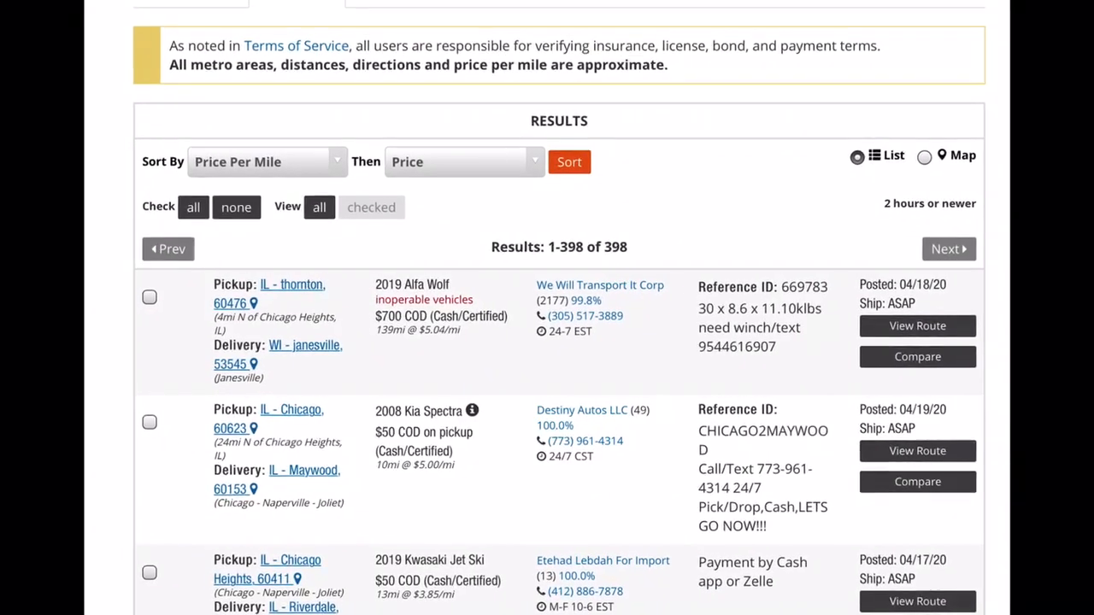
pyautogui.scroll(-3)
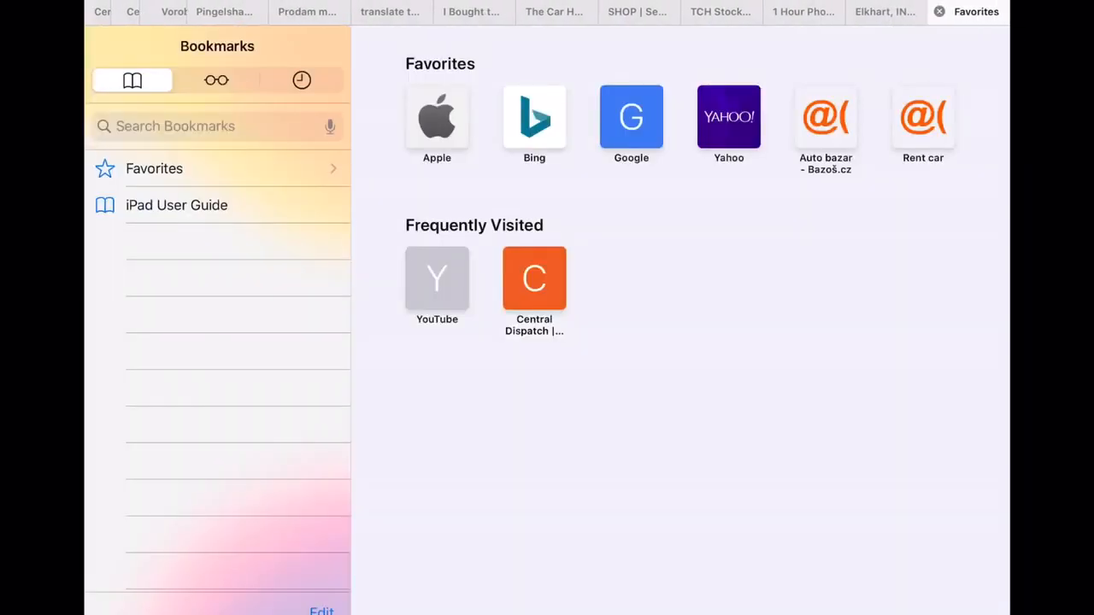
pyautogui.click(631, 116)
pyautogui.write('2019 Alfa Wolf')
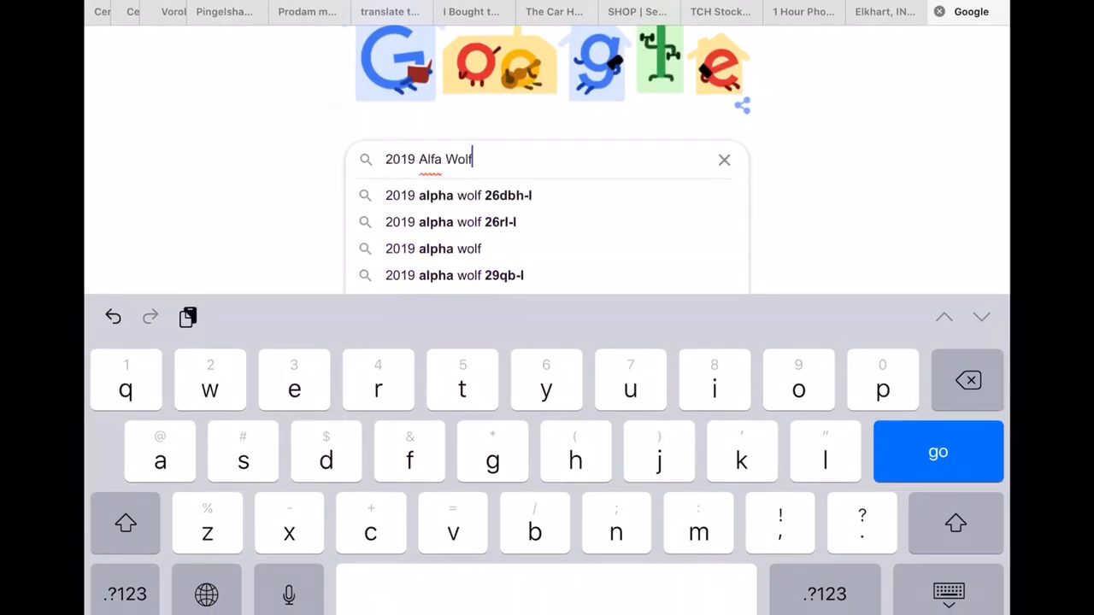
# Search Google Images for the 2019 Alpha Wolf travel trailer
pyautogui.click(937, 452)
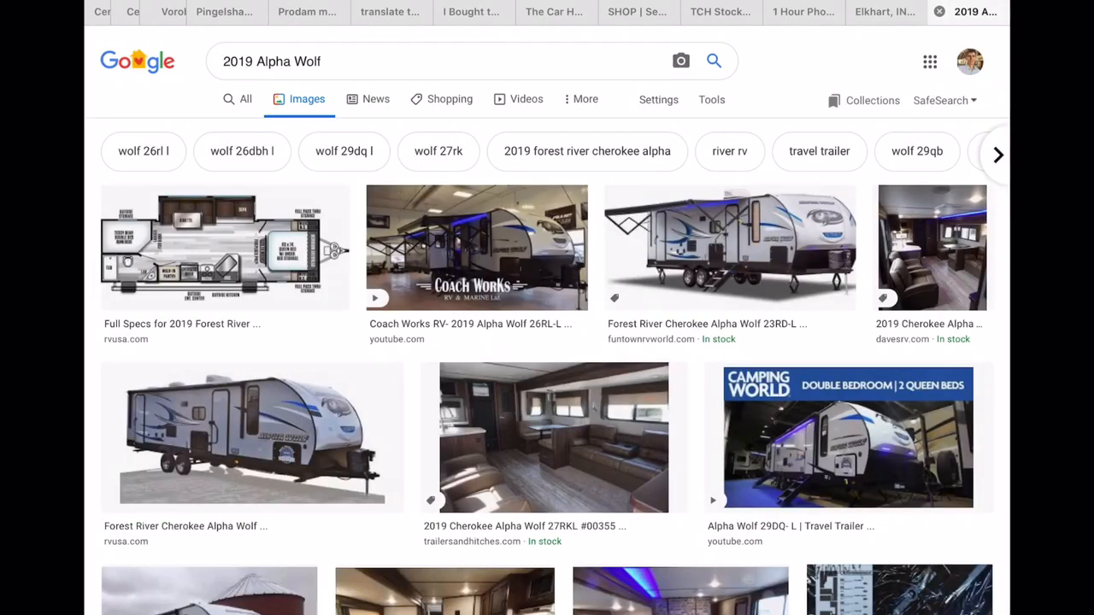
pyautogui.scroll(-3)
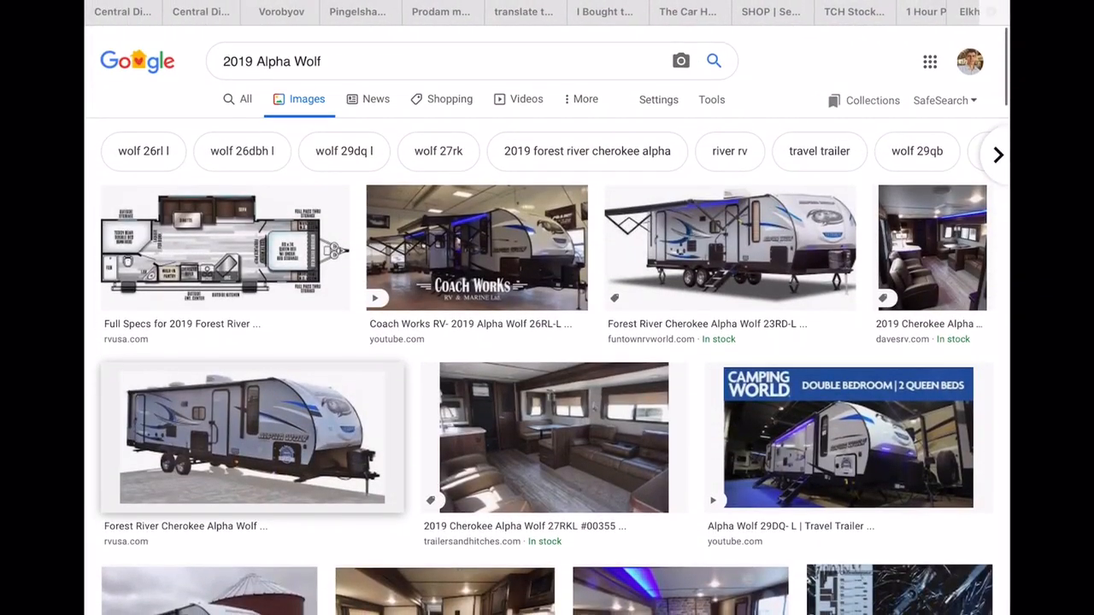
# Tick the $700 2019 Alfa Wolf load from Thornton to Janesville in the results
pyautogui.click(128, 12)
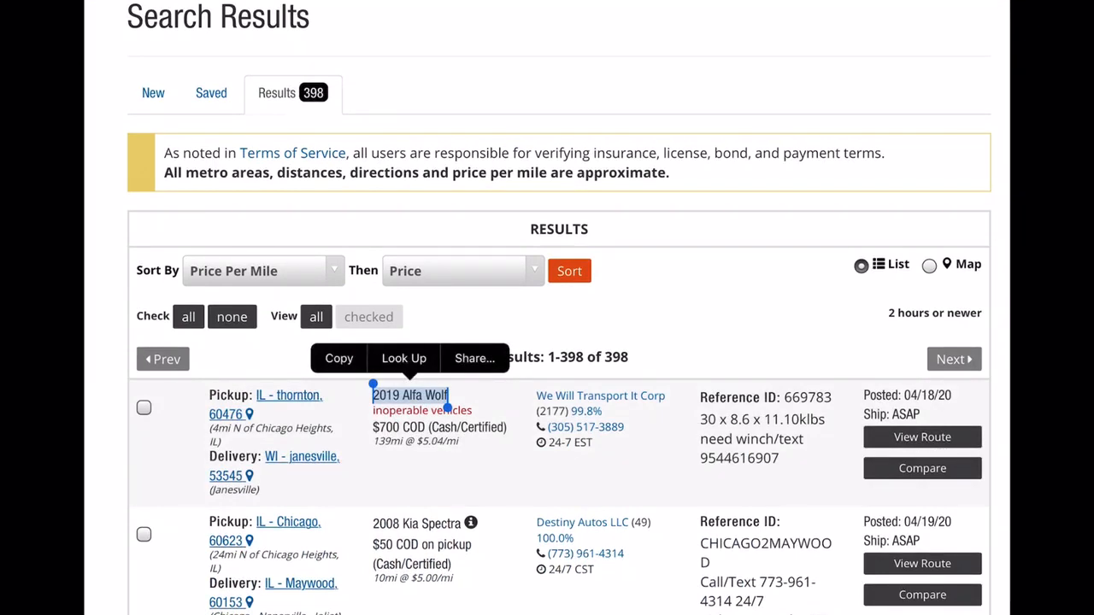
pyautogui.scroll(-3)
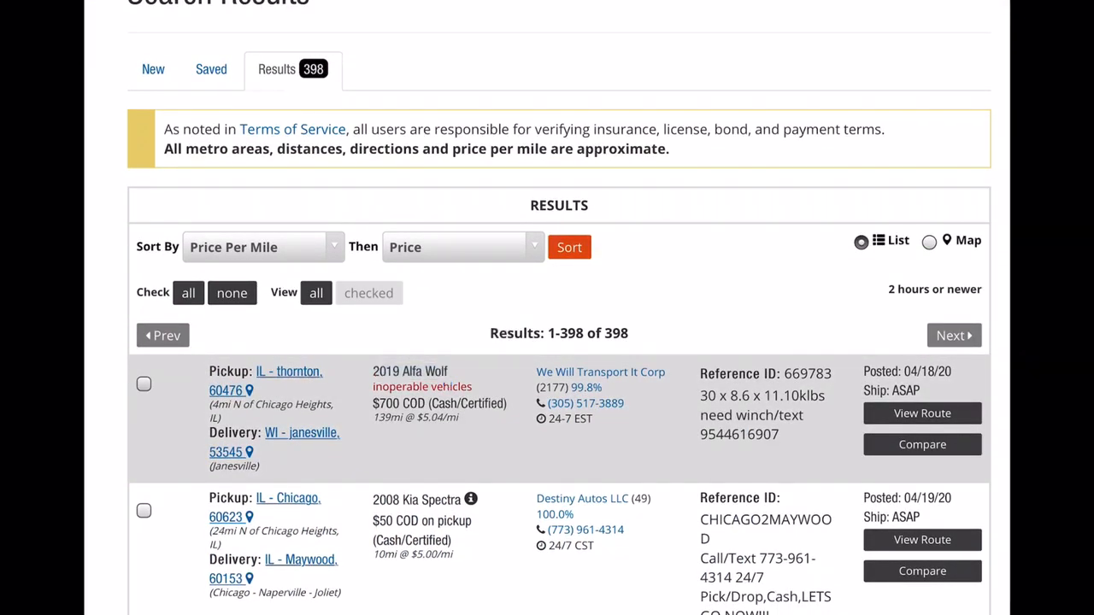
pyautogui.click(143, 385)
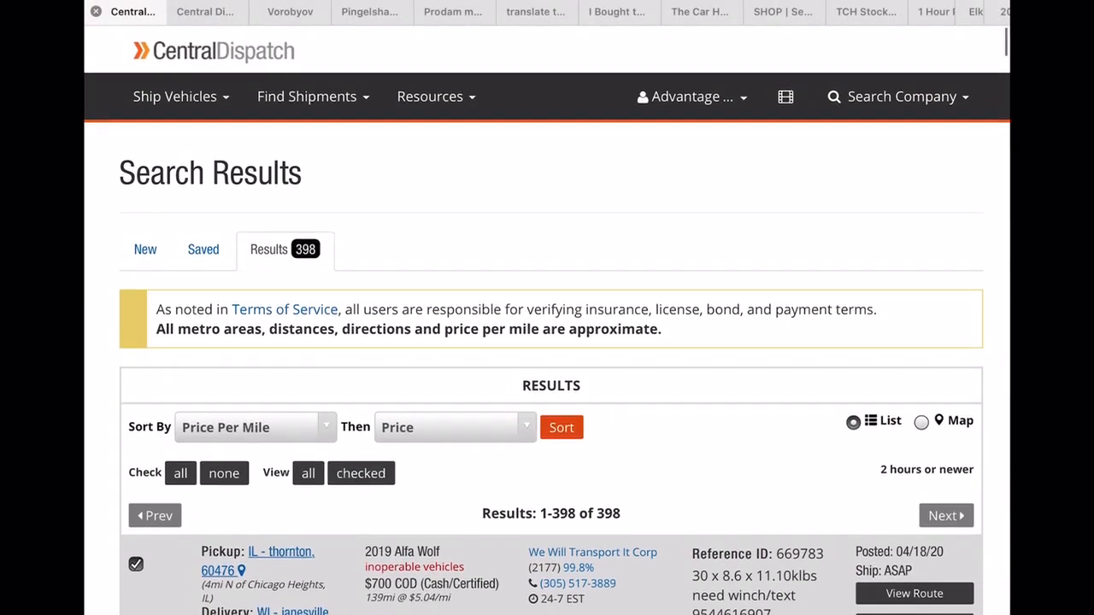
pyautogui.scroll(-3)
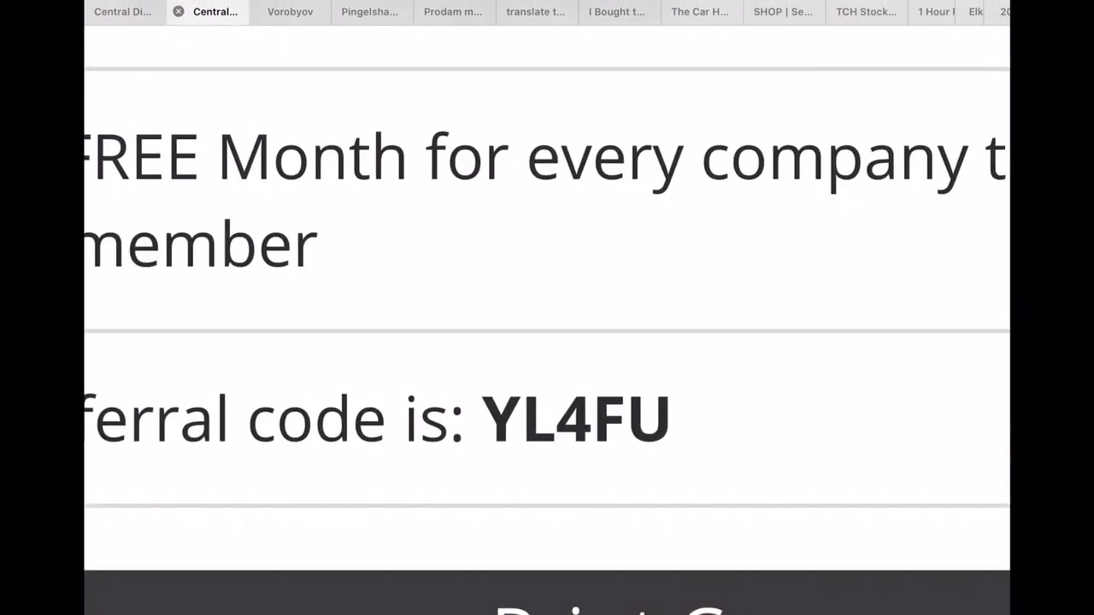
# Step through the Pingelshagen, translate and TCH Stock tabs, ending on Central Dispatch results
pyautogui.click(371, 12)
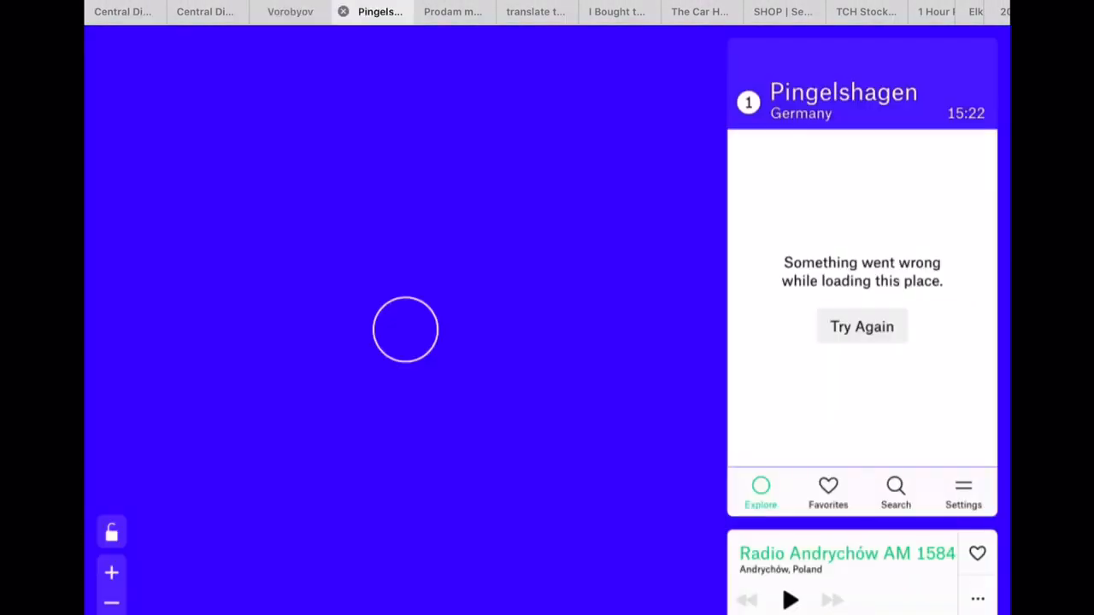
pyautogui.click(535, 12)
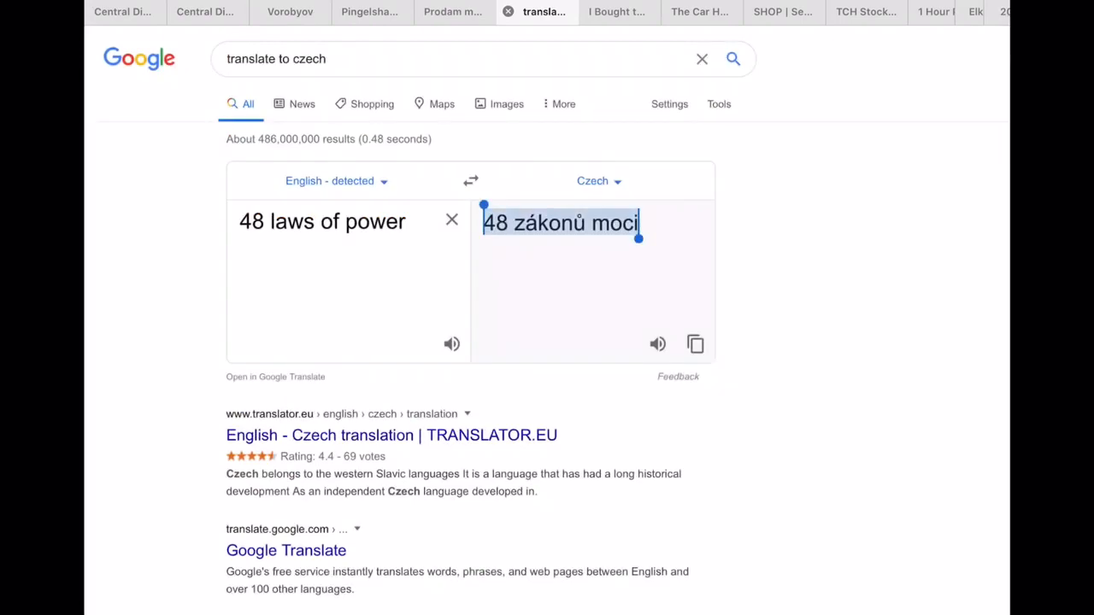
pyautogui.click(701, 12)
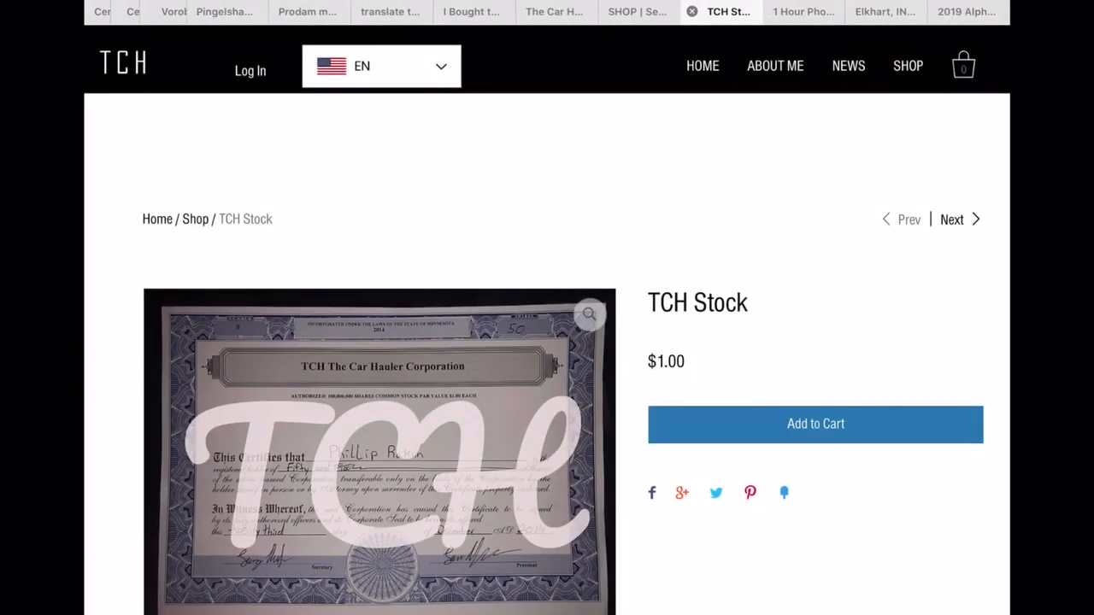
pyautogui.click(886, 12)
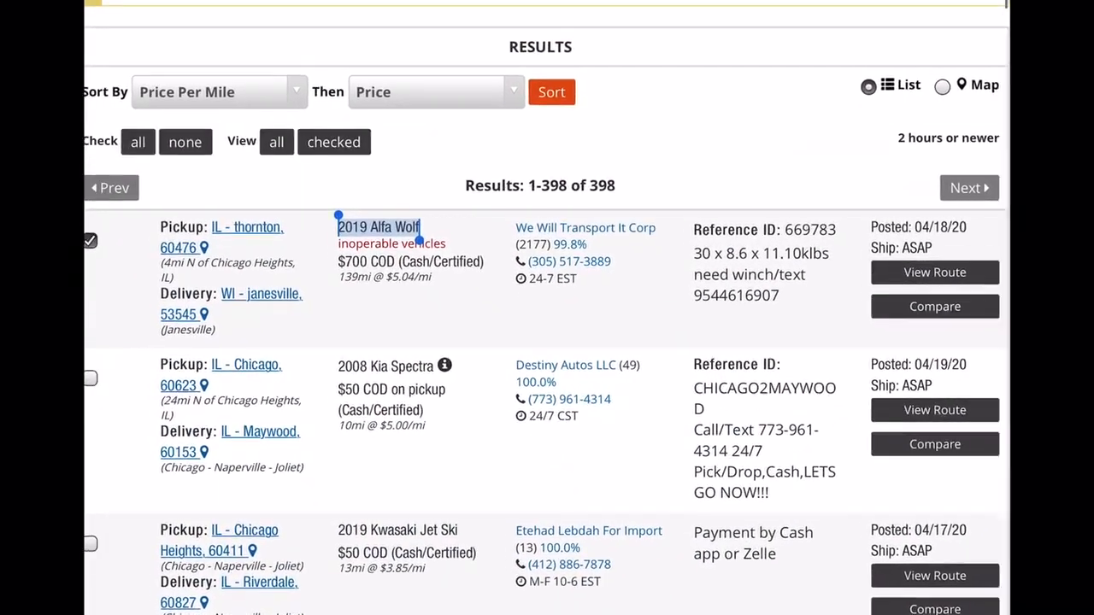
pyautogui.doubleClick(376, 227)
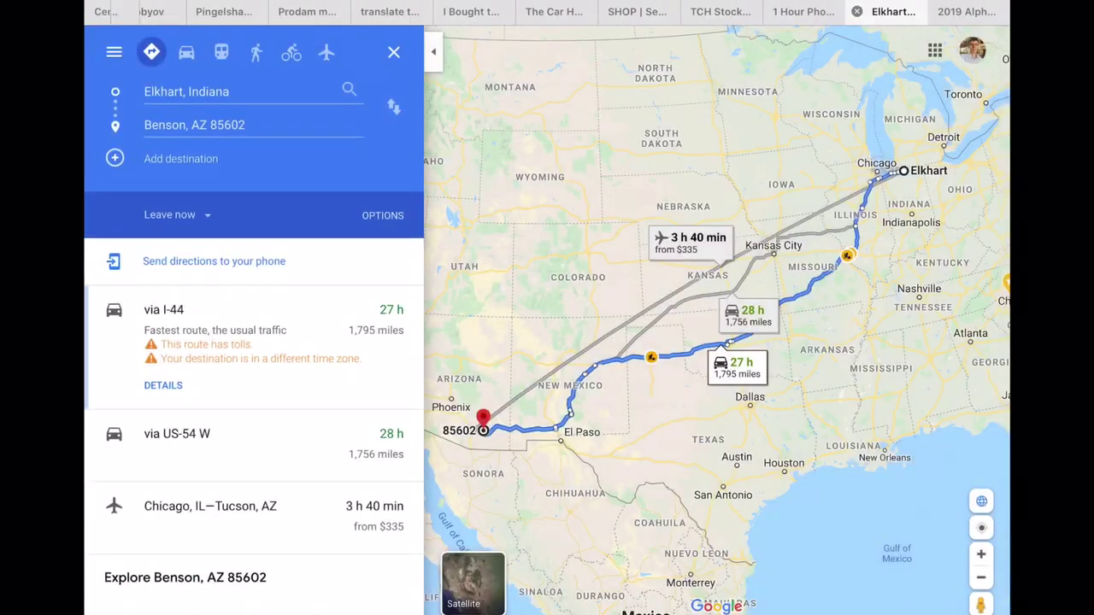
# Route from Thornton, IL 60476 to Janesville, Wisconsin, 134 miles and about 2 h 7 min
pyautogui.click(187, 92)
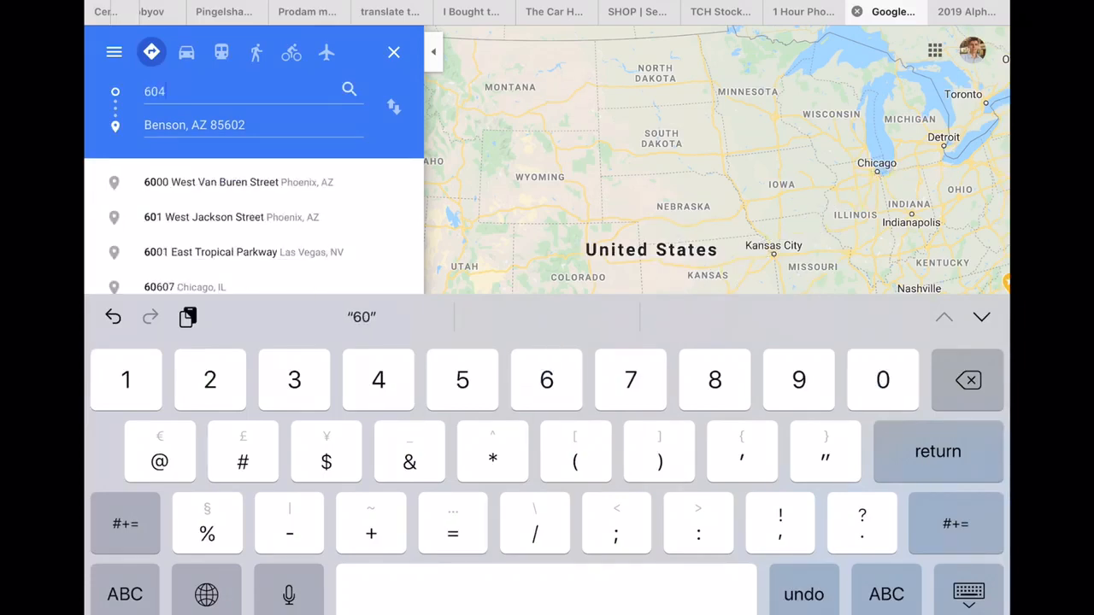
pyautogui.write('76')
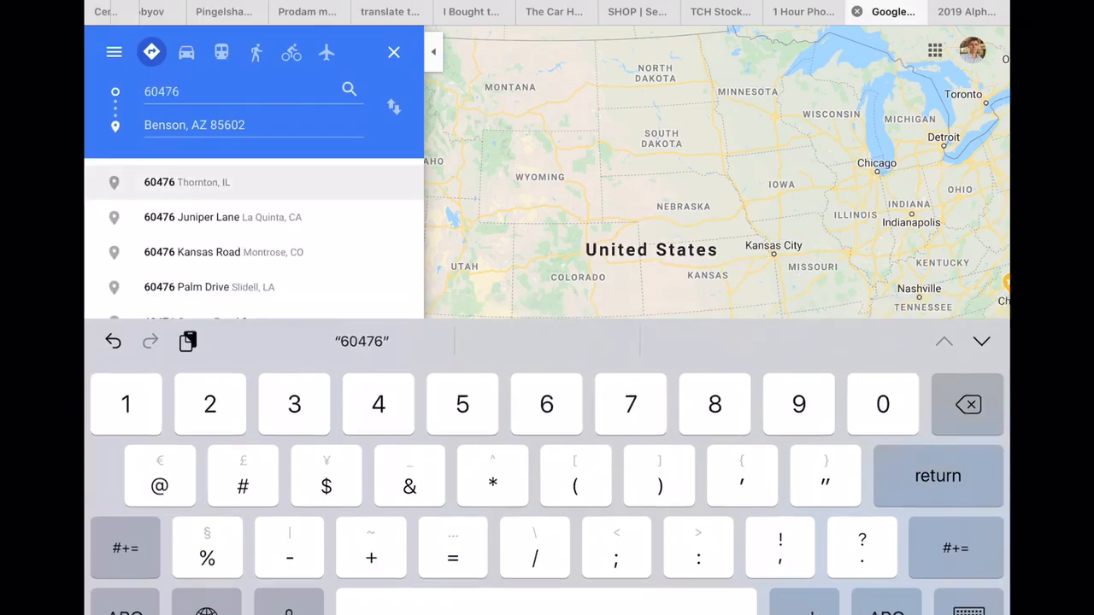
pyautogui.click(188, 181)
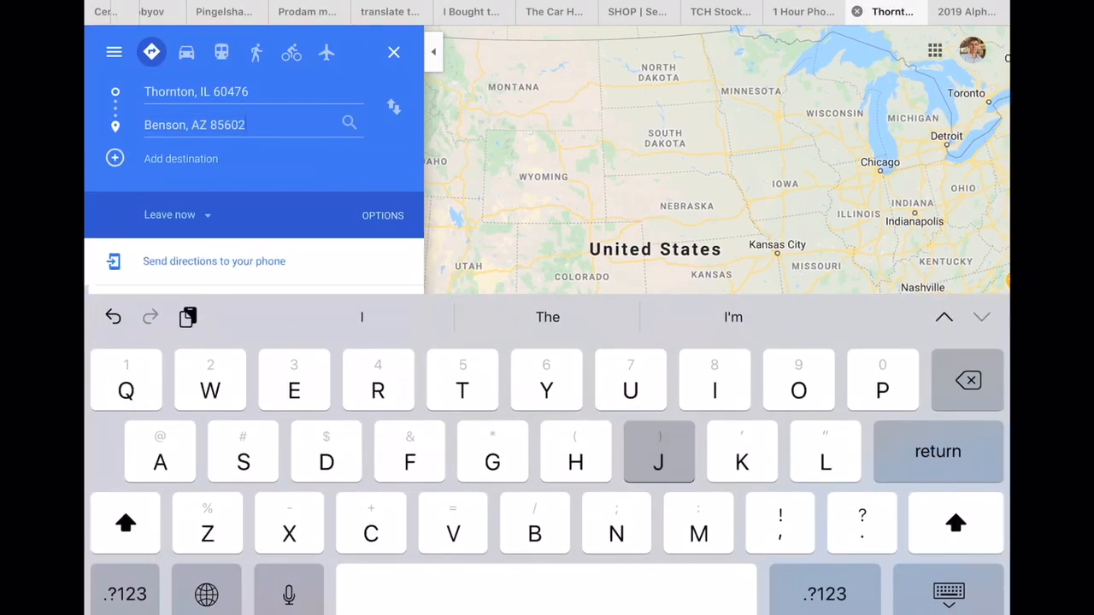
pyautogui.write('Janes')
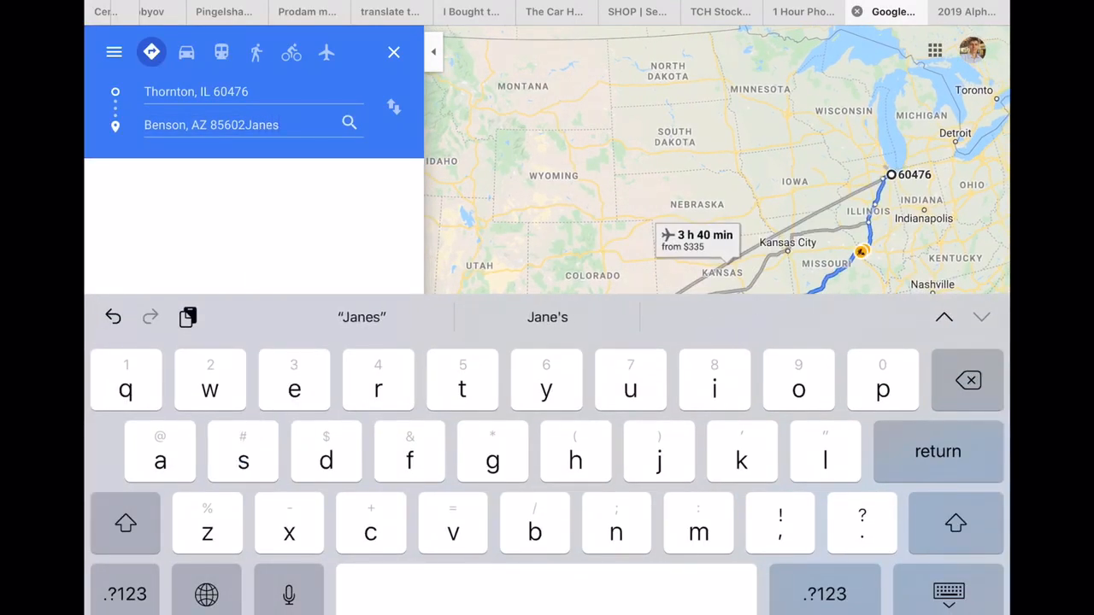
pyautogui.click(967, 379)
pyautogui.write('Jane')
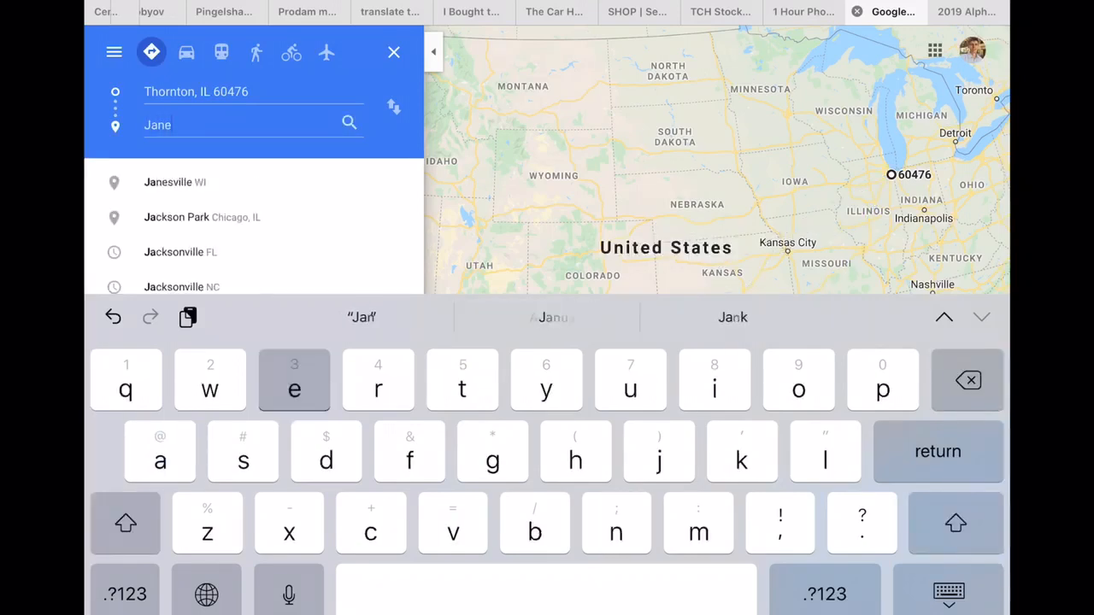
pyautogui.click(175, 181)
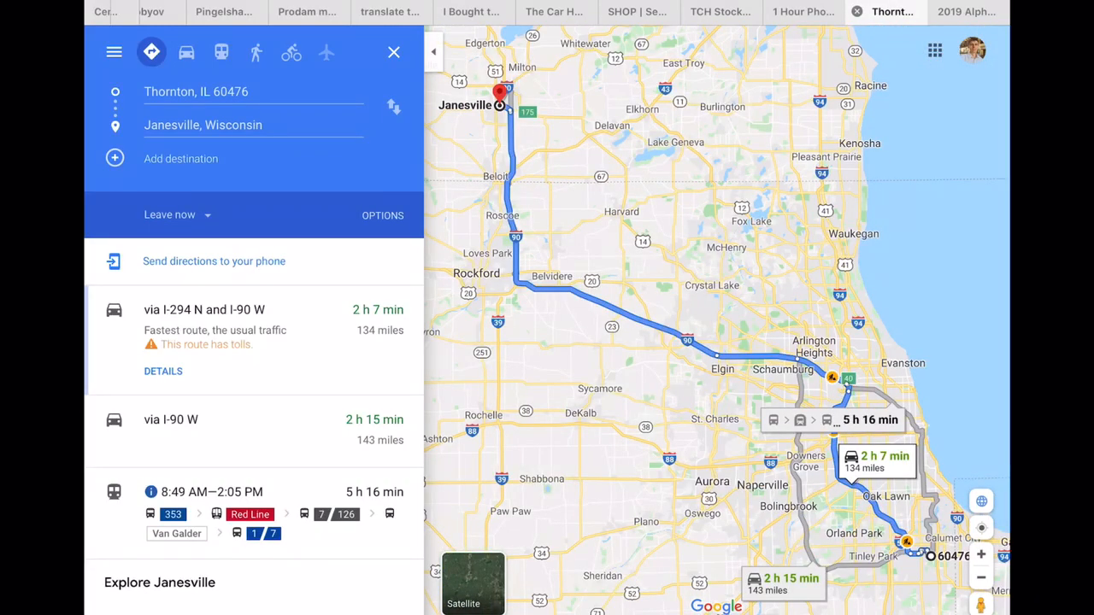
pyautogui.click(133, 11)
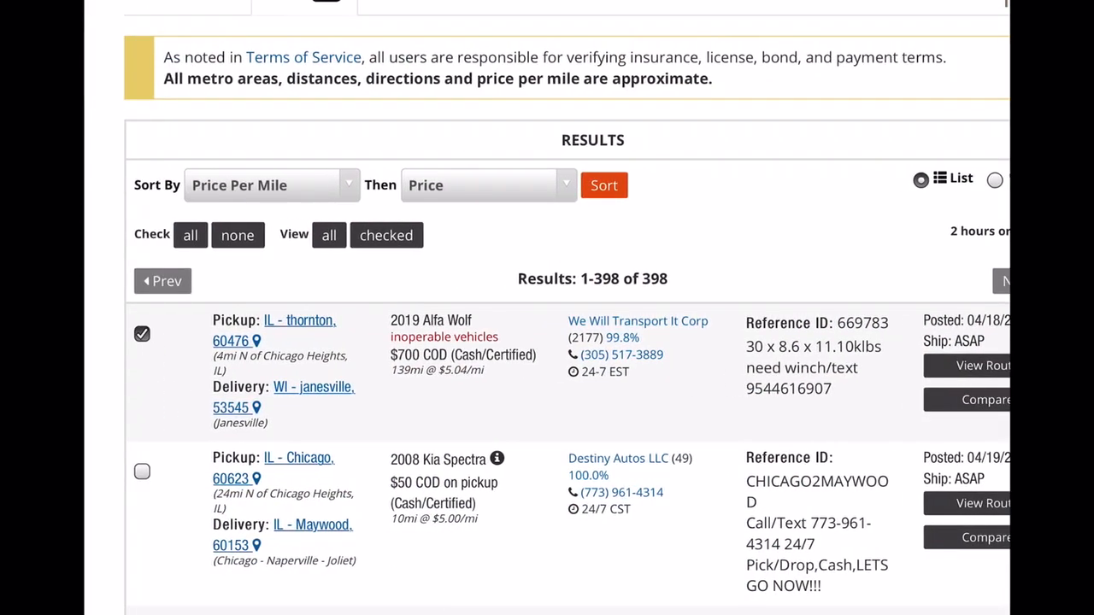
# Scroll through the 398 load results before starting a new vehicle search
pyautogui.scroll(-3)
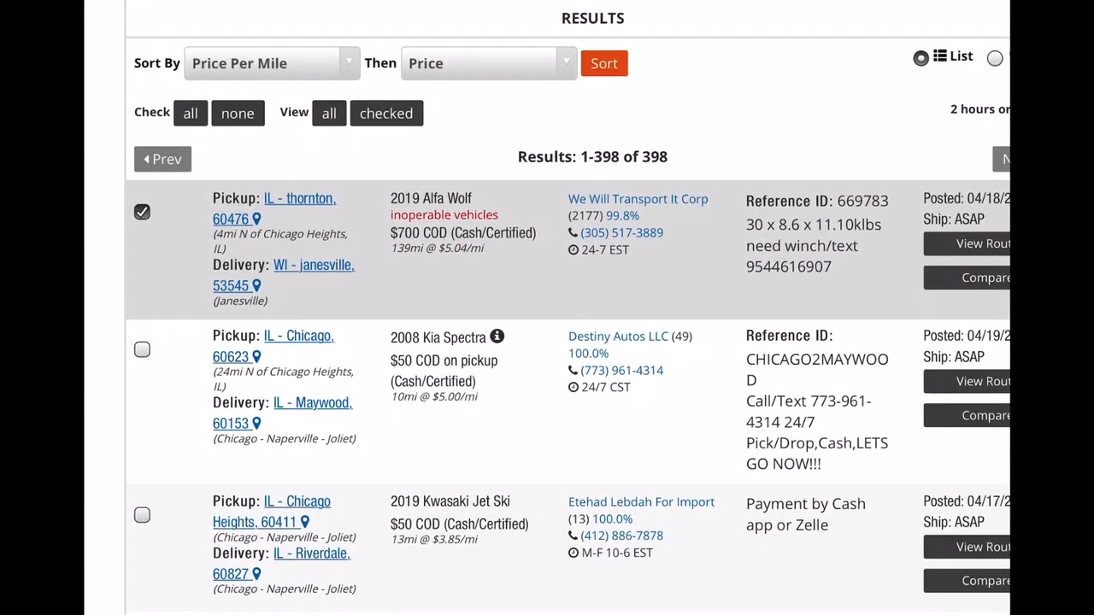
pyautogui.scroll(-3)
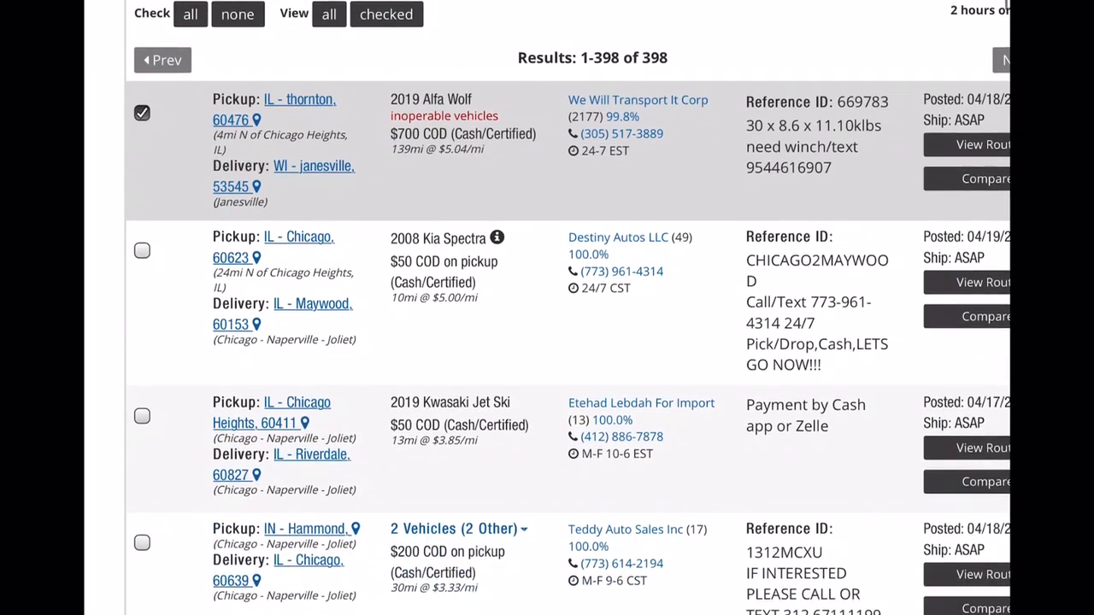
pyautogui.scroll(-3)
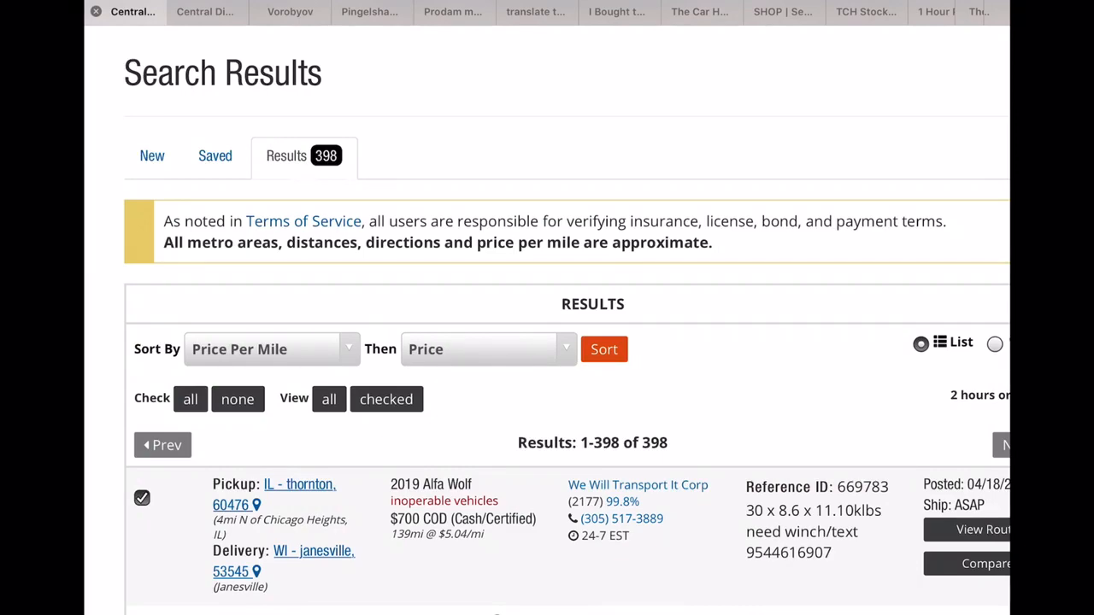
pyautogui.scroll(-3)
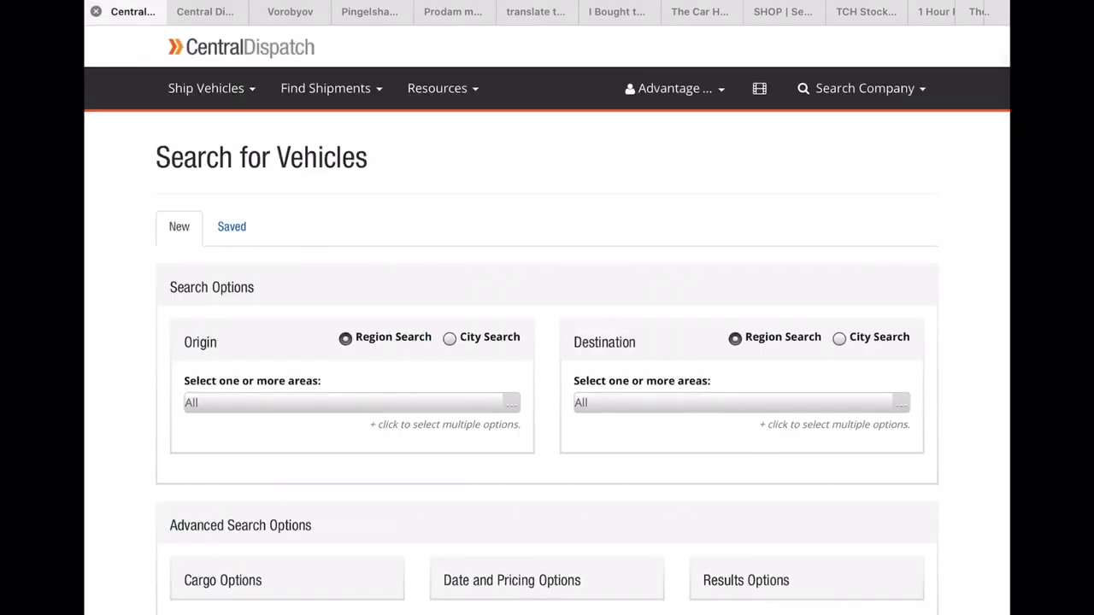
# Search loads from Chicago Heights to Janesville, WI within 25 miles, returning 2 results
pyautogui.click(448, 339)
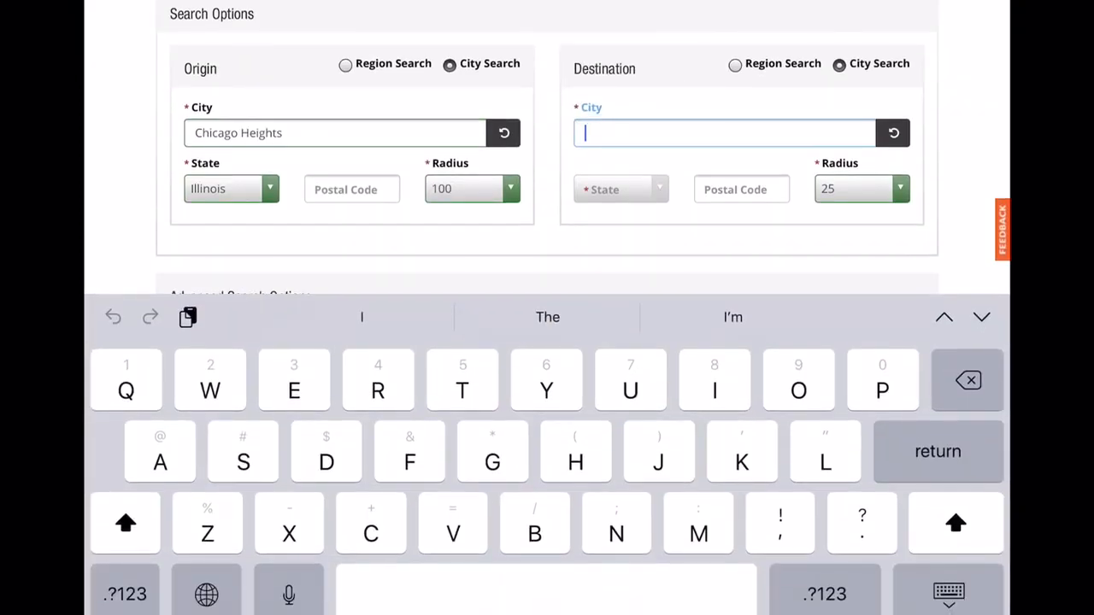
pyautogui.write('Jan')
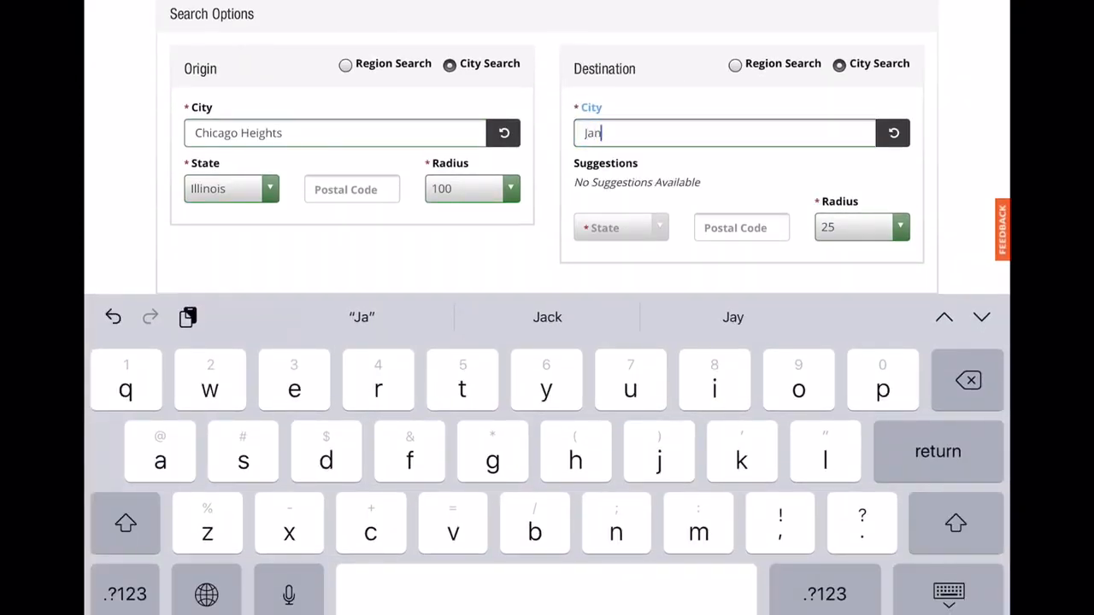
pyautogui.write('sville')
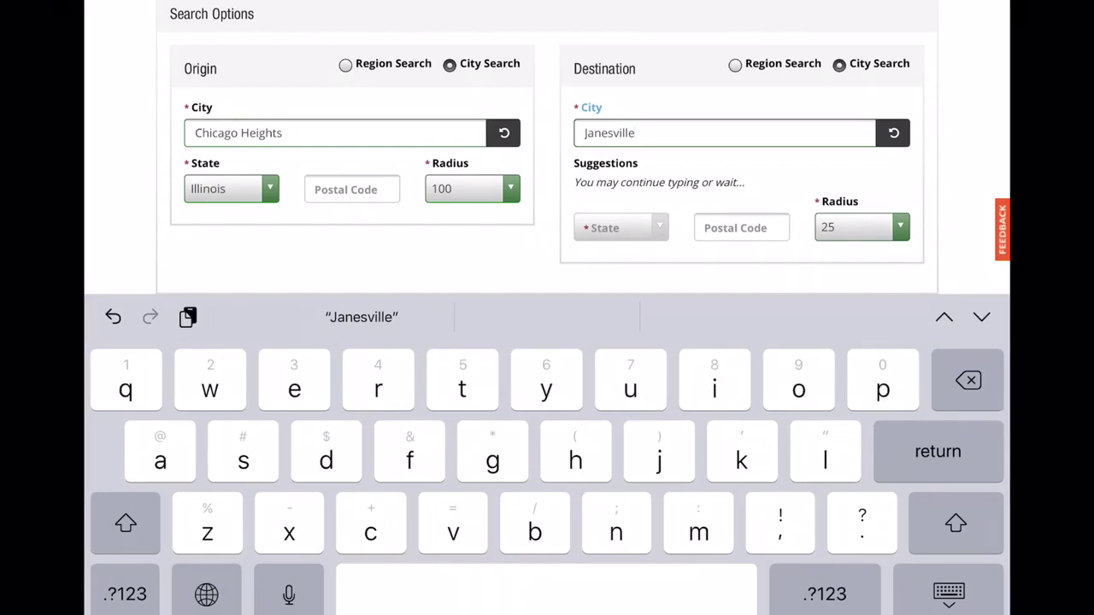
pyautogui.click(619, 225)
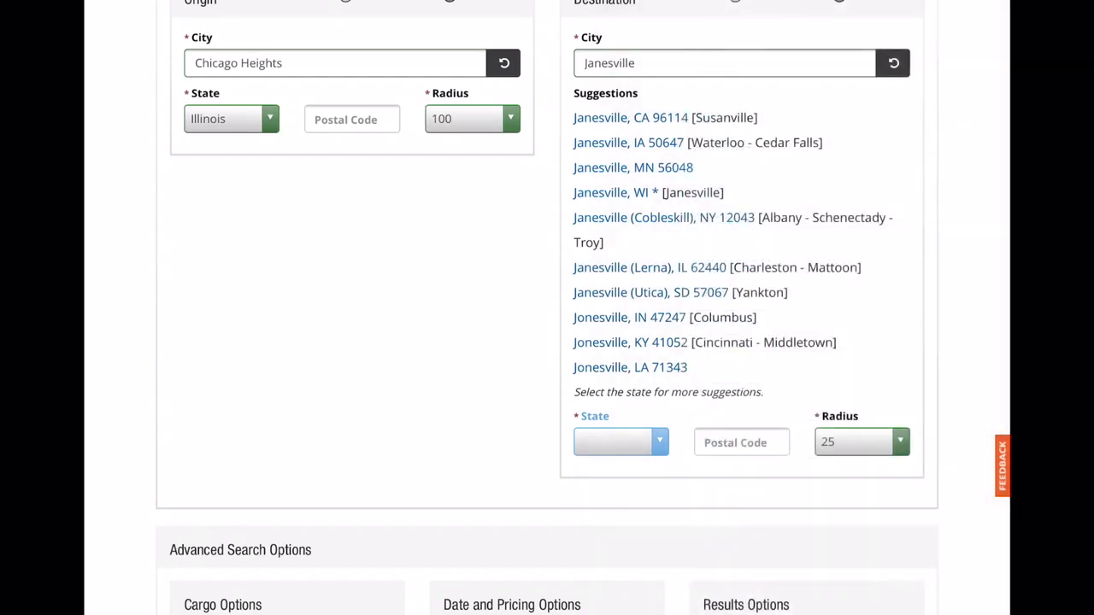
pyautogui.click(612, 192)
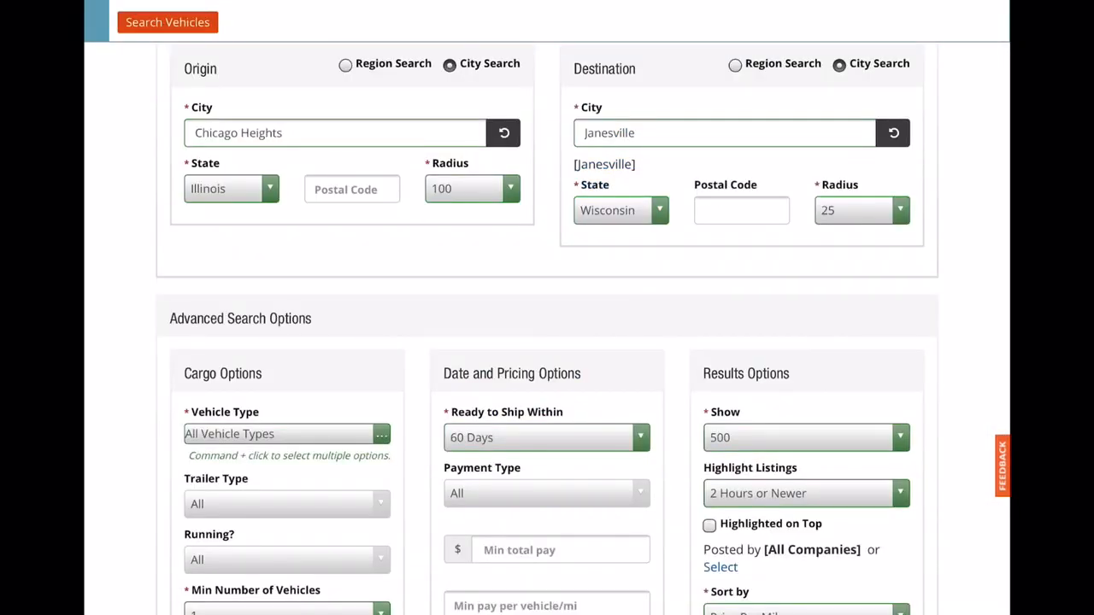
pyautogui.scroll(-3)
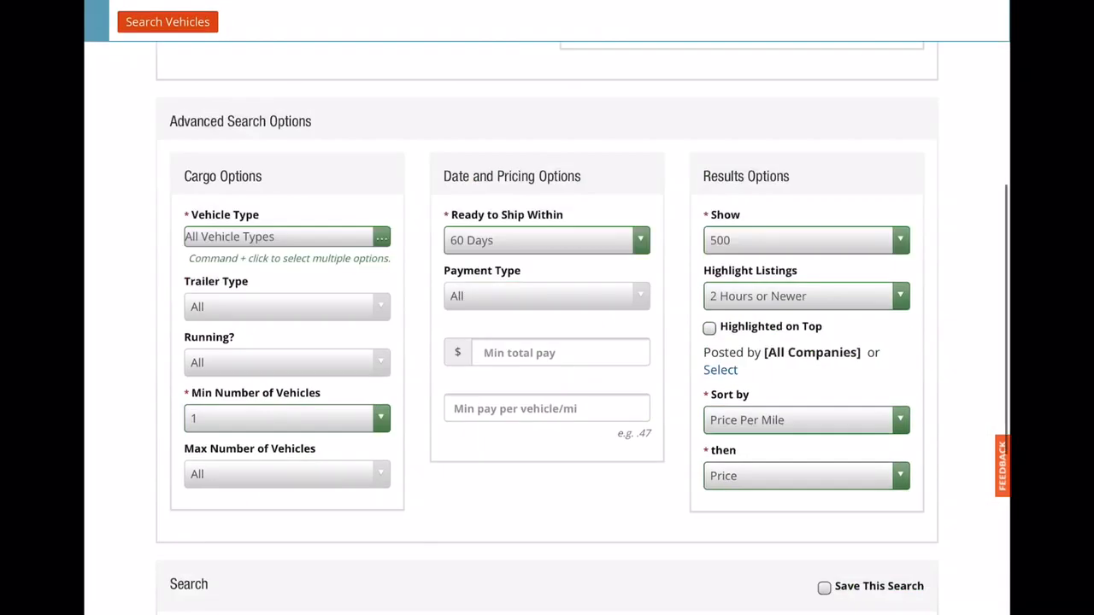
pyautogui.scroll(-3)
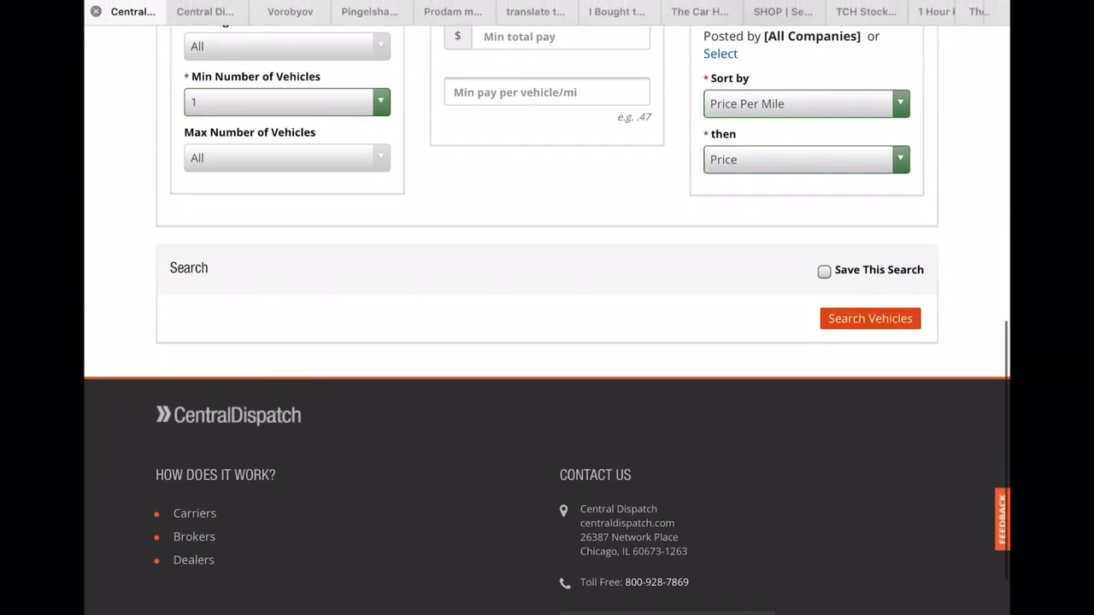
pyautogui.click(871, 318)
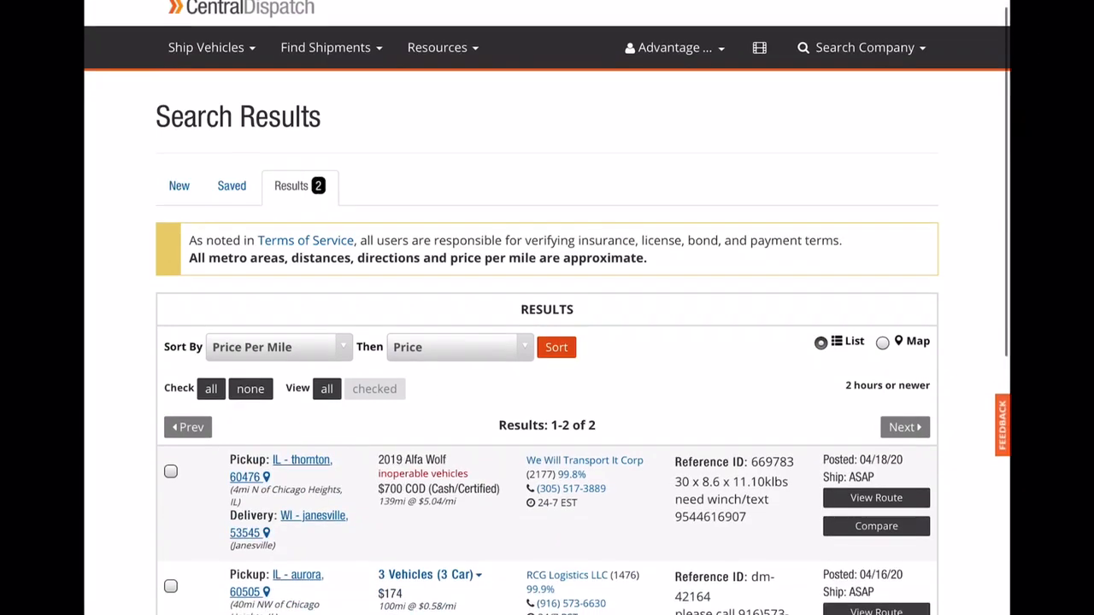
# Widen the Janesville destination radius to 100 miles on the search form
pyautogui.scroll(-3)
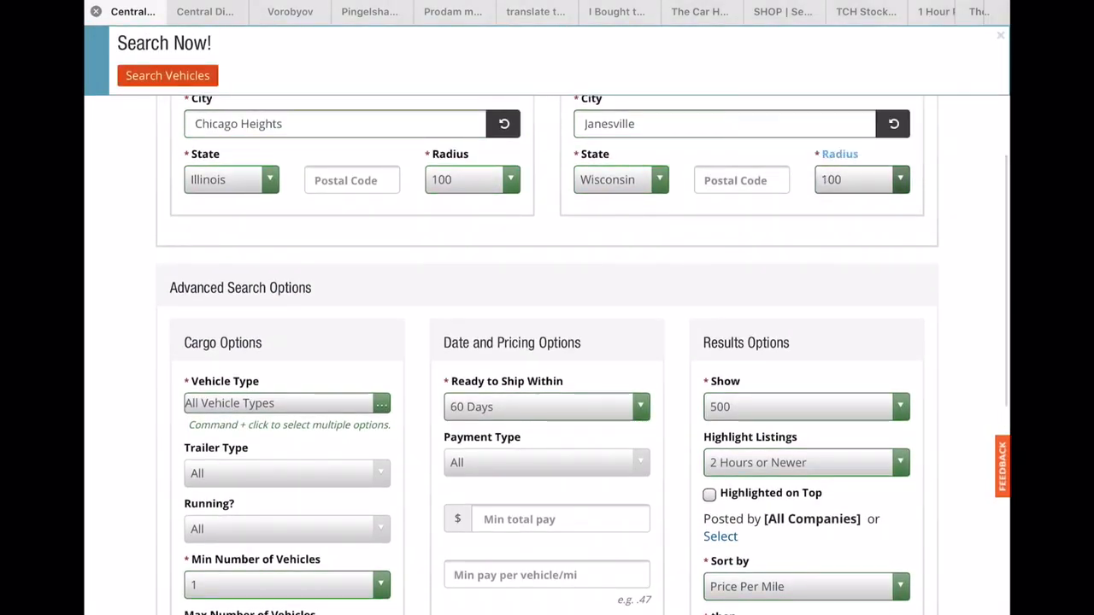
# Rerun the Chicago Heights to Janesville vehicle search with the wider radius
pyautogui.scroll(-3)
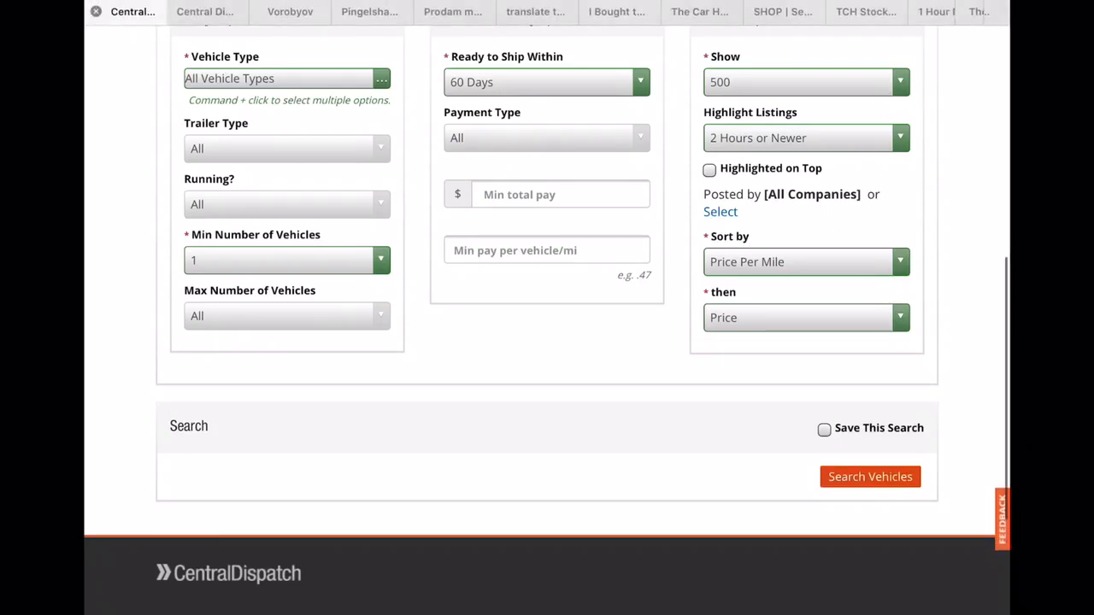
pyautogui.click(871, 477)
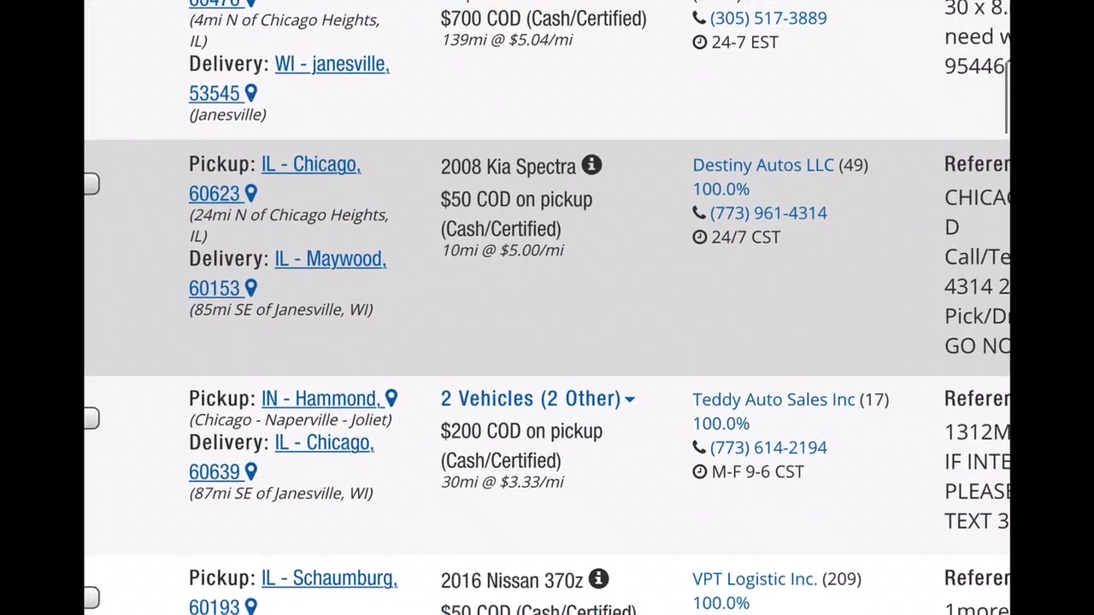
# Scroll through the broader load list down to the 2020 Toyota Tacoma from Dekalb to Sheboygan
pyautogui.scroll(-3)
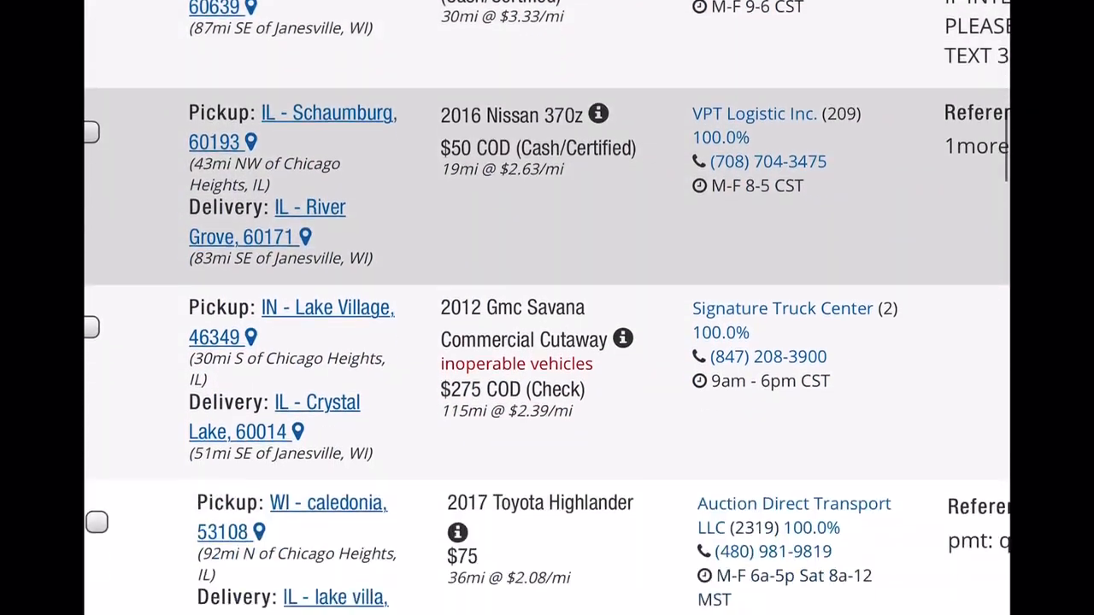
pyautogui.scroll(-3)
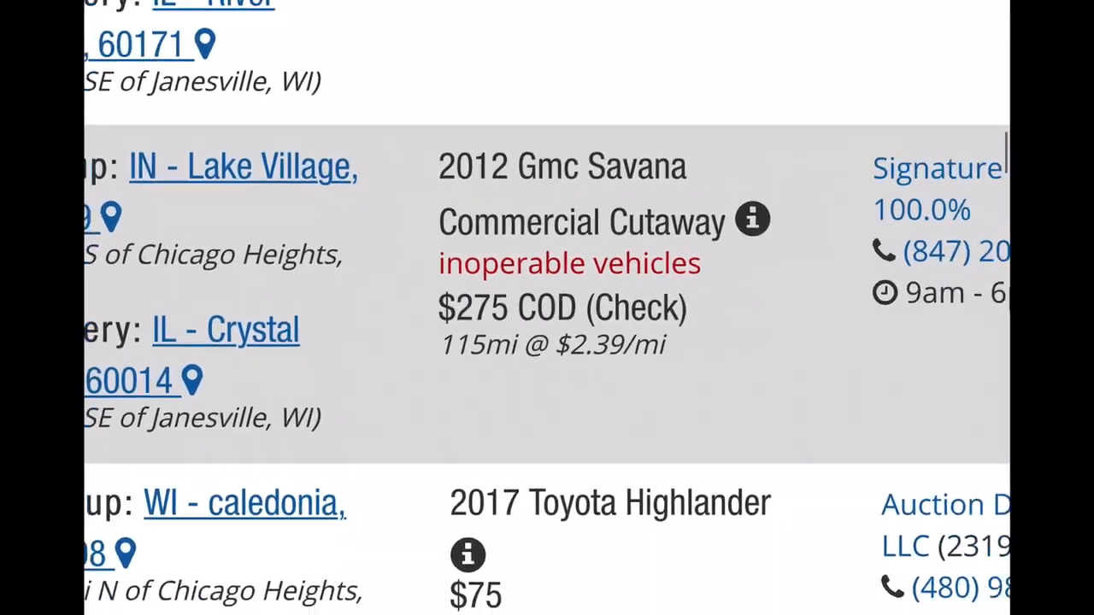
pyautogui.scroll(-3)
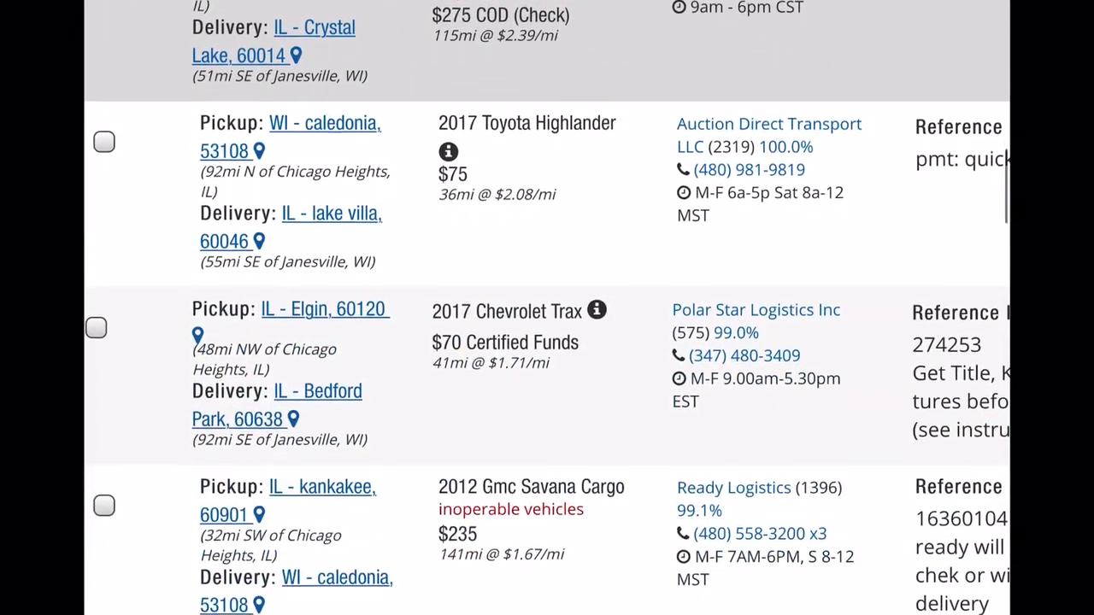
pyautogui.scroll(-3)
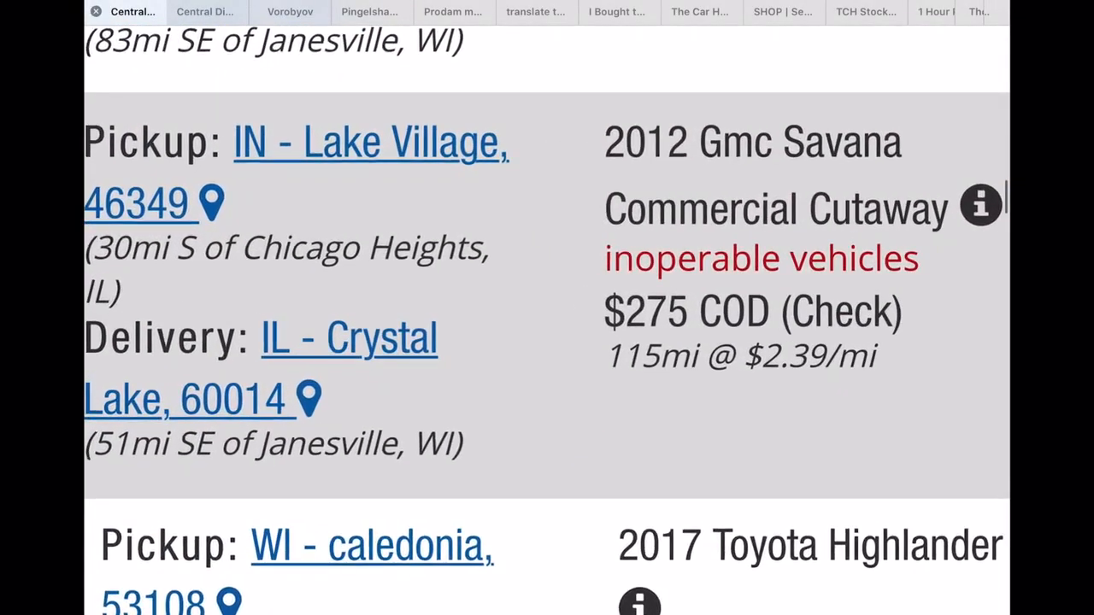
pyautogui.scroll(-3)
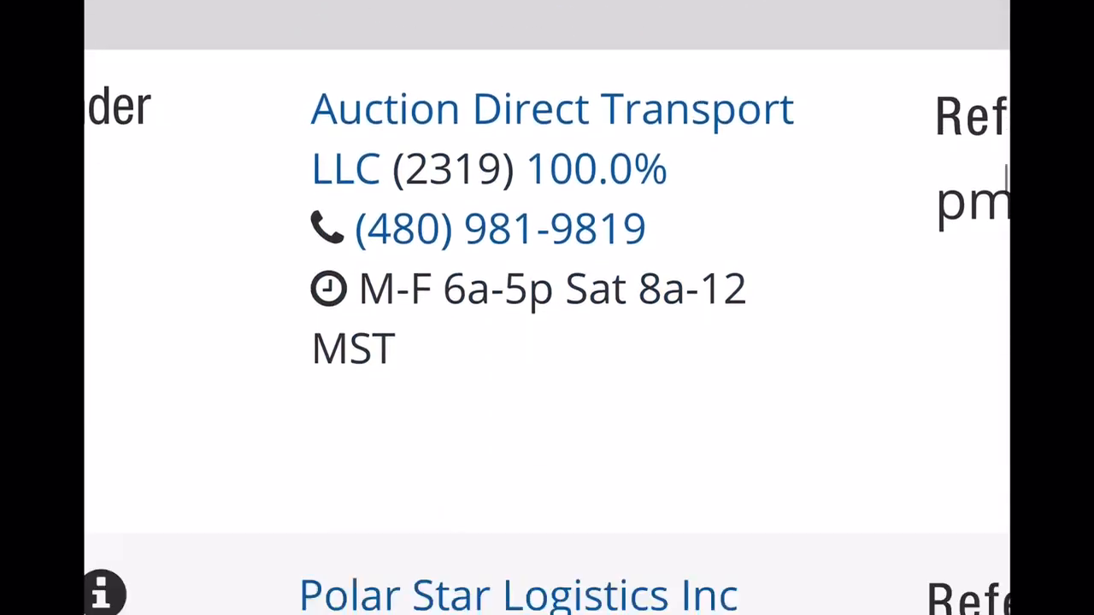
pyautogui.scroll(-3)
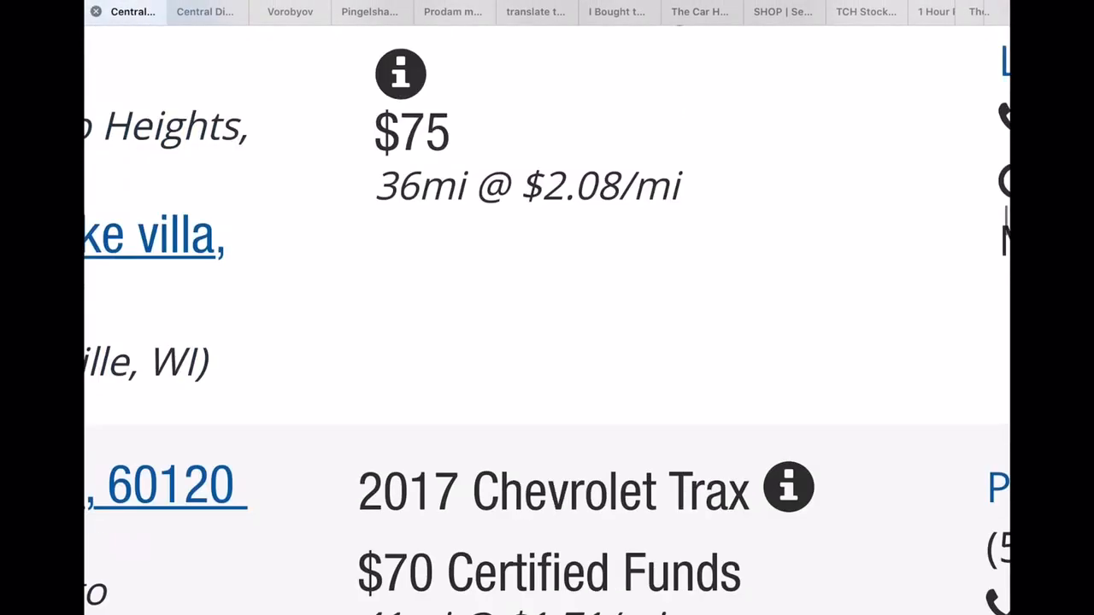
pyautogui.scroll(-3)
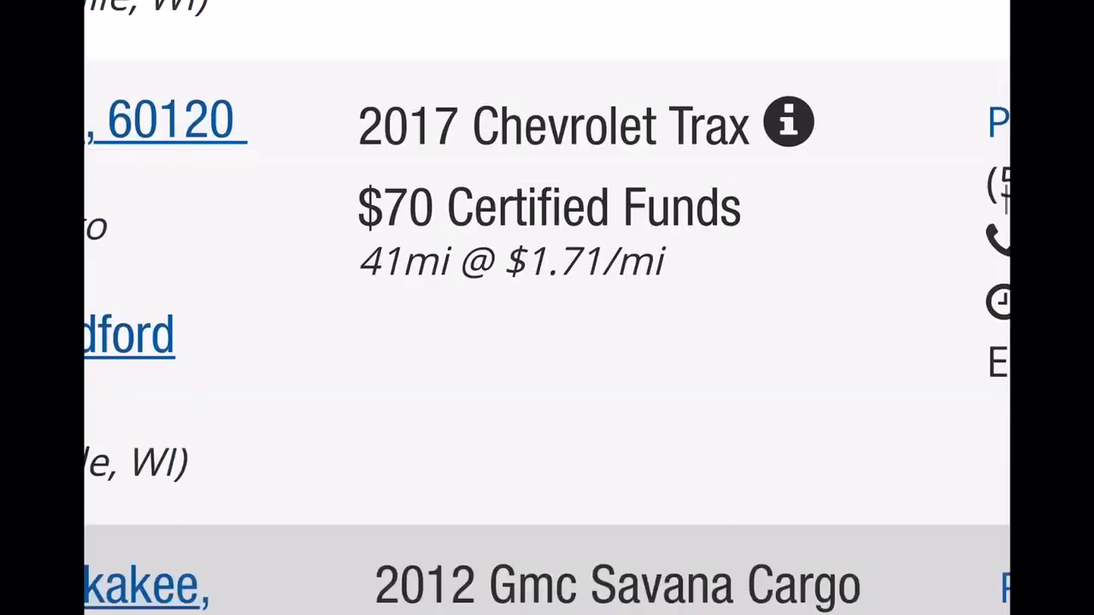
pyautogui.scroll(-3)
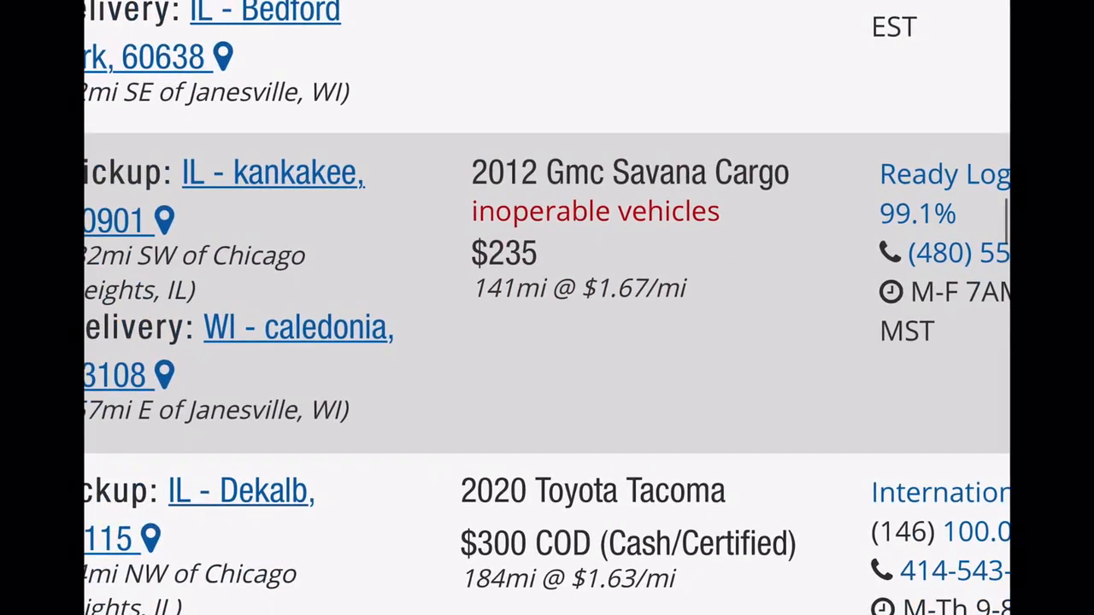
pyautogui.scroll(-3)
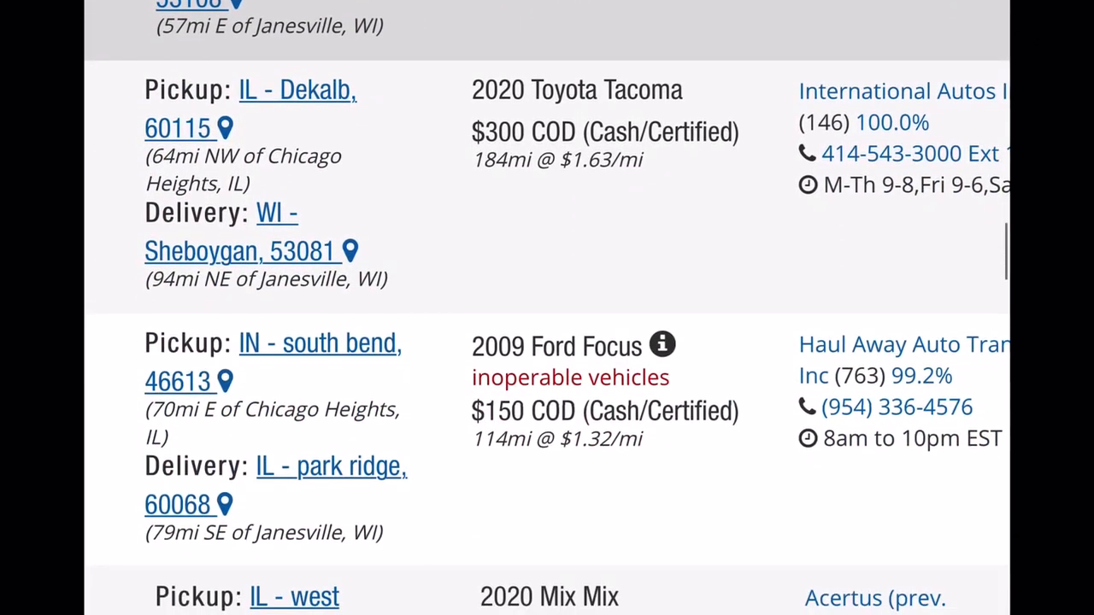
pyautogui.scroll(-3)
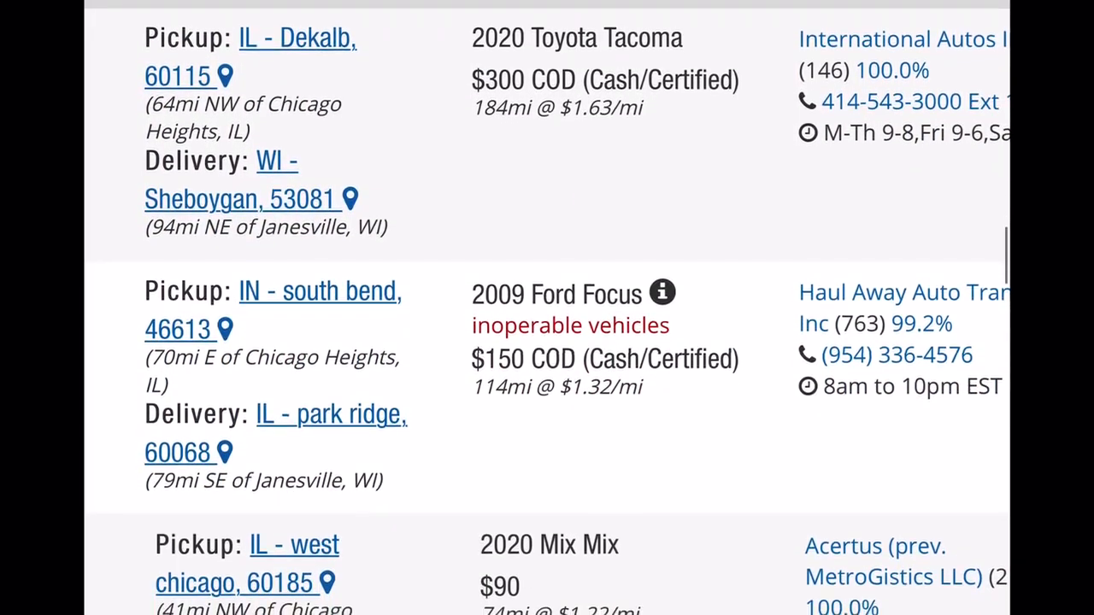
pyautogui.scroll(-3)
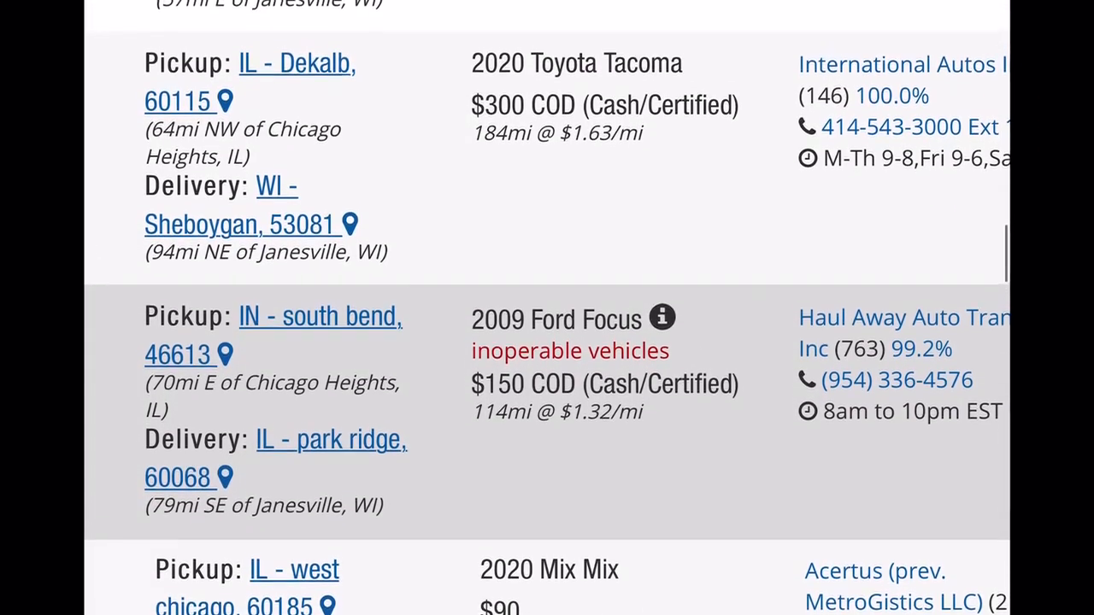
pyautogui.scroll(3)
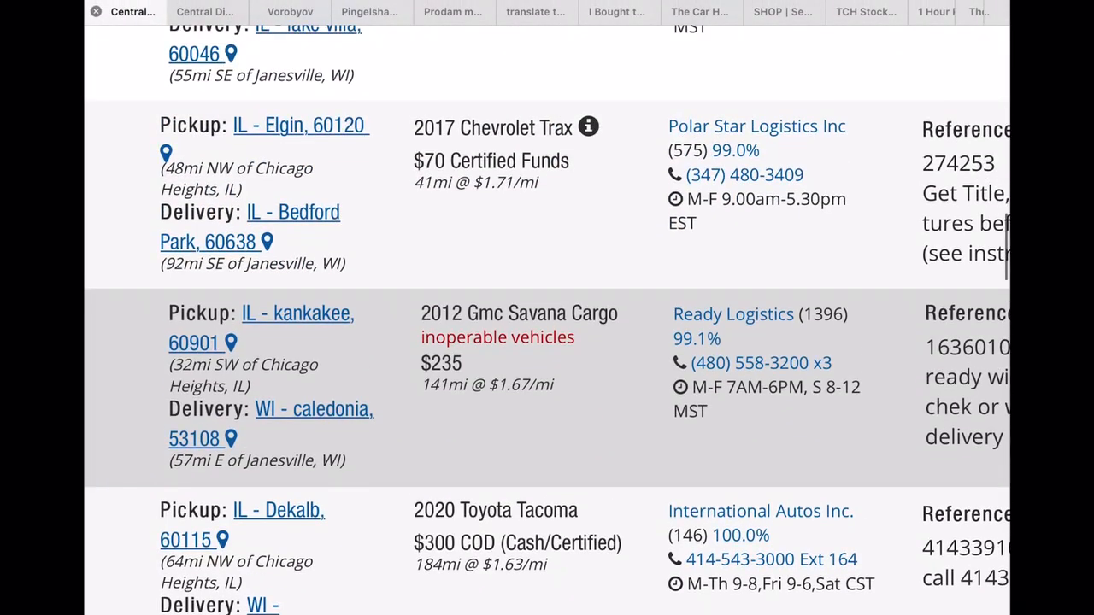
pyautogui.scroll(-3)
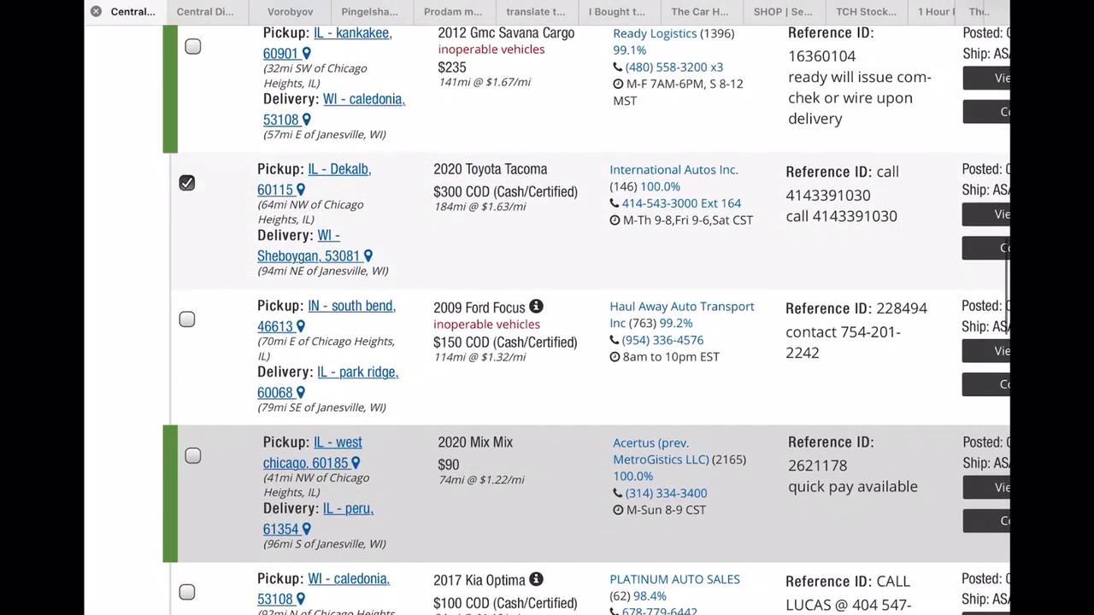
# Check the $300 Dekalb to Sheboygan Tacoma load and return to the Thornton–Janesville directions
pyautogui.rightClick(975, 14)
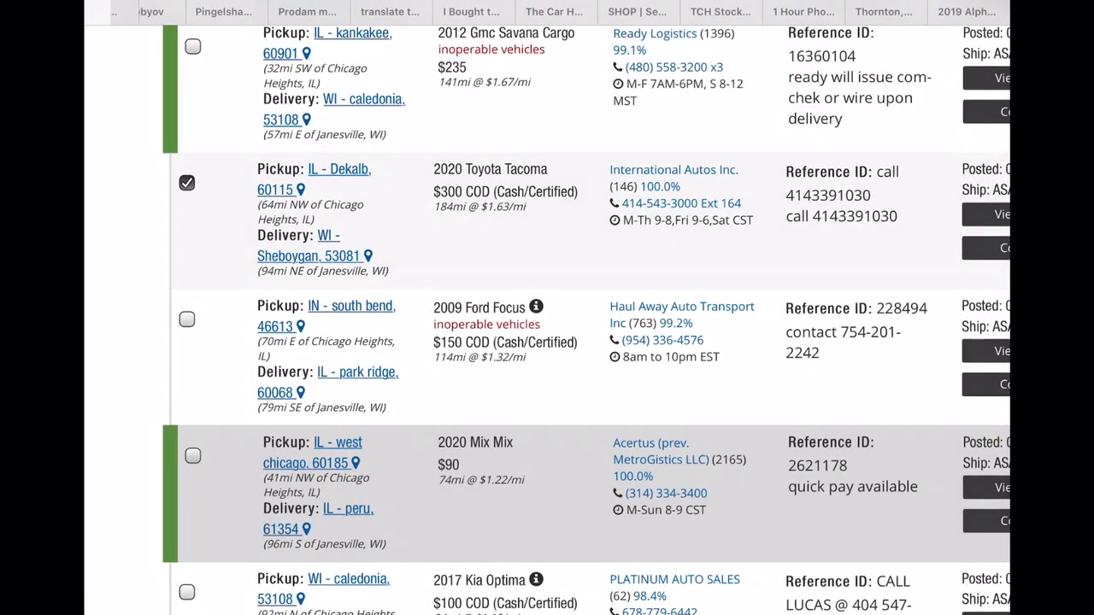
pyautogui.click(886, 12)
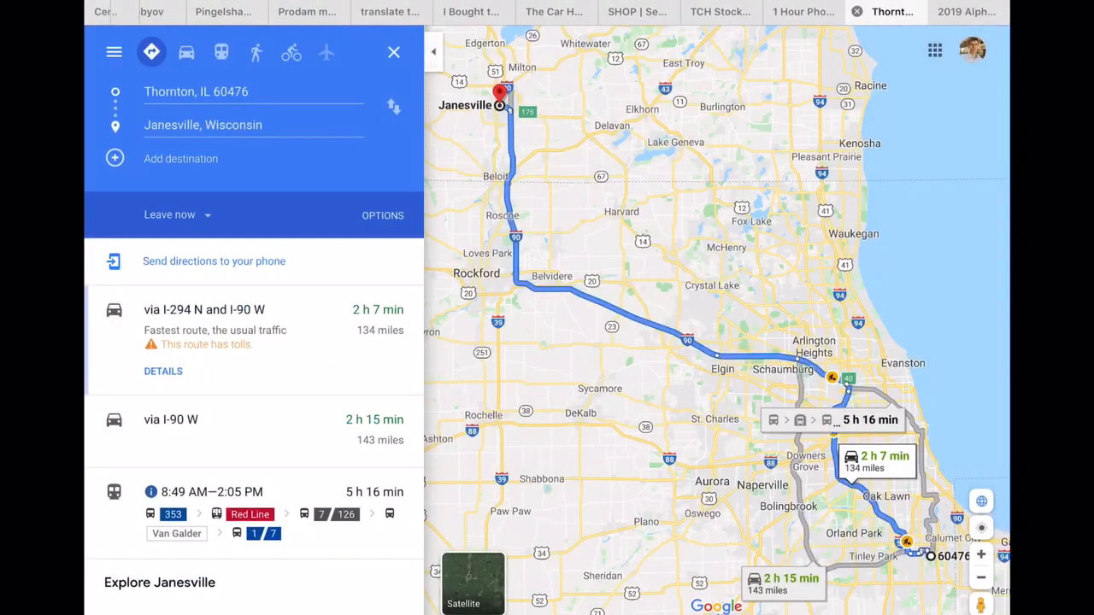
# Add DeKalb, IL 60115 as a stop on the Thornton to Janesville route
pyautogui.click(183, 52)
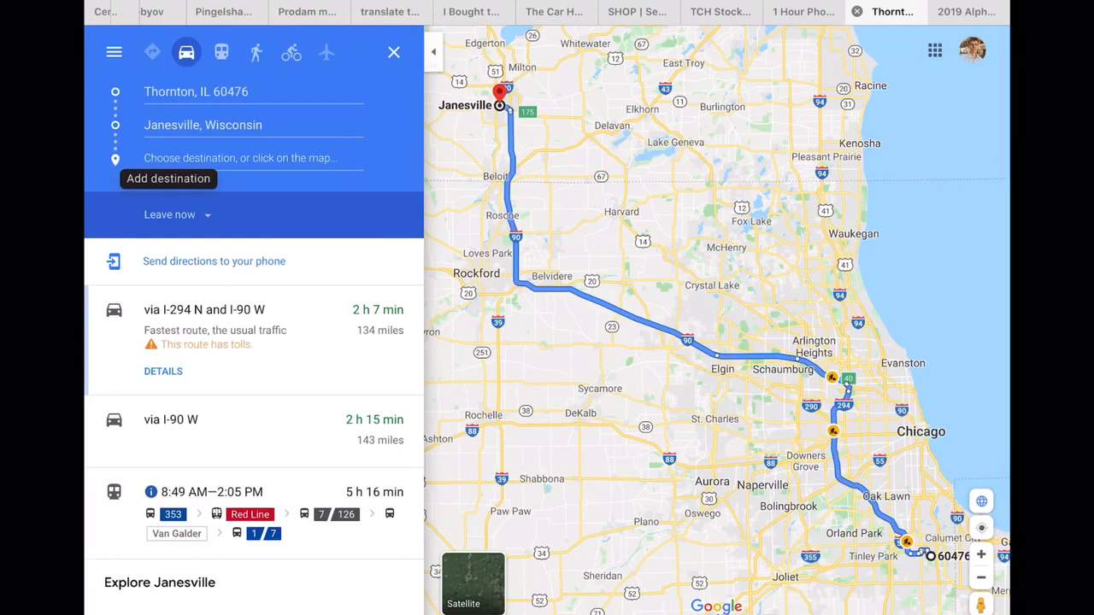
pyautogui.click(240, 158)
pyautogui.write('60115')
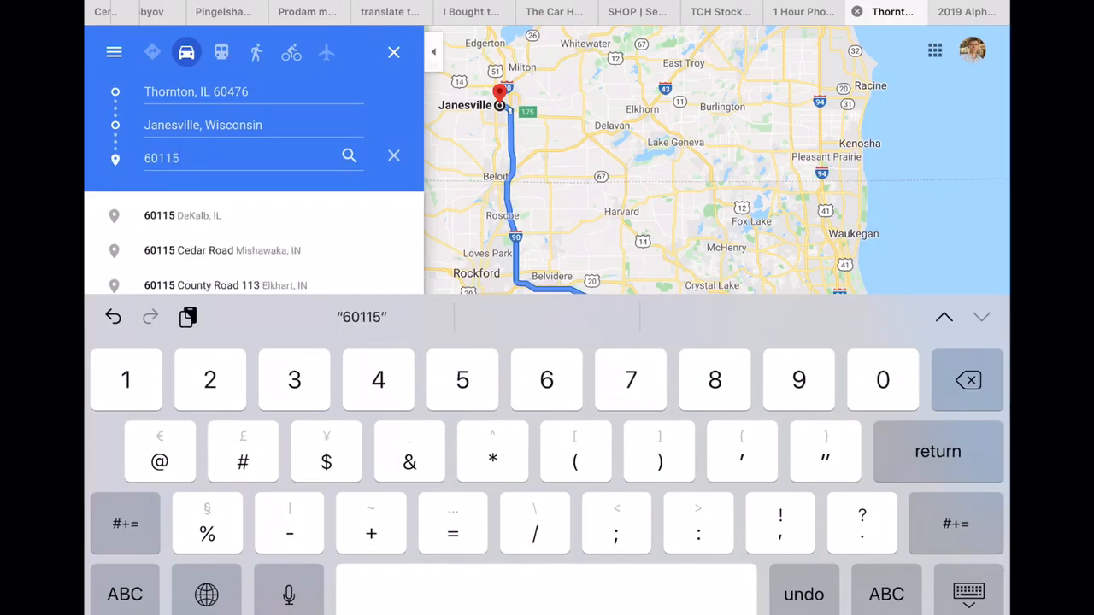
pyautogui.click(181, 215)
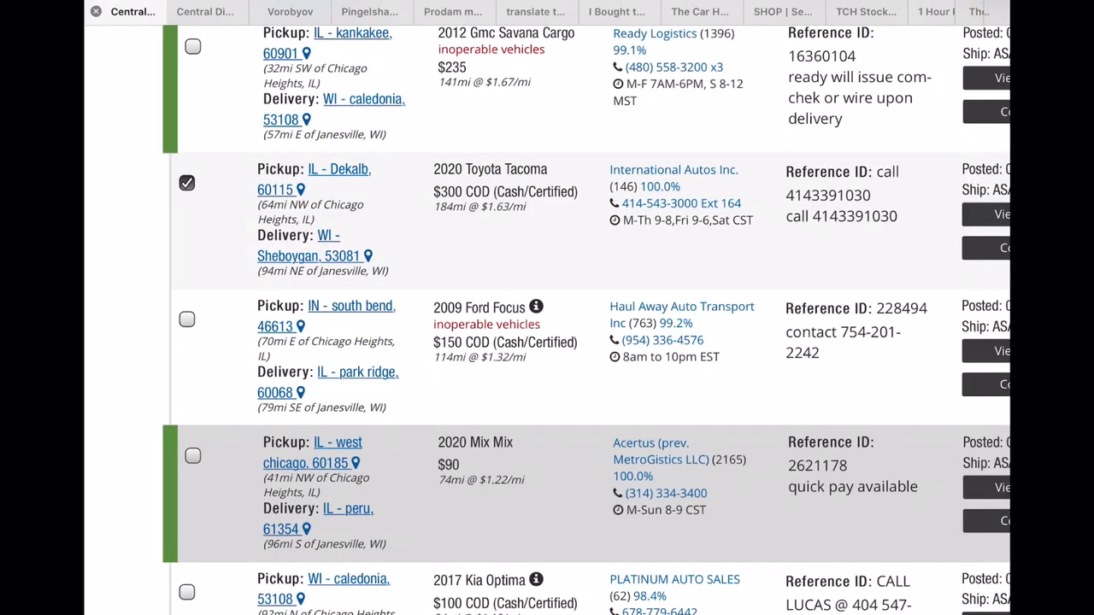
# Enter 53081 as a further stop on the route
pyautogui.click(889, 10)
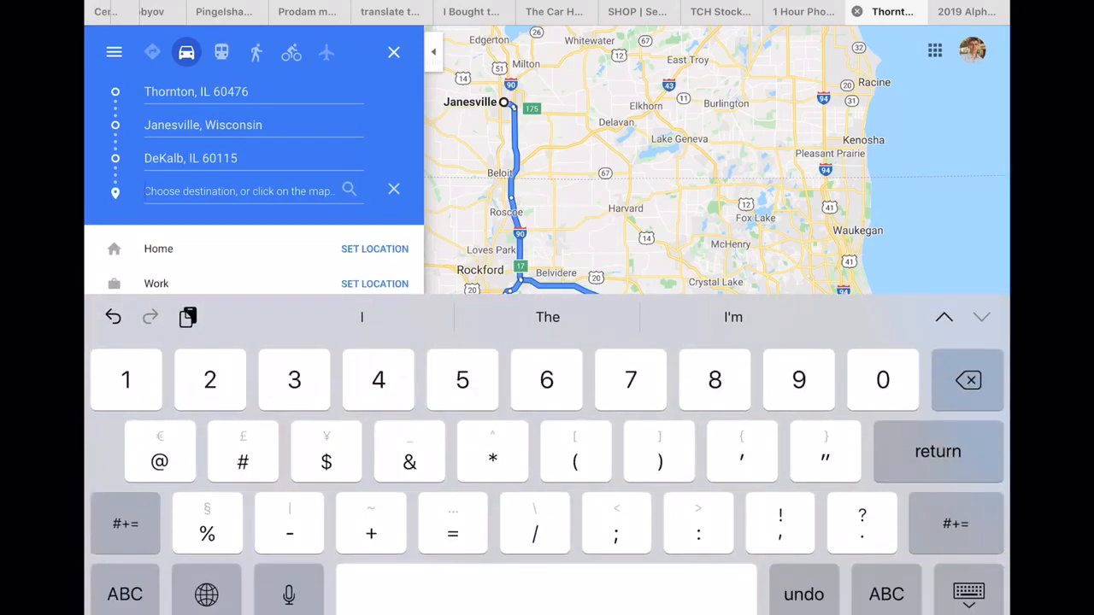
pyautogui.write('53081')
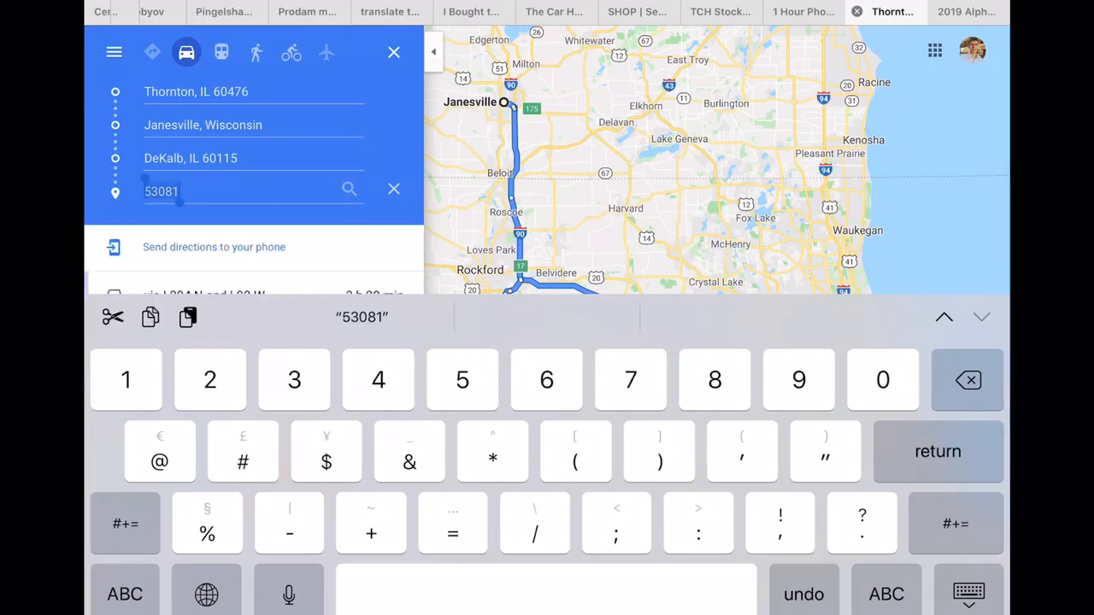
pyautogui.press('return')
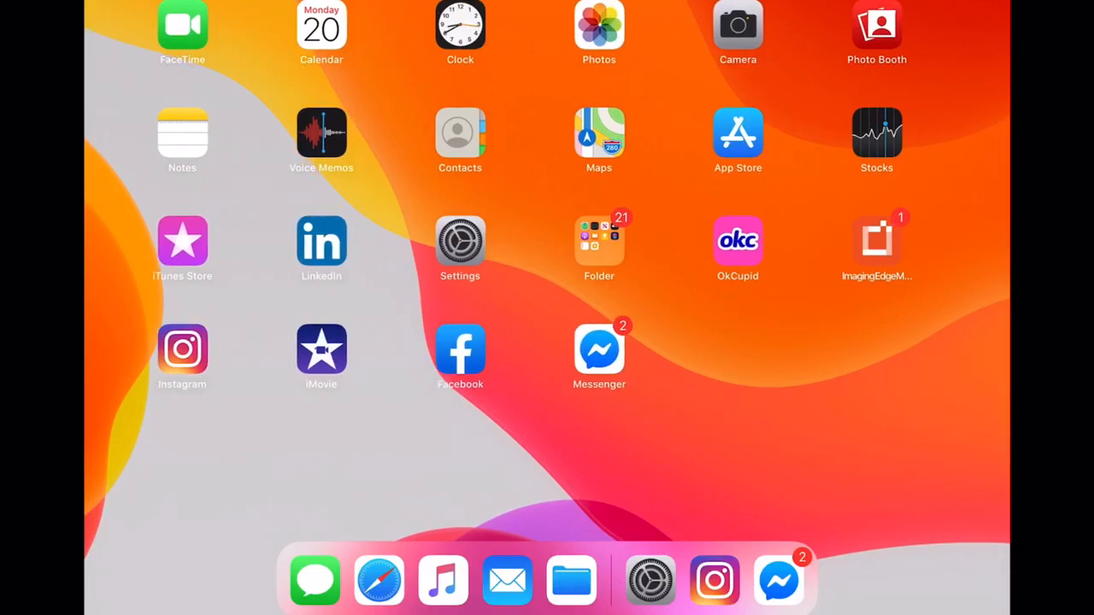
# Return to the Search for Vehicles form with Chicago Heights origin and Janesville destination
pyautogui.click(378, 583)
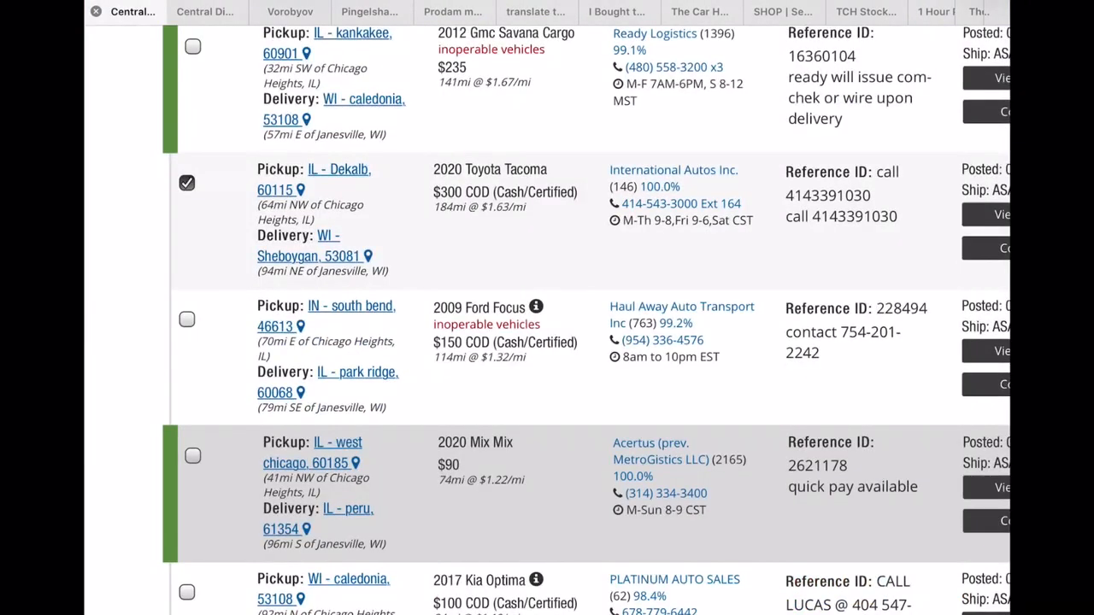
pyautogui.scroll(3)
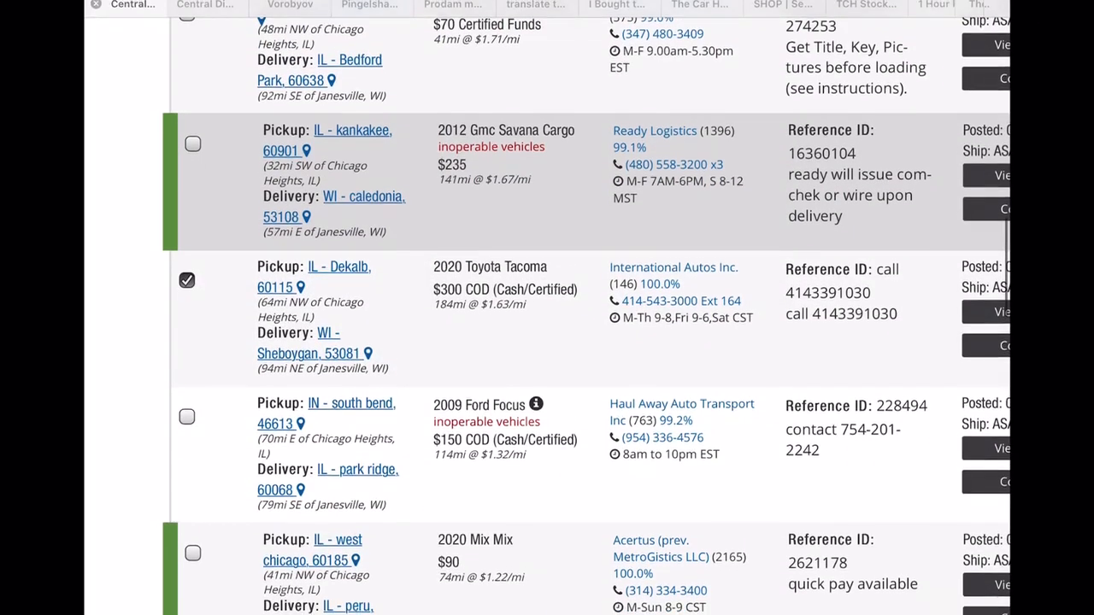
pyautogui.scroll(-3)
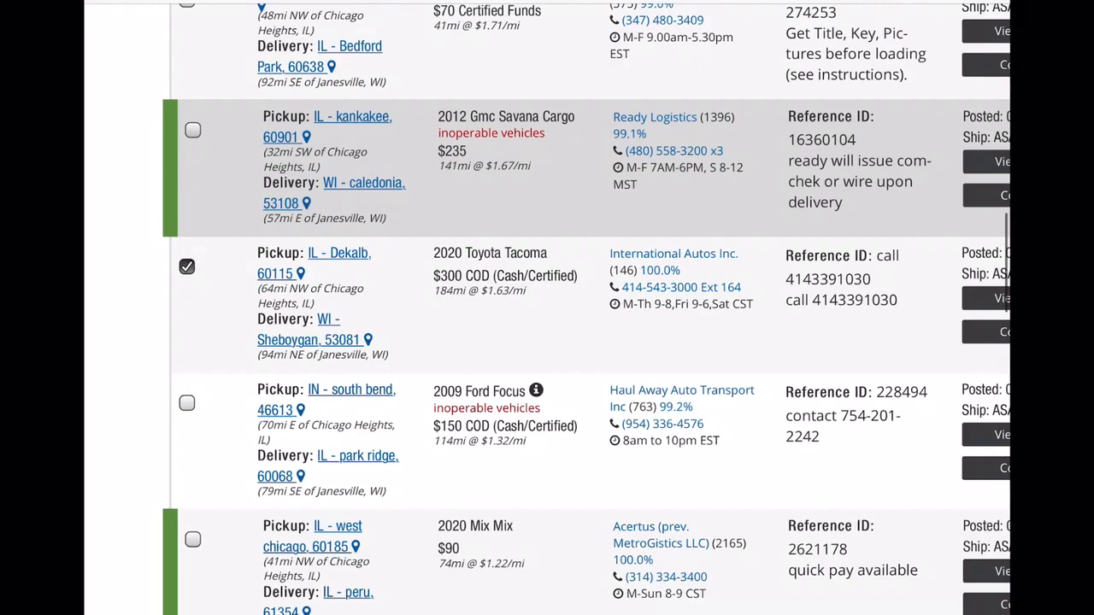
pyautogui.scroll(3)
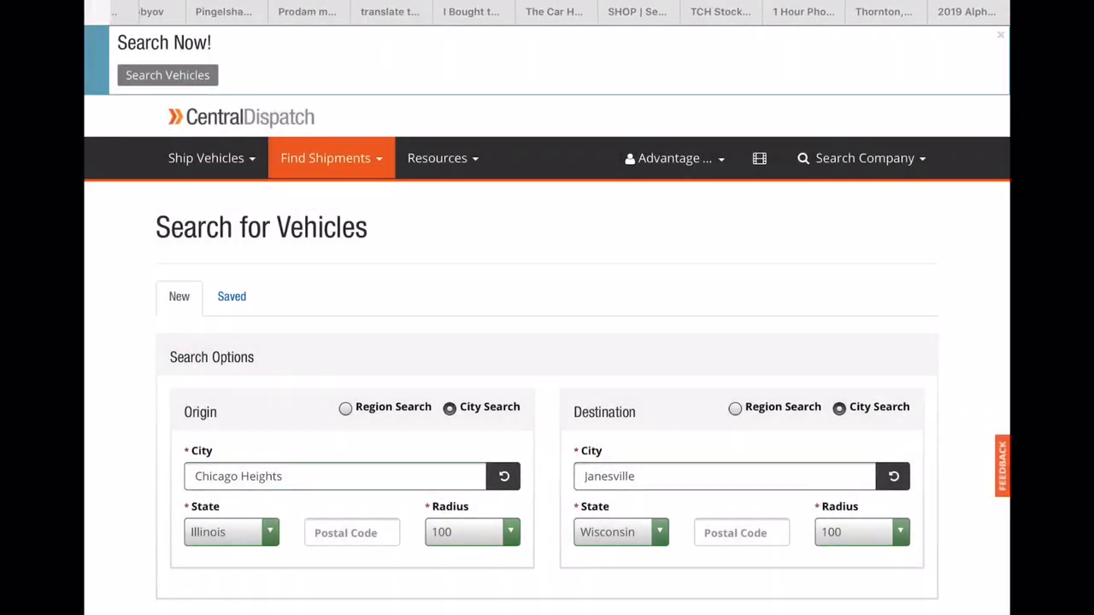
# Show the Thornton via DeKalb and Janesville to Sheboygan 53081 route, 289 miles in about 4 h 58 min
pyautogui.click(889, 10)
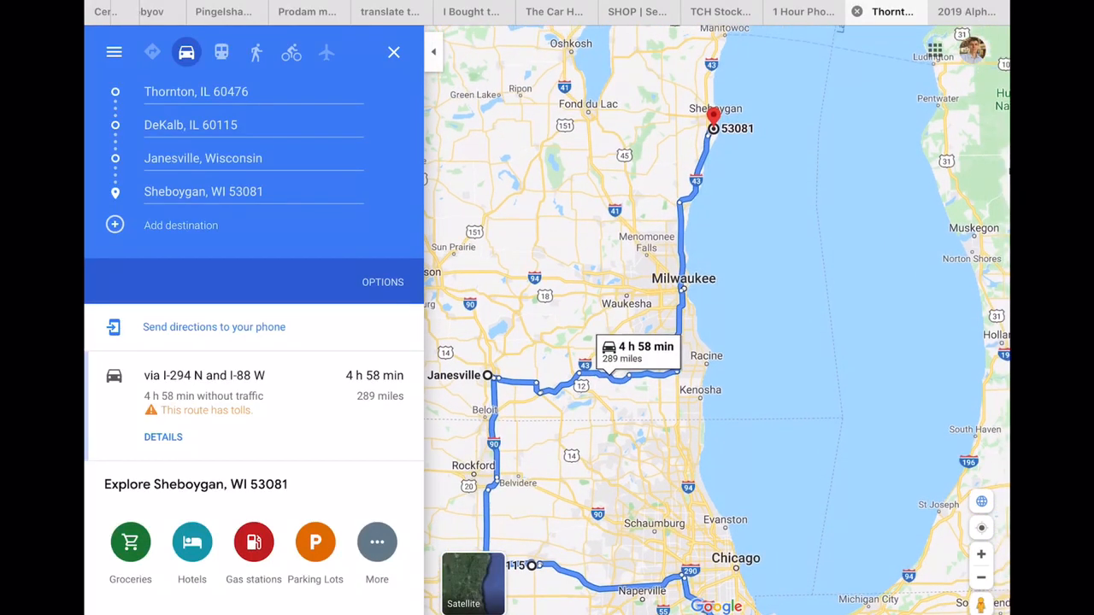
# Clear the multi-stop route to a plain map and return to the Central Dispatch search form
pyautogui.click(393, 51)
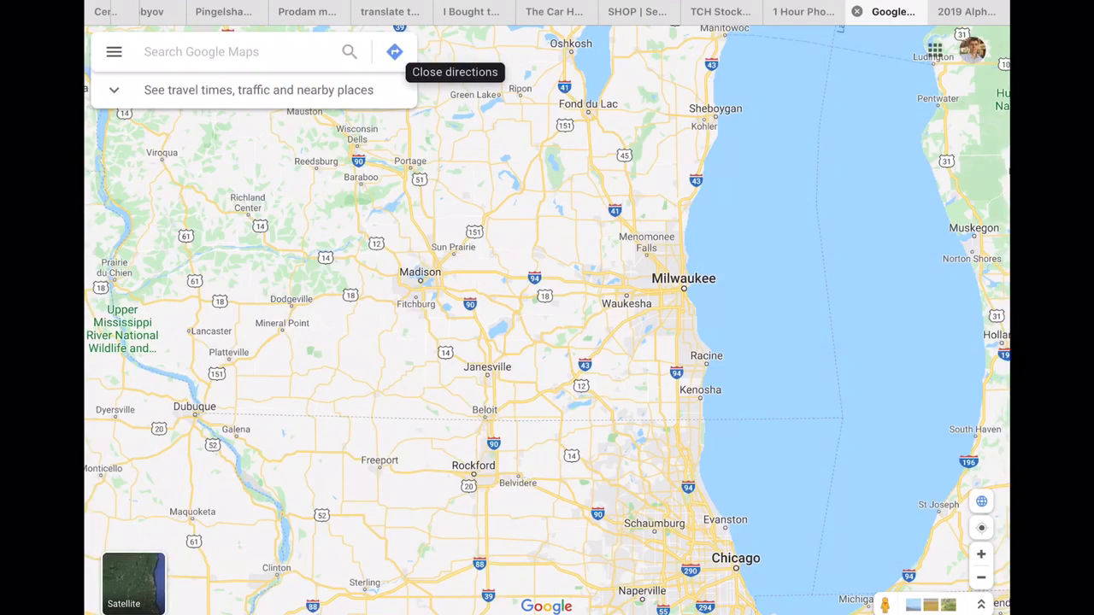
pyautogui.click(128, 14)
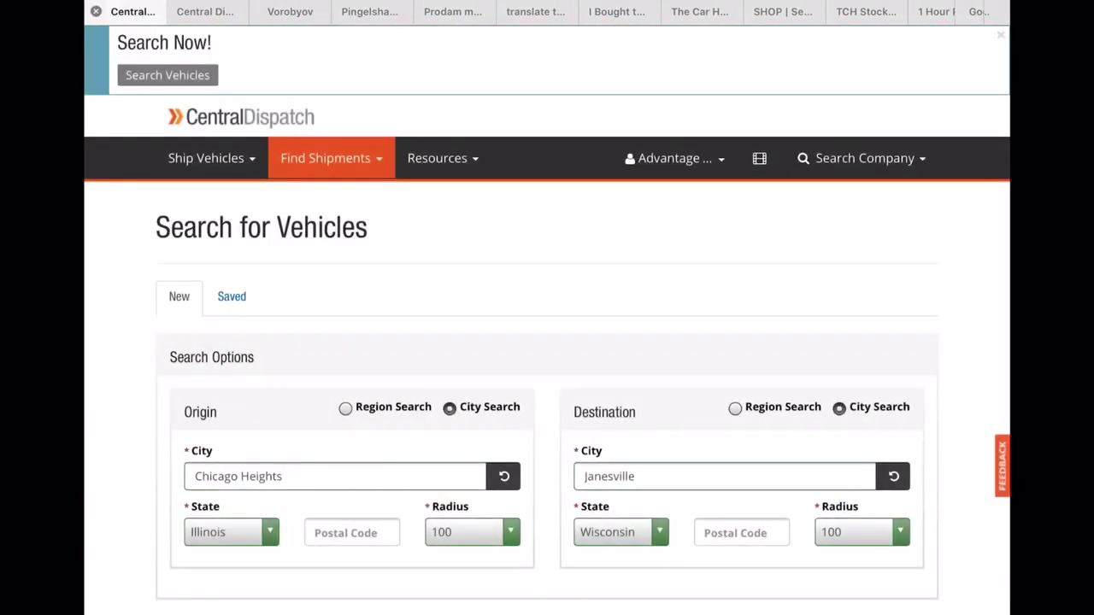
# Clear the Chicago Heights origin city so a new pickup city can be entered
pyautogui.click(324, 157)
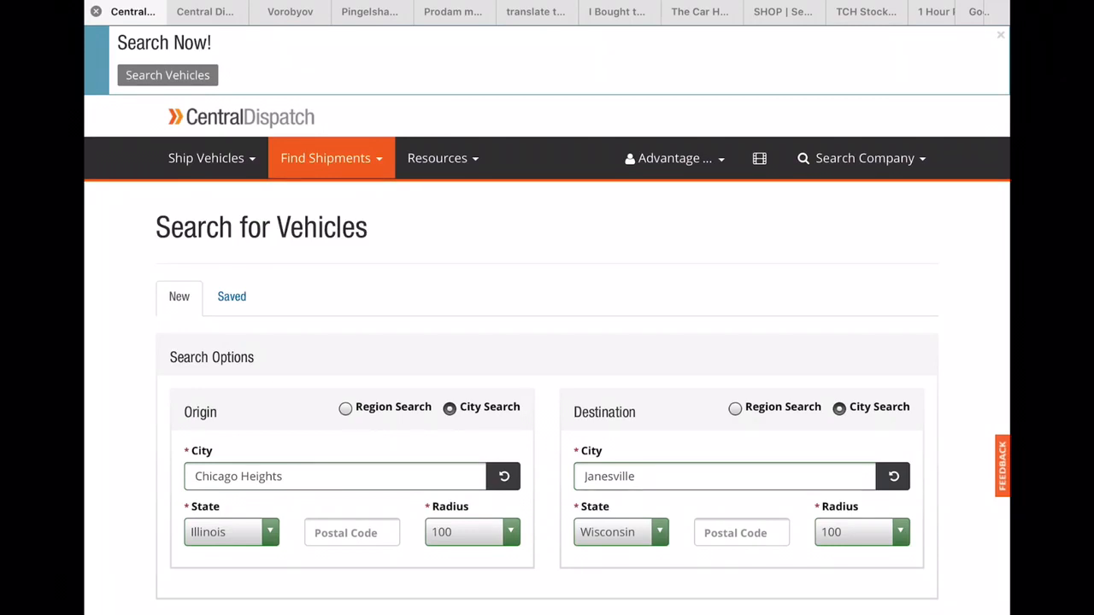
pyautogui.scroll(-3)
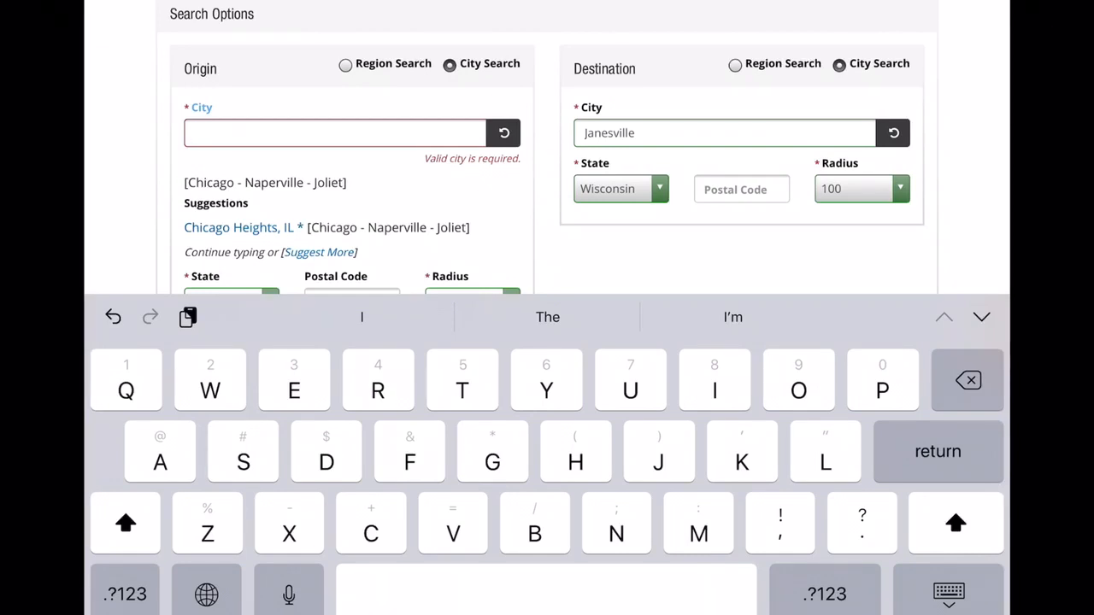
# Search for loads from Millwakee, Illinois, which returns 0 results as invalid
pyautogui.write('M')
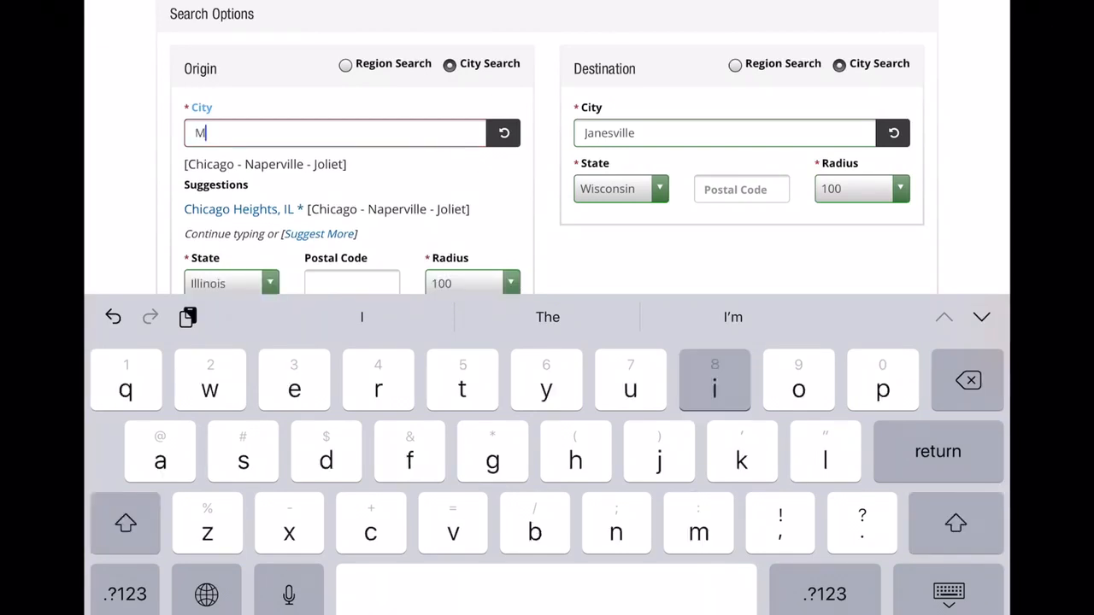
pyautogui.write('illw')
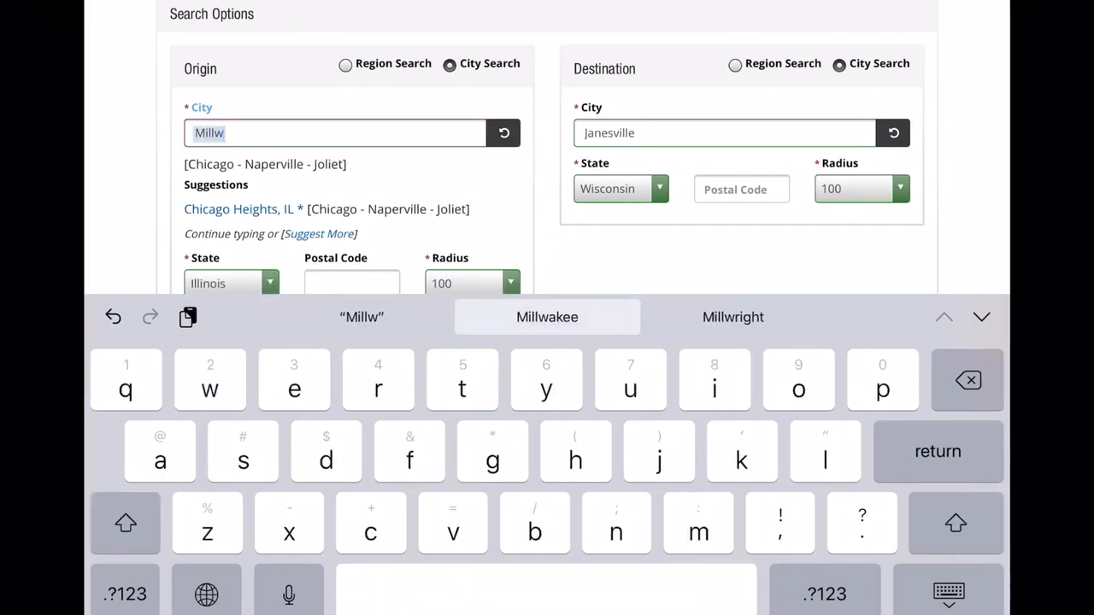
pyautogui.click(547, 317)
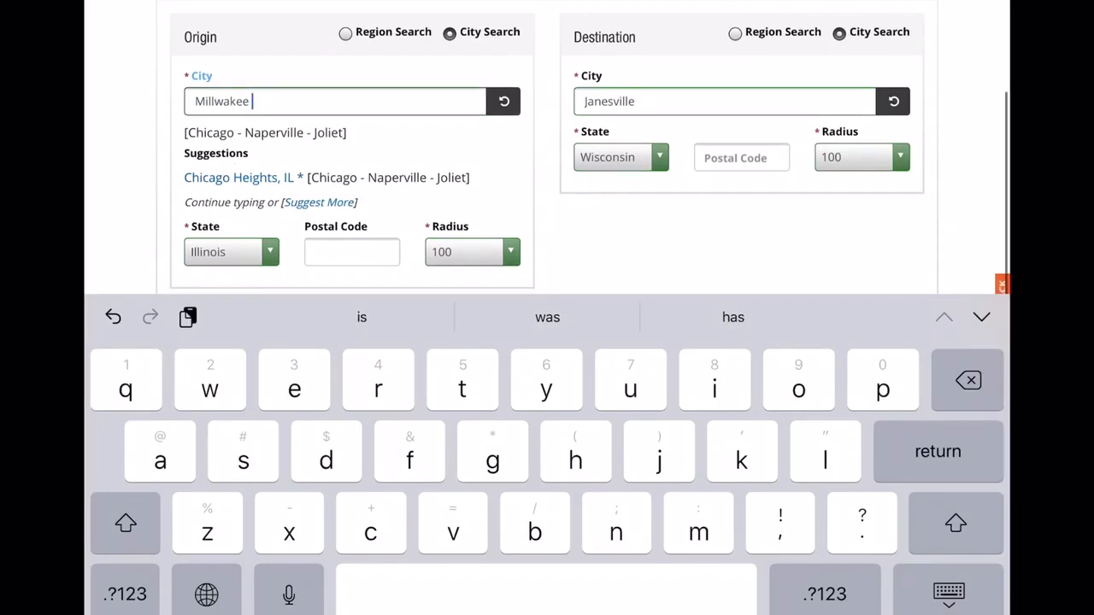
pyautogui.press('return')
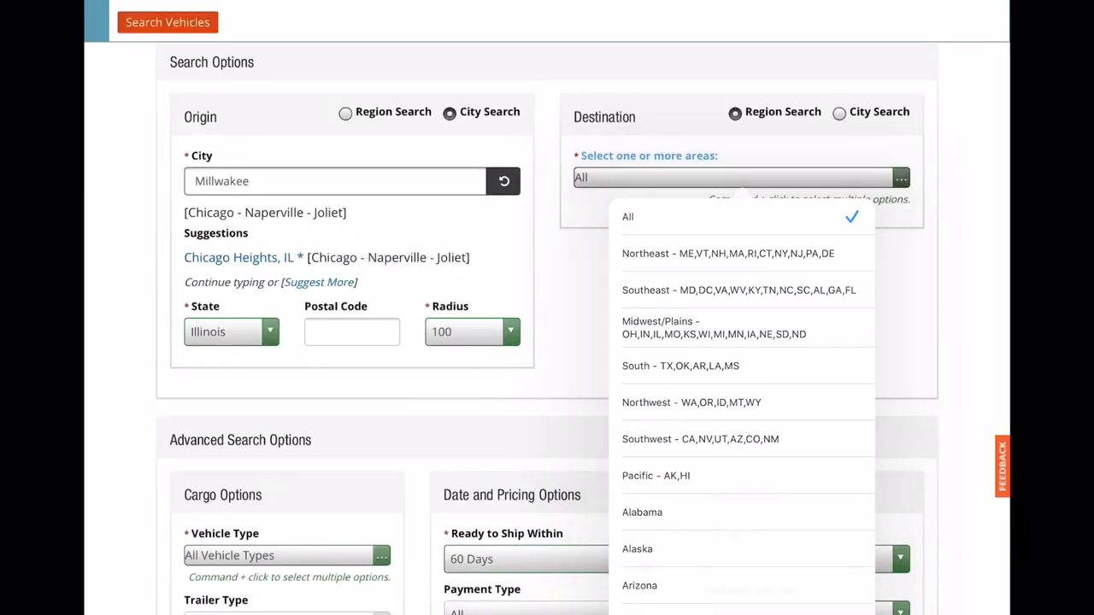
pyautogui.scroll(-3)
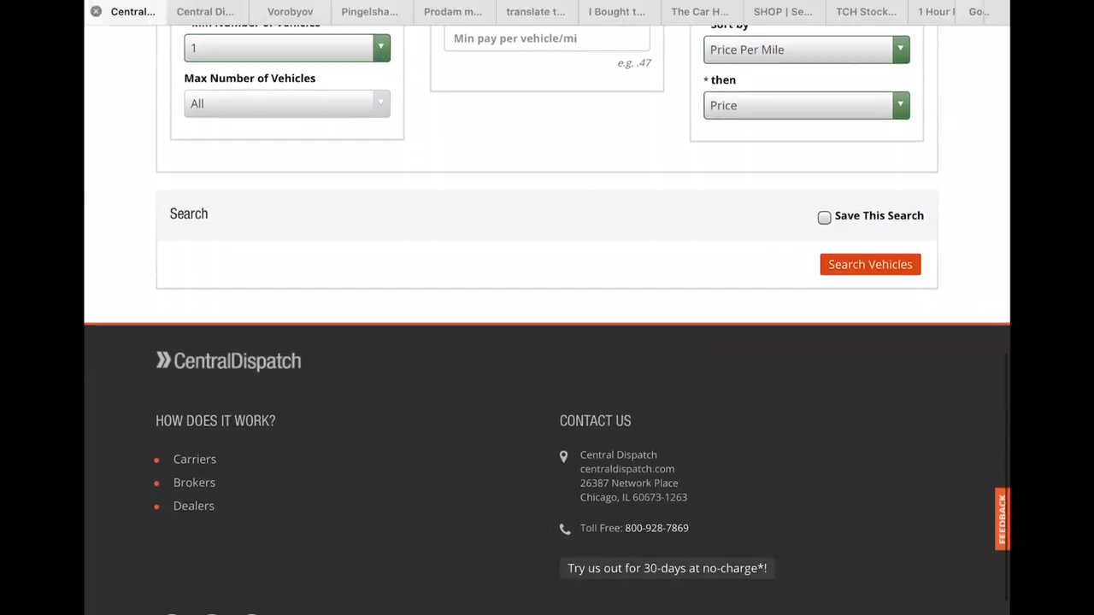
pyautogui.click(868, 263)
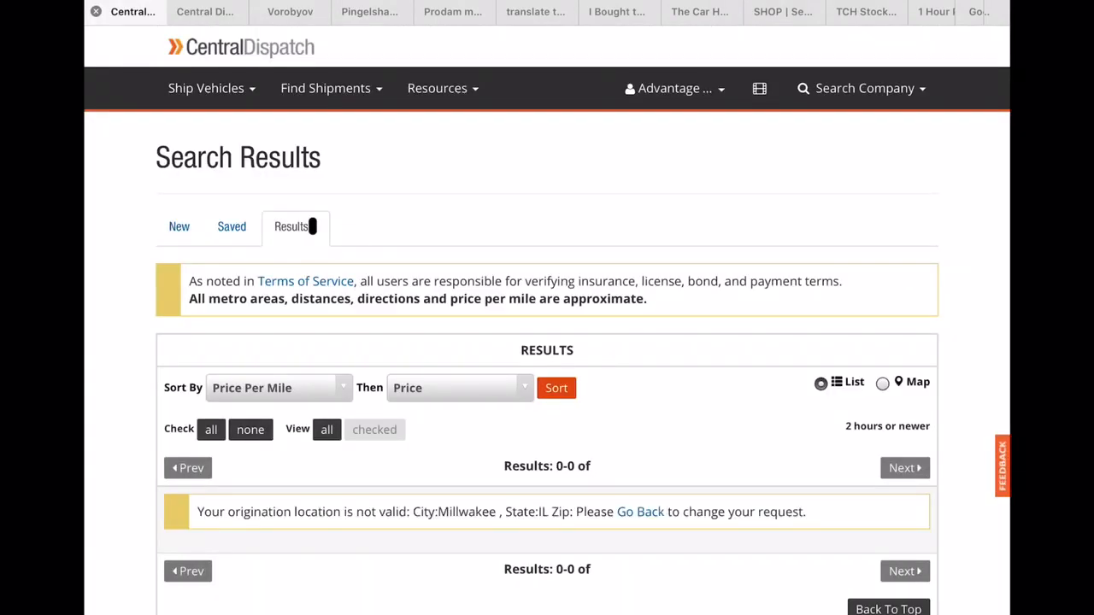
pyautogui.scroll(-3)
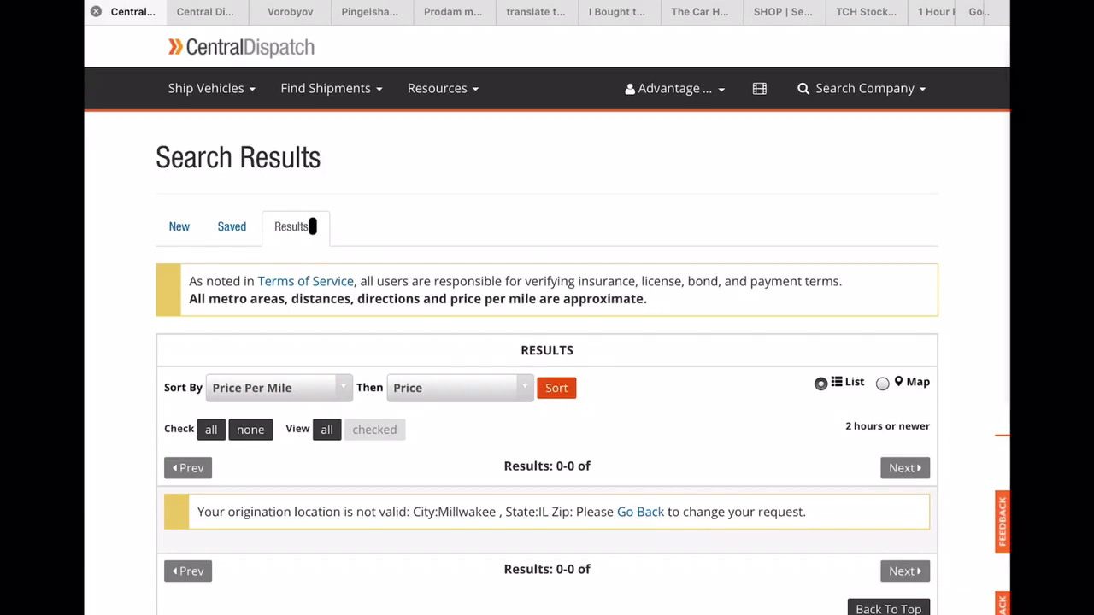
# Edit the search so the origin is Milwaukee with state Wisconsin
pyautogui.click(639, 513)
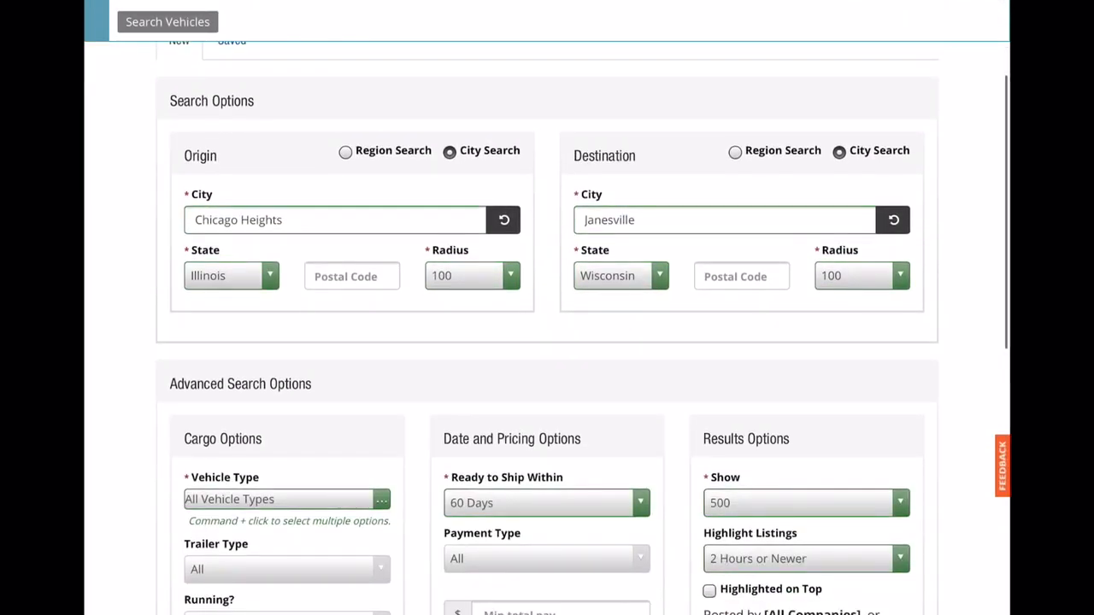
pyautogui.click(335, 219)
pyautogui.write('West')
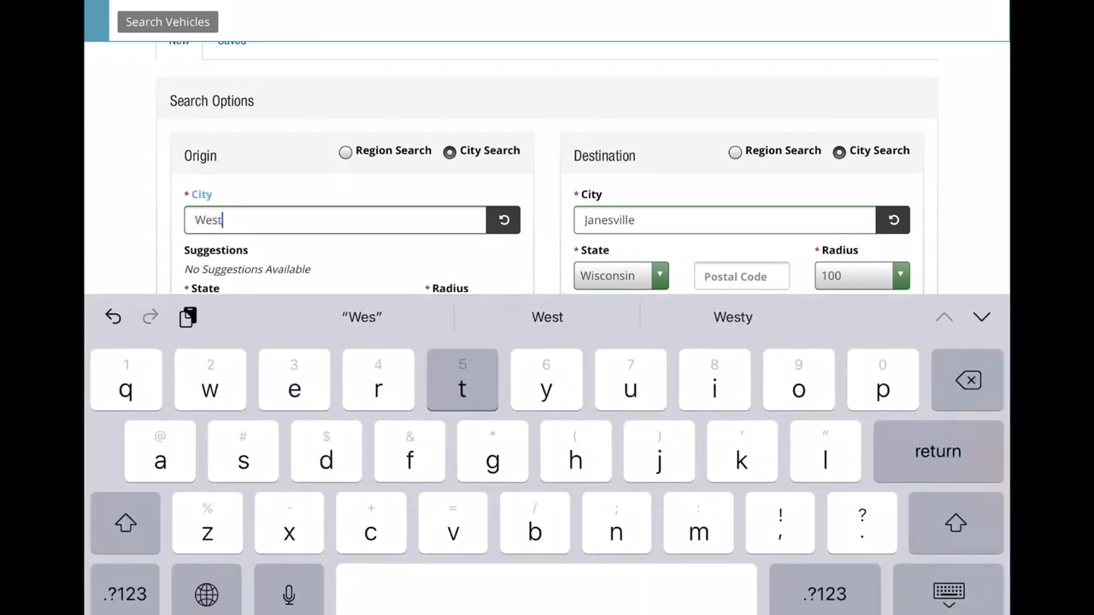
pyautogui.write('a')
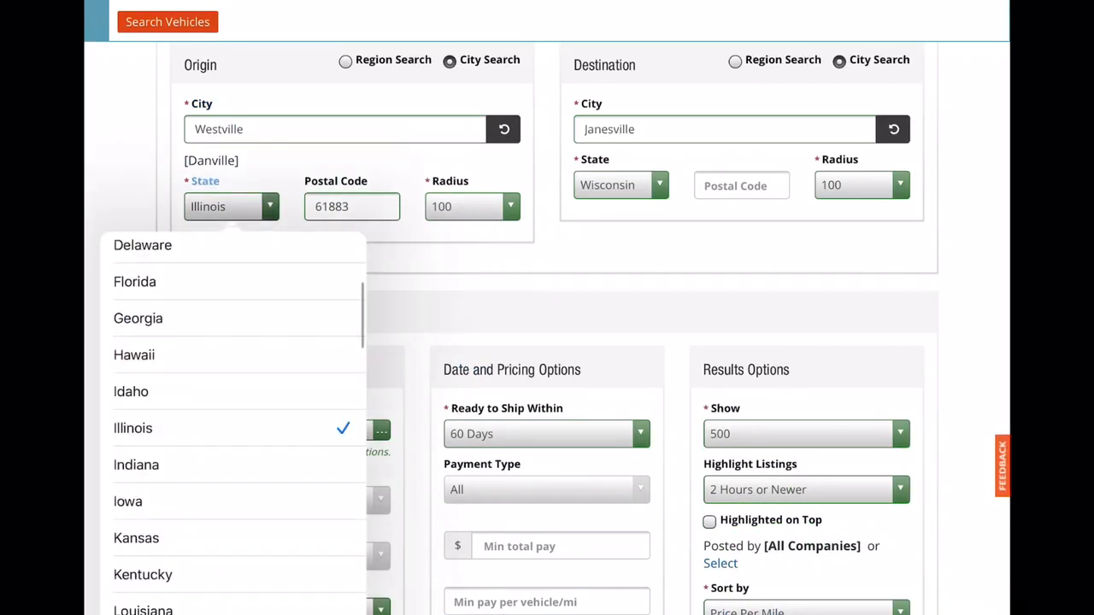
pyautogui.scroll(-3)
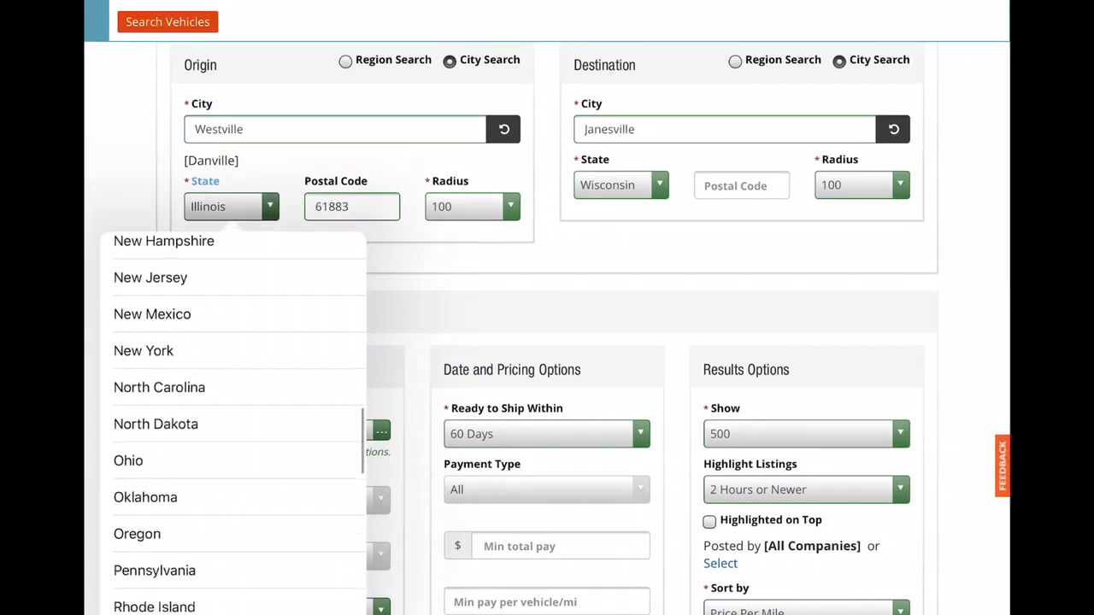
pyautogui.scroll(-3)
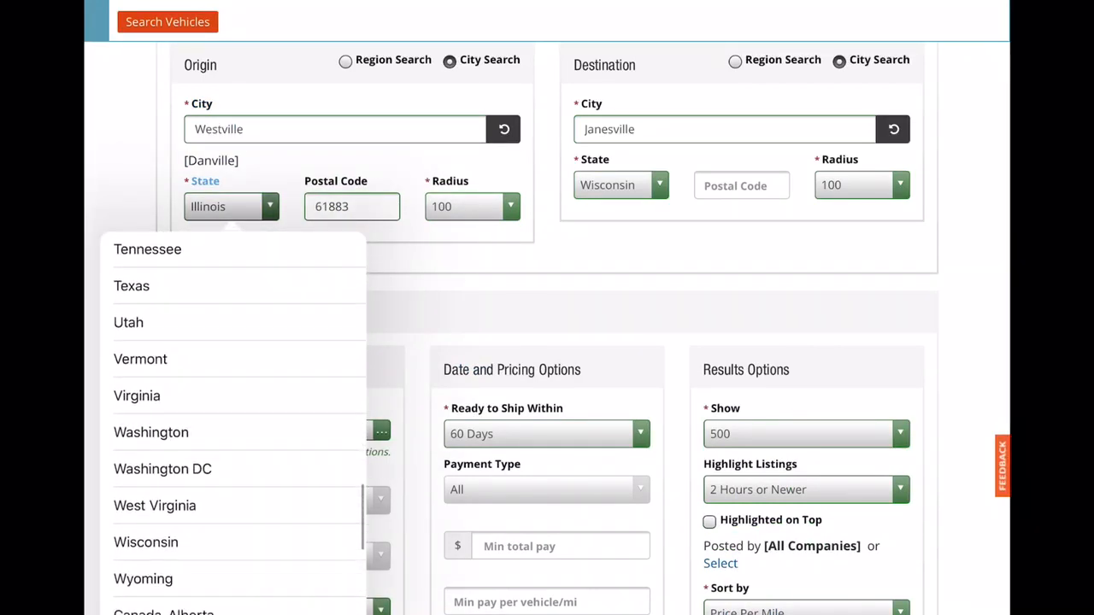
pyautogui.click(147, 543)
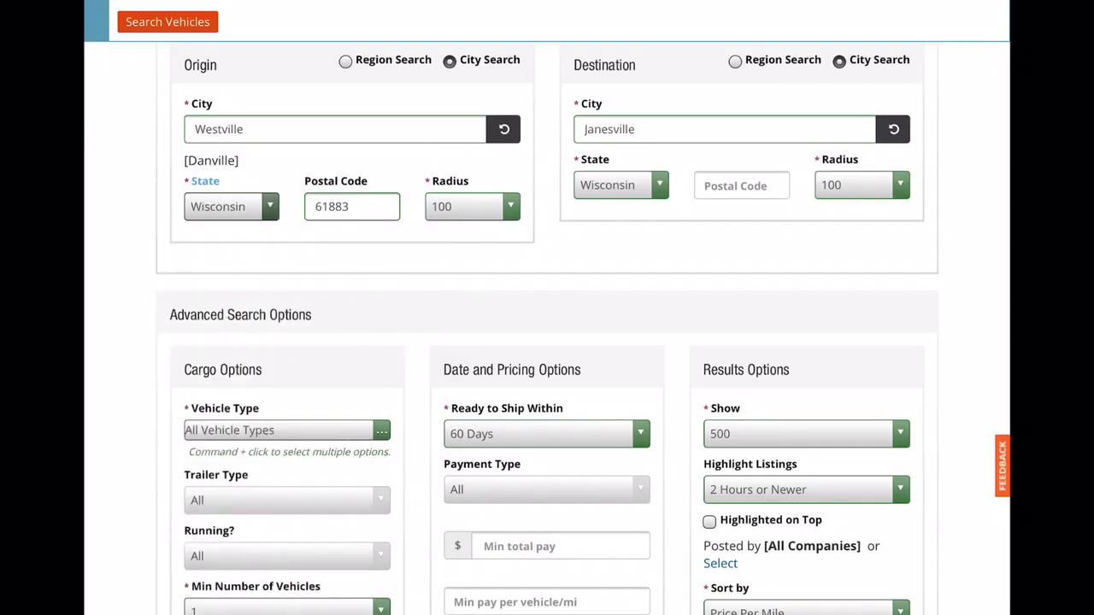
pyautogui.click(335, 130)
pyautogui.write('Milwa')
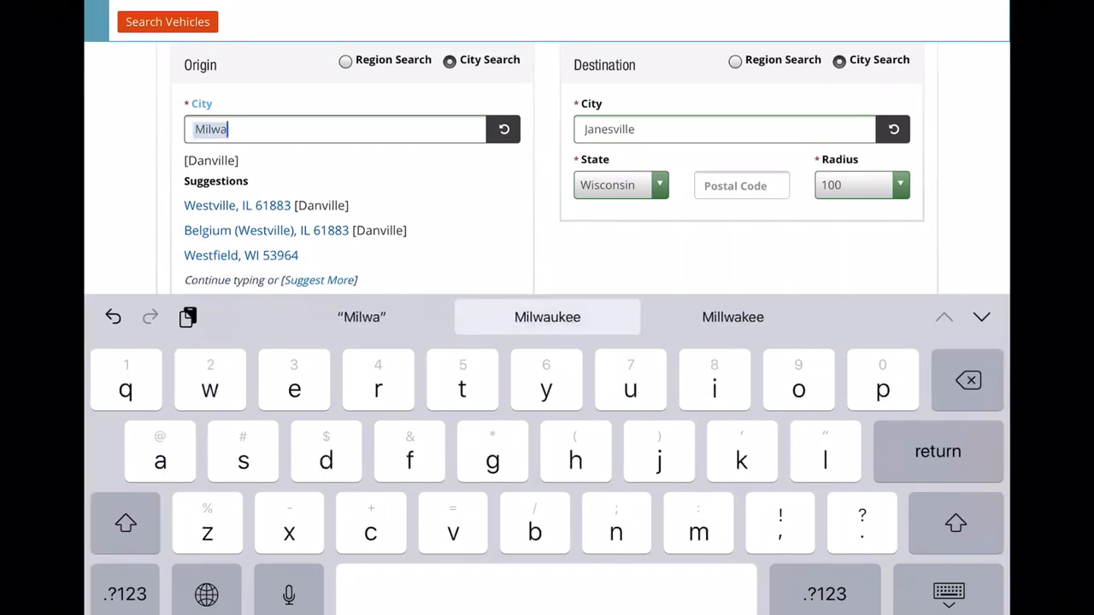
pyautogui.click(547, 316)
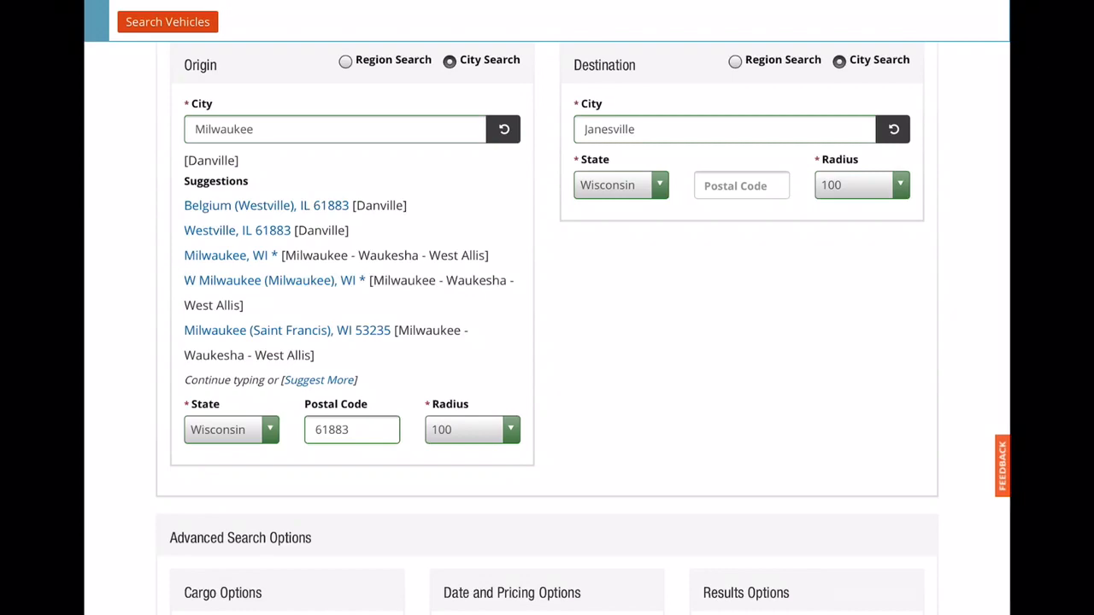
# Rerun the vehicle load search from Milwaukee, Wisconsin
pyautogui.scroll(-3)
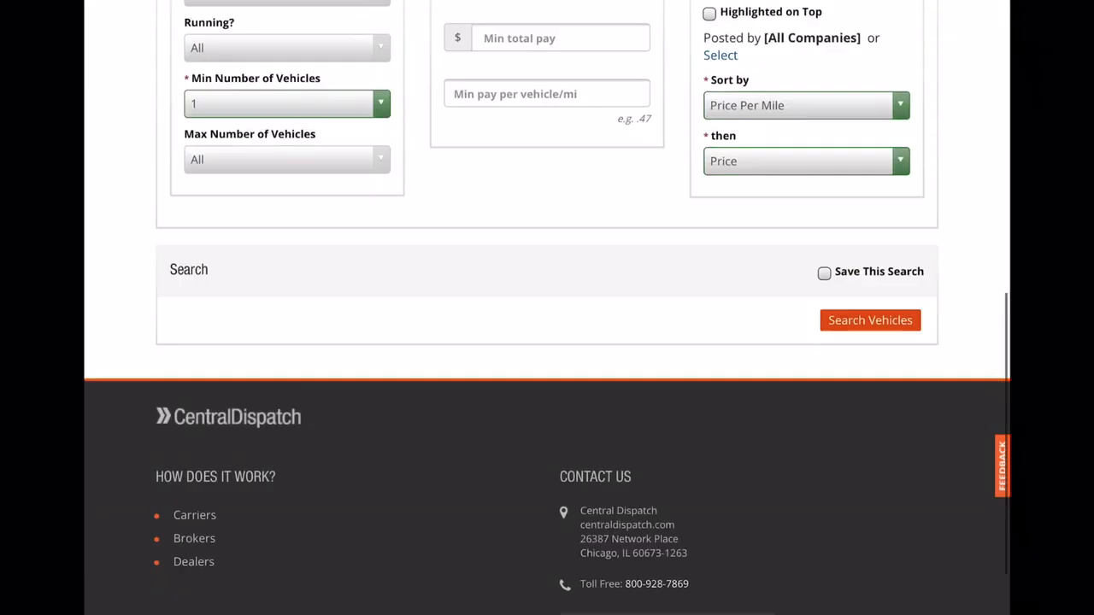
pyautogui.scroll(-3)
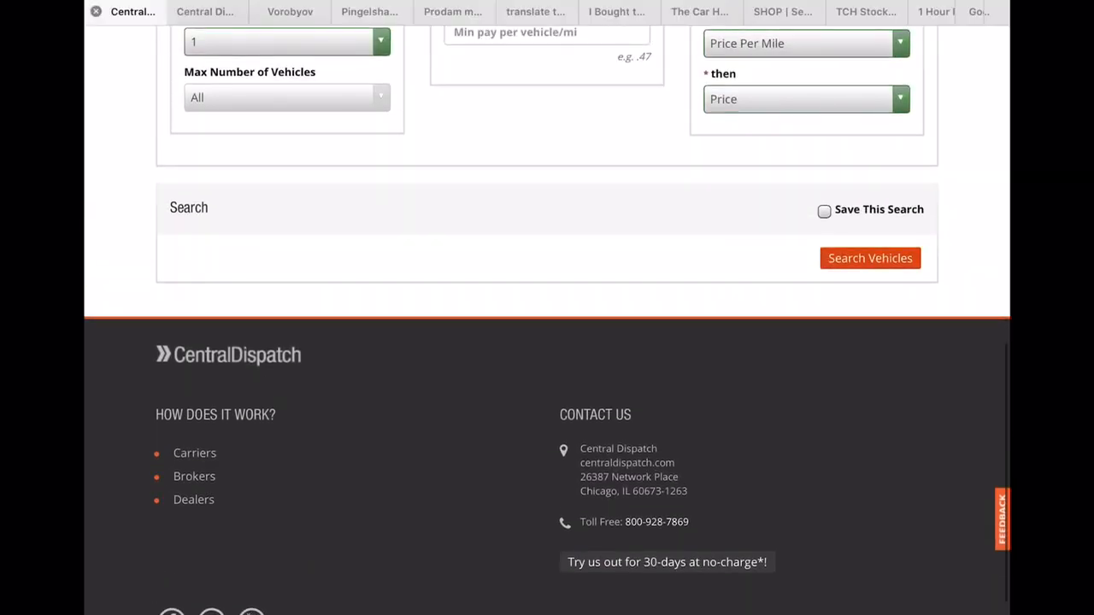
pyautogui.click(870, 258)
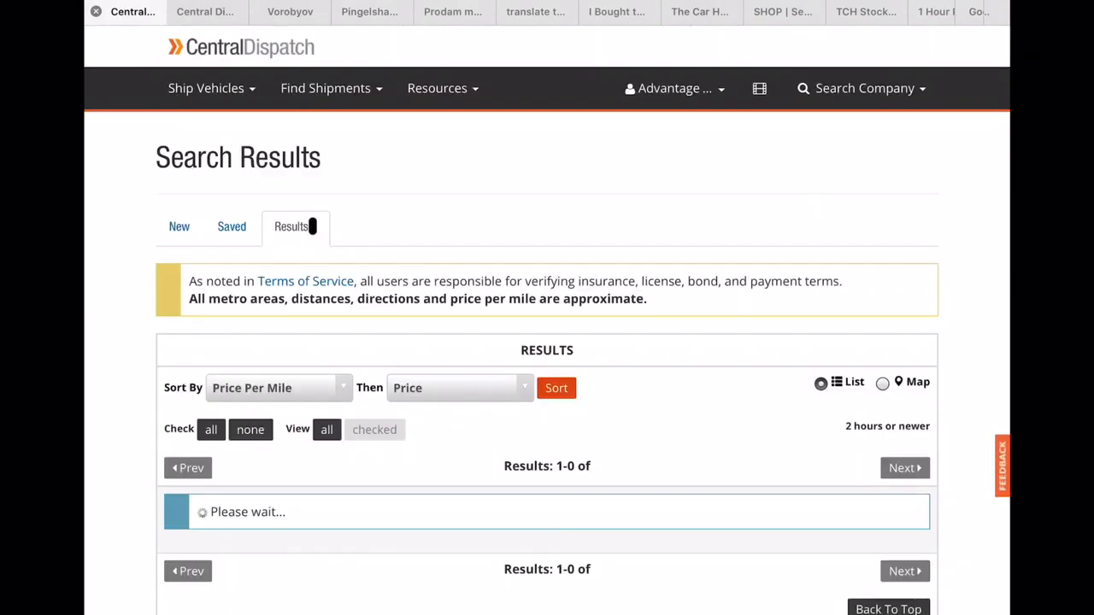
# Scroll the load results and check the $200 Berlin, WI to Schaumburg 2005 Bobcat Toolcat load
pyautogui.scroll(-3)
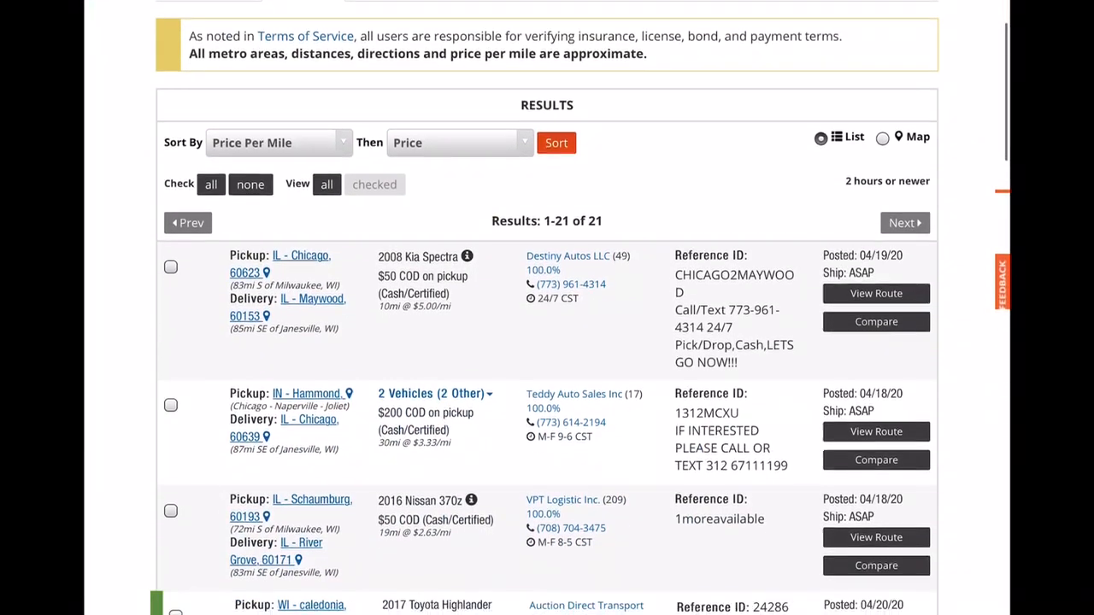
pyautogui.scroll(-3)
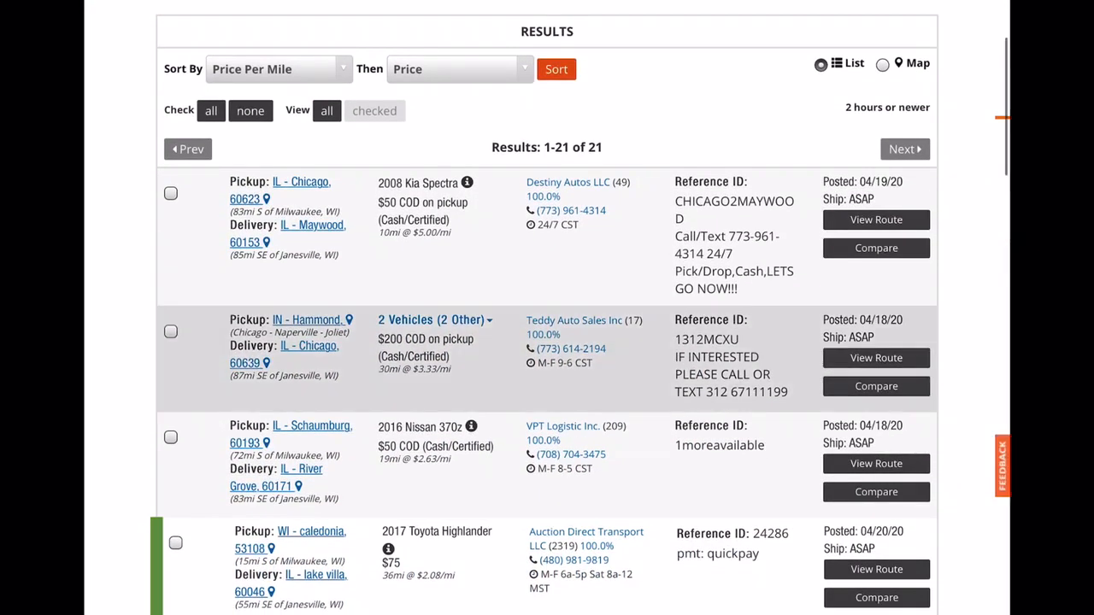
pyautogui.scroll(-3)
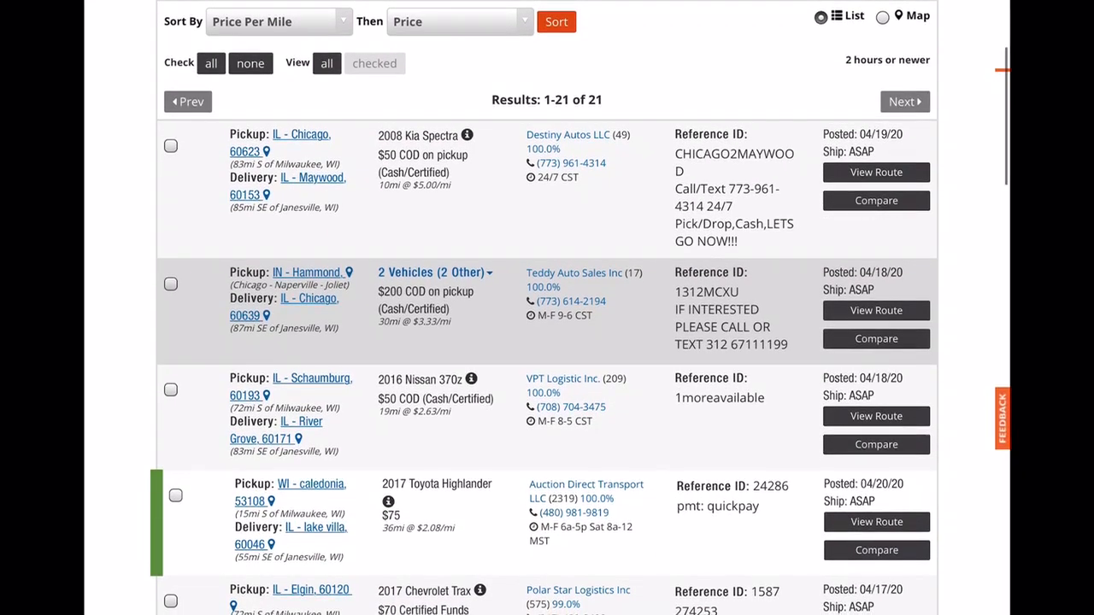
pyautogui.scroll(-3)
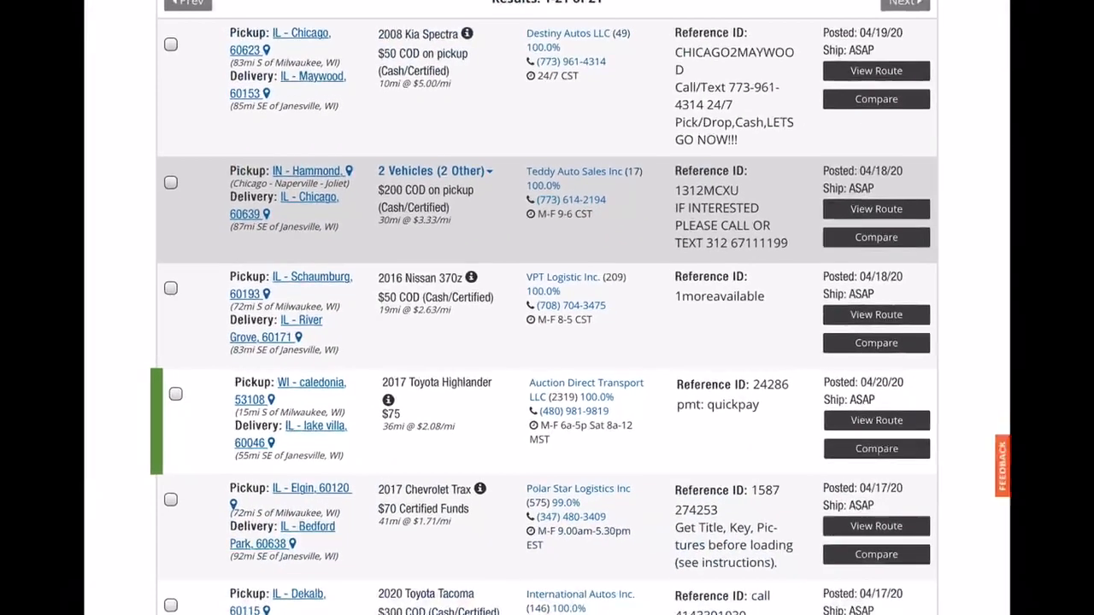
pyautogui.scroll(-3)
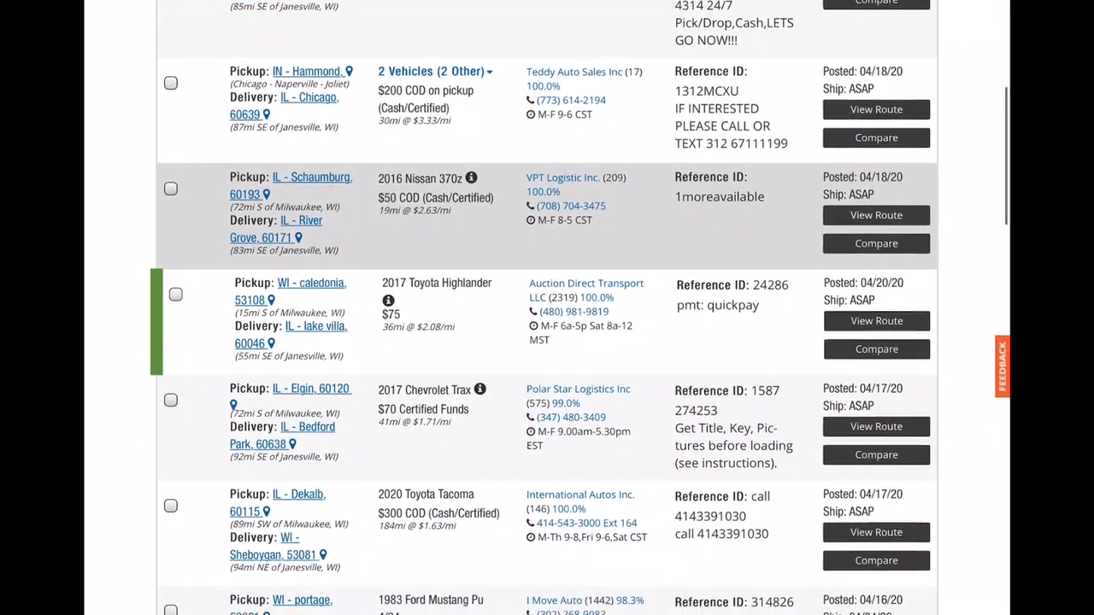
pyautogui.scroll(-3)
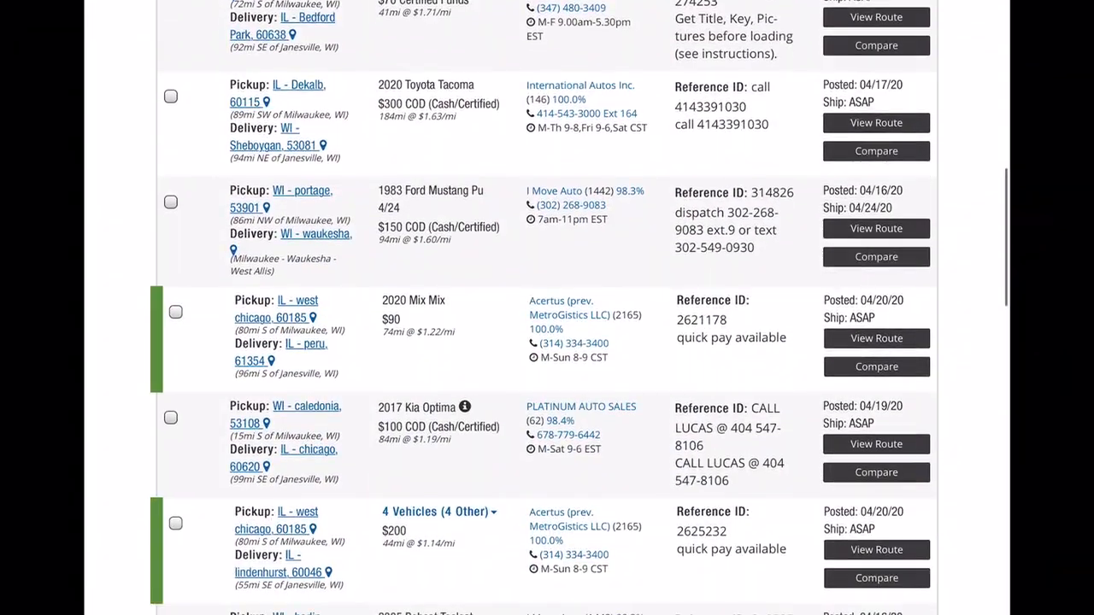
pyautogui.scroll(-3)
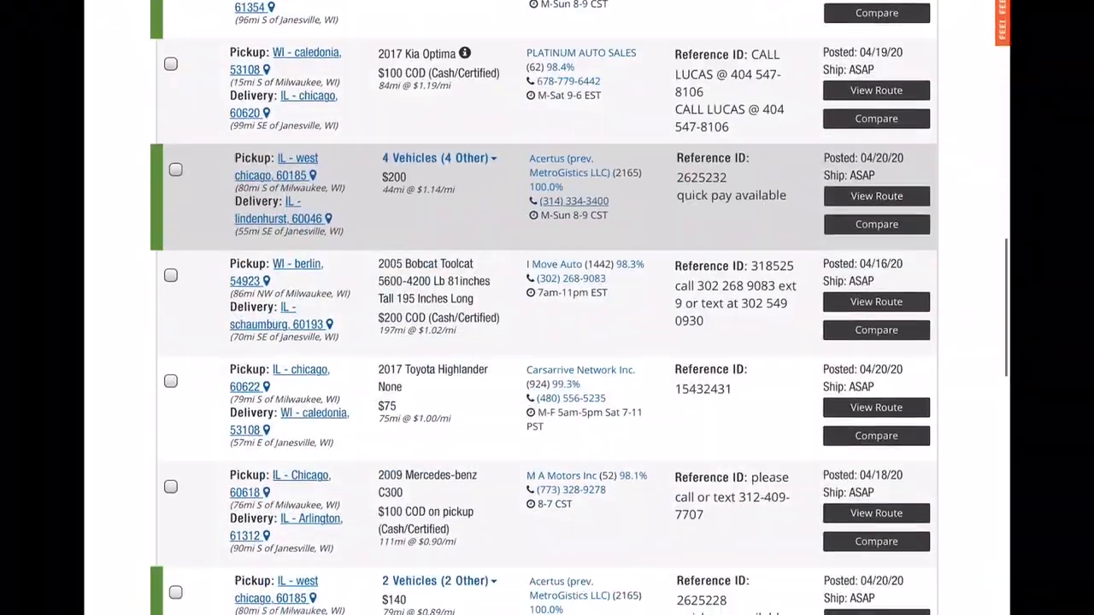
pyautogui.scroll(-3)
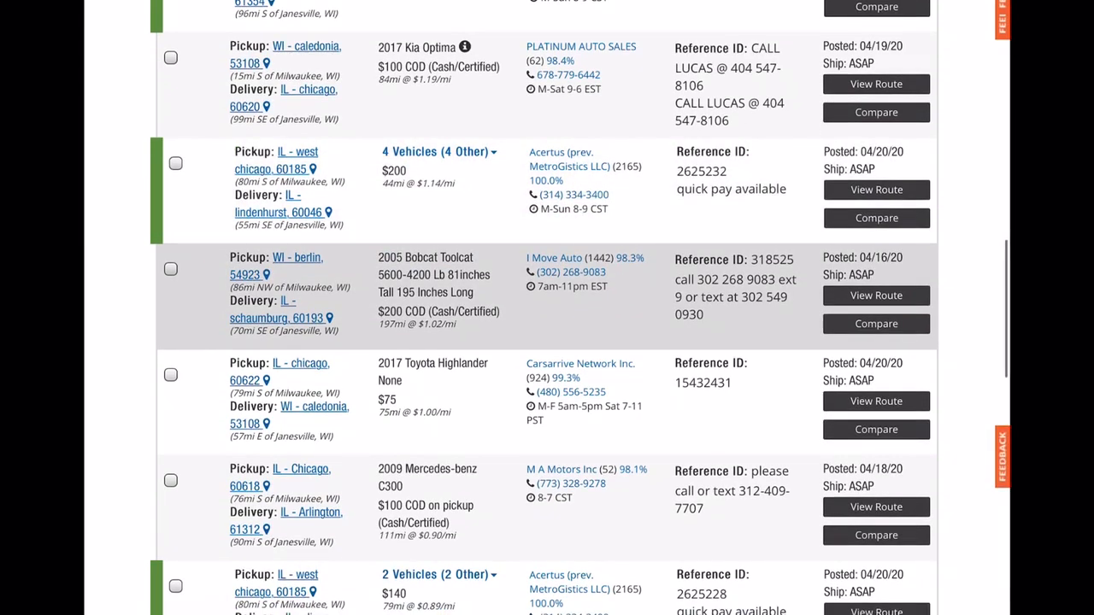
pyautogui.click(171, 270)
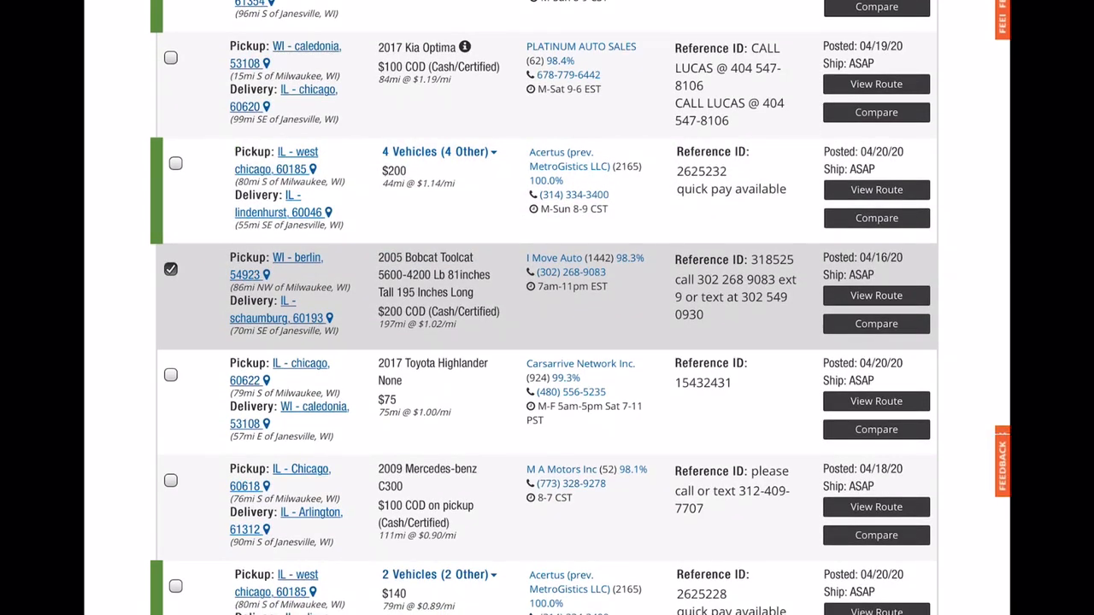
pyautogui.scroll(-3)
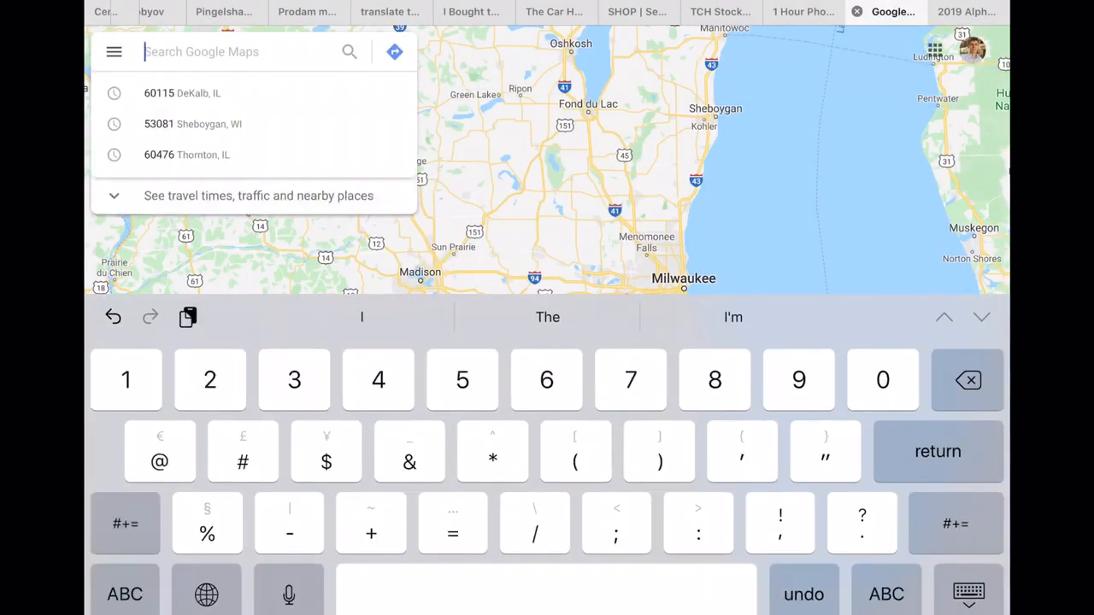
# Start entering the pickup ZIP 5492 into the Google Maps search box
pyautogui.write('5492')
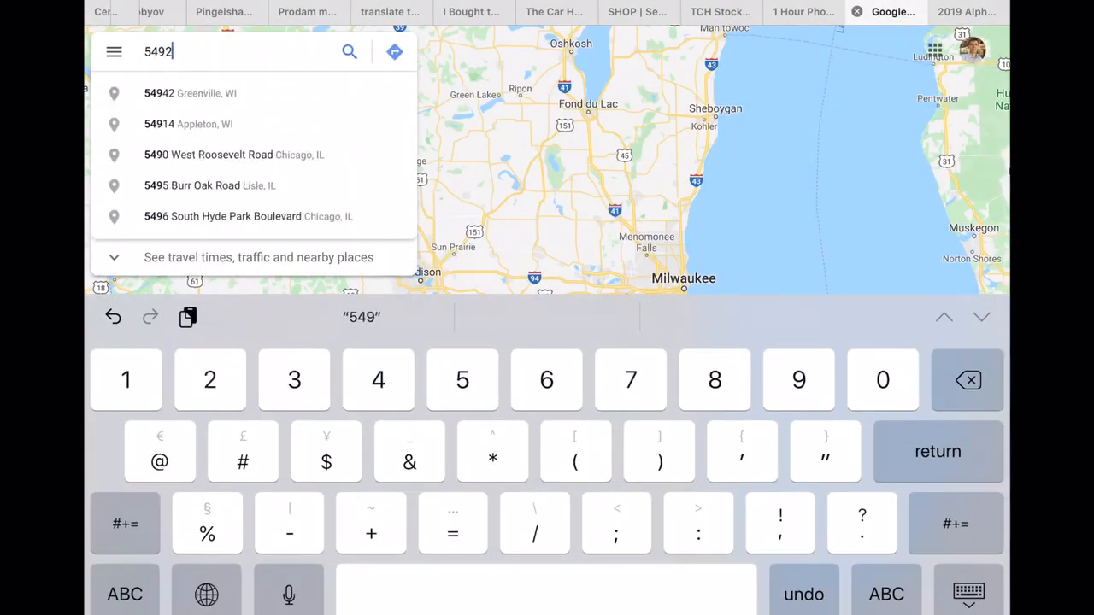
# Complete ZIP 54923 for Berlin, WI and search it on Google Maps
pyautogui.write('3')
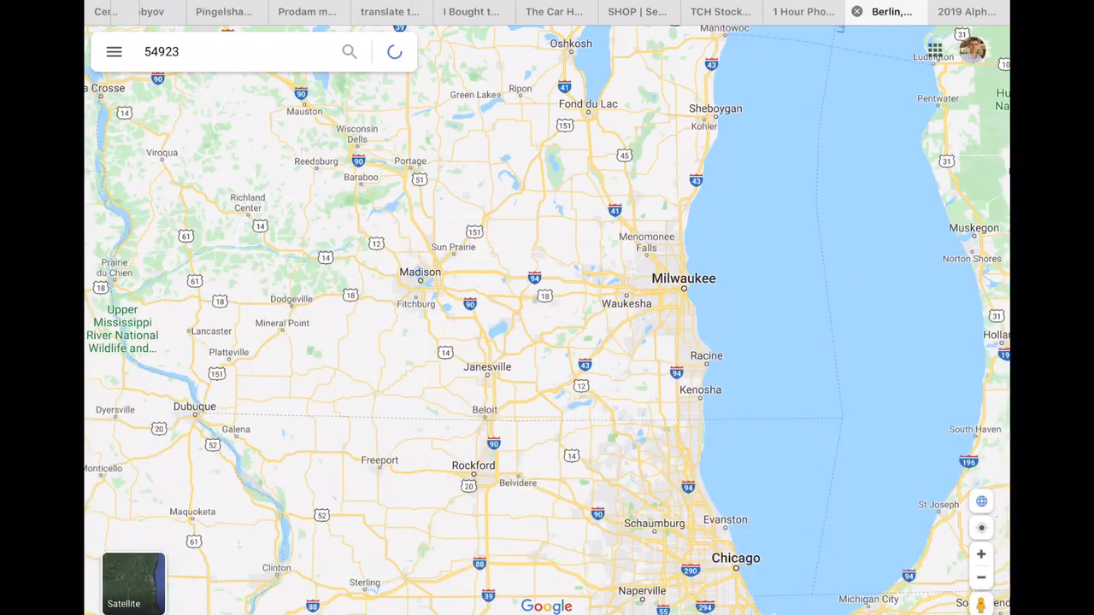
pyautogui.click(349, 51)
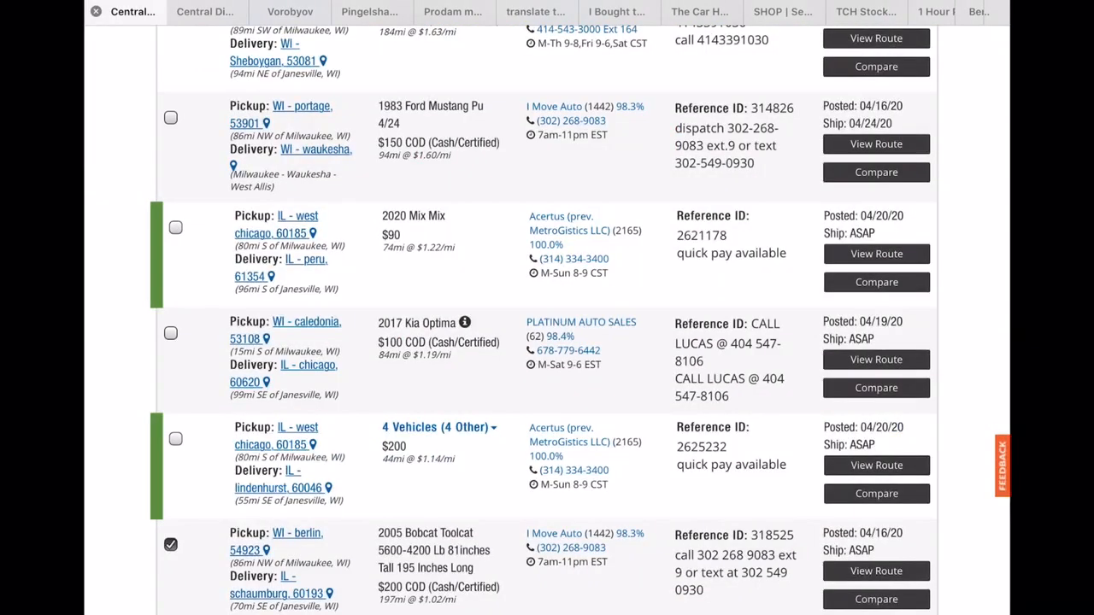
# Scroll down through the remaining Milwaukee load results before the referral page with code YL4FU
pyautogui.scroll(-3)
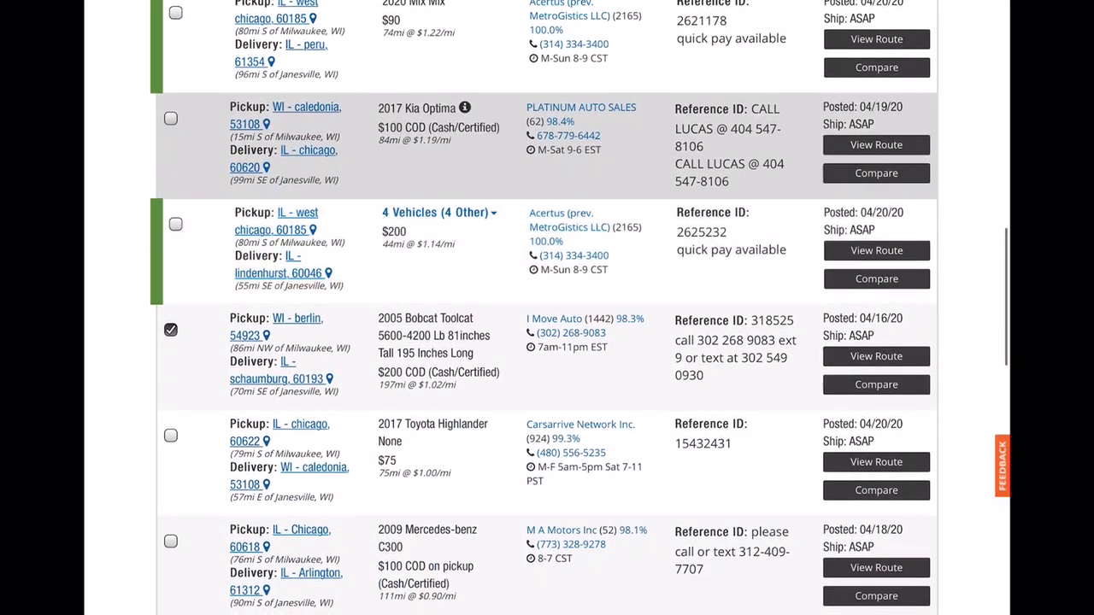
pyautogui.scroll(-3)
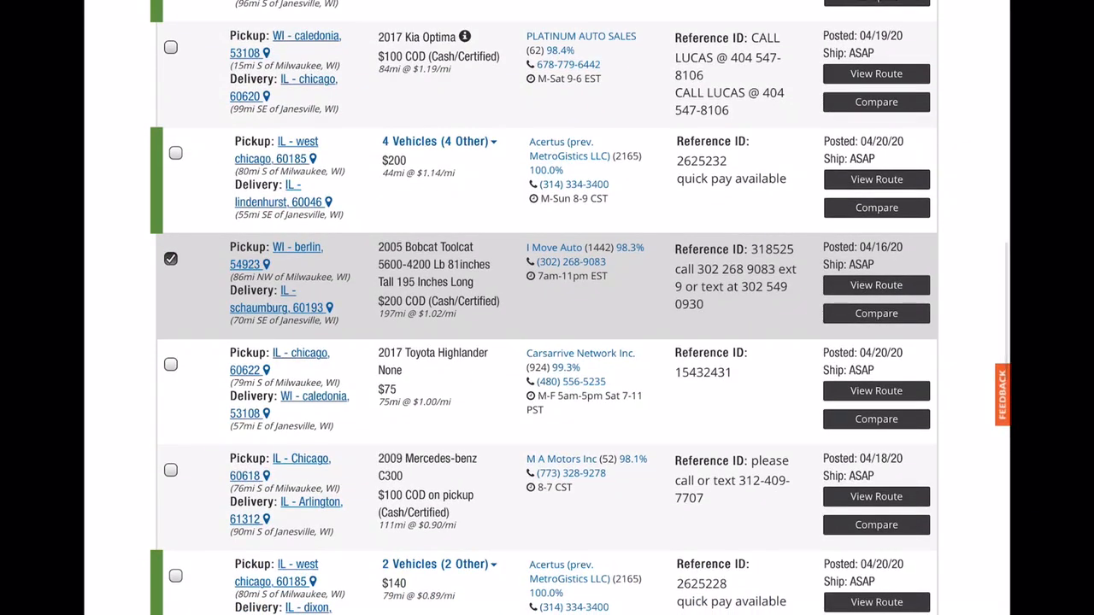
pyautogui.scroll(-3)
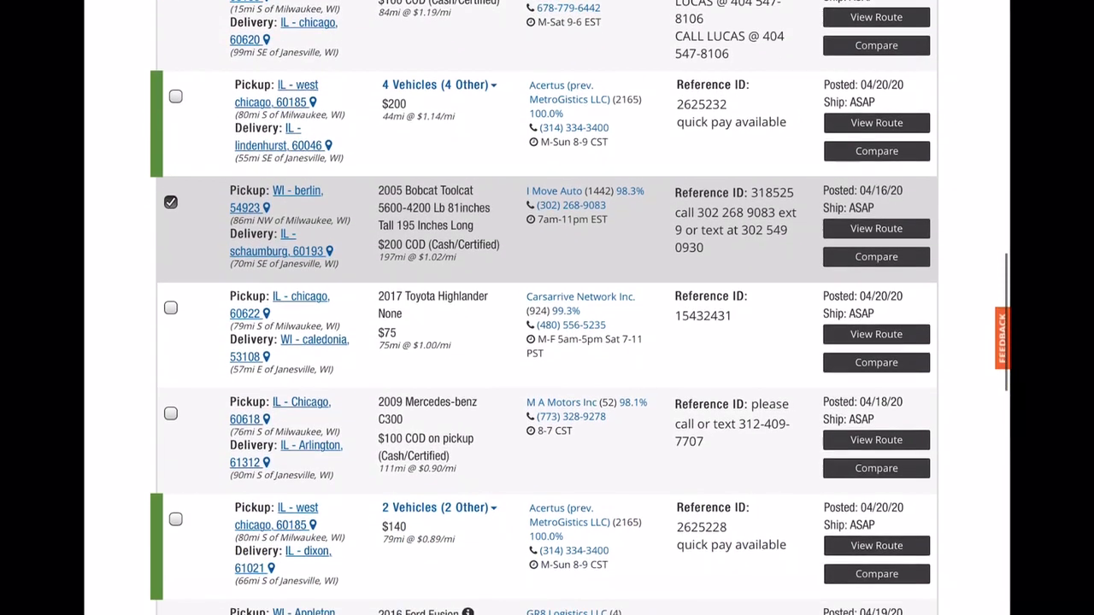
pyautogui.scroll(-3)
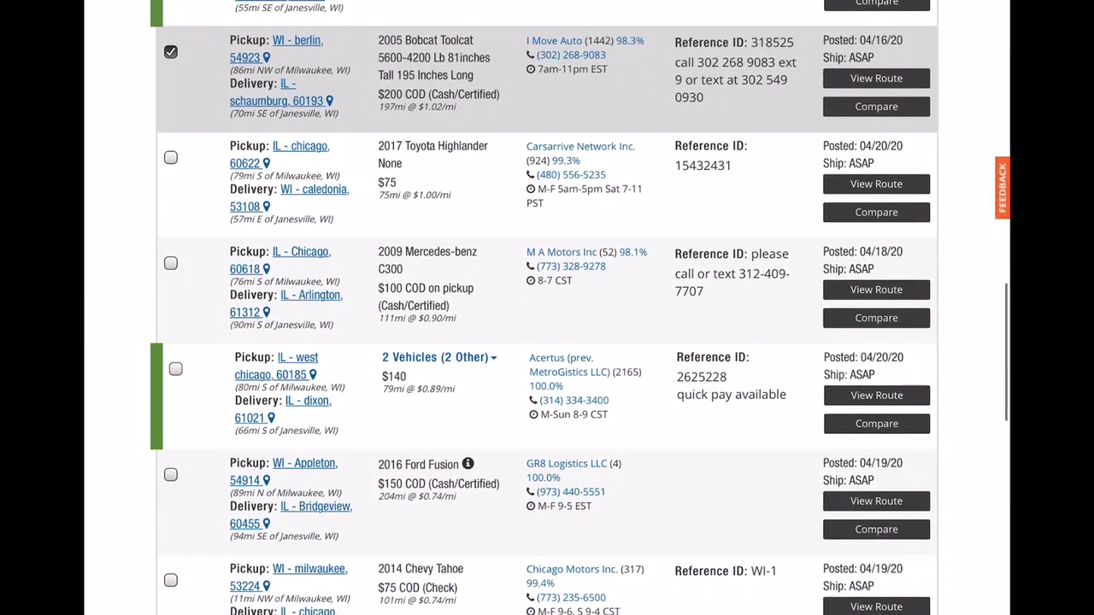
pyautogui.scroll(-3)
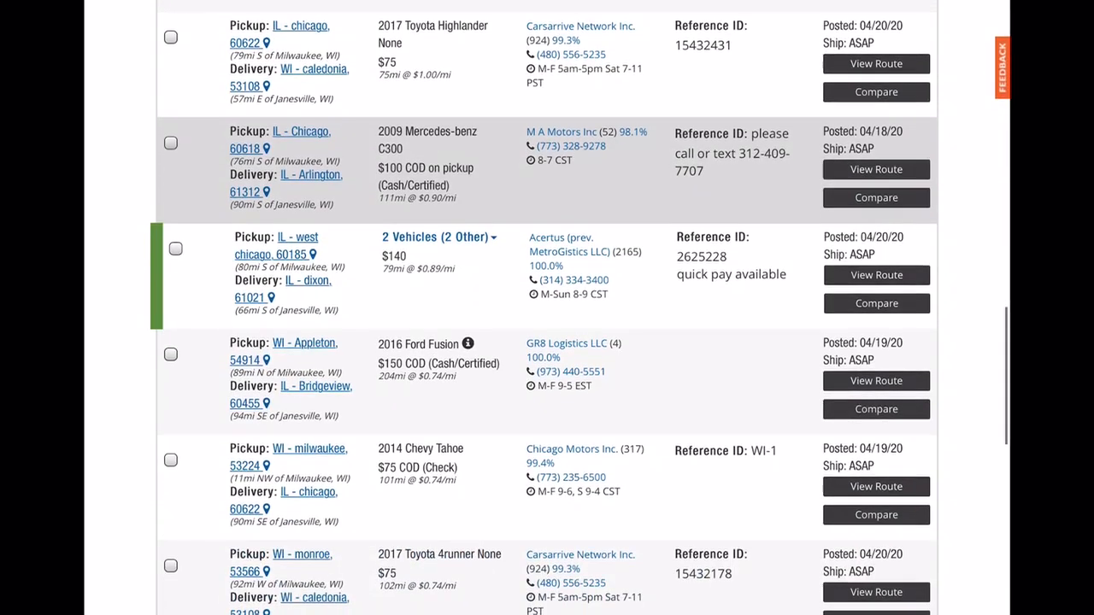
pyautogui.scroll(-3)
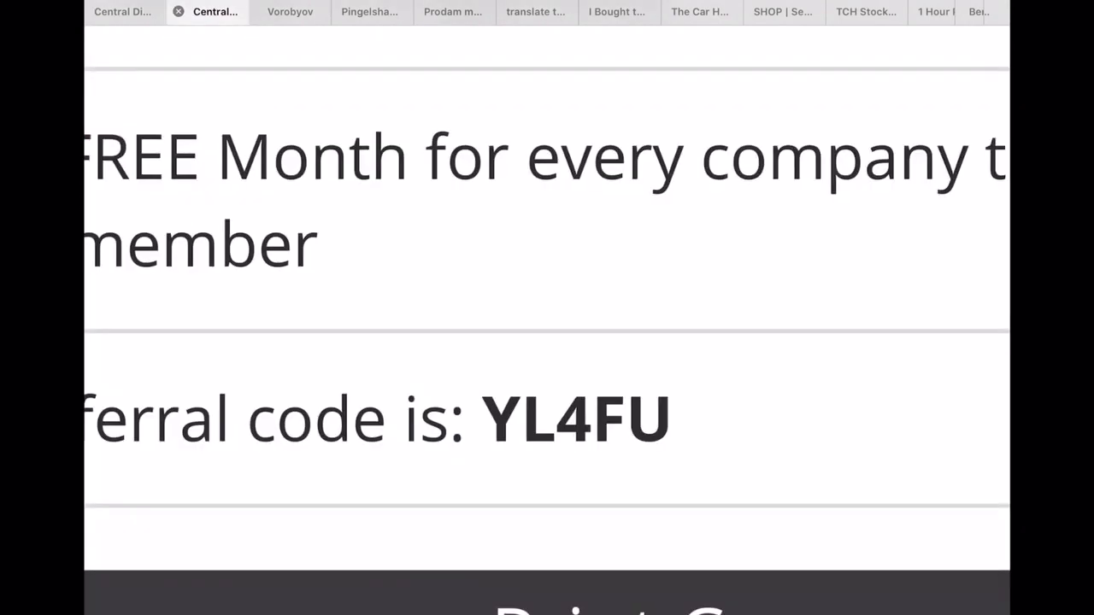
# Scroll the referral page before moving to the Serge The Car Hauler homepage
pyautogui.scroll(-3)
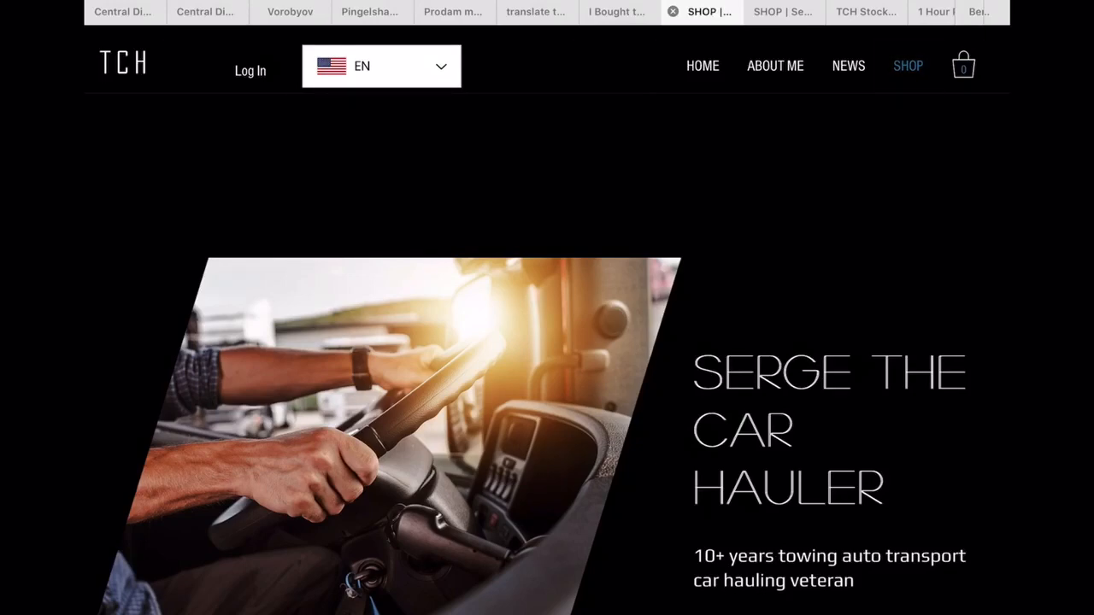
# Go to the SHOP page listing TCH Stock at $1.00 and the $20 phone consultation
pyautogui.click(908, 65)
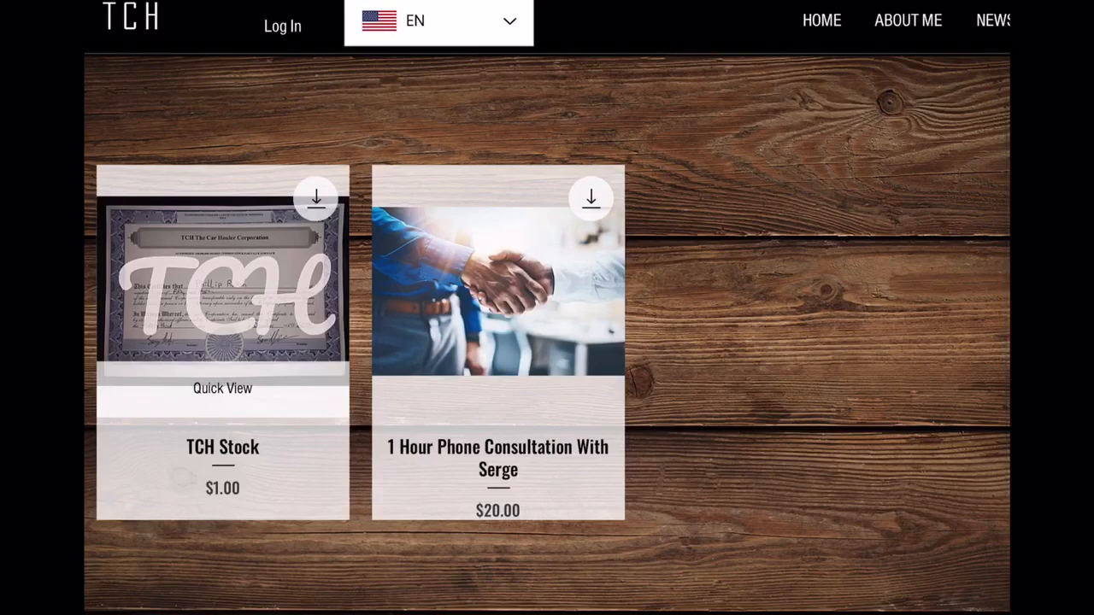
# Add one TCH Stock at $1.00 to the cart and view it on the My Cart page
pyautogui.click(222, 291)
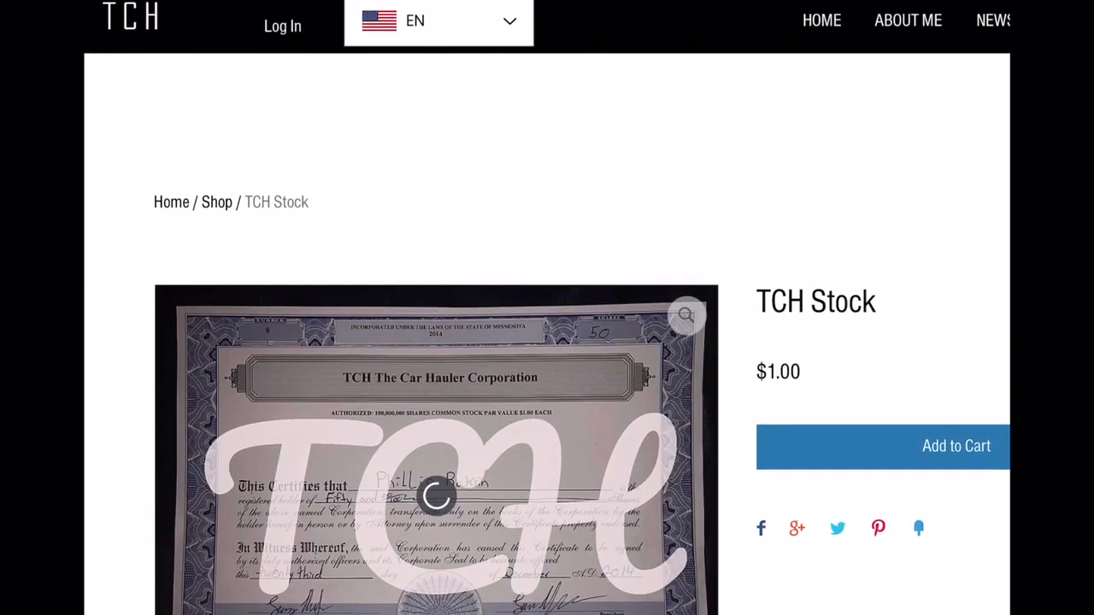
pyautogui.scroll(-3)
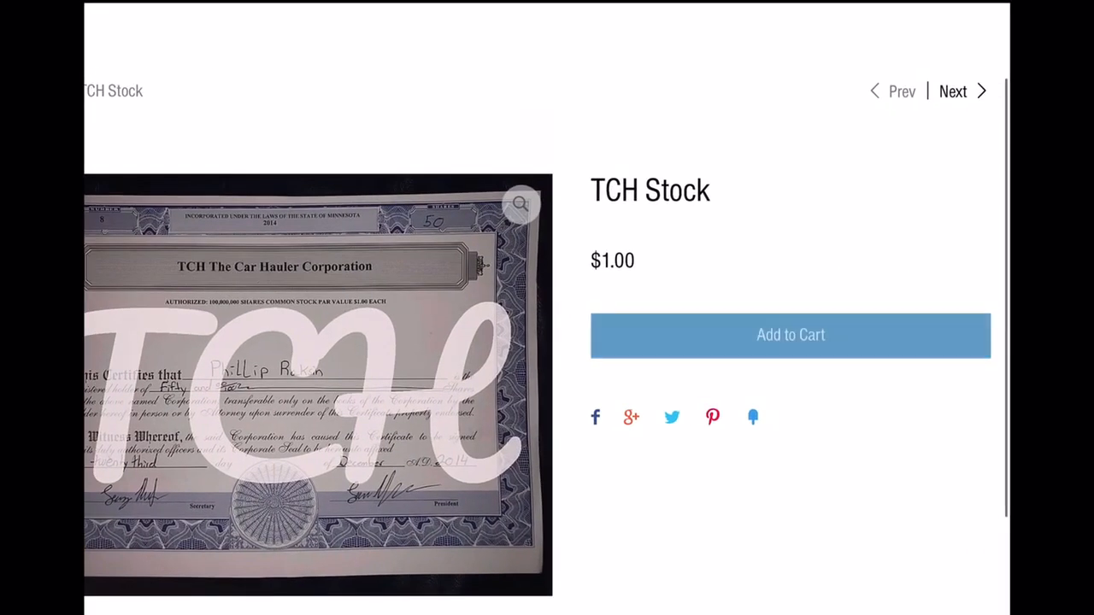
pyautogui.click(790, 335)
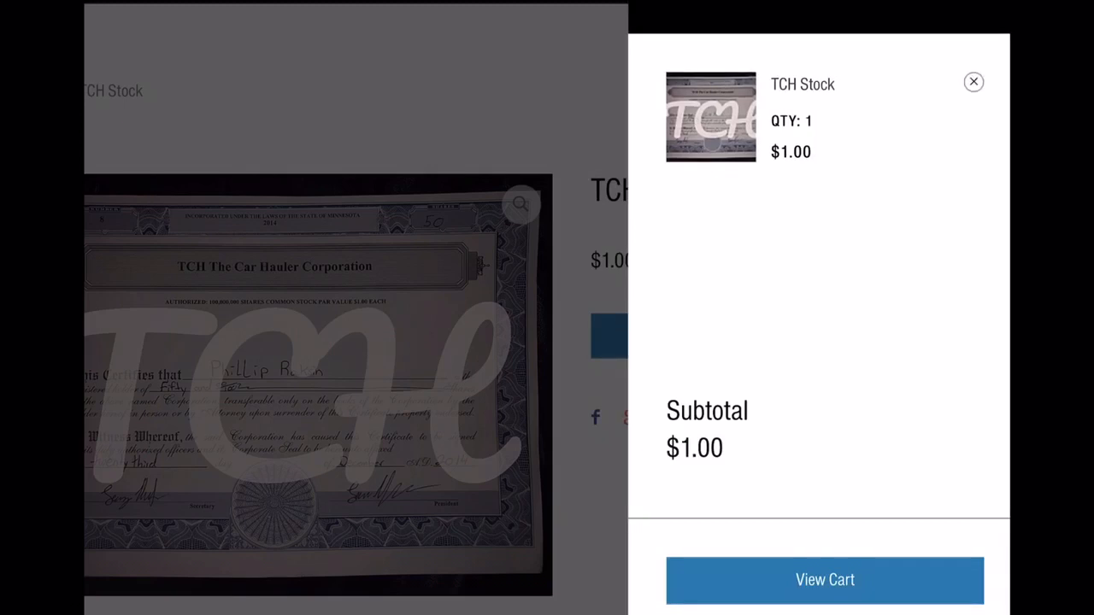
pyautogui.click(971, 80)
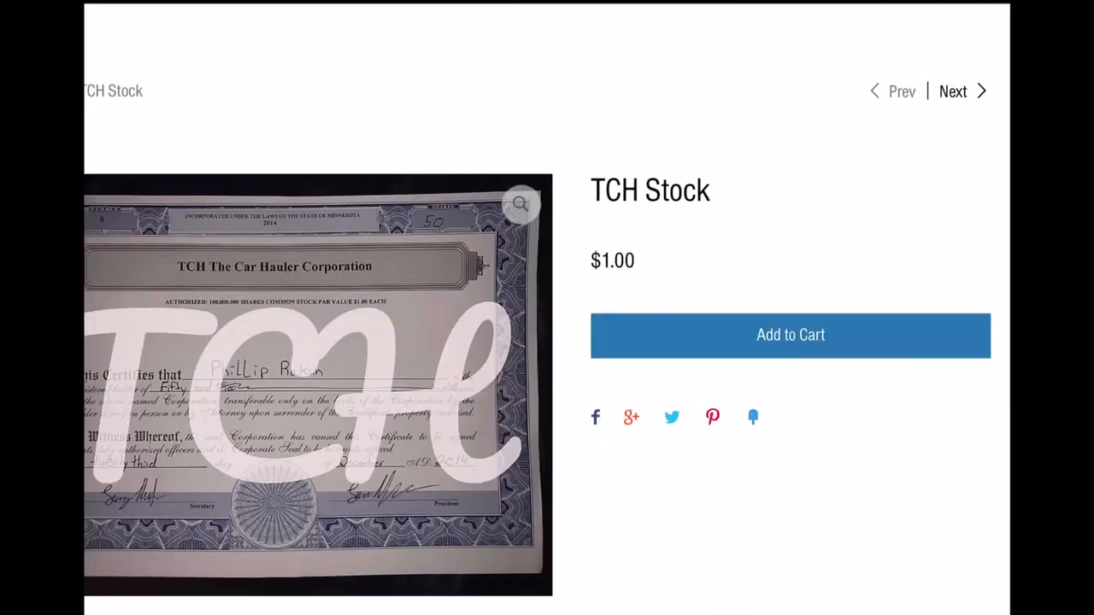
pyautogui.click(790, 335)
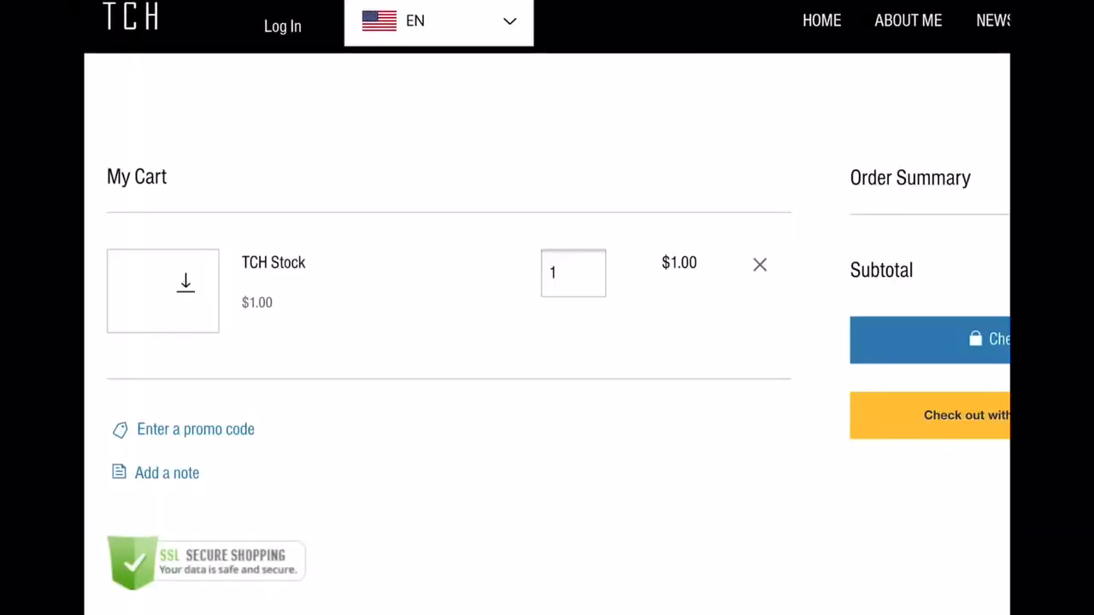
# Push the TCH Stock cart quantity to a huge value until the 99999-in-stock limit appears
pyautogui.click(595, 265)
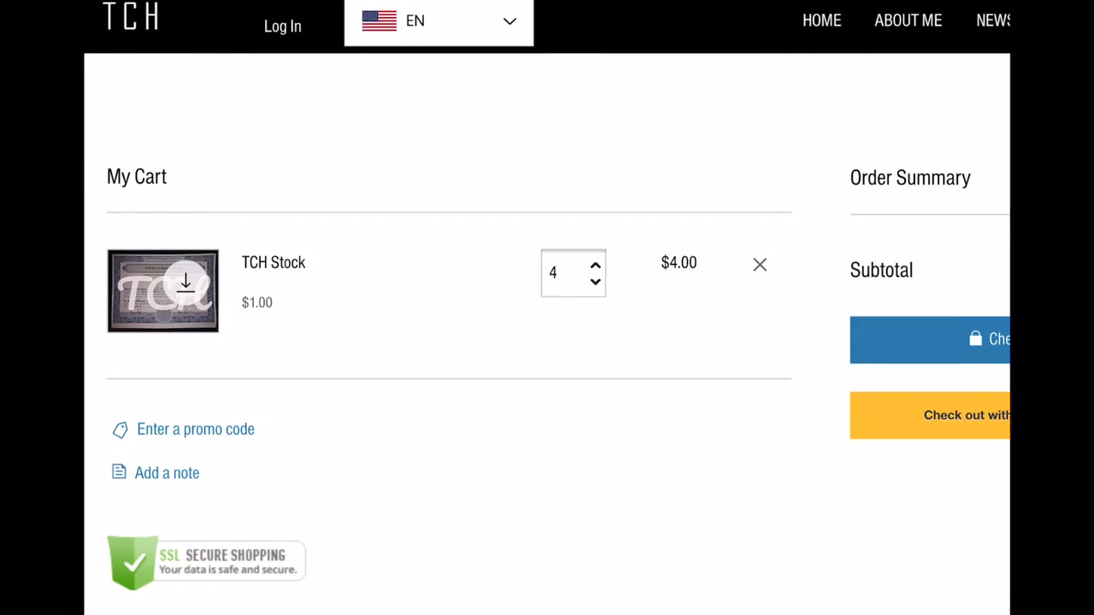
pyautogui.click(561, 274)
pyautogui.write('99999')
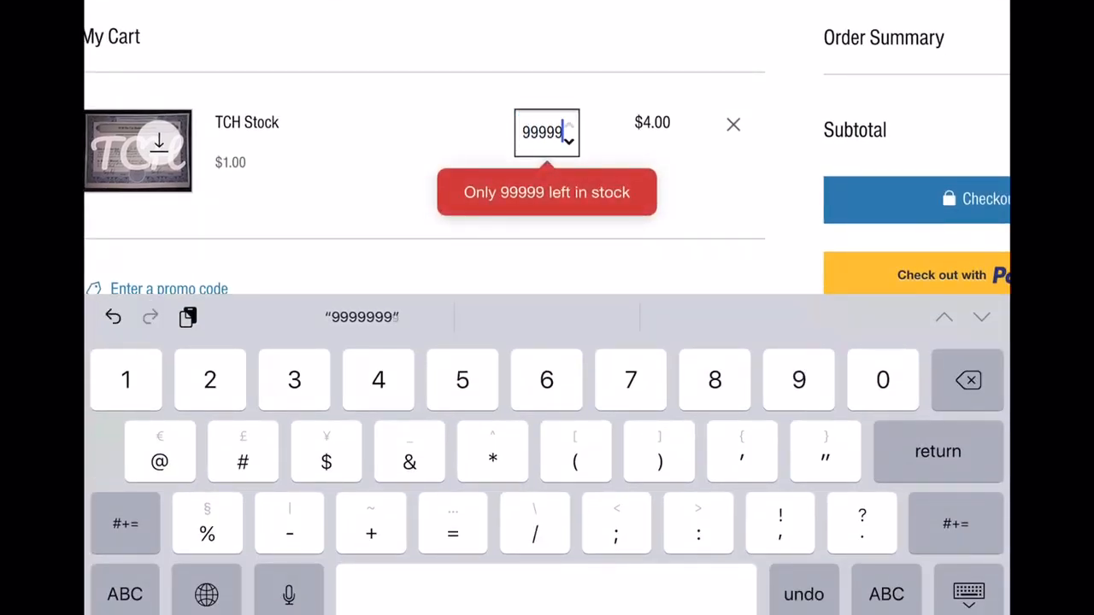
pyautogui.click(798, 380)
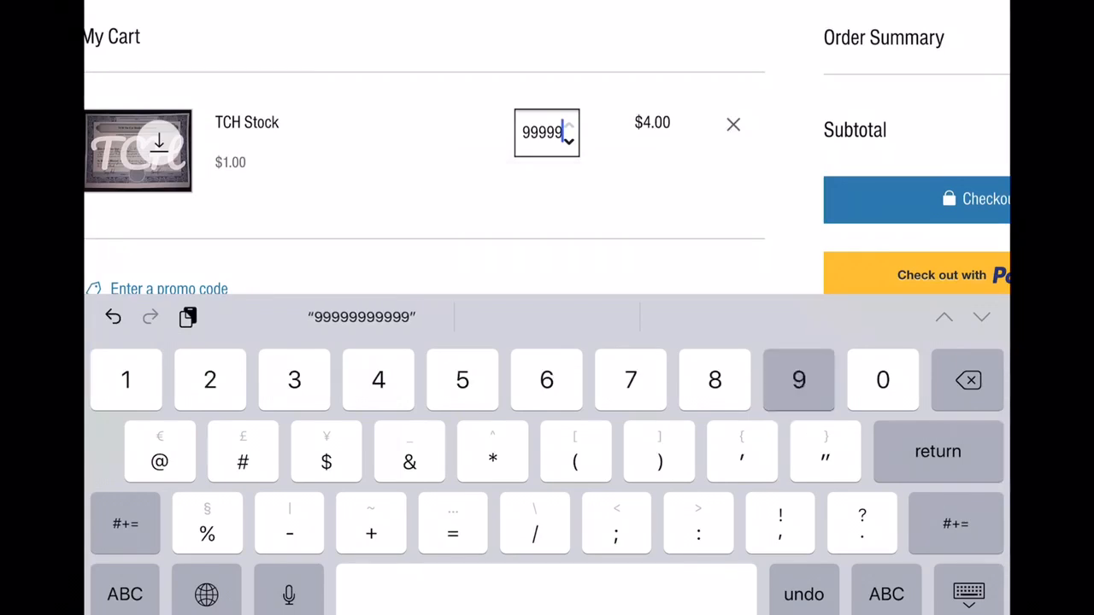
pyautogui.press('return')
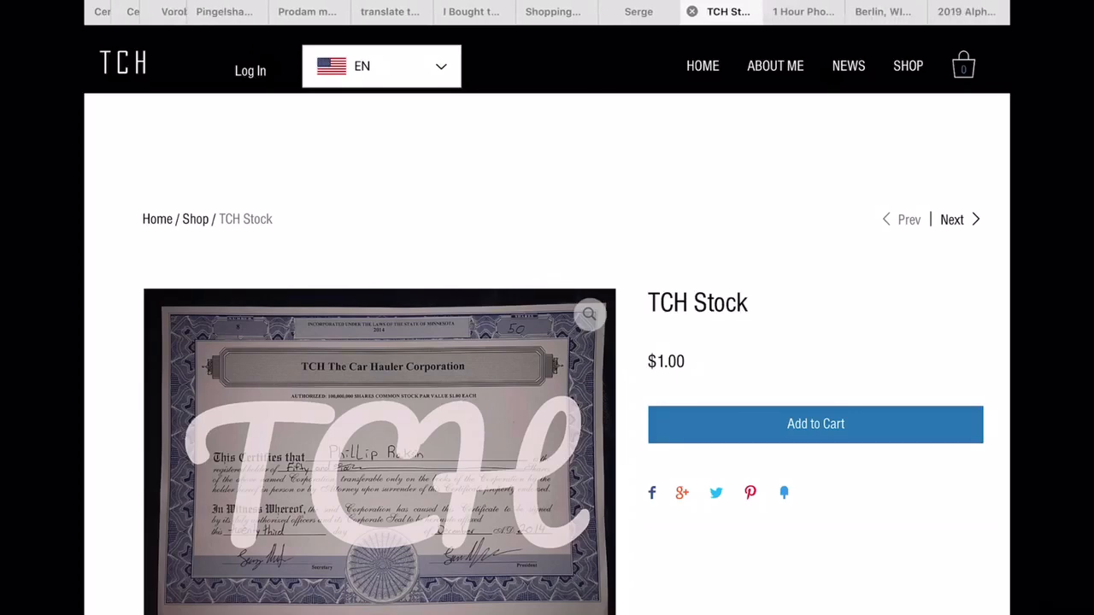
# Leave the shop via the Berlin, WI map tab back to the Central Dispatch results
pyautogui.click(893, 12)
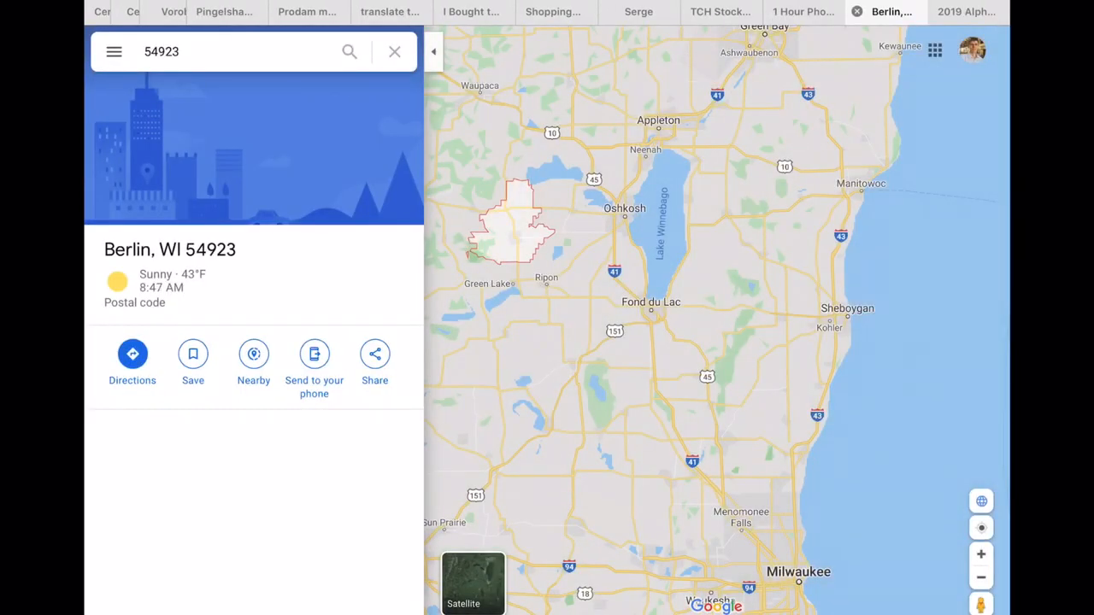
pyautogui.click(120, 12)
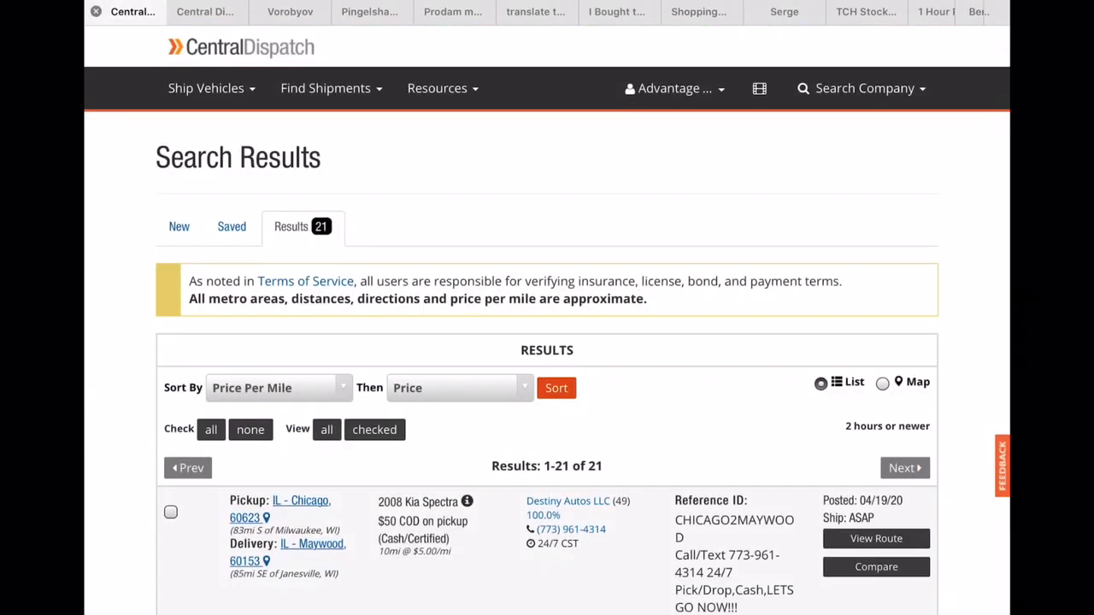
# Scroll the 21 Milwaukee-area loads past the Bobcat Toolcat down to the Print Coupons referral code YL4FU
pyautogui.scroll(-3)
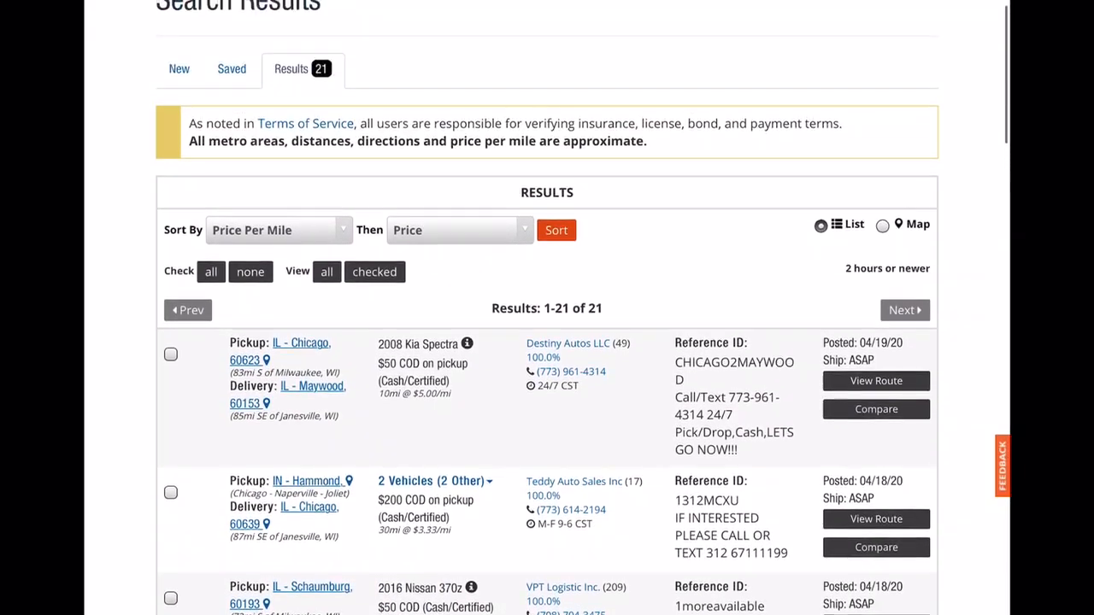
pyautogui.scroll(-3)
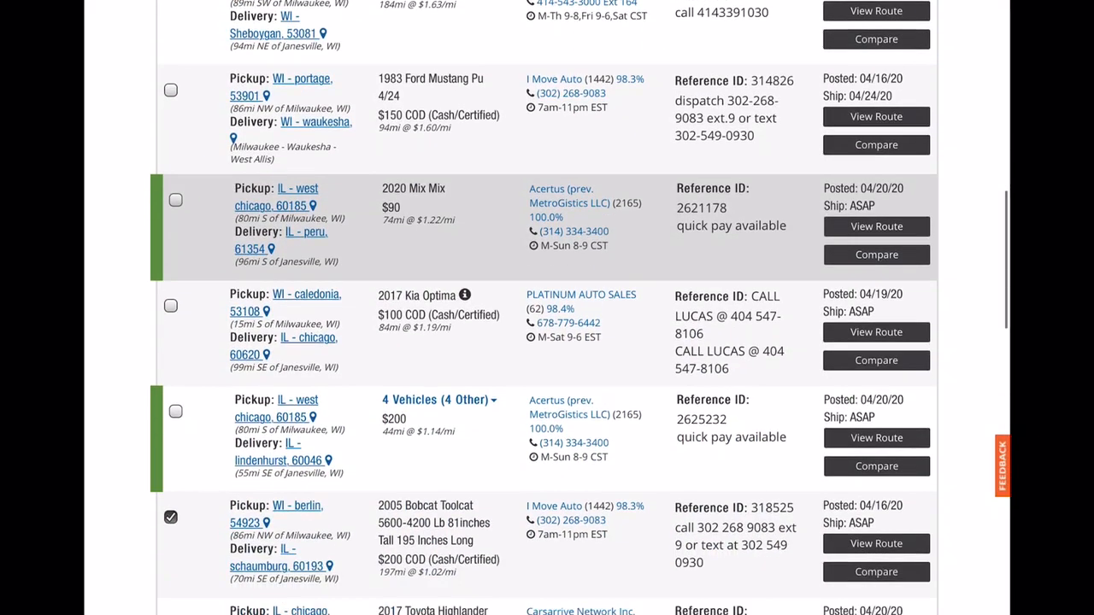
pyautogui.scroll(-3)
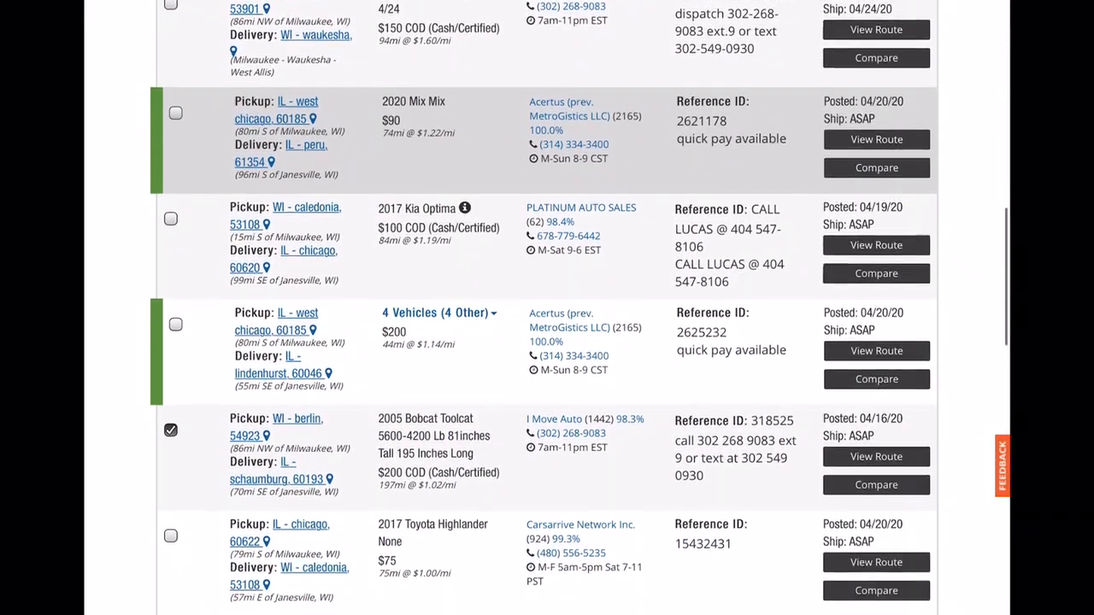
pyautogui.scroll(-3)
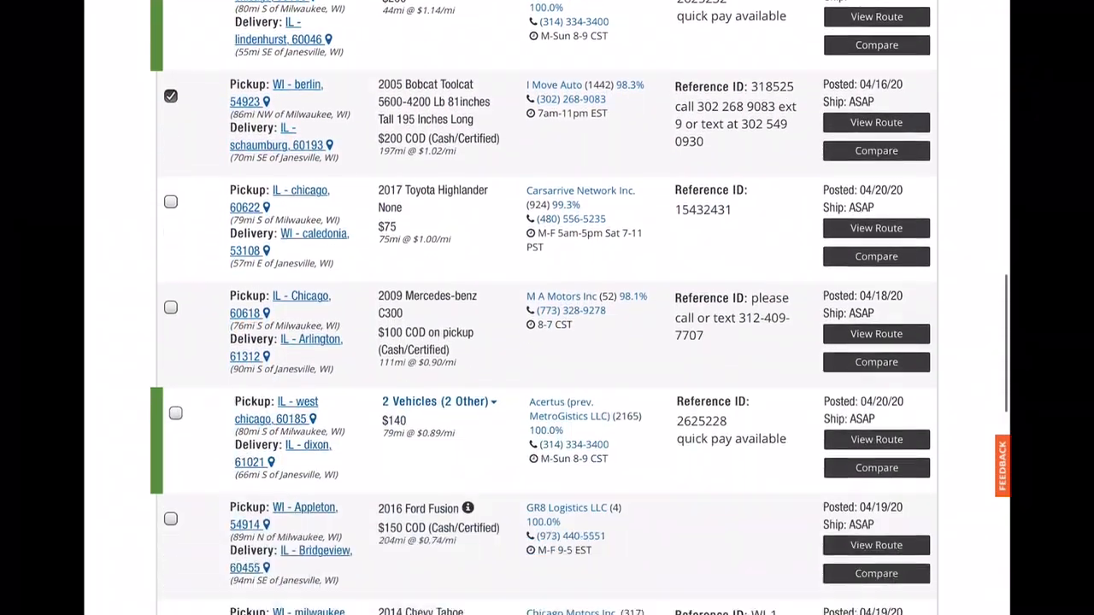
pyautogui.scroll(-3)
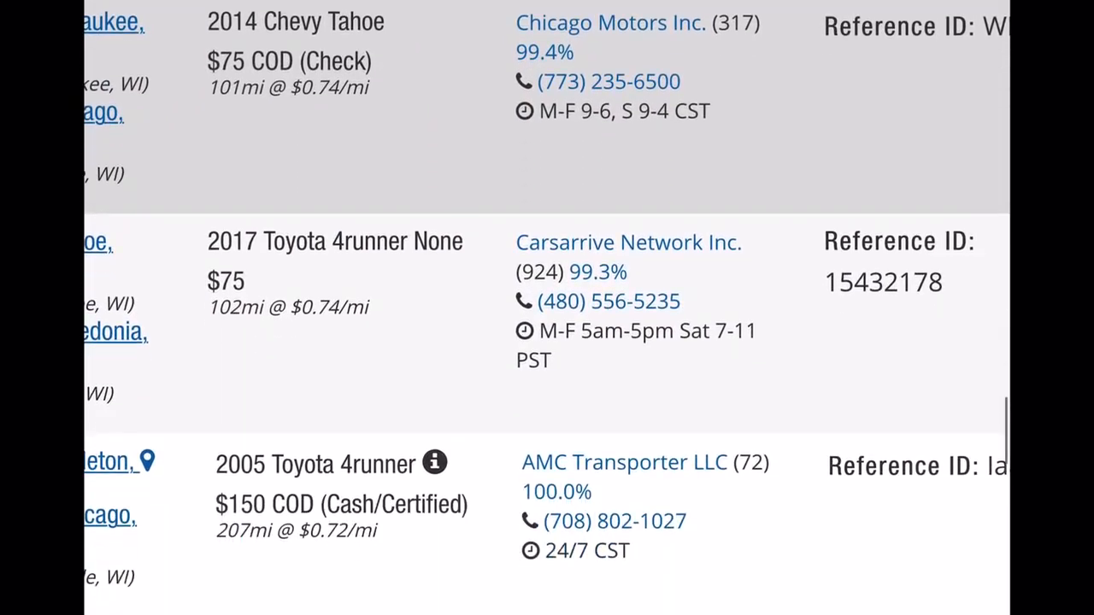
pyautogui.scroll(-3)
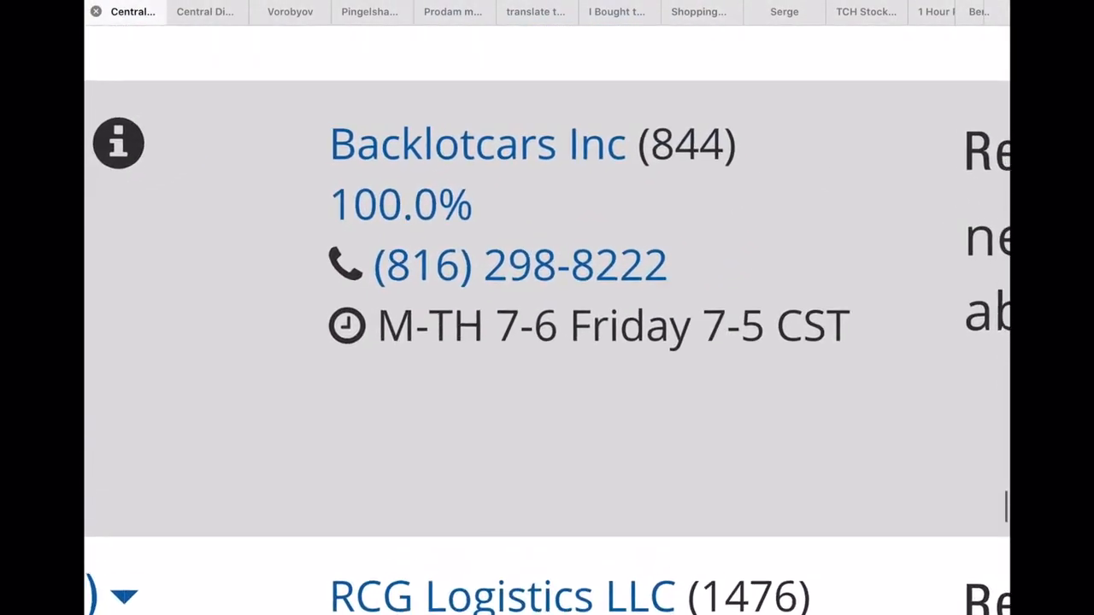
pyautogui.scroll(-3)
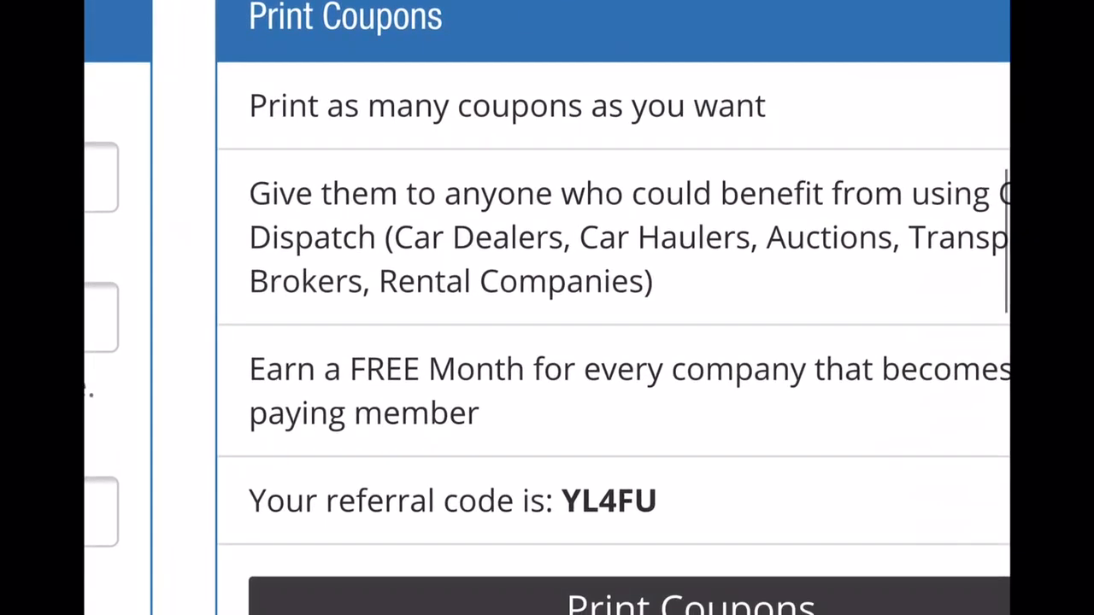
# View the Facebook profile briefly, then land on Bazoš.cz Mazda listings 1–20 of 692
pyautogui.click(291, 10)
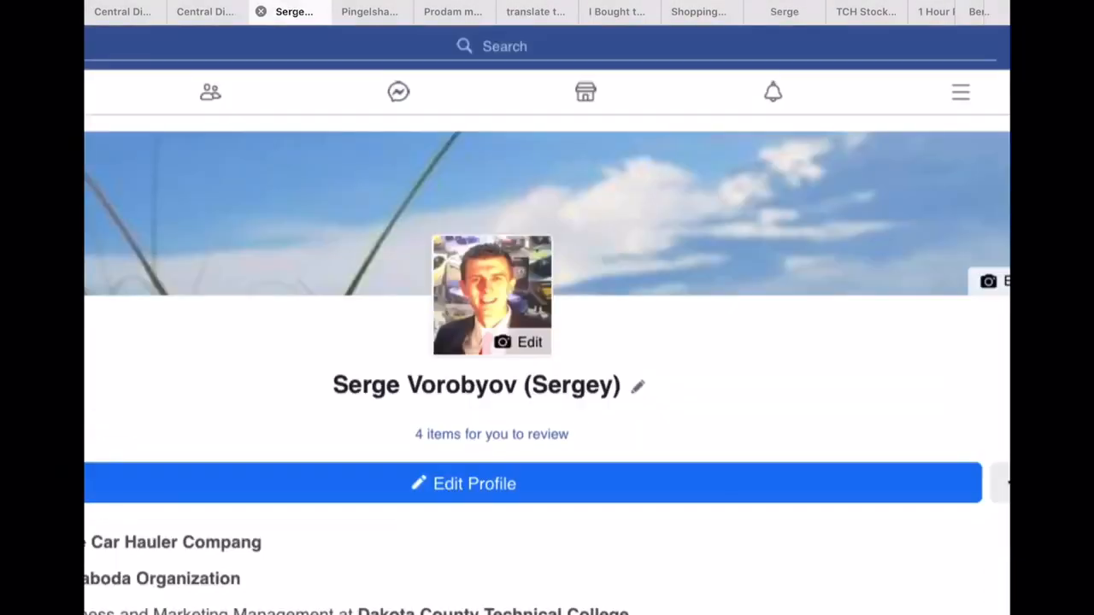
pyautogui.scroll(-3)
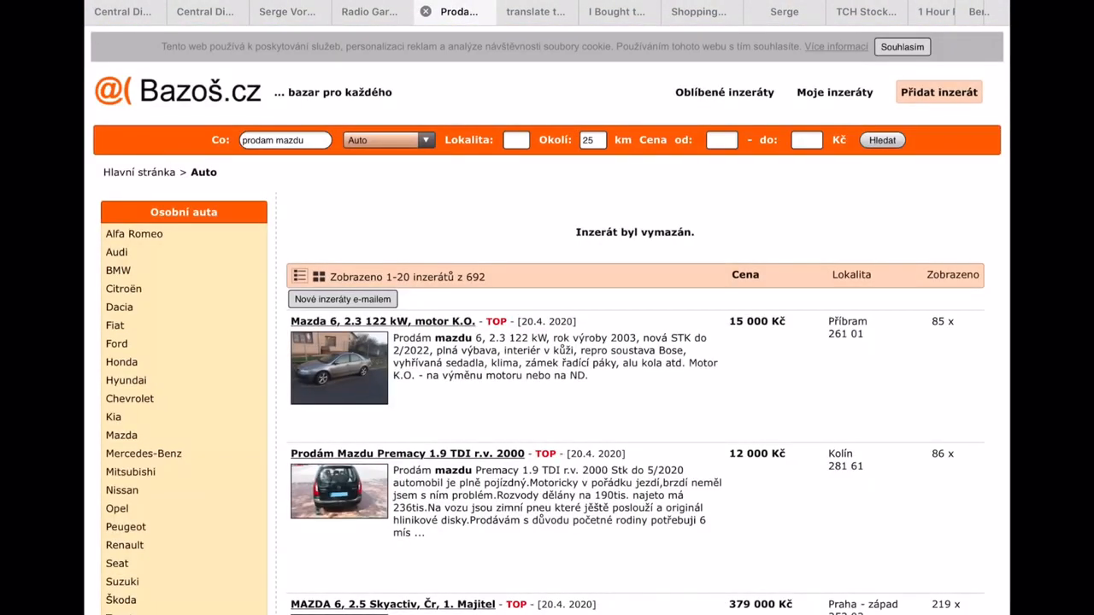
# Open the 64,000 Kč Mazda 3 1.6 TDI 2008 ad, view its photos, and send its description to Google's translator
pyautogui.scroll(-3)
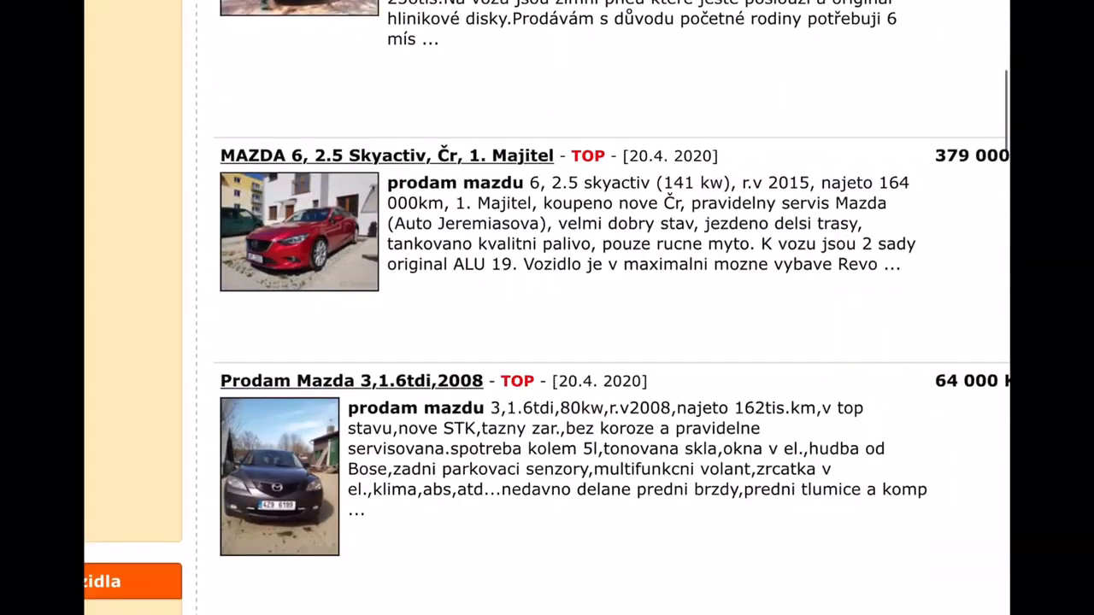
pyautogui.scroll(-3)
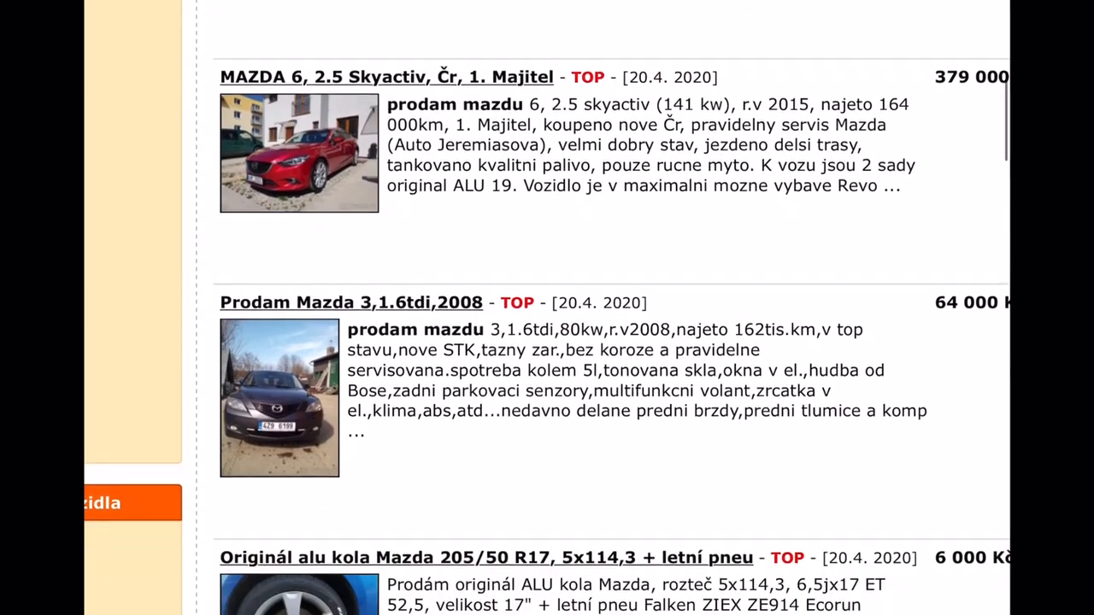
pyautogui.scroll(-3)
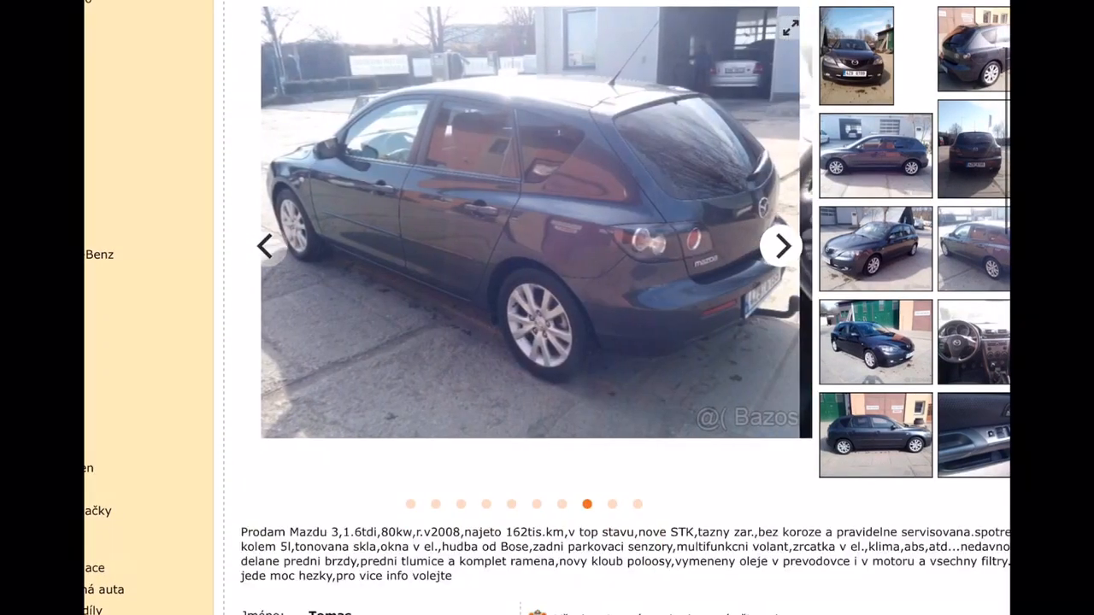
pyautogui.click(779, 246)
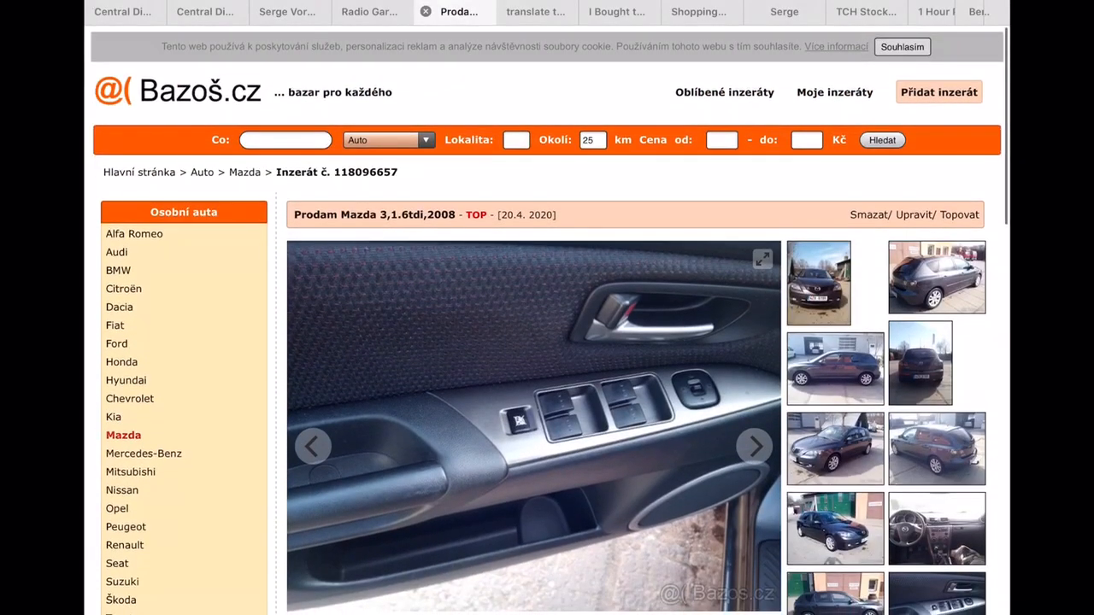
pyautogui.click(534, 12)
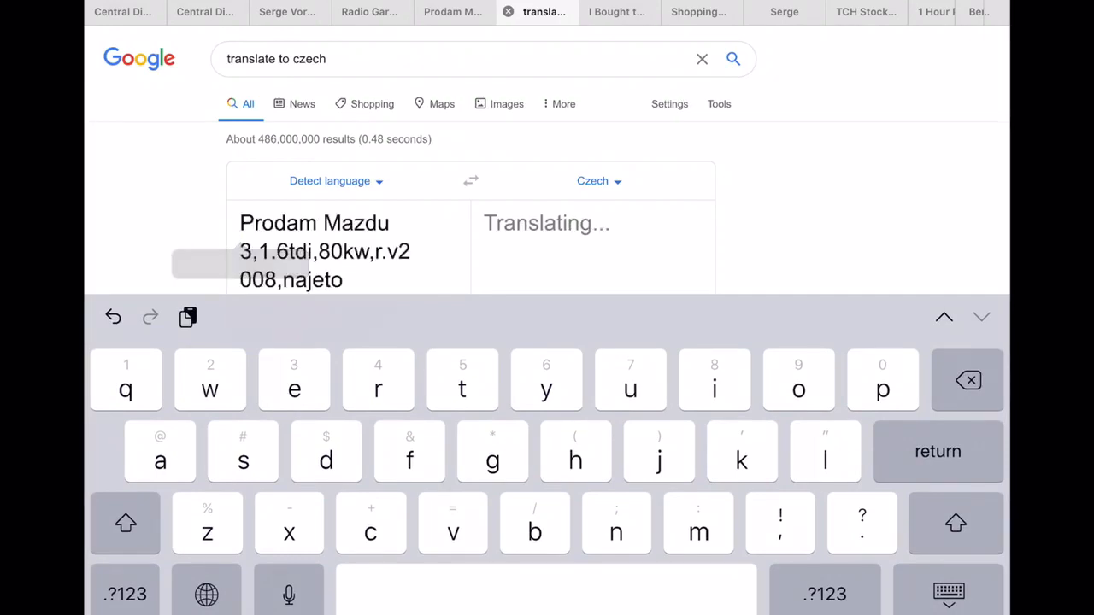
# Read through the English translation of the Mazda ad (162,000 km, new MOT, recent brakes), then return to the Berlin, WI map
pyautogui.scroll(-3)
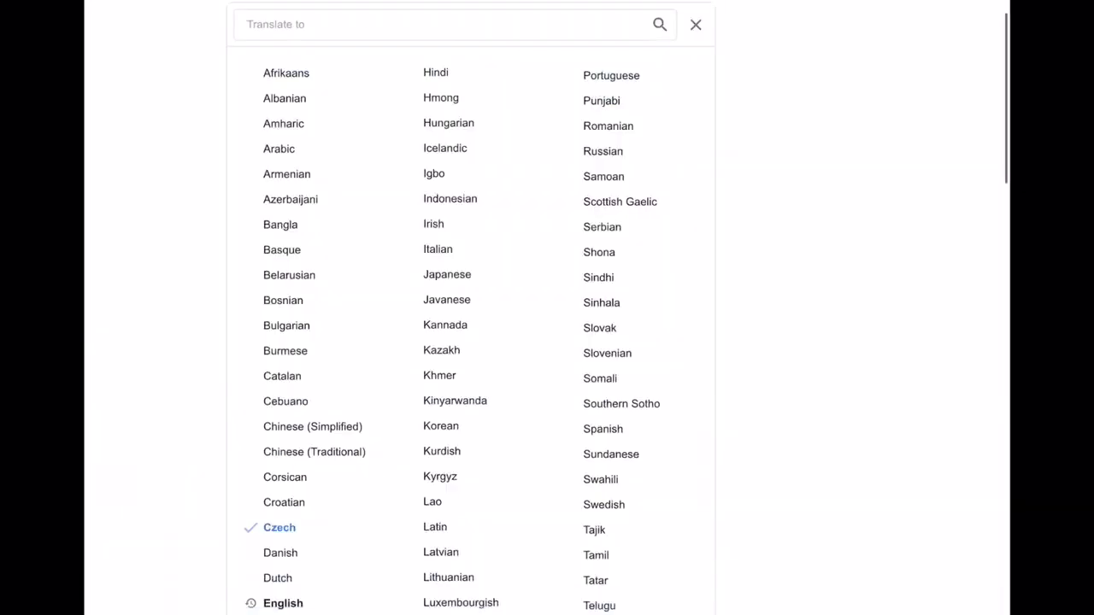
pyautogui.scroll(-3)
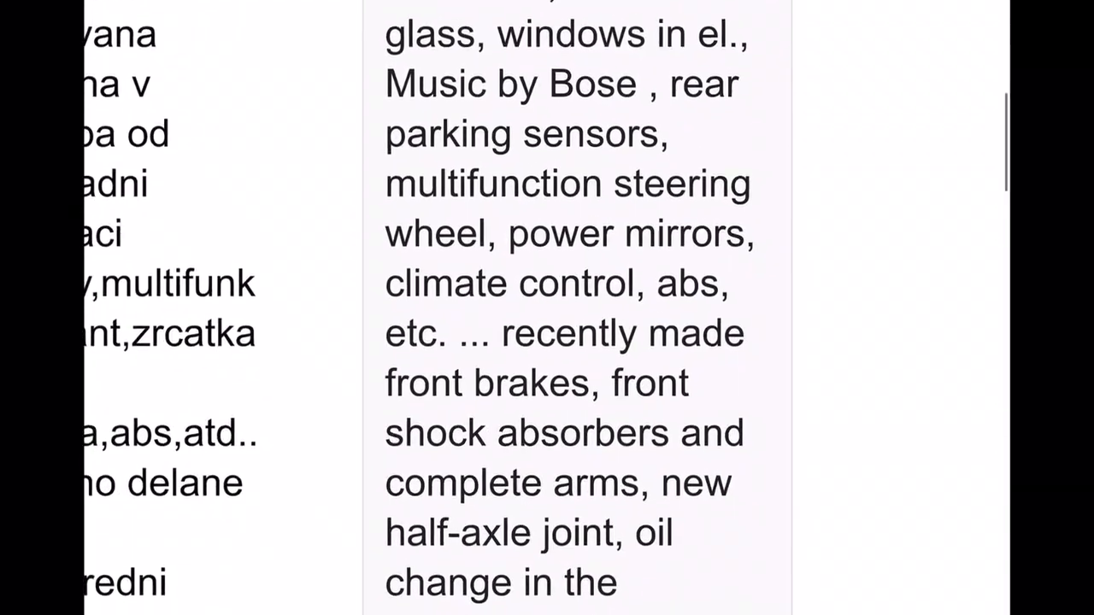
pyautogui.scroll(-3)
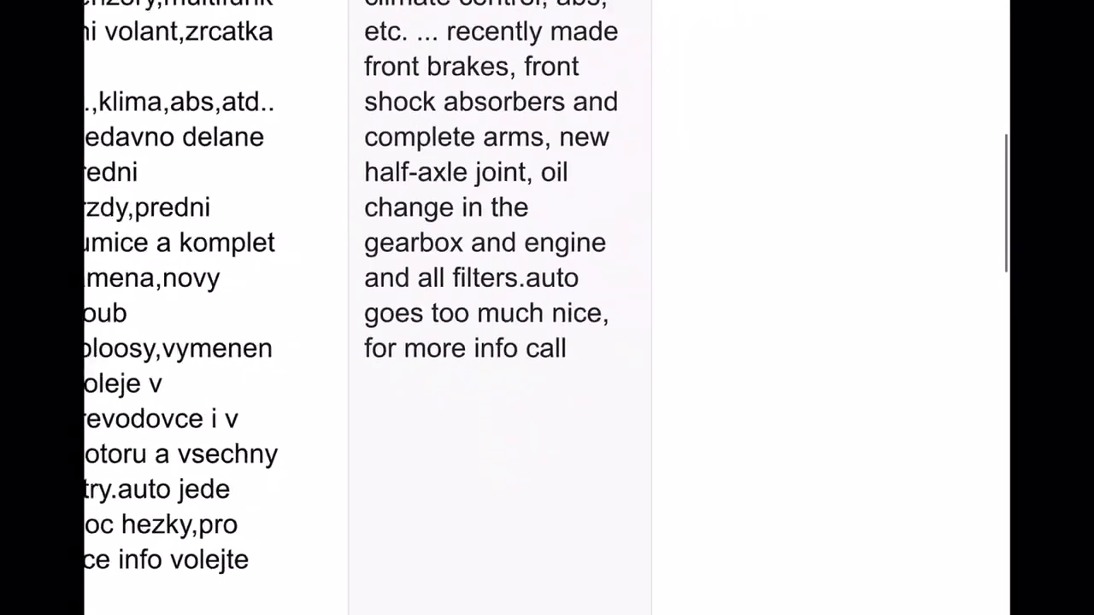
pyautogui.scroll(3)
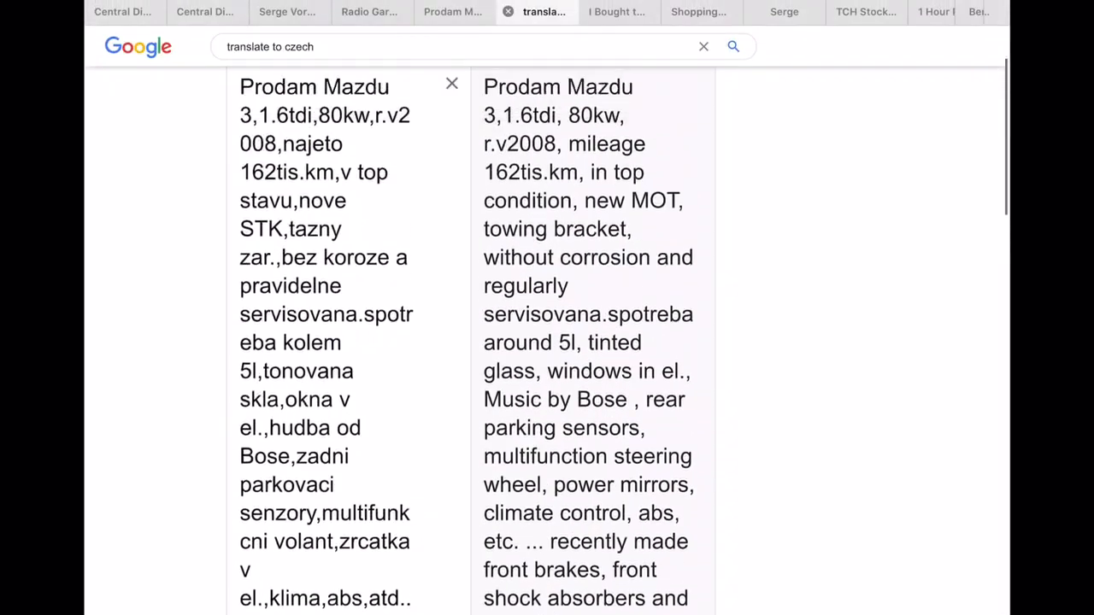
pyautogui.scroll(3)
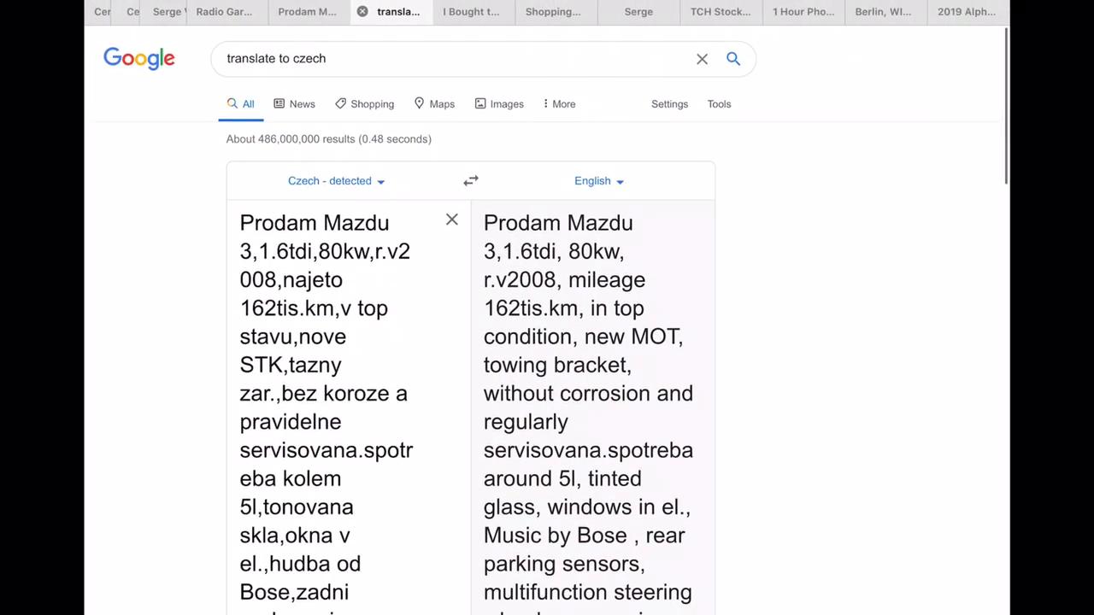
pyautogui.click(885, 10)
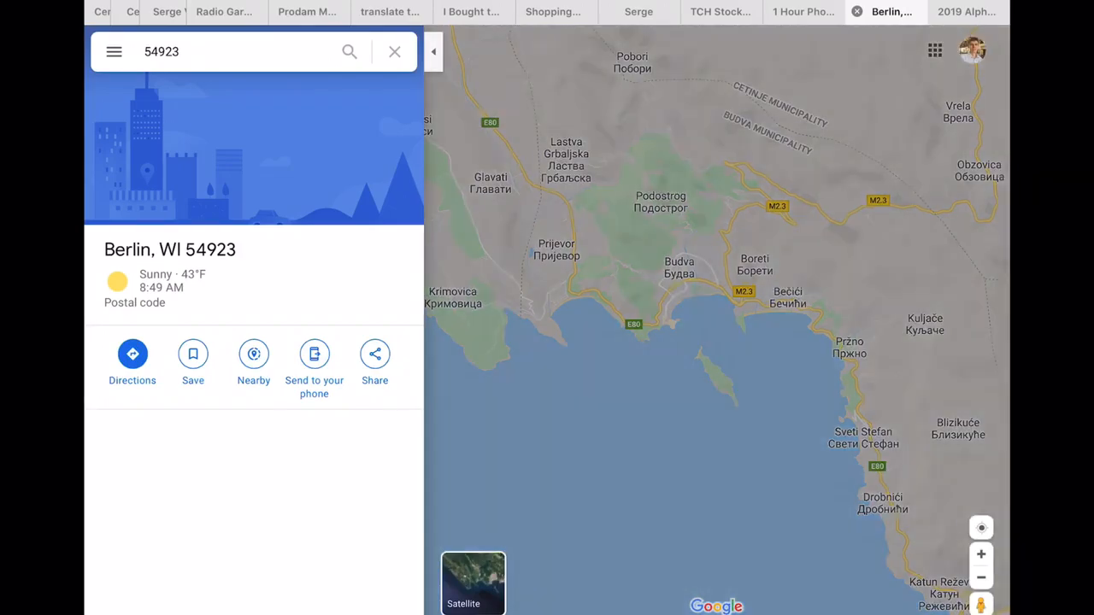
# View the map in satellite imagery over the Adriatic, then return to the Facebook profile
pyautogui.click(471, 583)
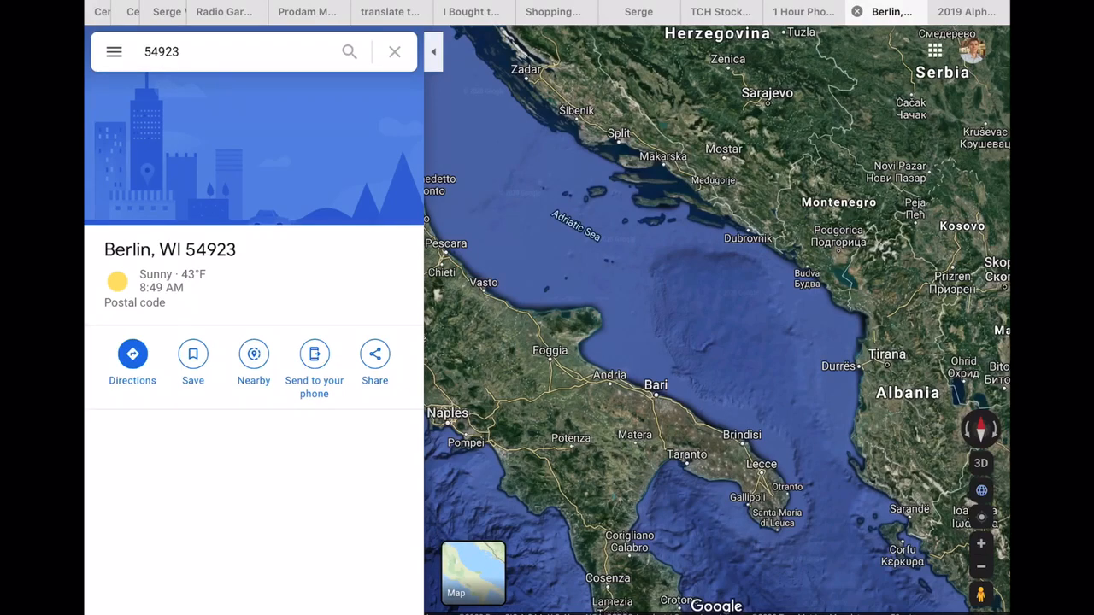
pyautogui.click(287, 12)
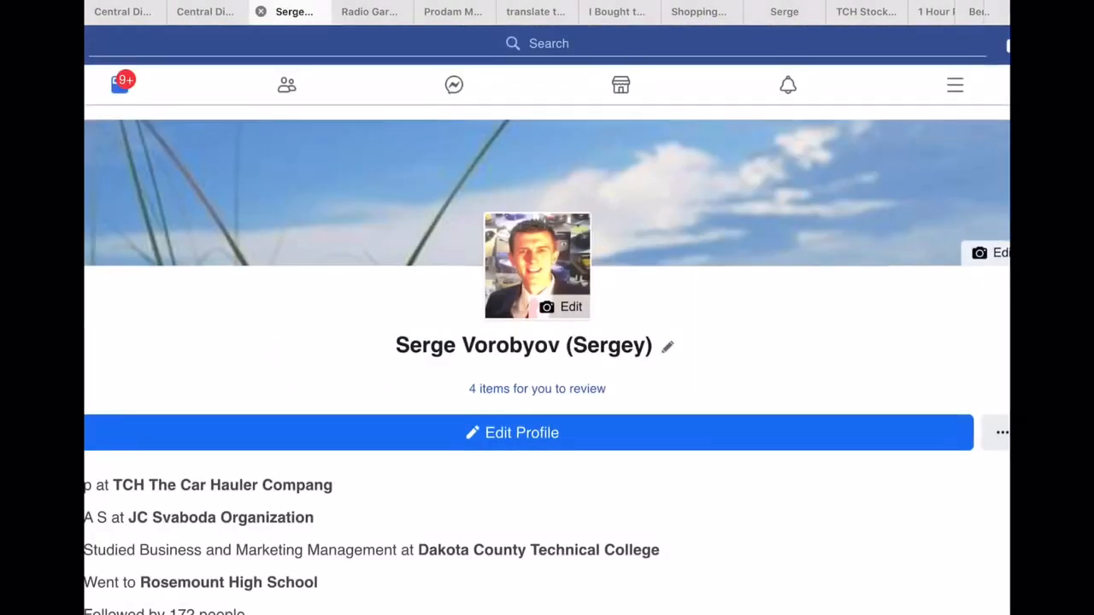